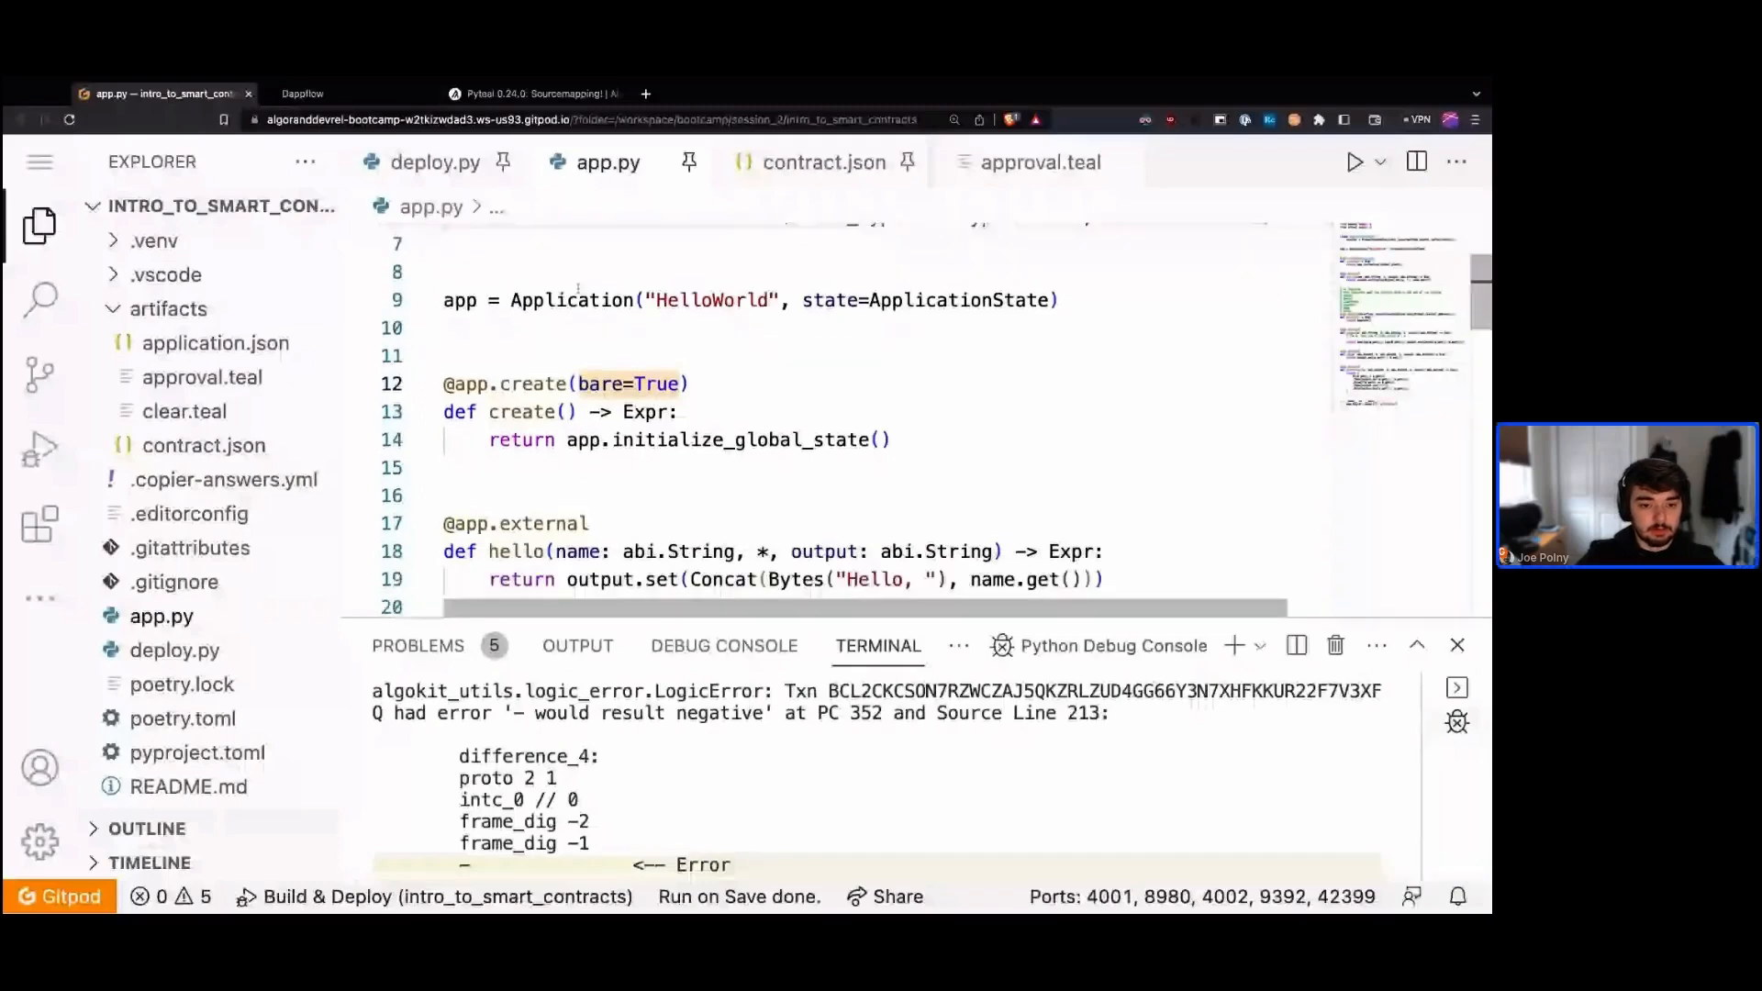
Step: Review contract.json and deploy.py, then run 'algokit localnet explore' to open Dappflow
left_click(823, 162)
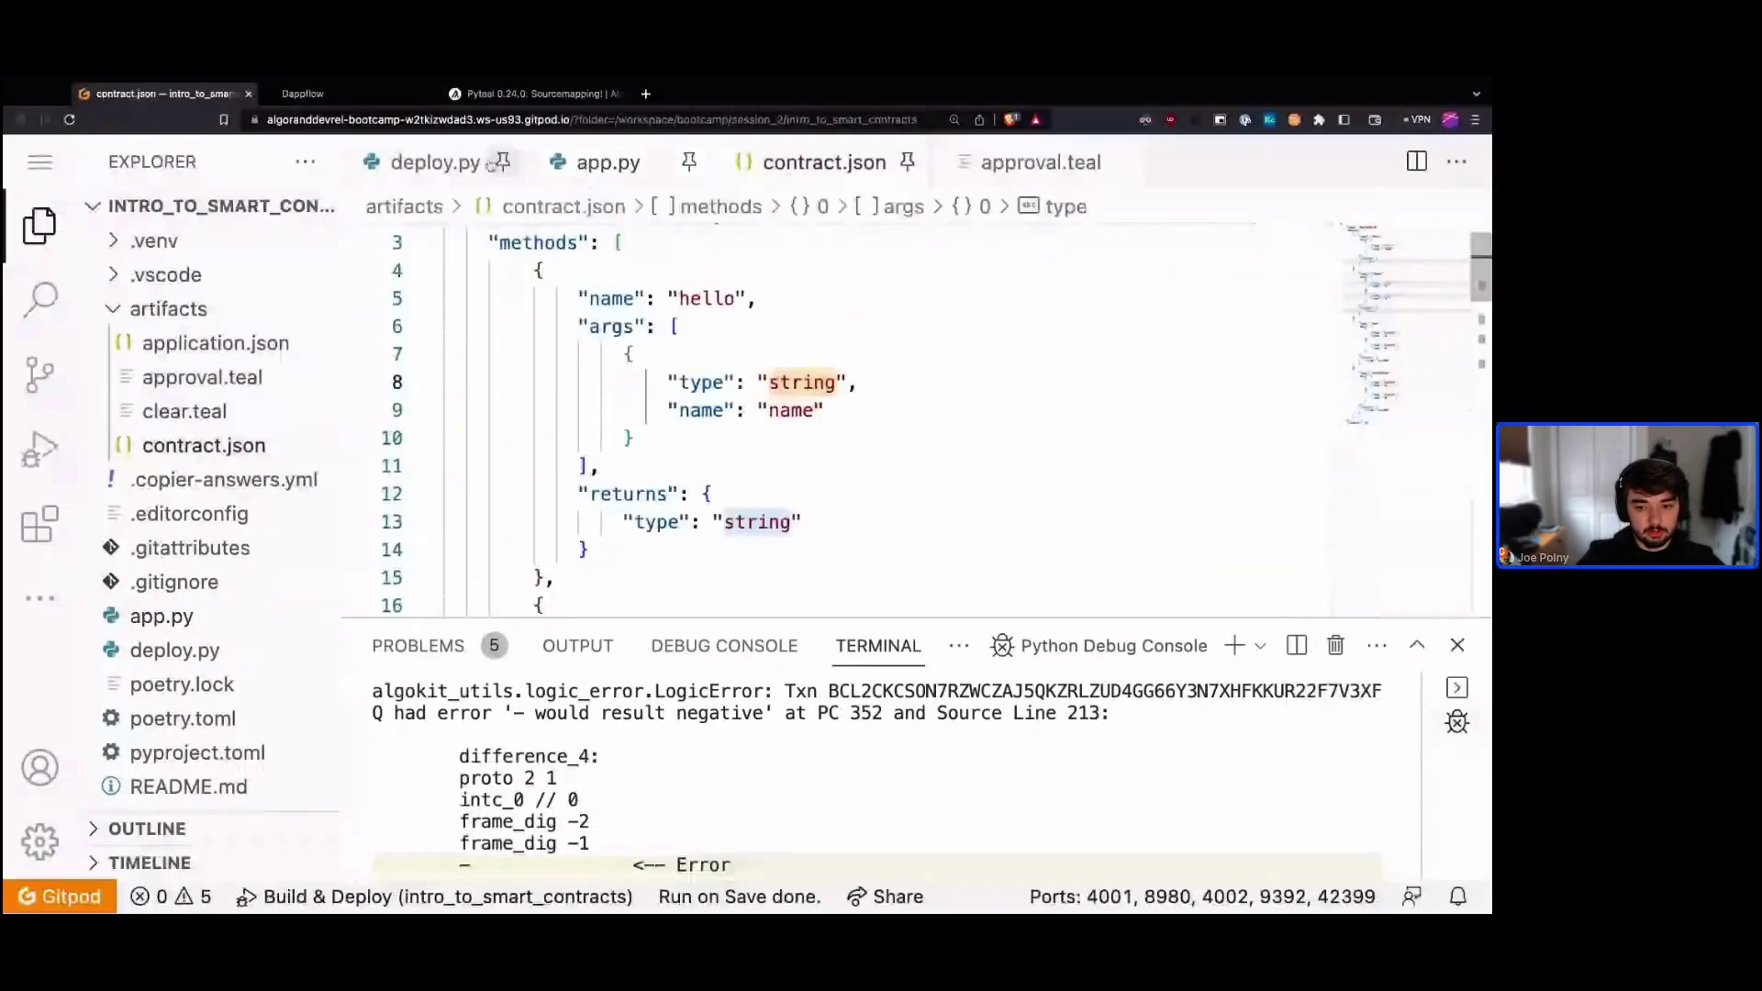
left_click(434, 162)
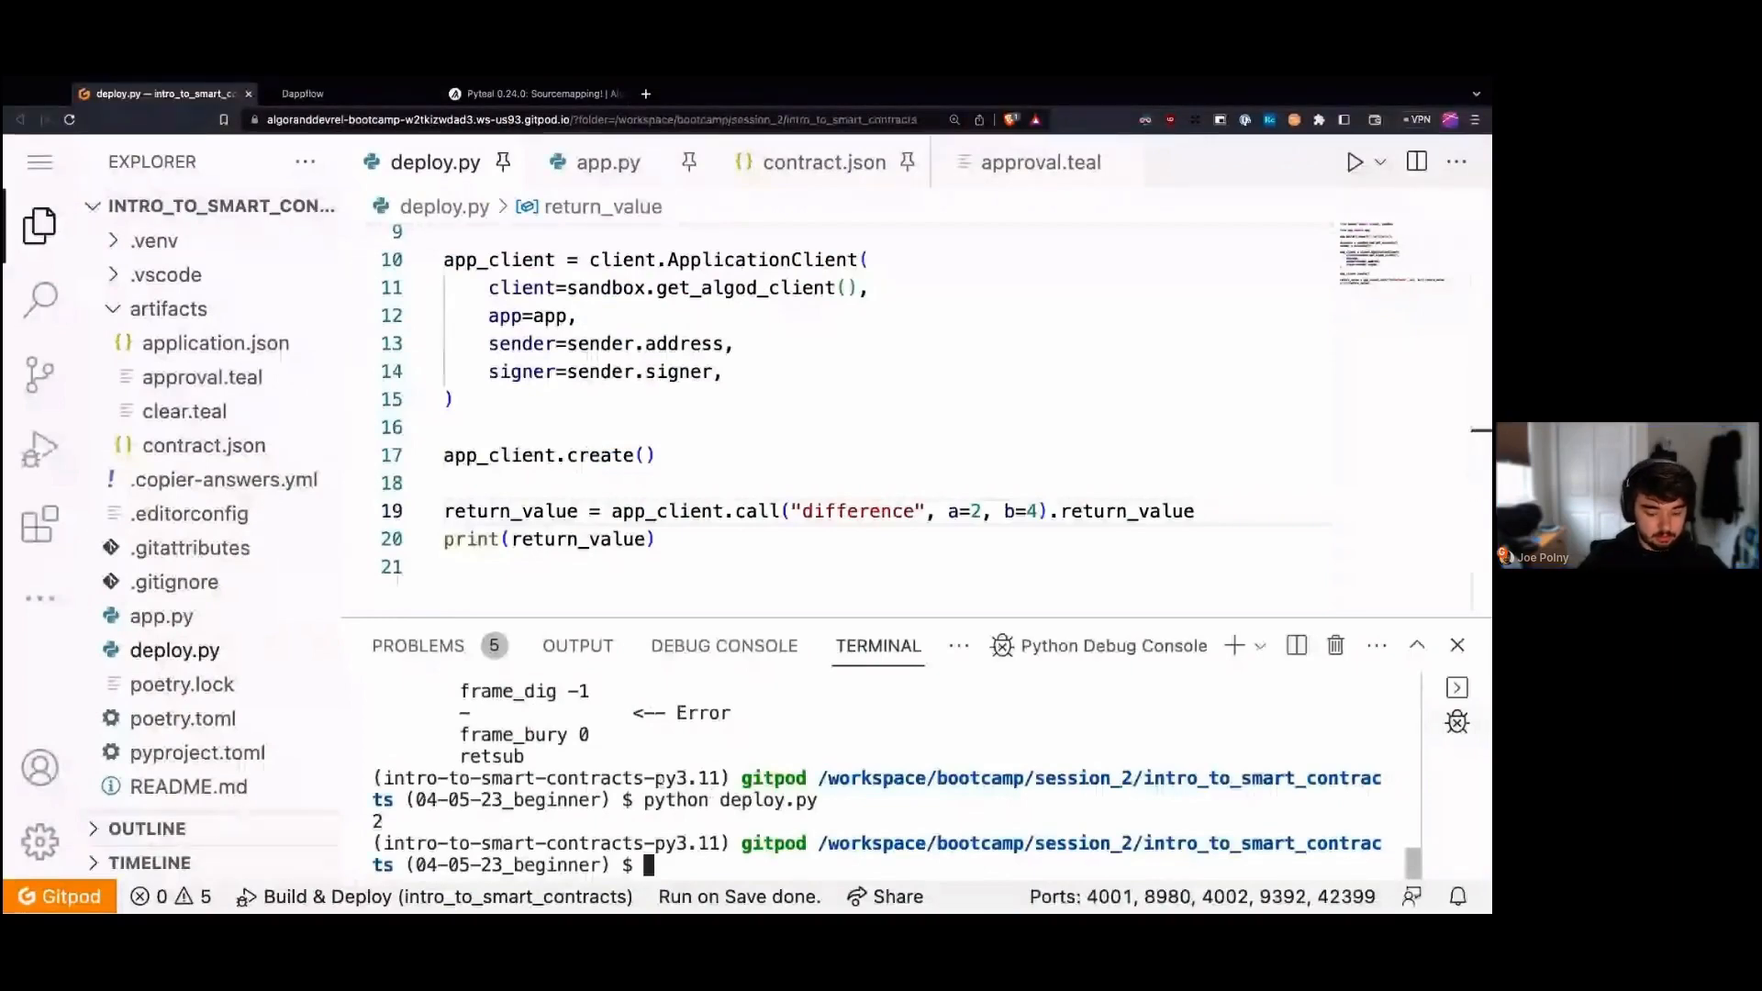
type("algo")
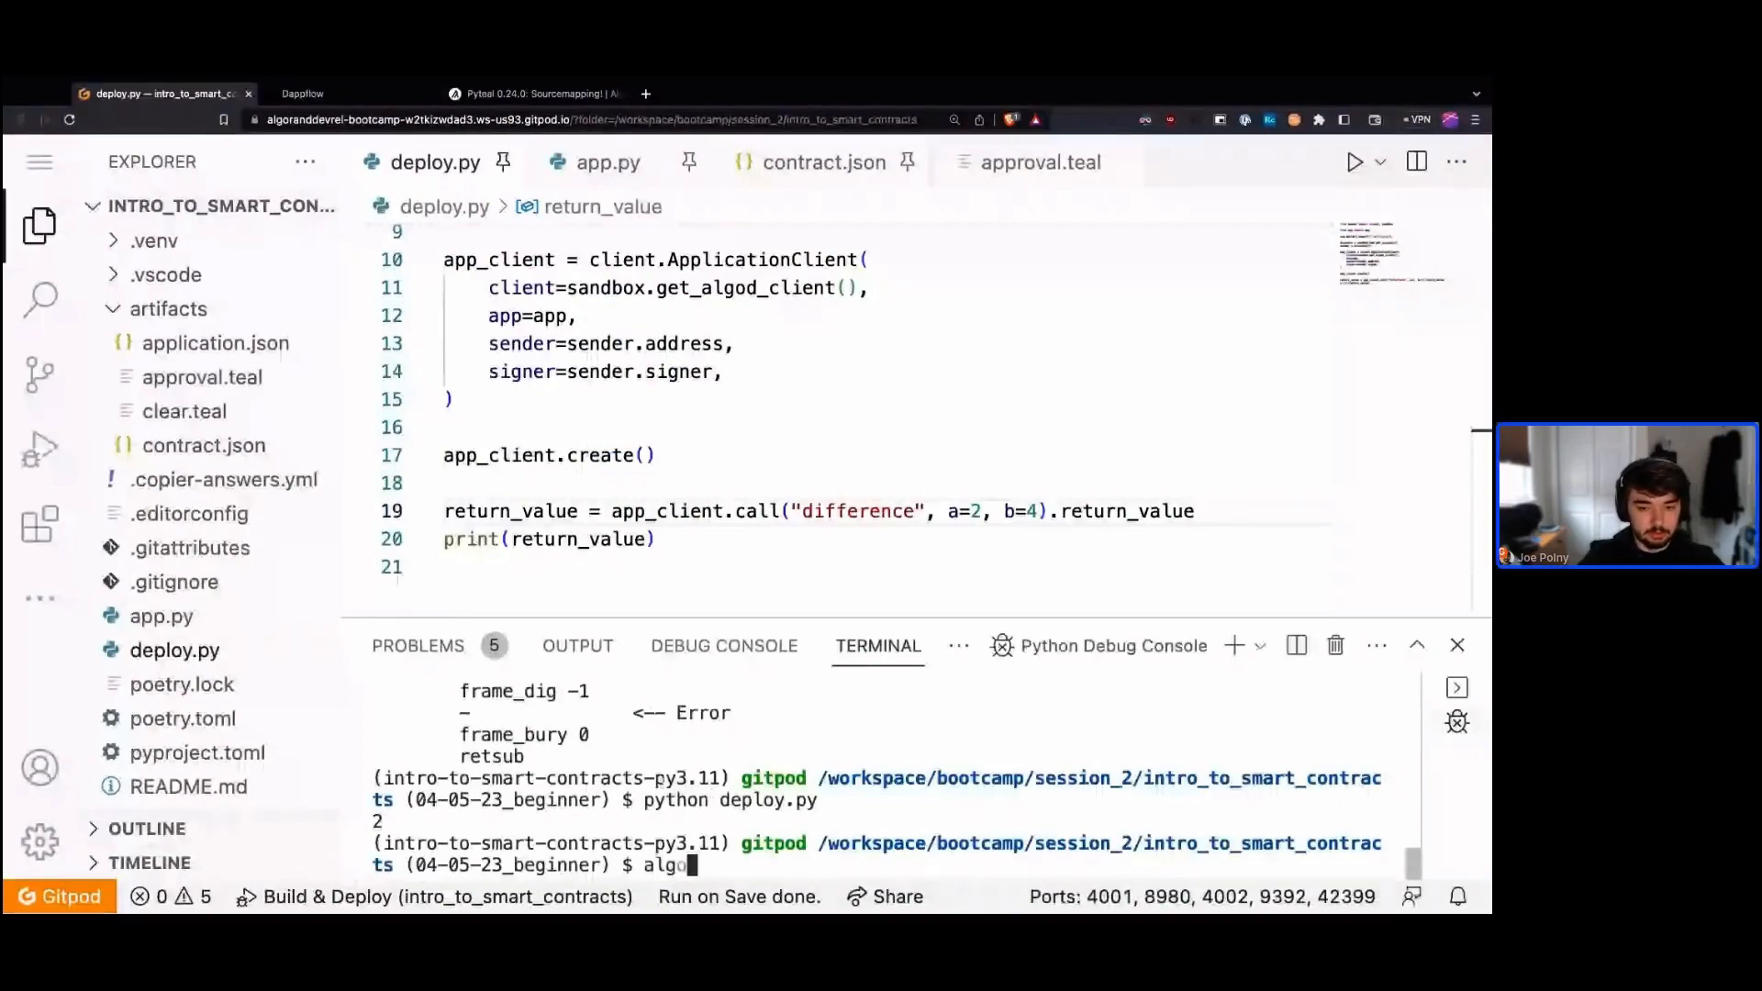
type("kit localnet explor")
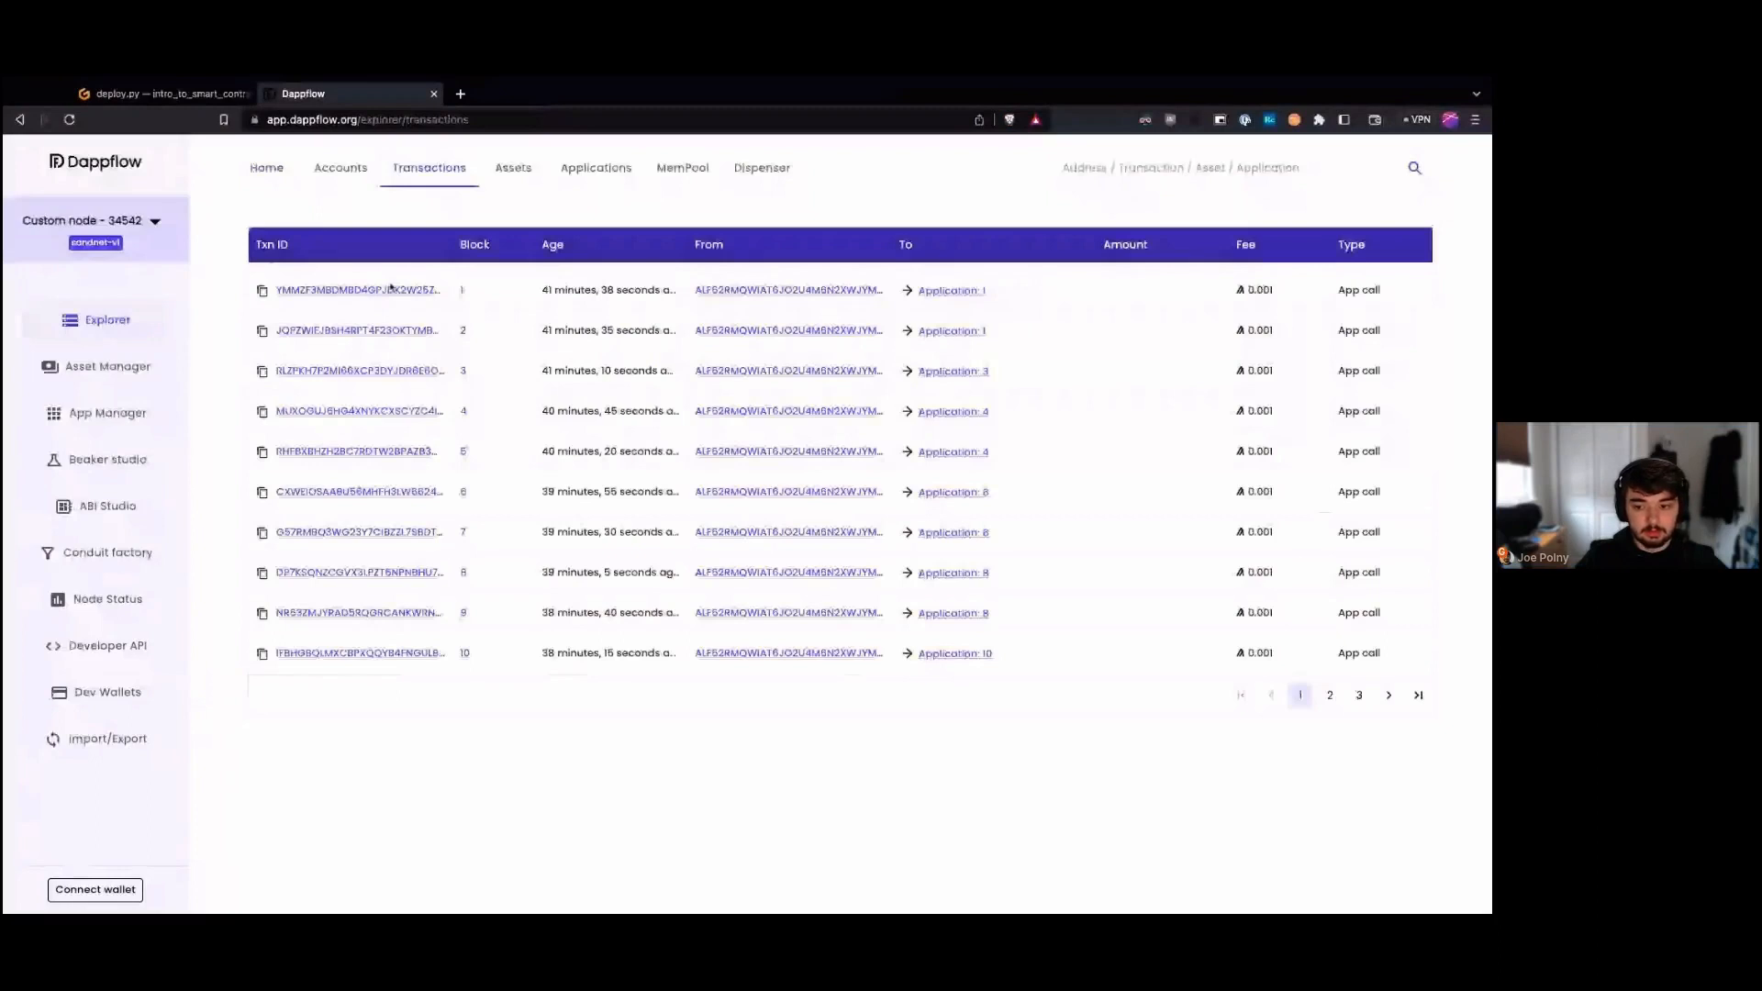
Step: Open application 29 from a transaction, confirm its global counter is 0, and return to Gitpod
left_click(345, 290)
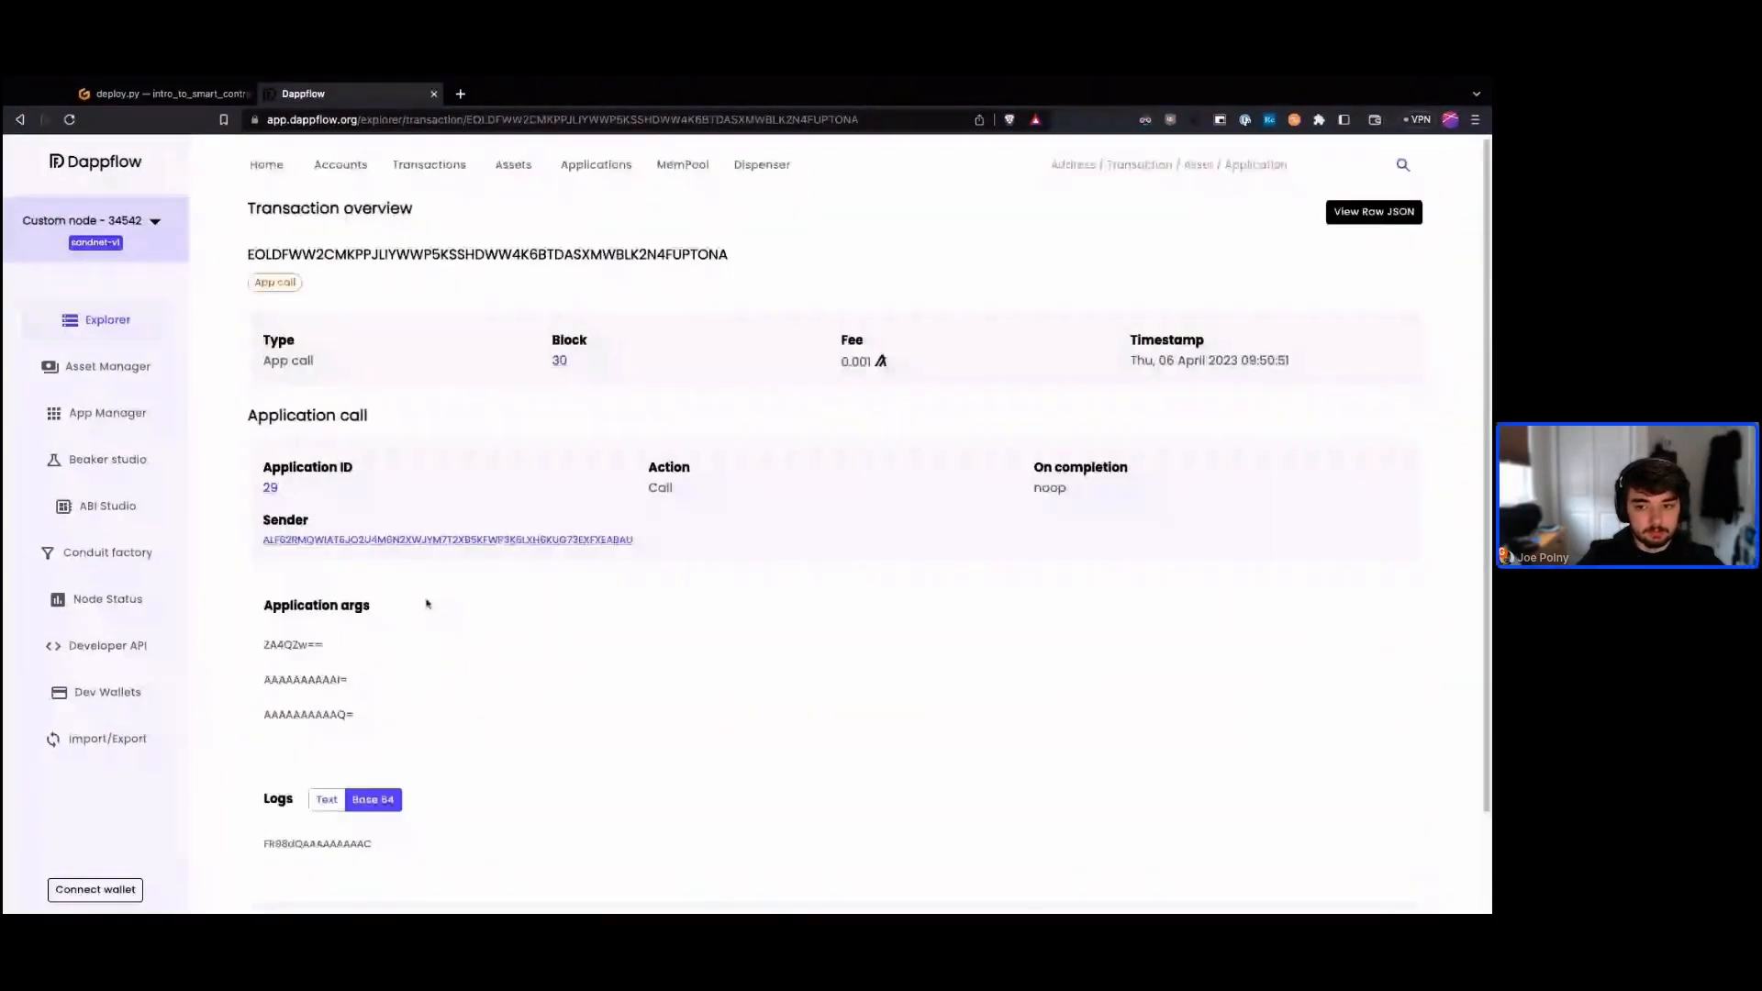
left_click(270, 489)
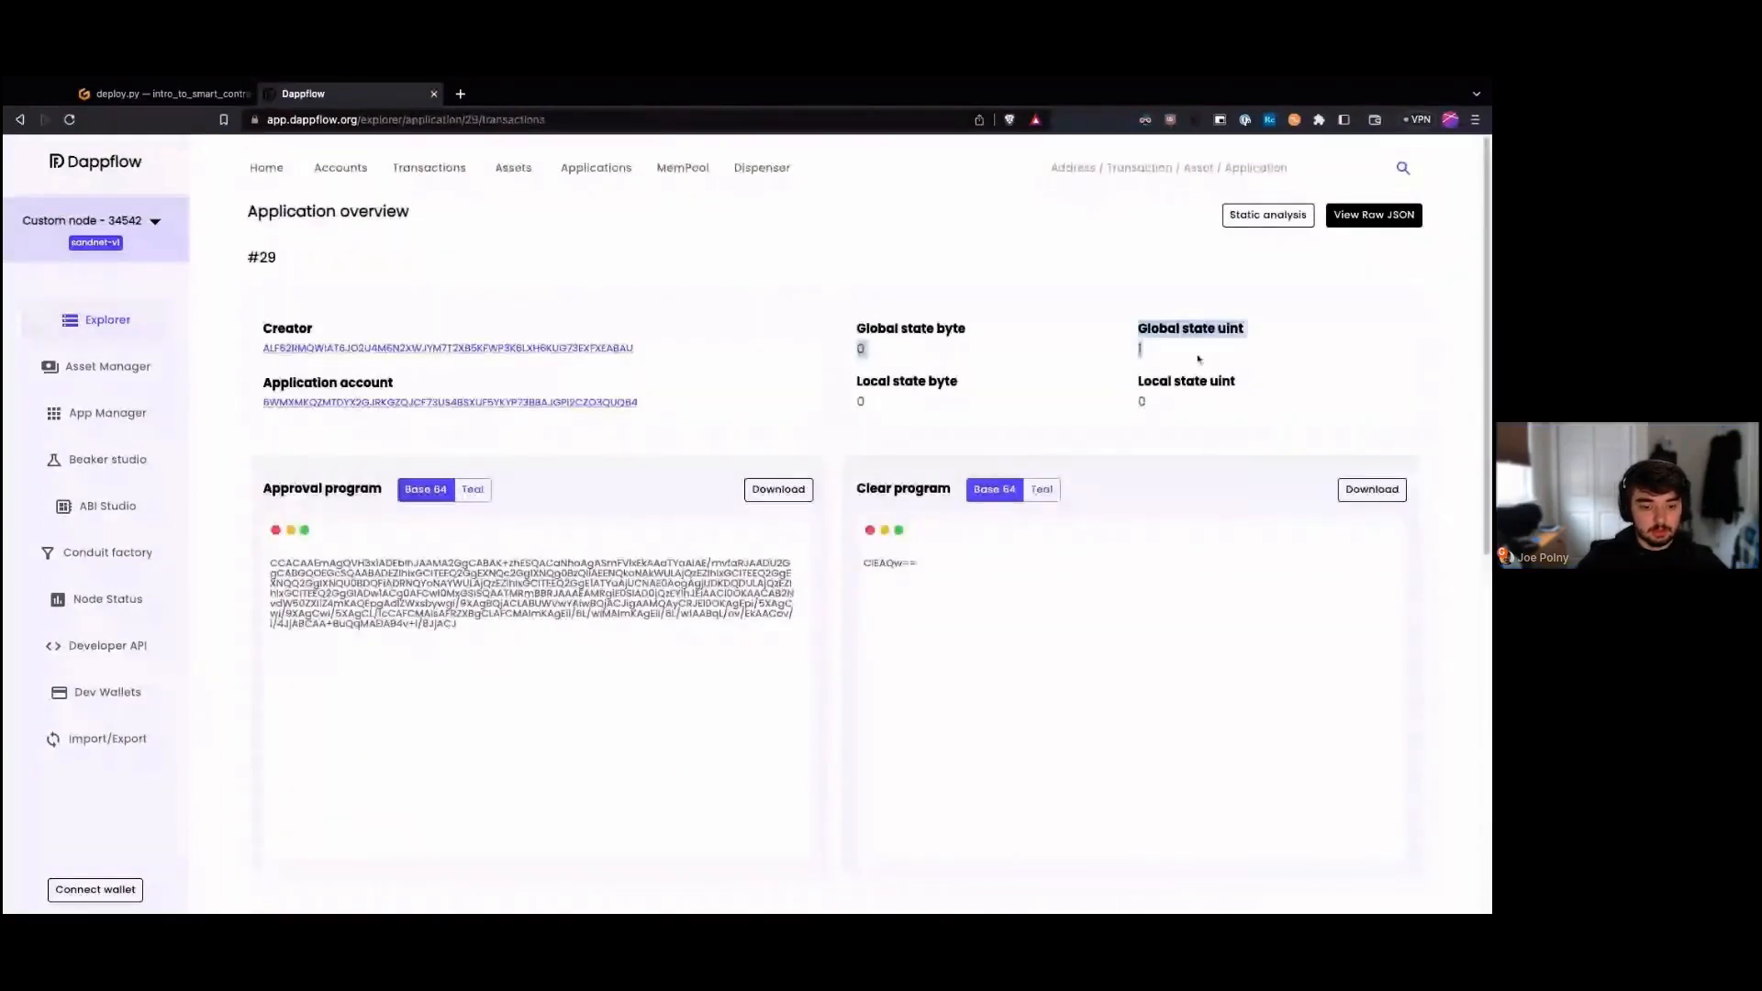
scroll("down", 3)
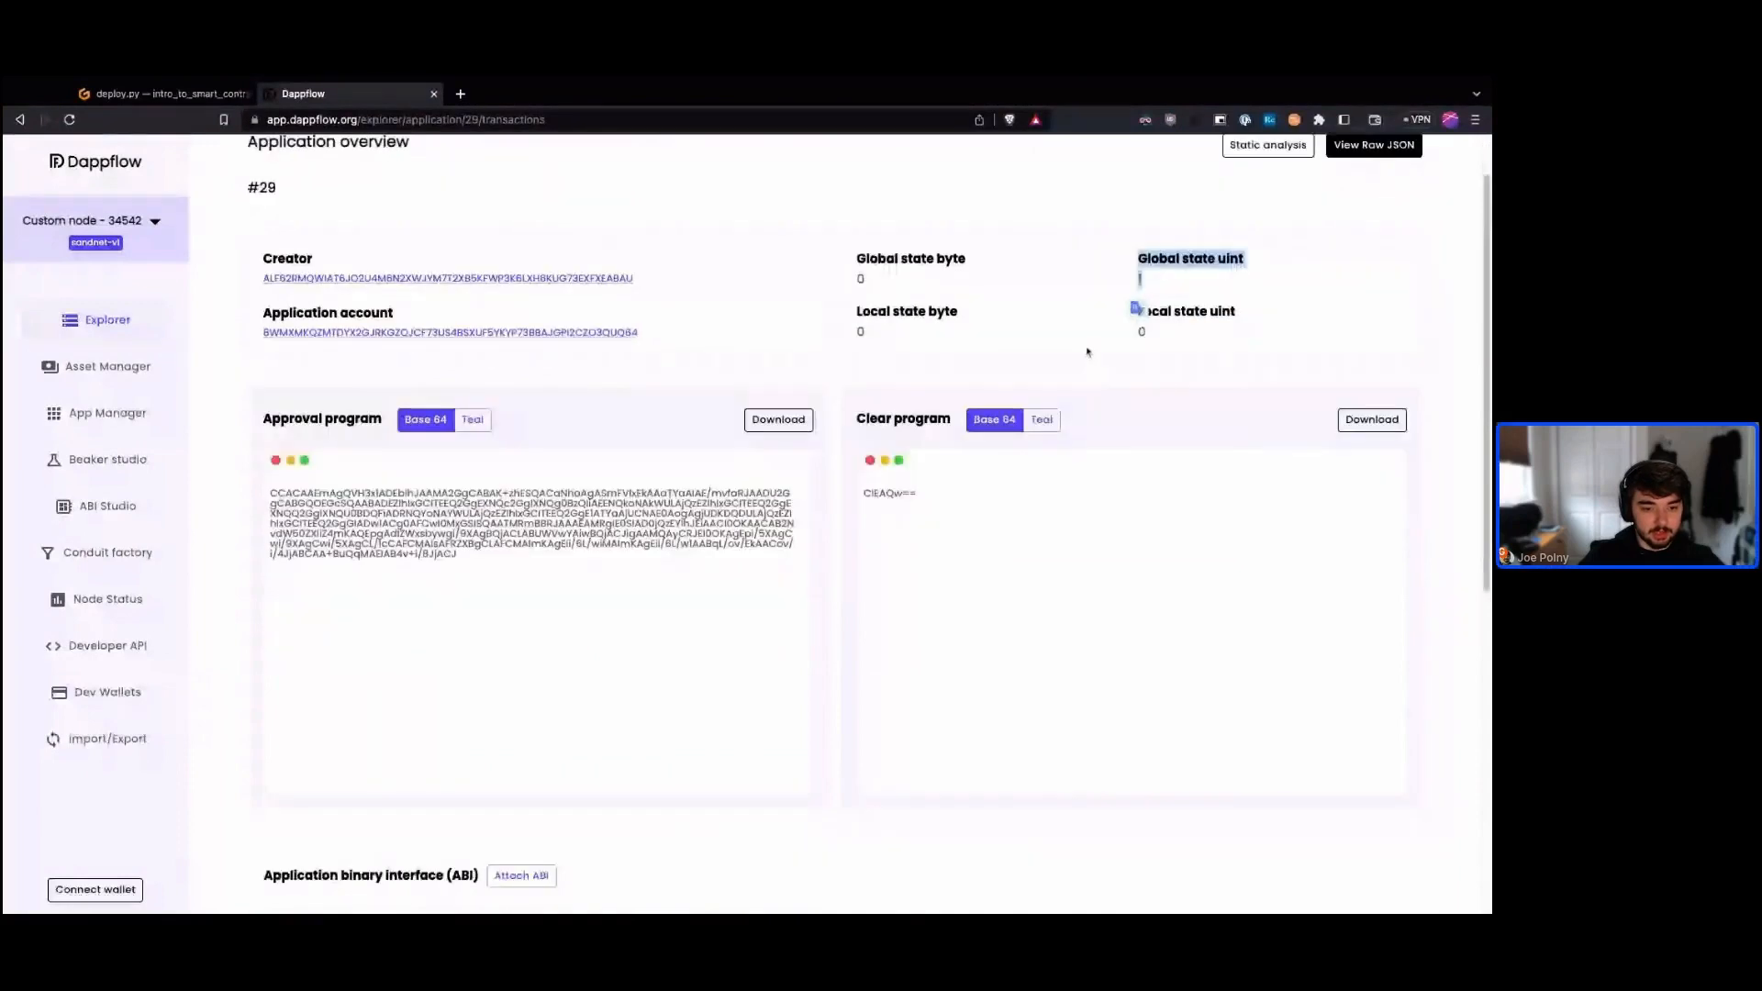
scroll("down", 3)
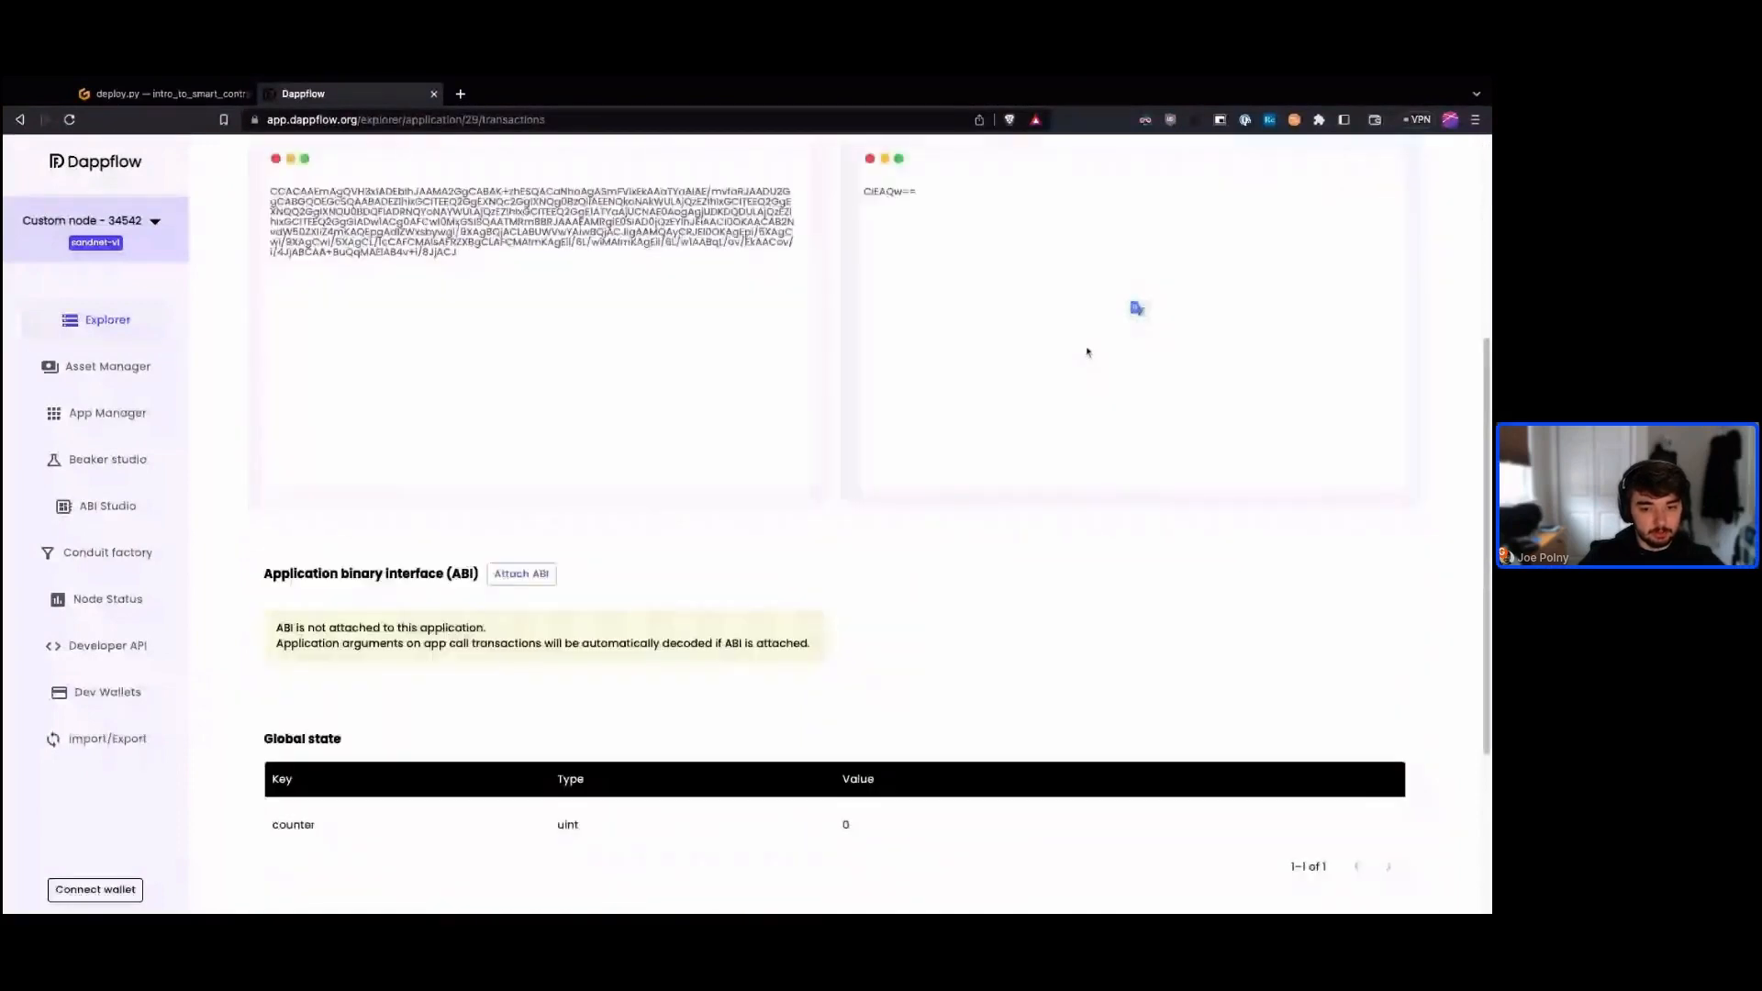
scroll("down", 3)
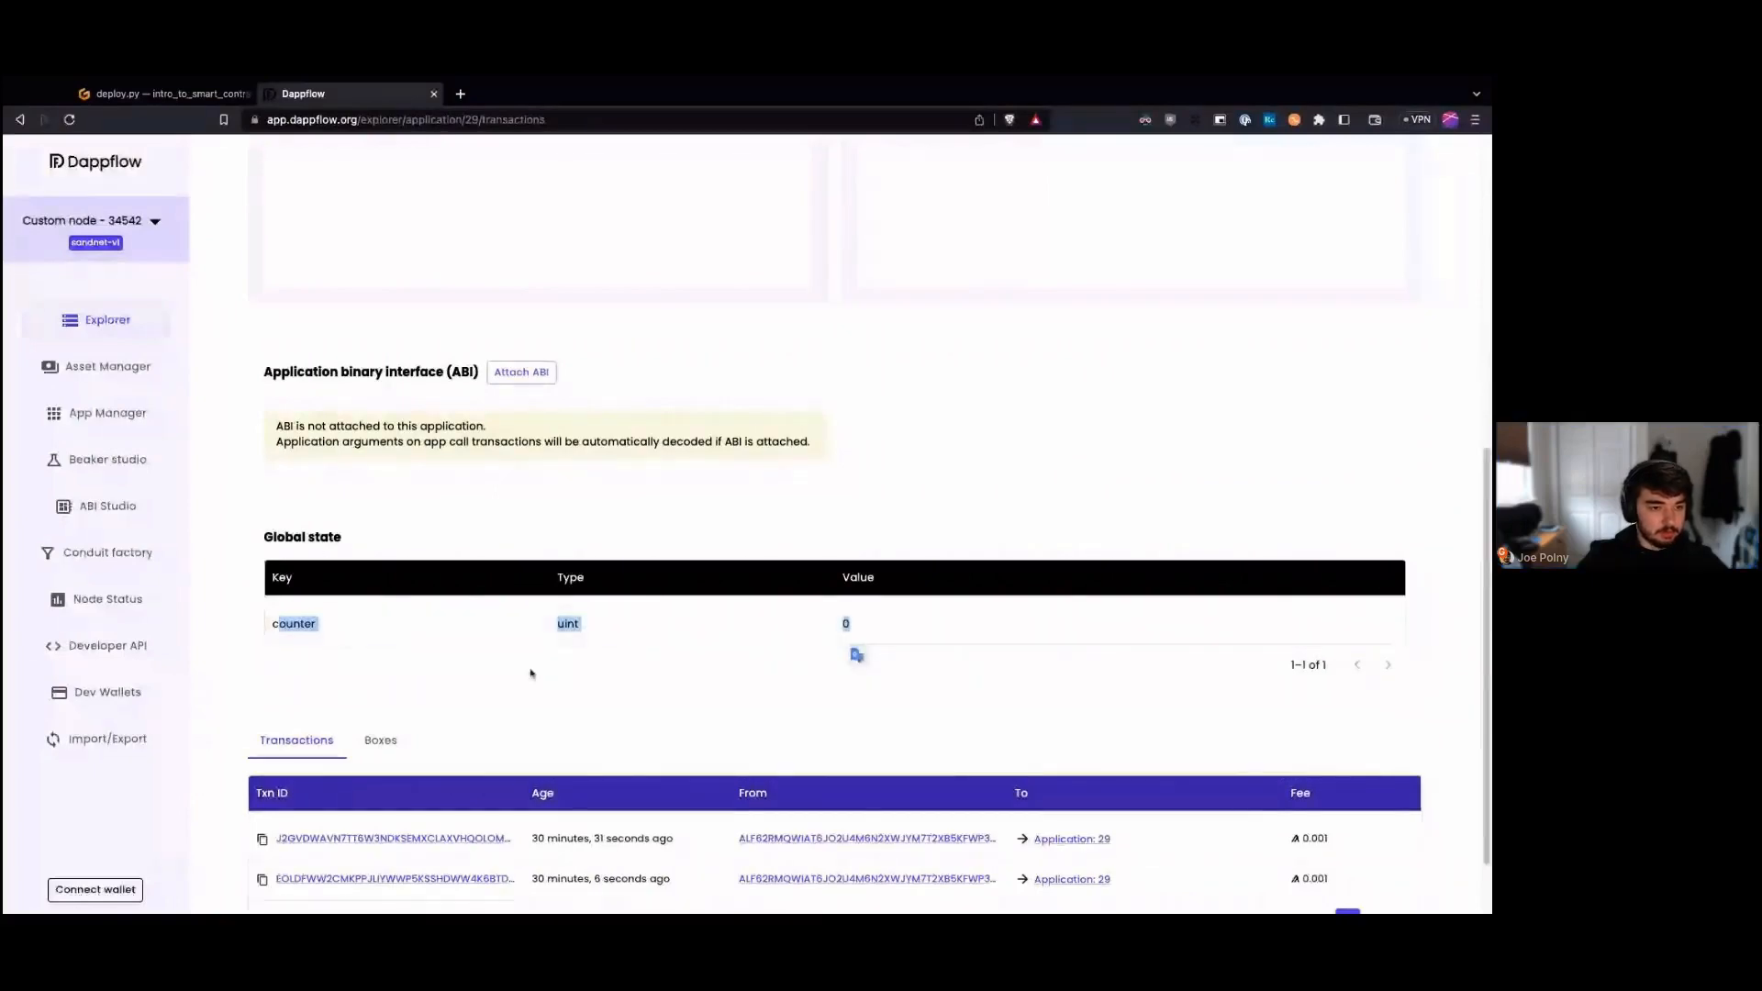
mouse_move(429, 681)
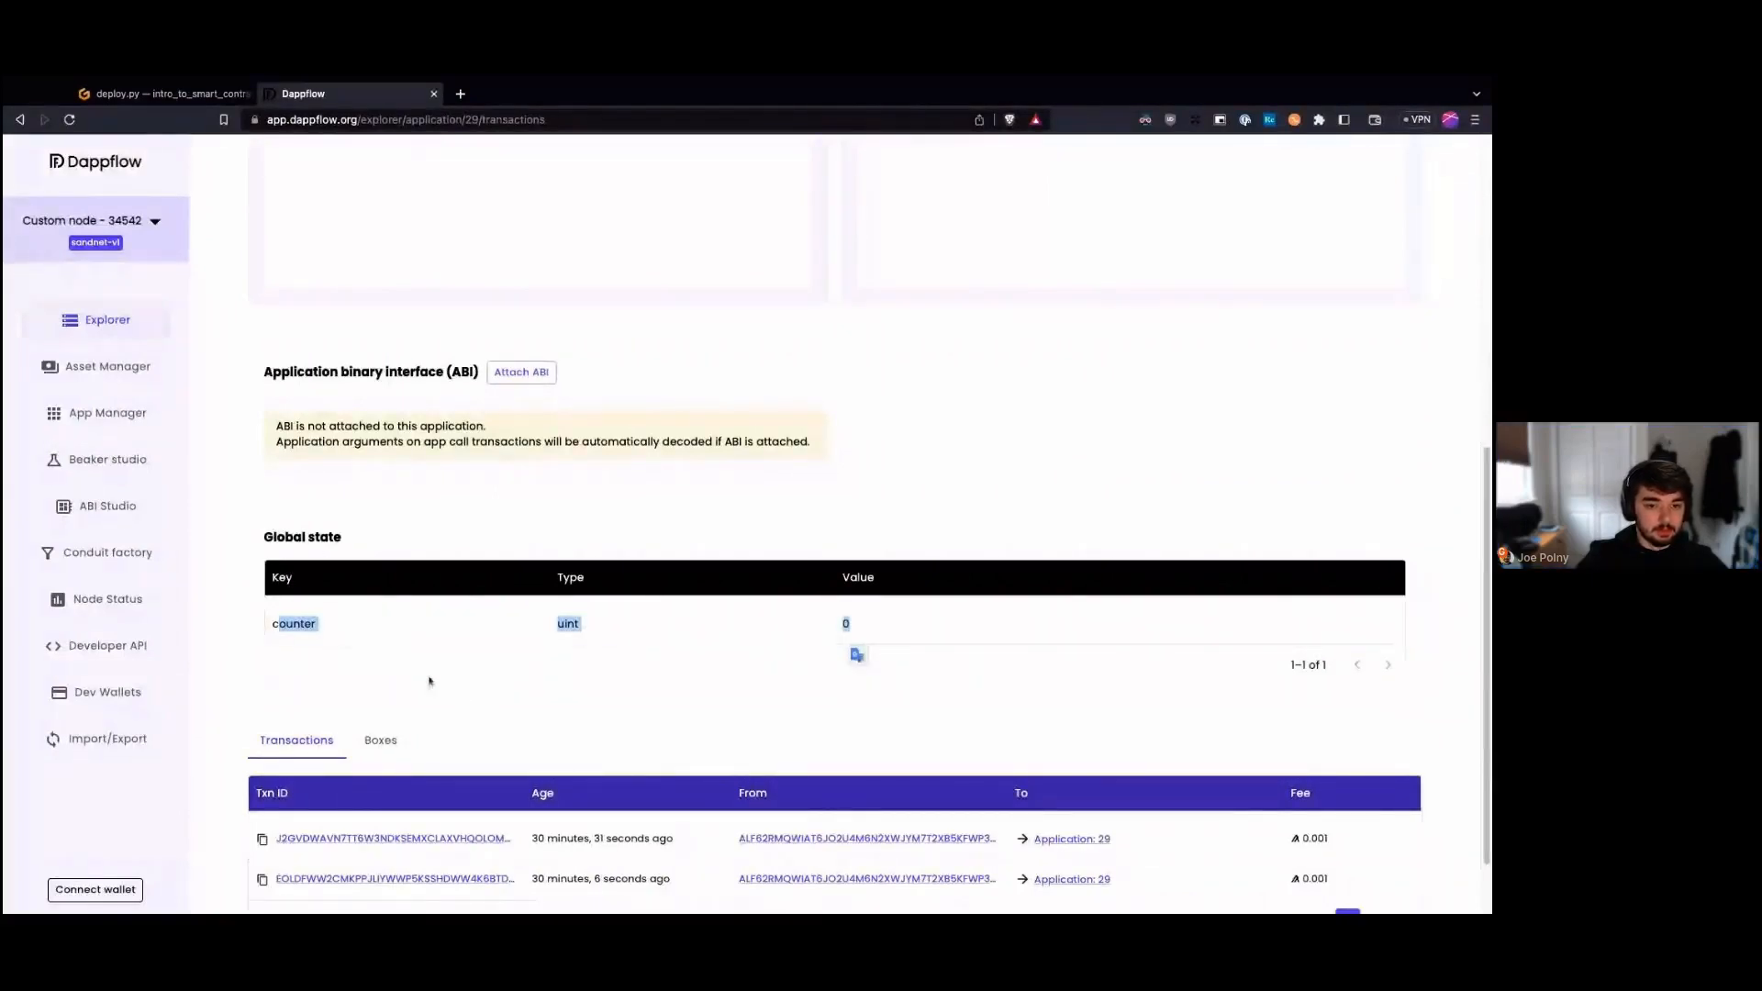
left_click(165, 94)
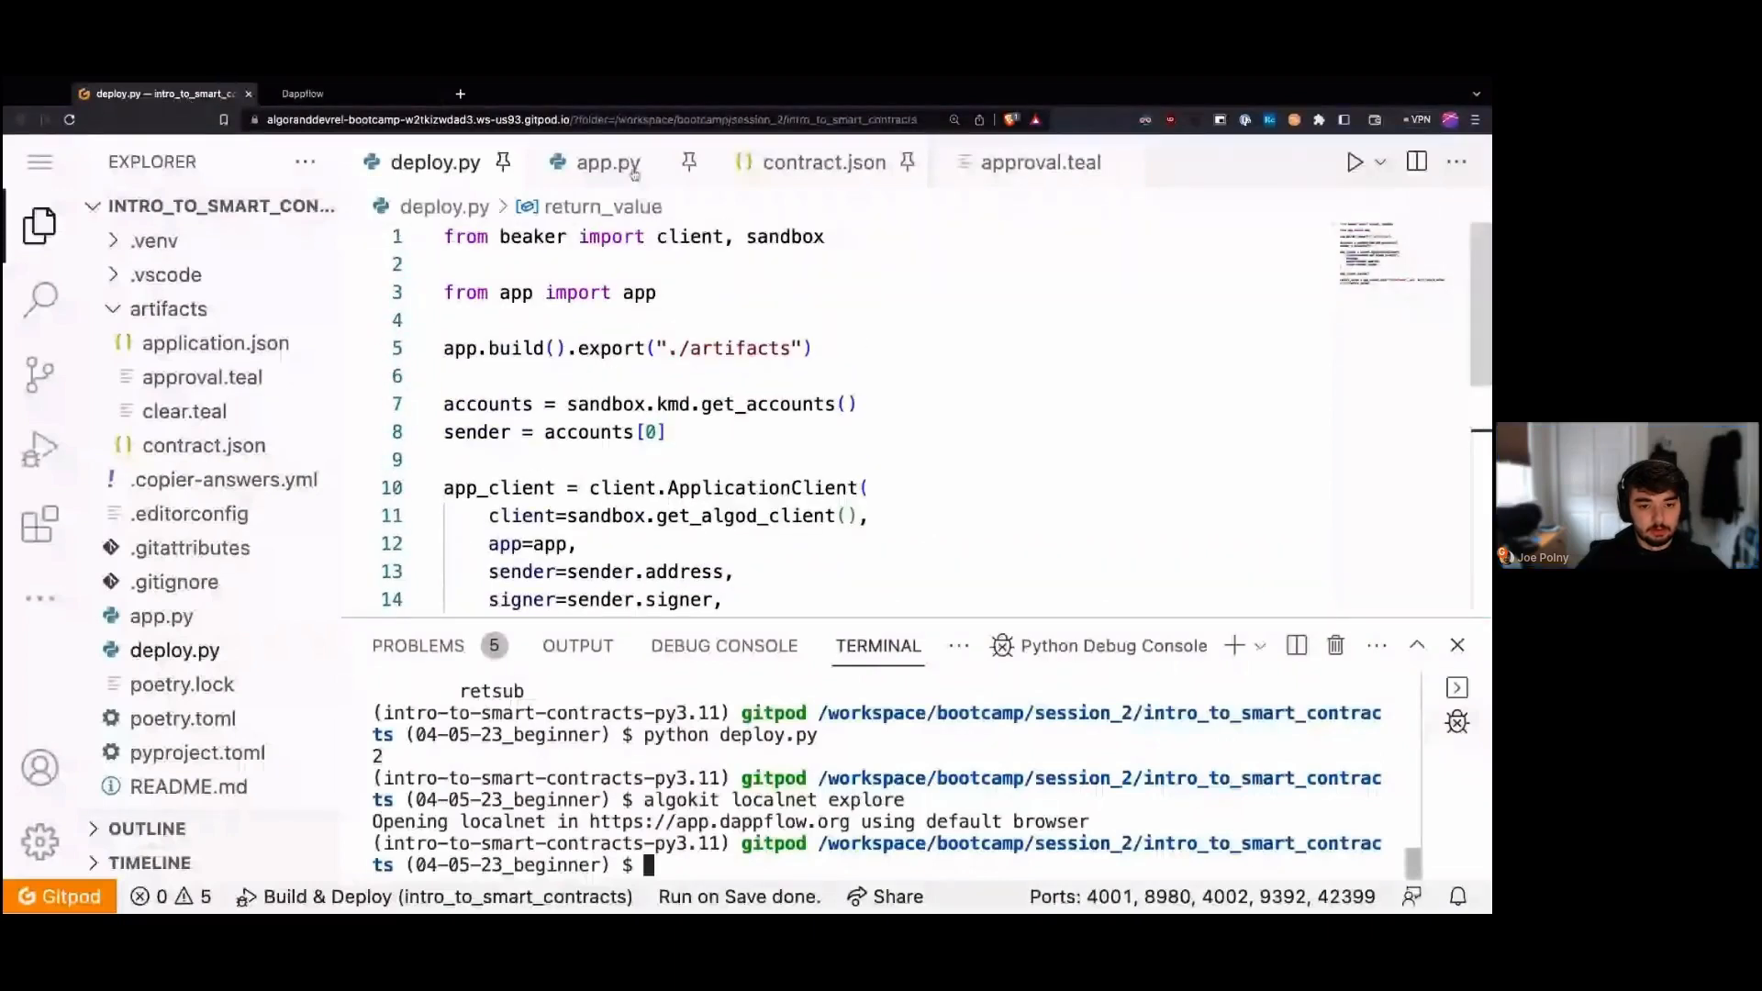
left_click(609, 162)
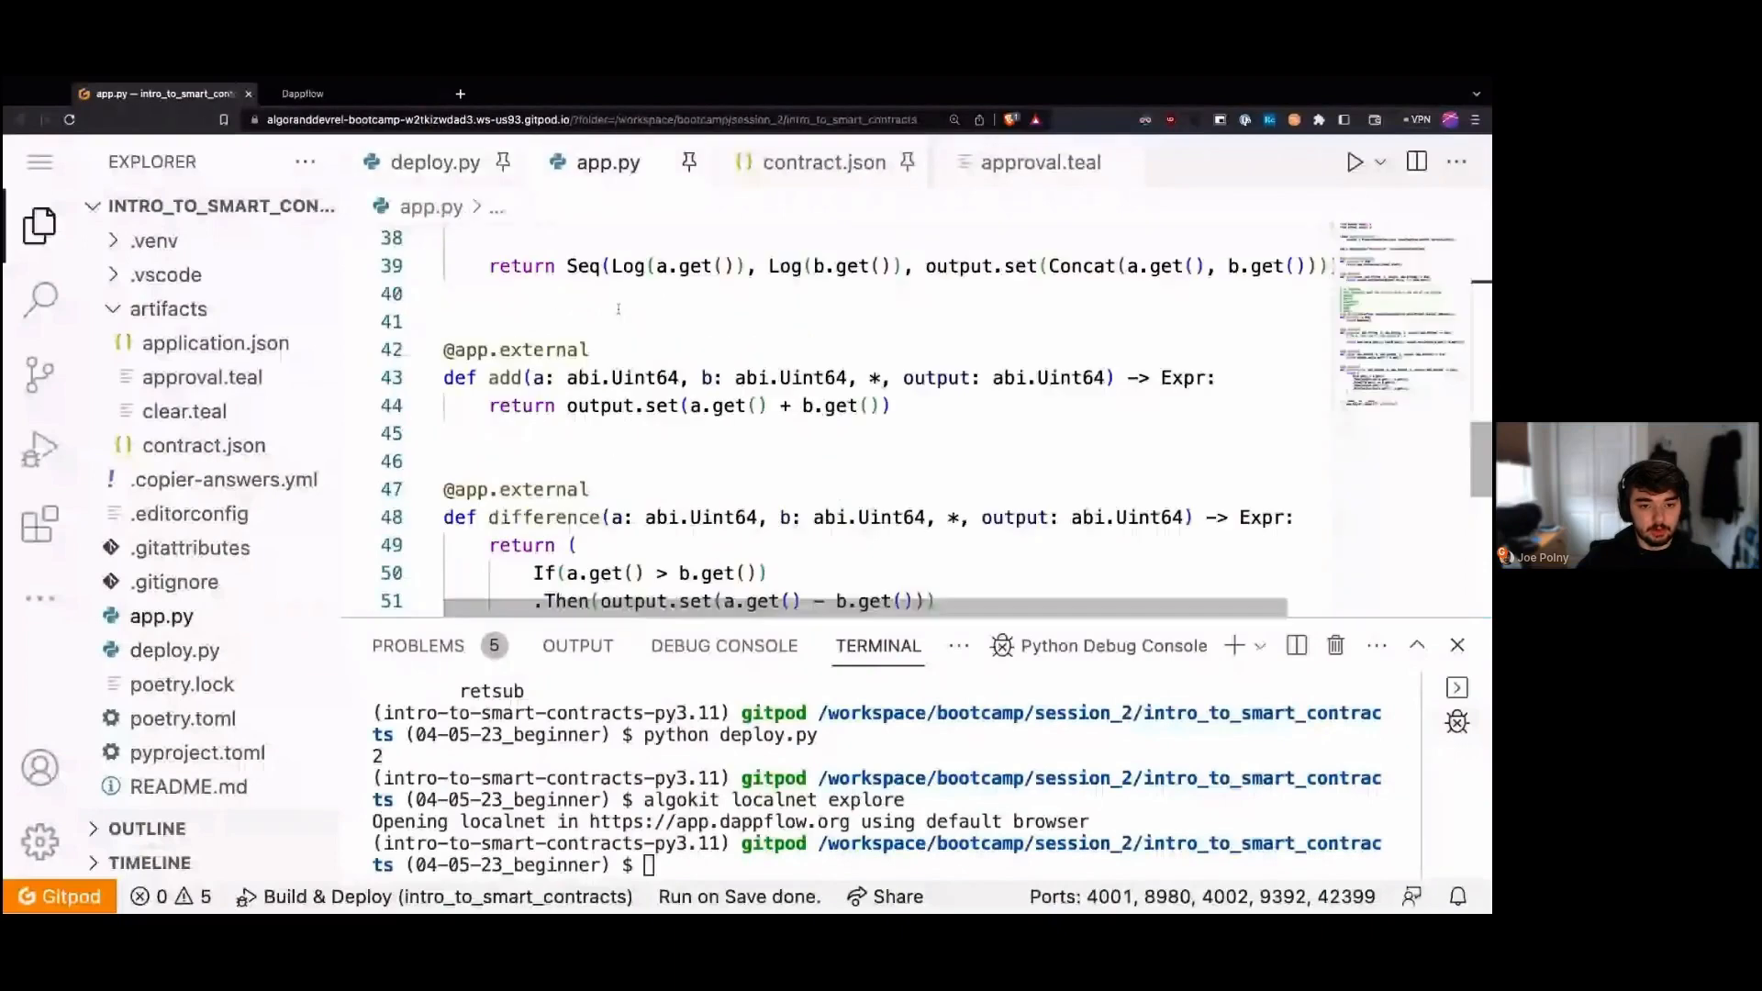
scroll("down", 3)
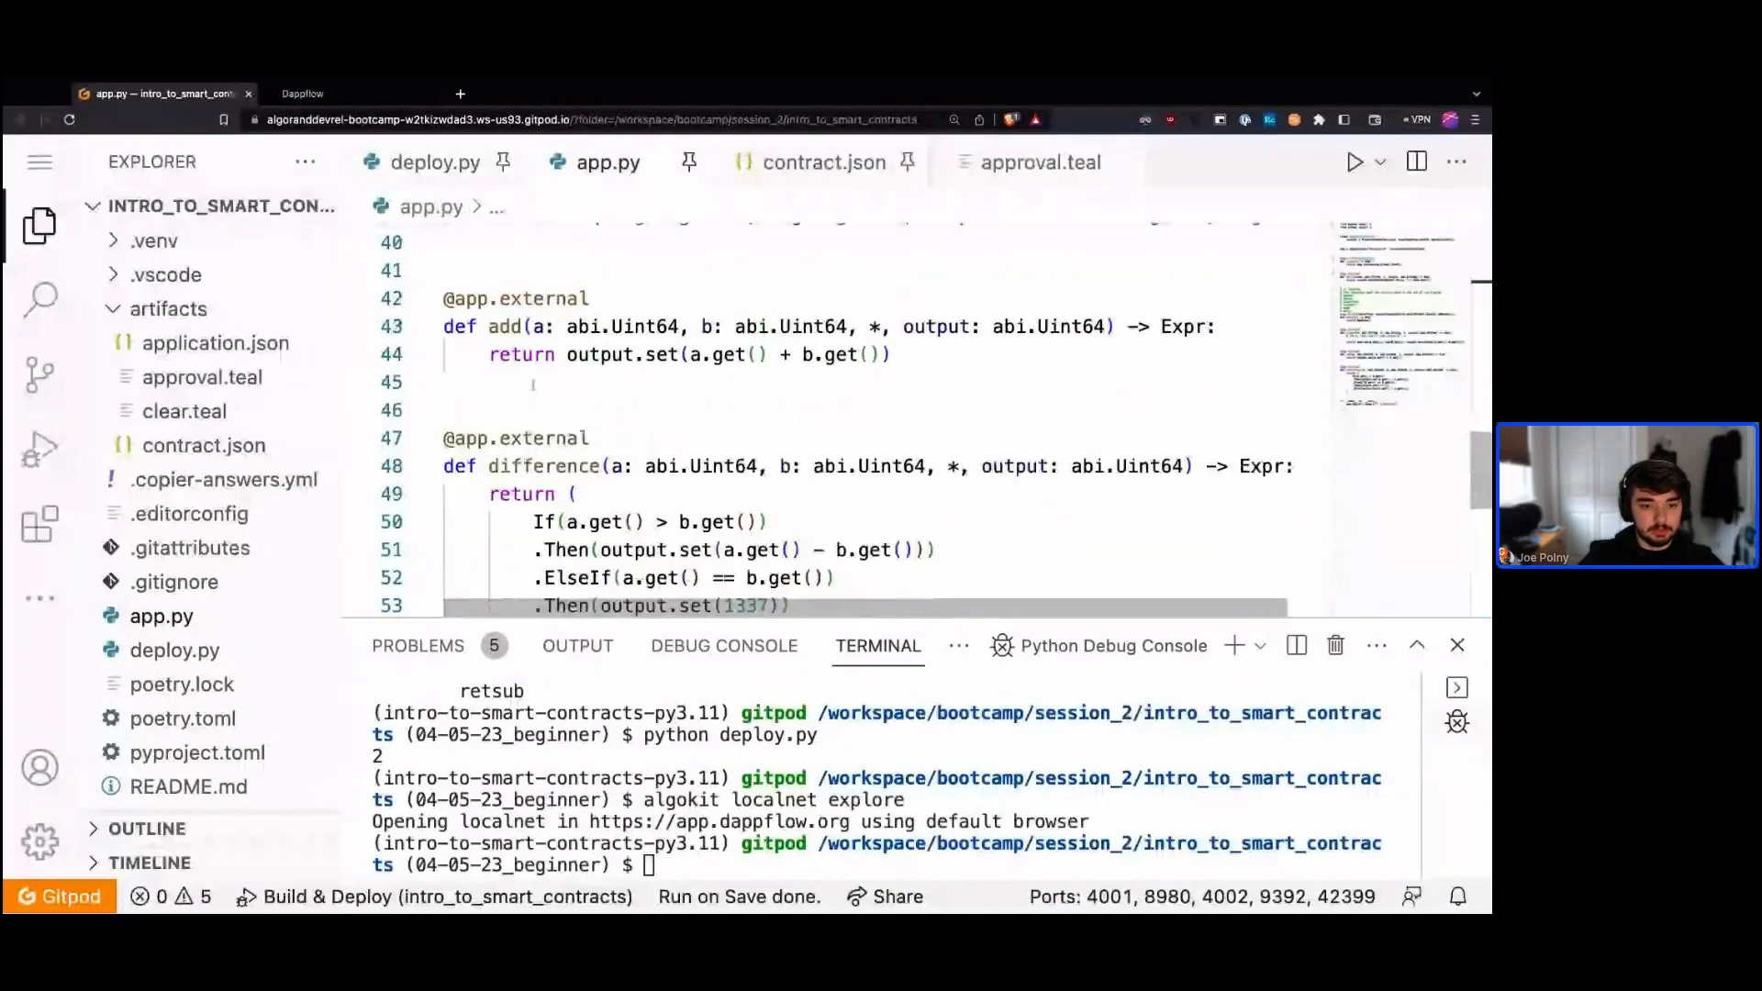
scroll("down", 3)
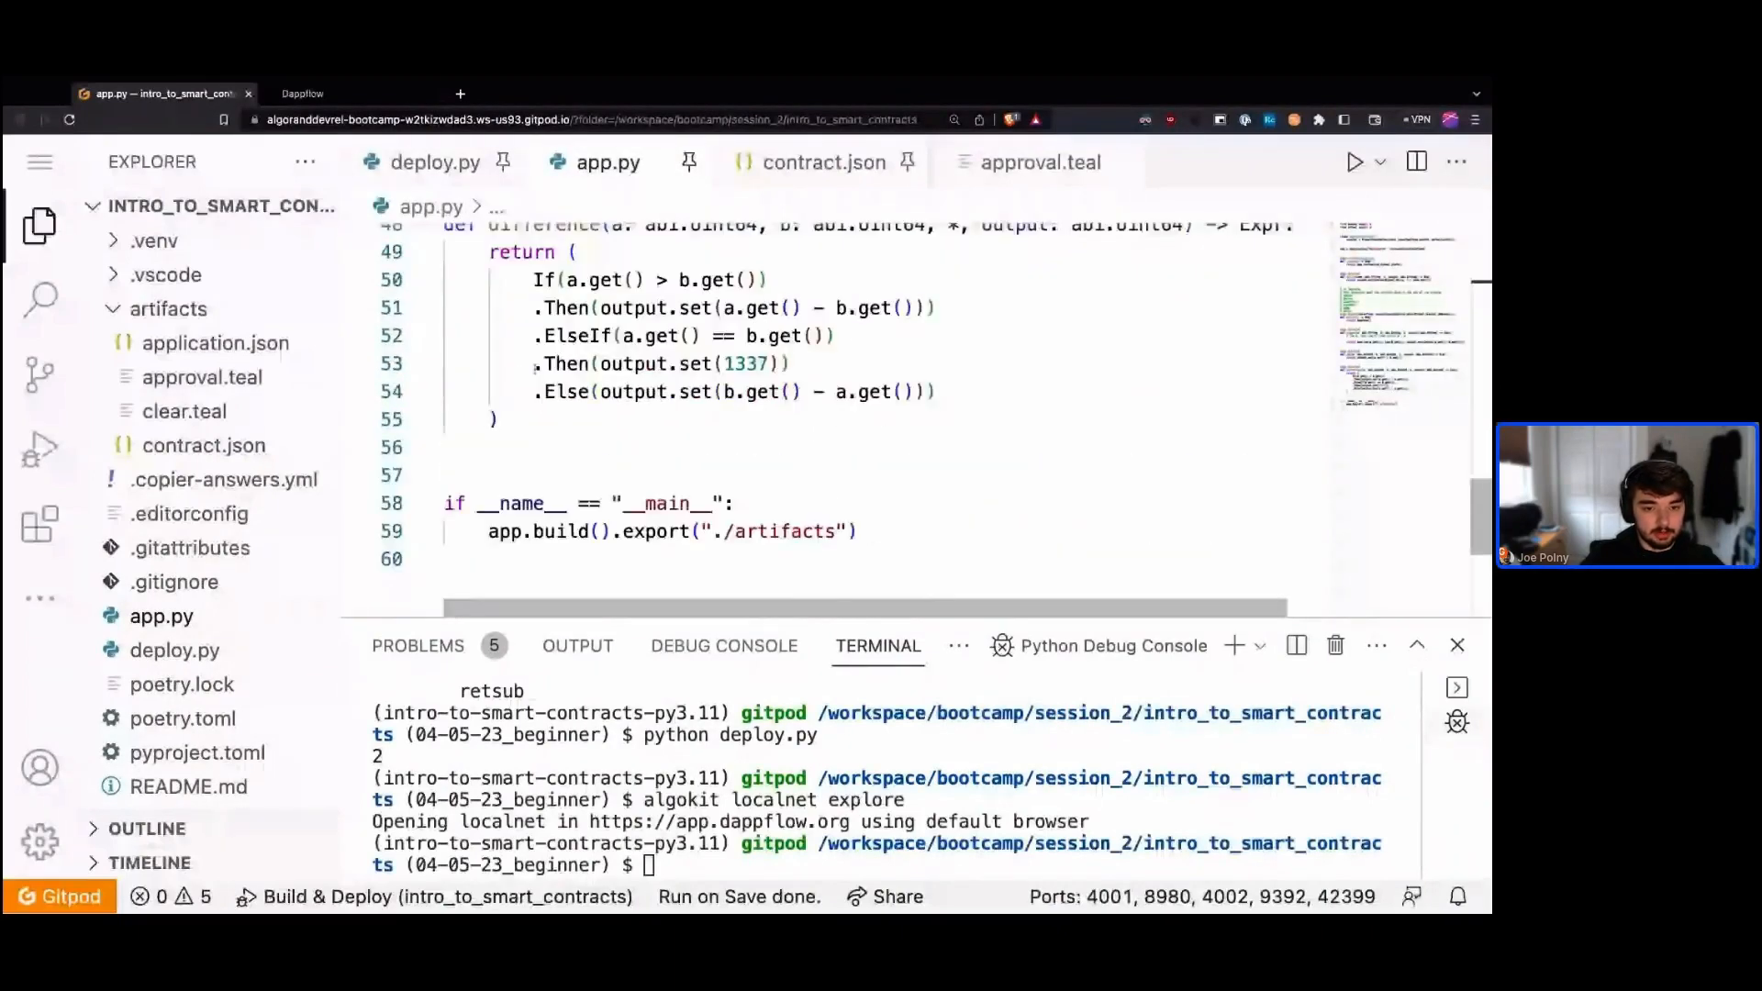
type("@app")
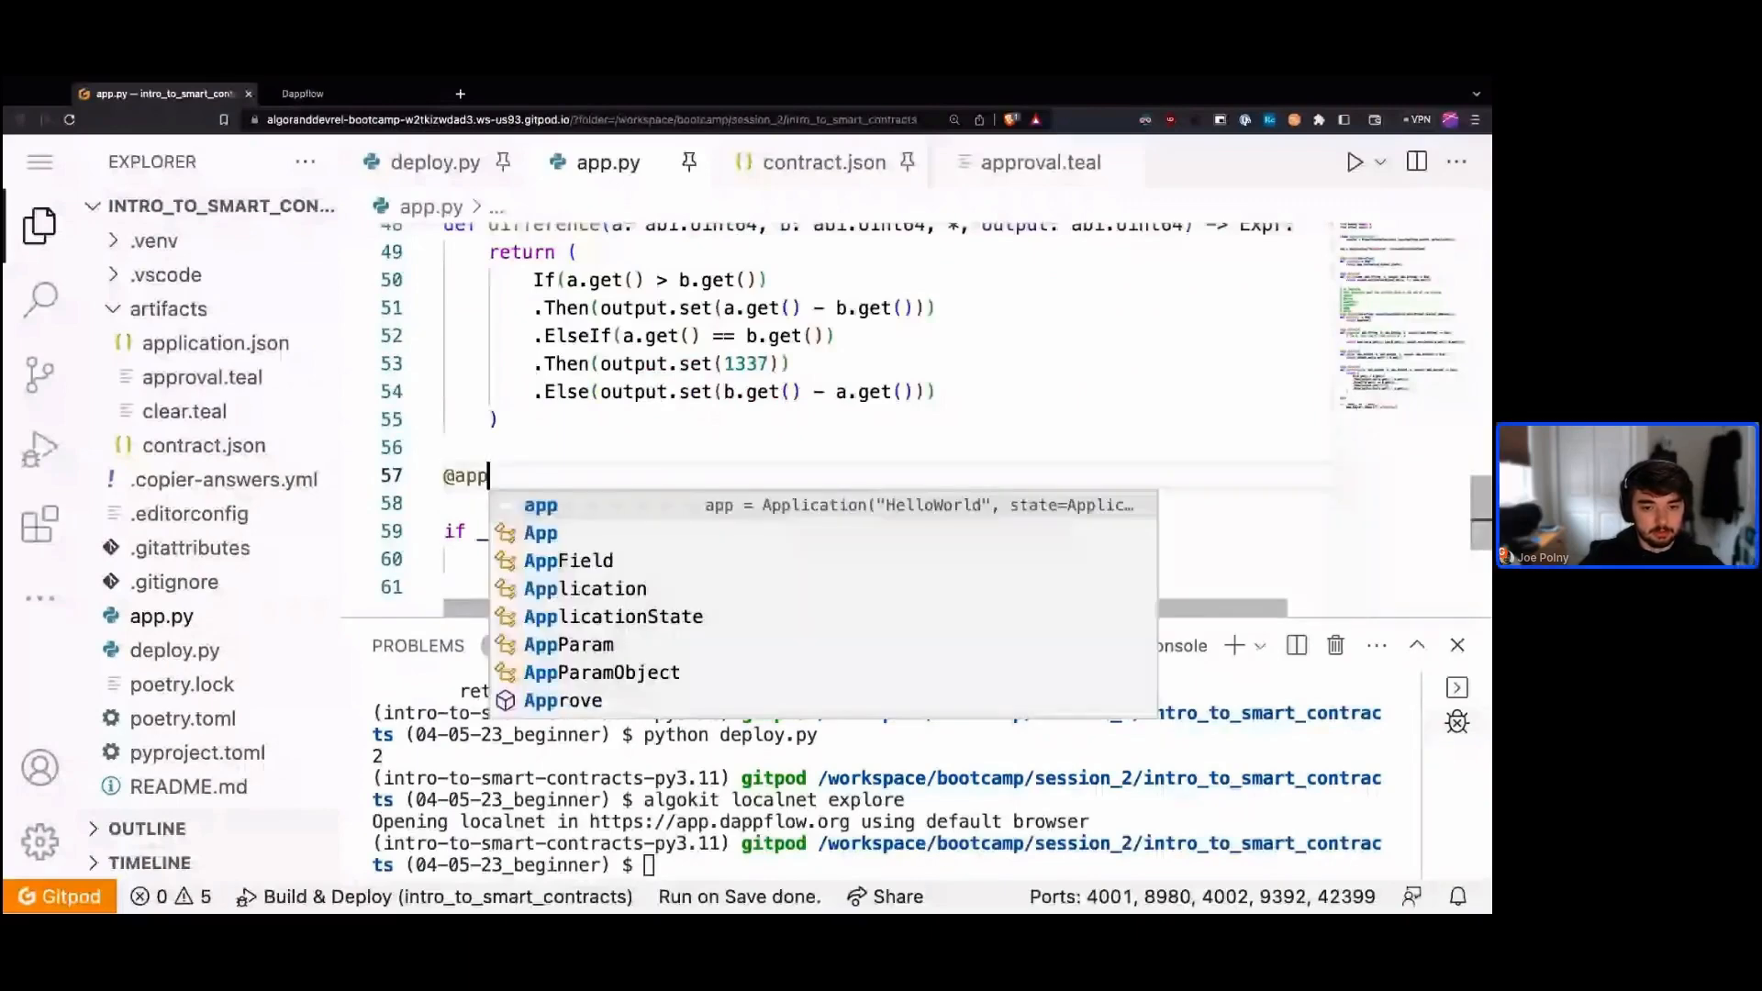
type(".external")
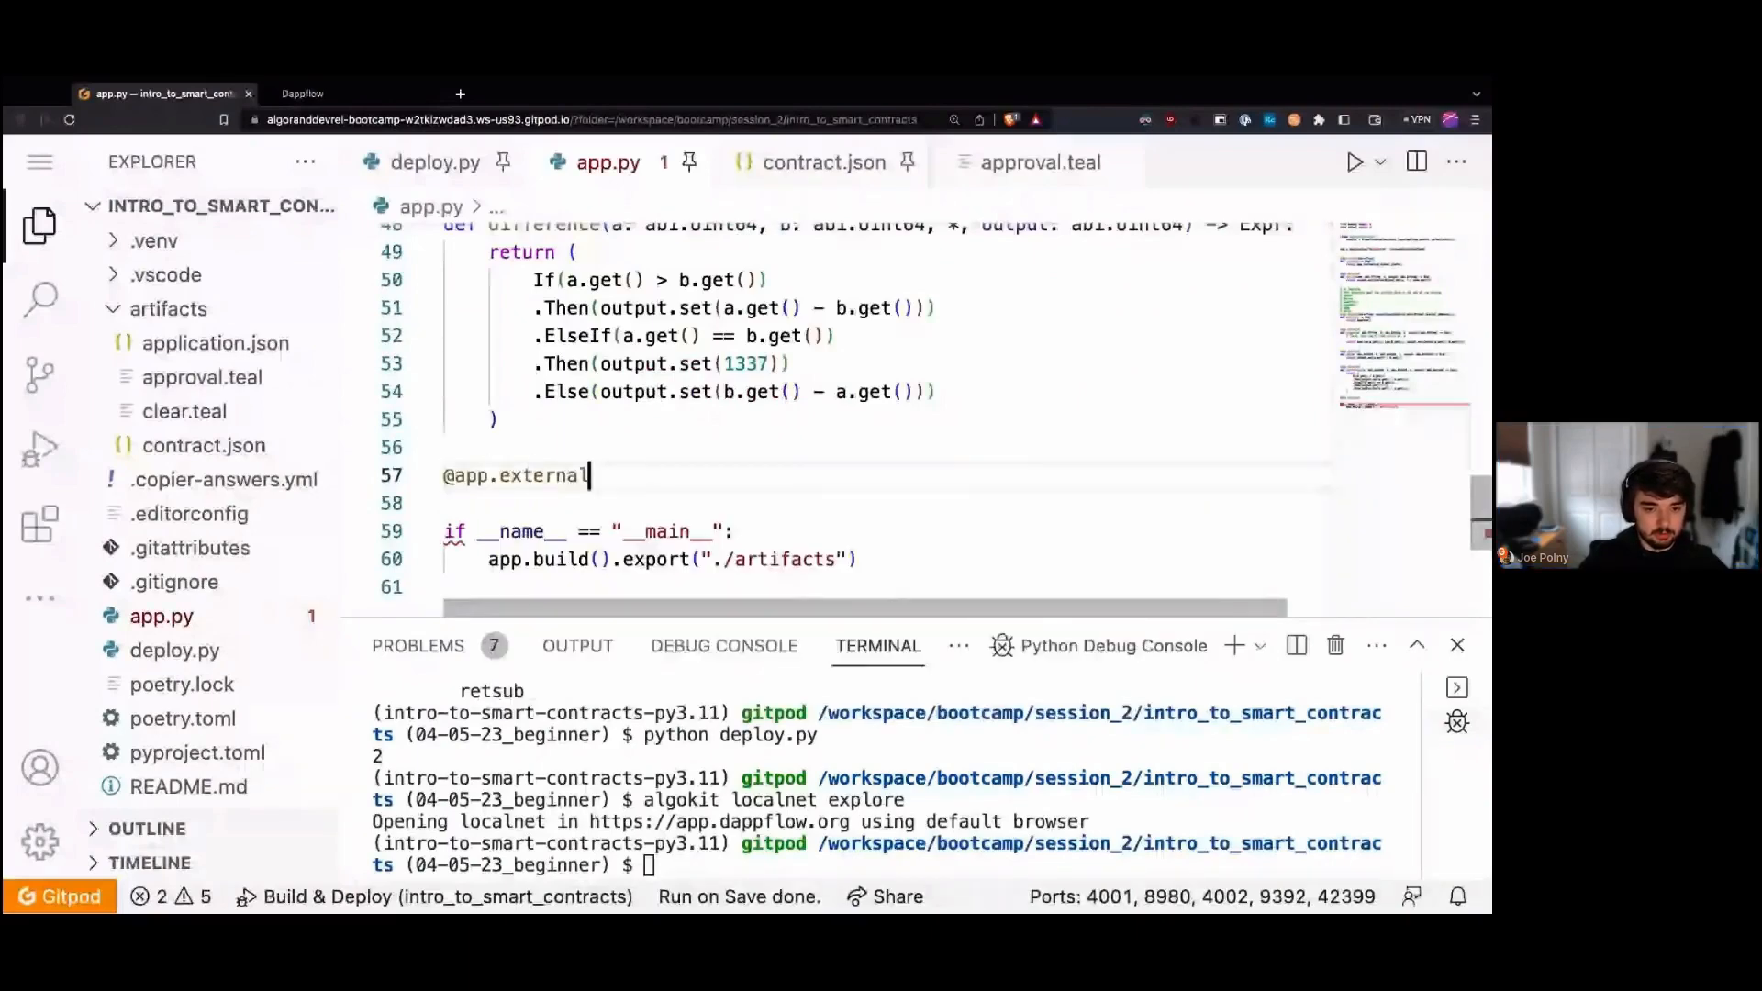
key("Enter")
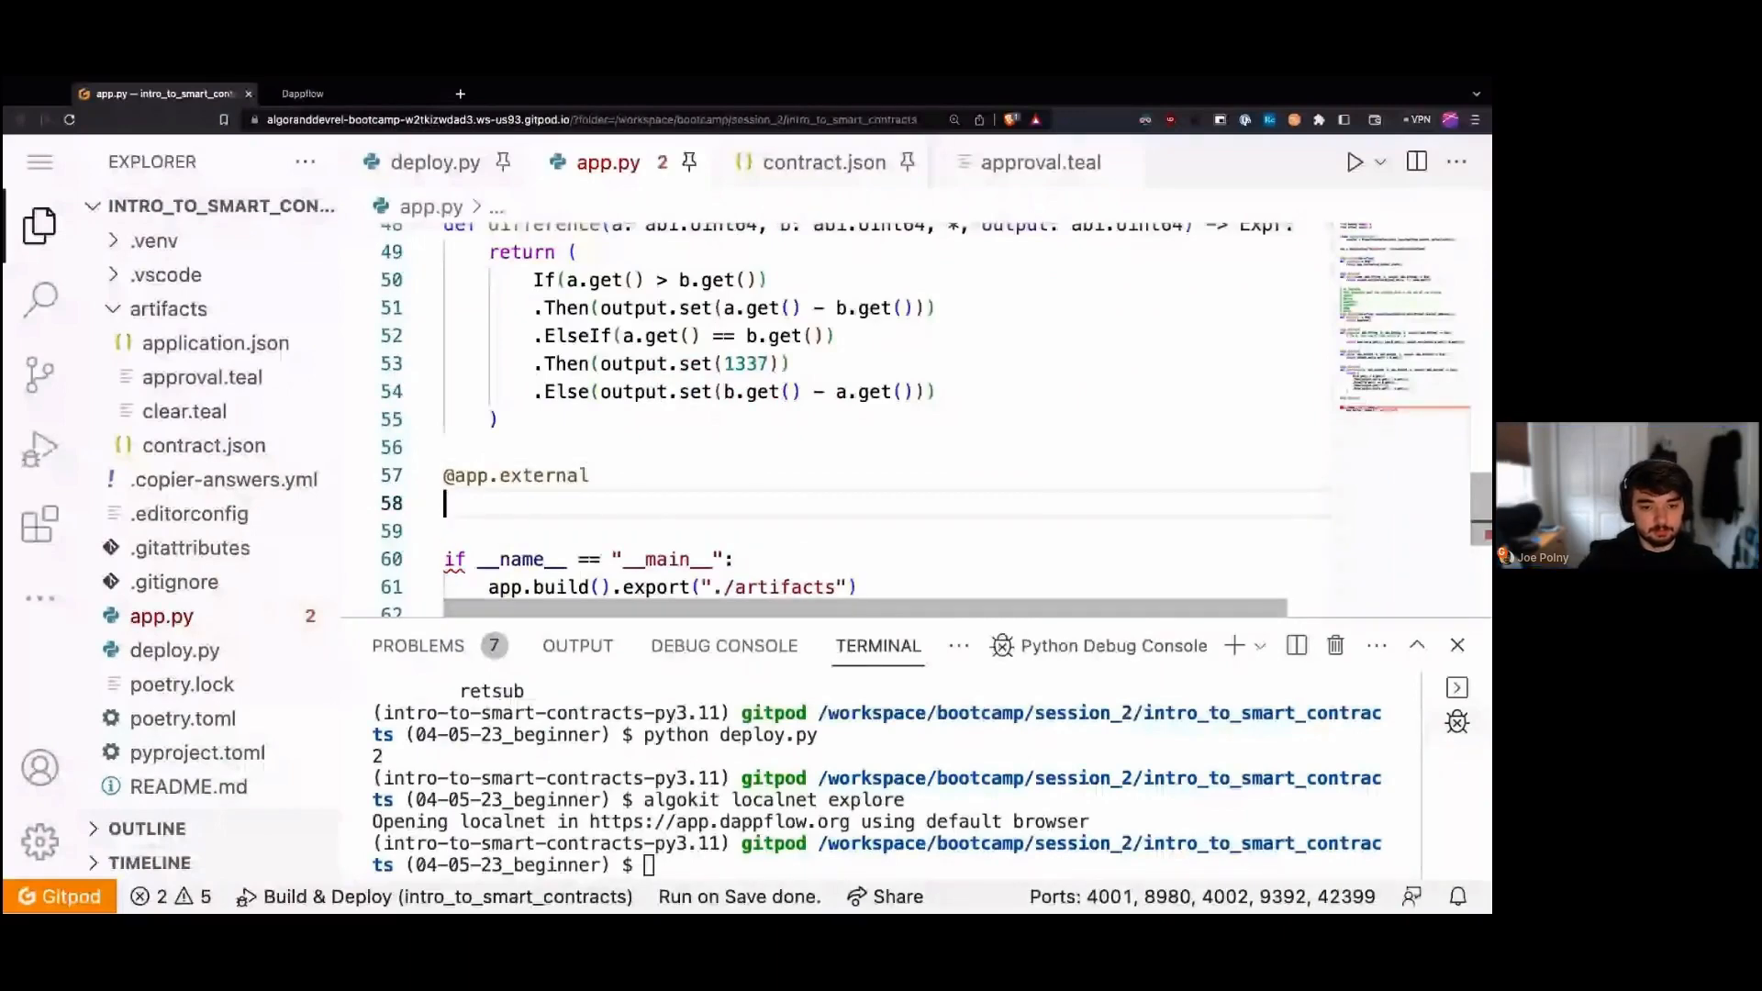
type("def increment()")
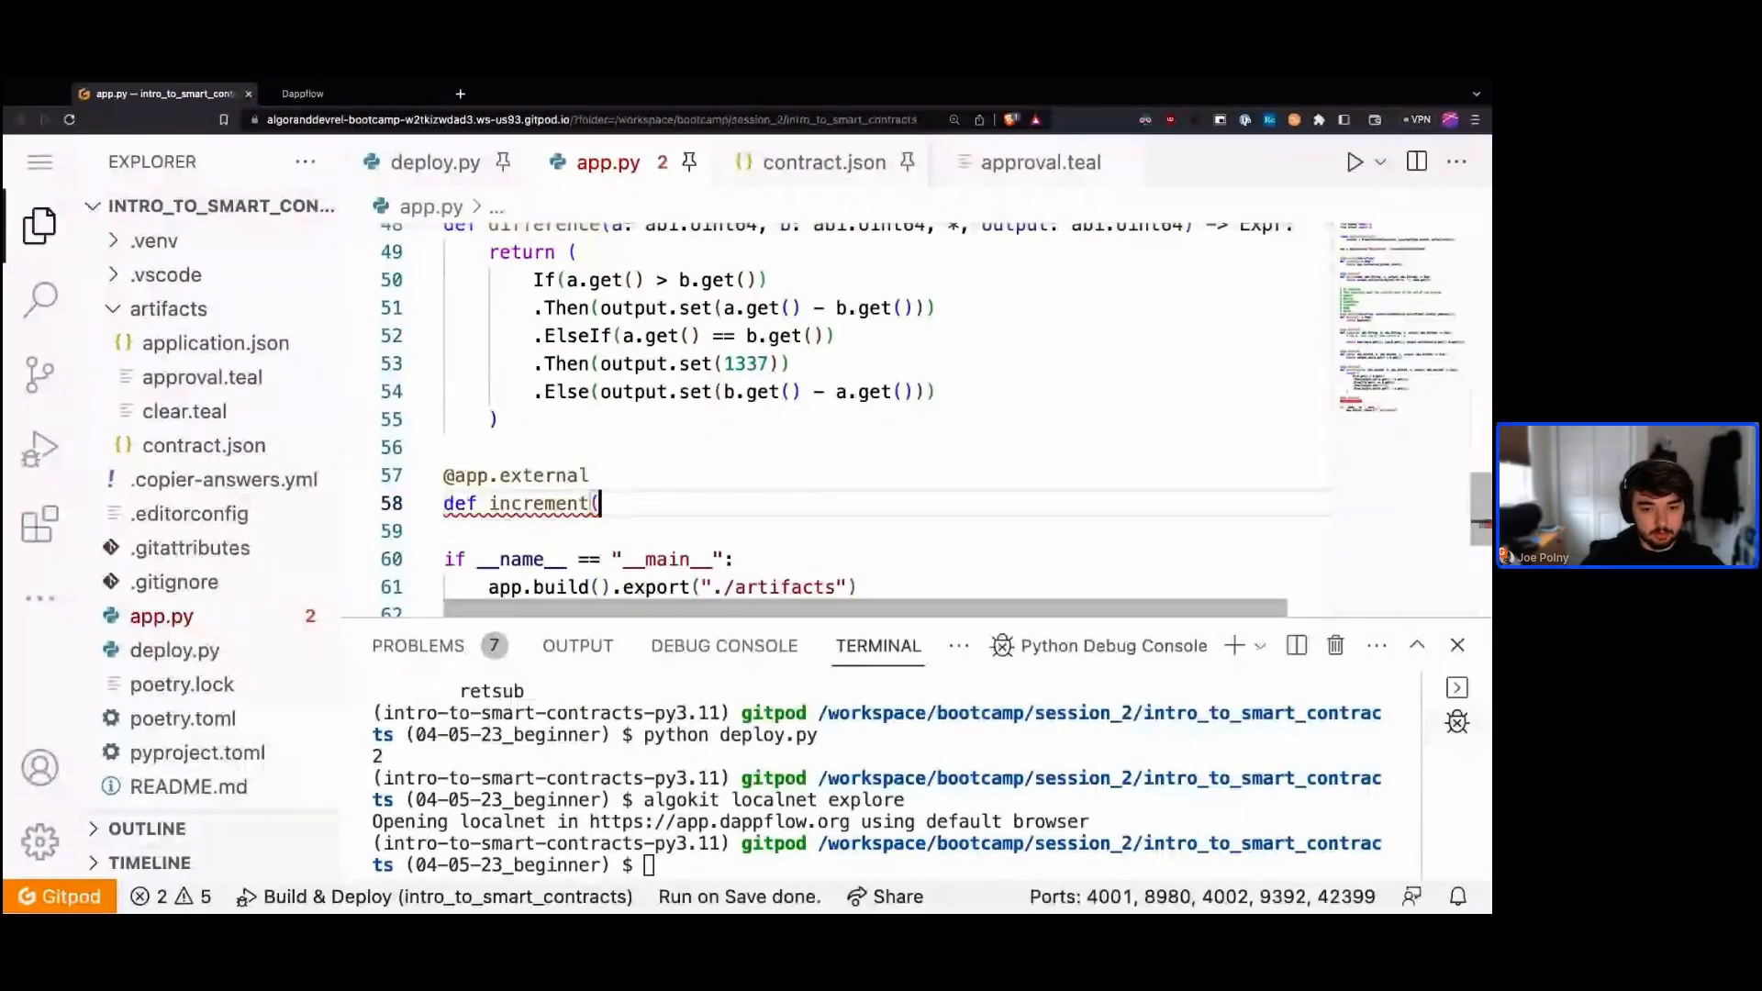
Step: Make increment output Expr and return app.state.counter.set(app.state.counter.get() + Int(1))
type("outp")
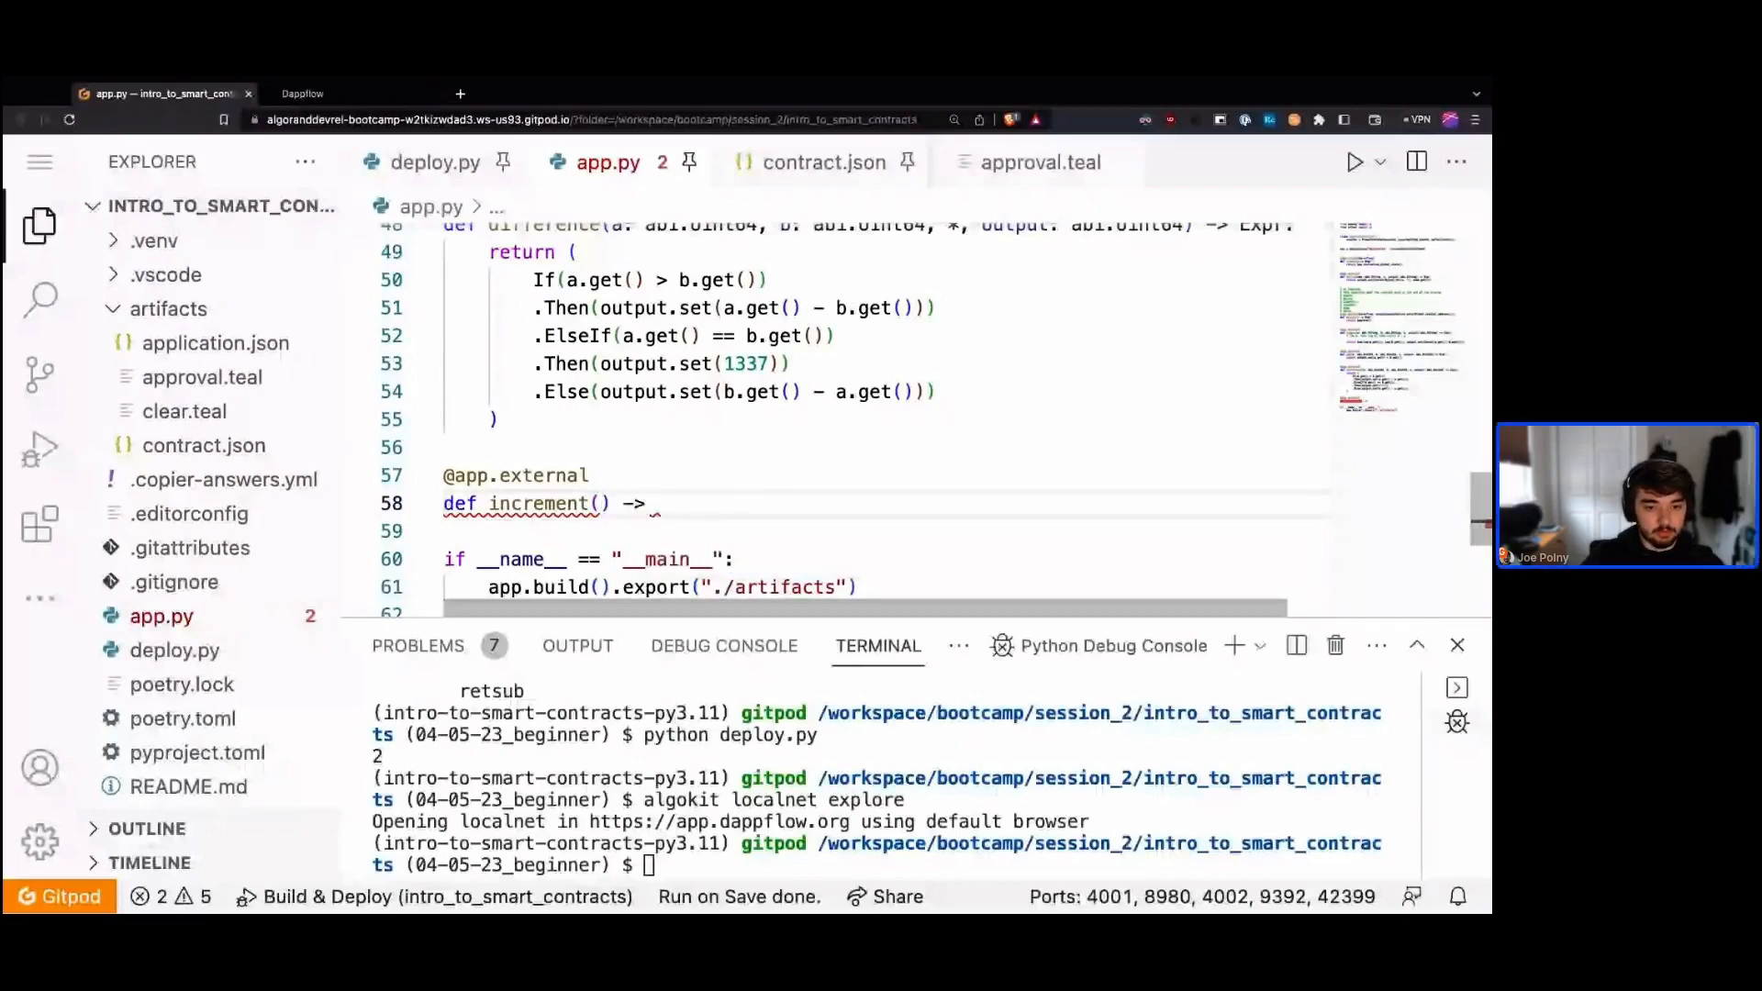
type("Expr:")
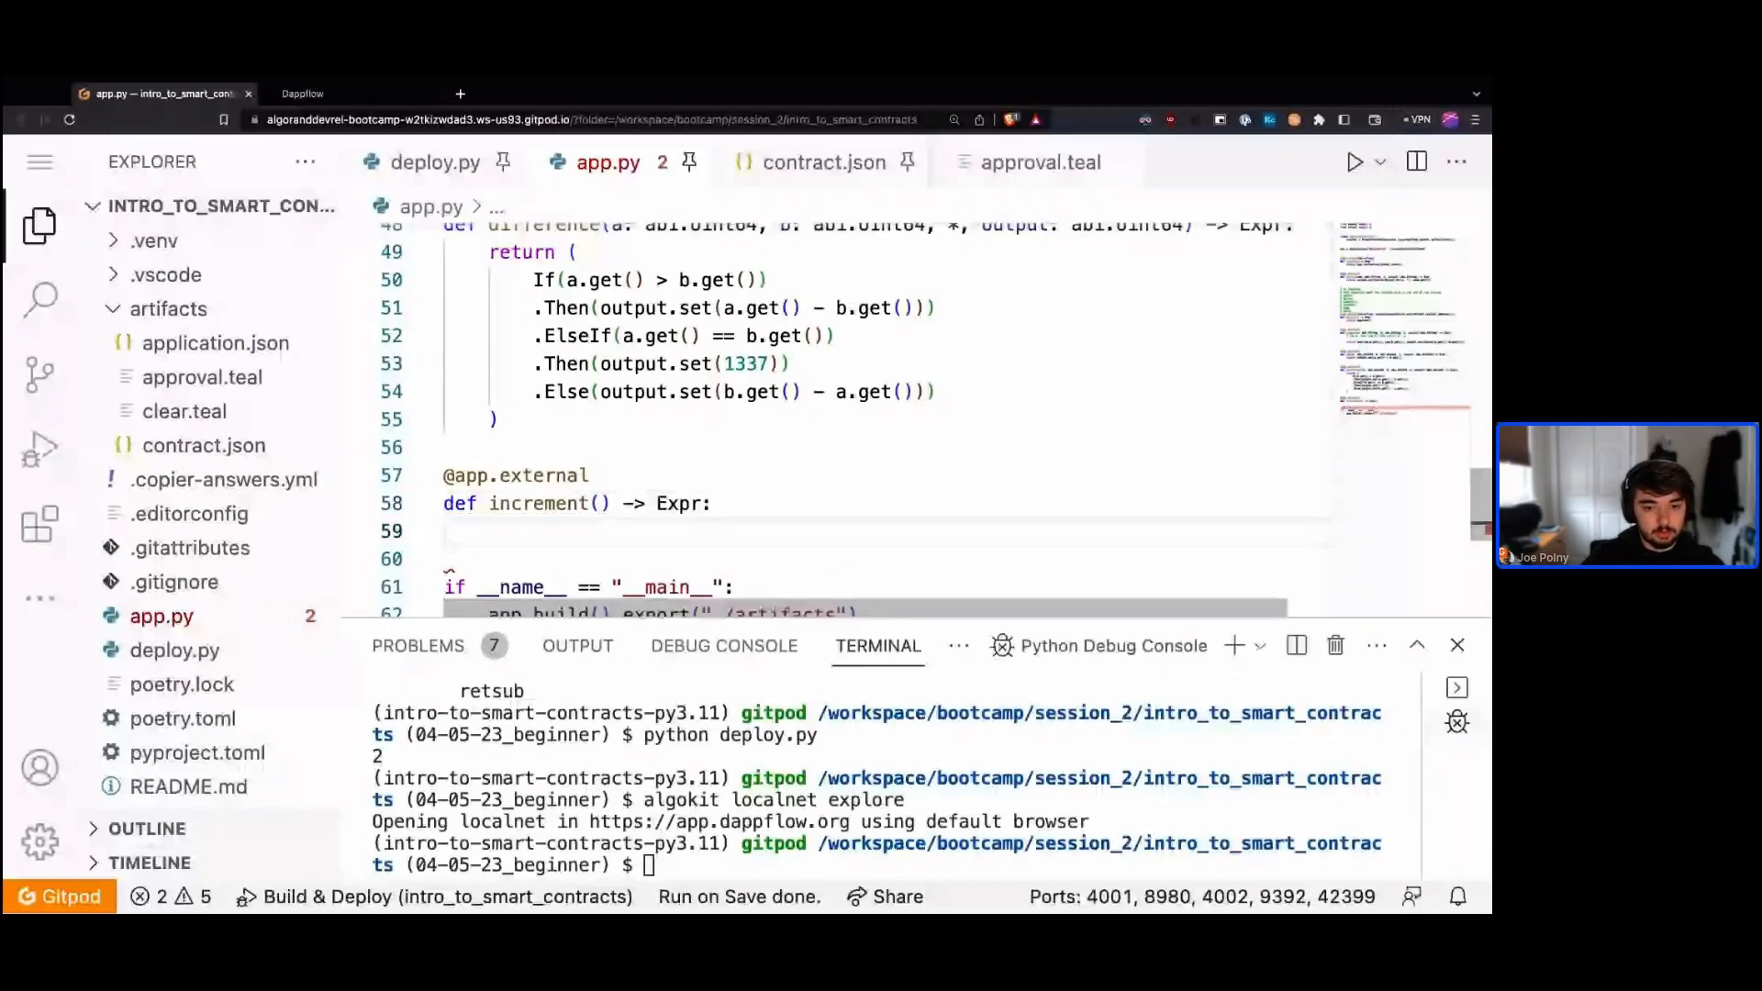
type("return")
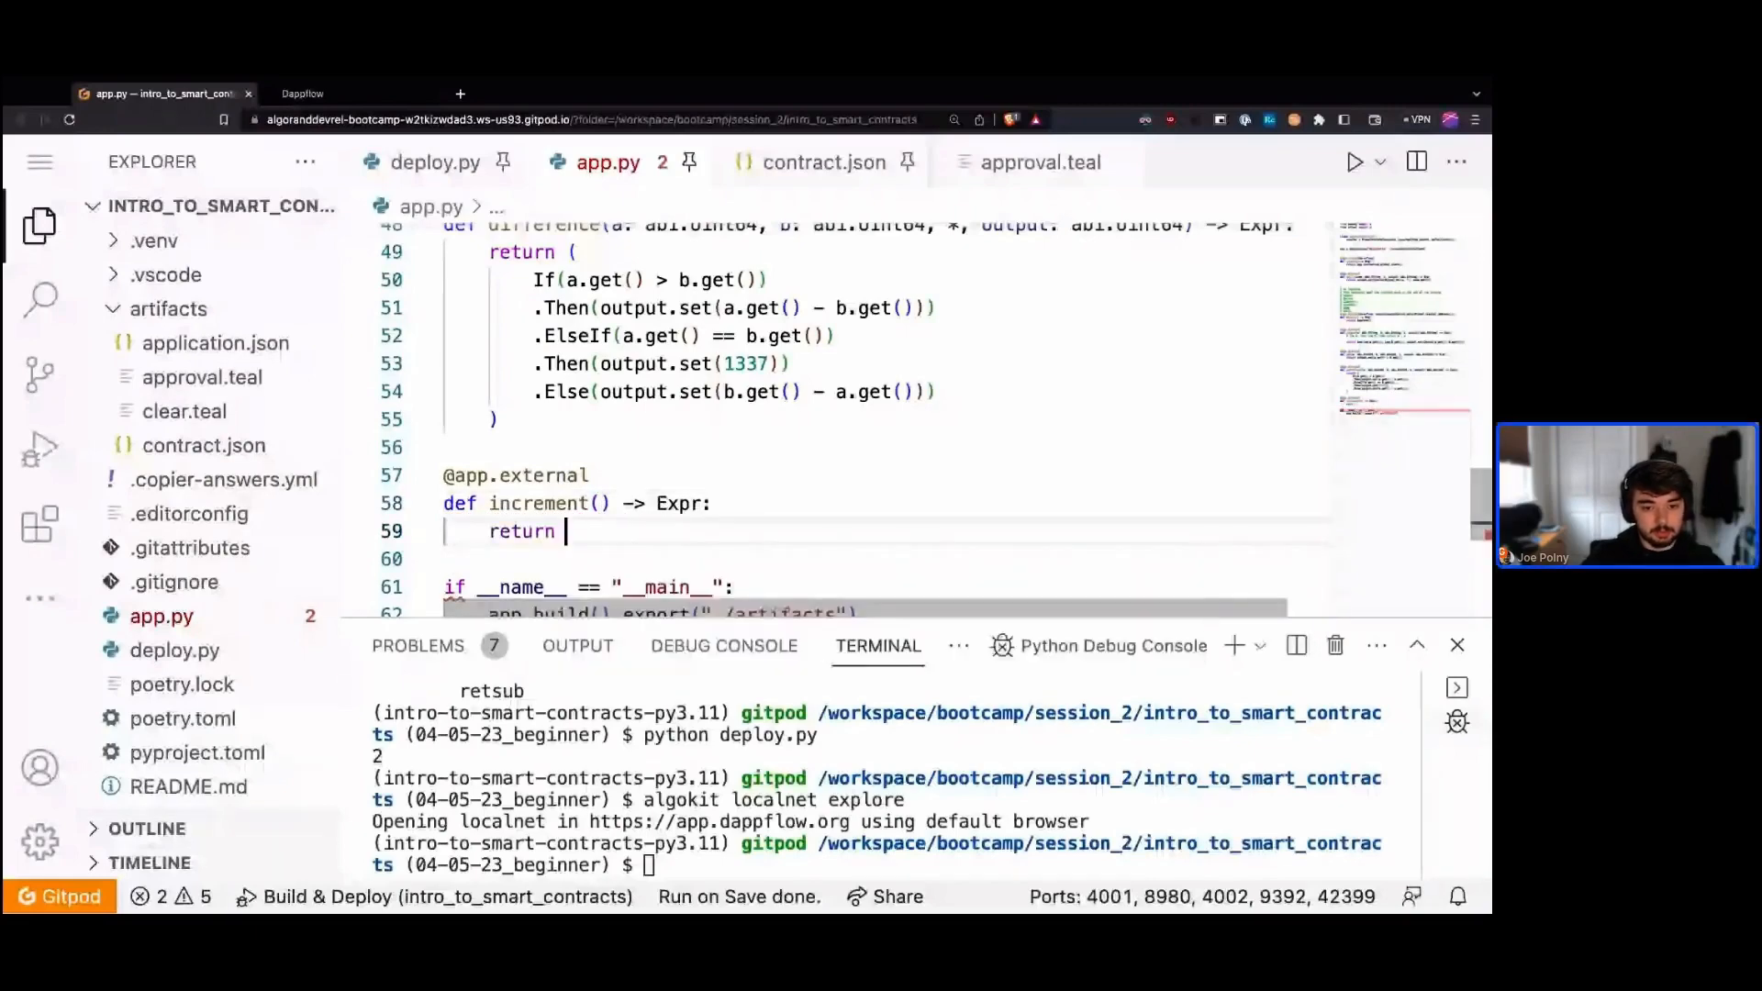
type("app")
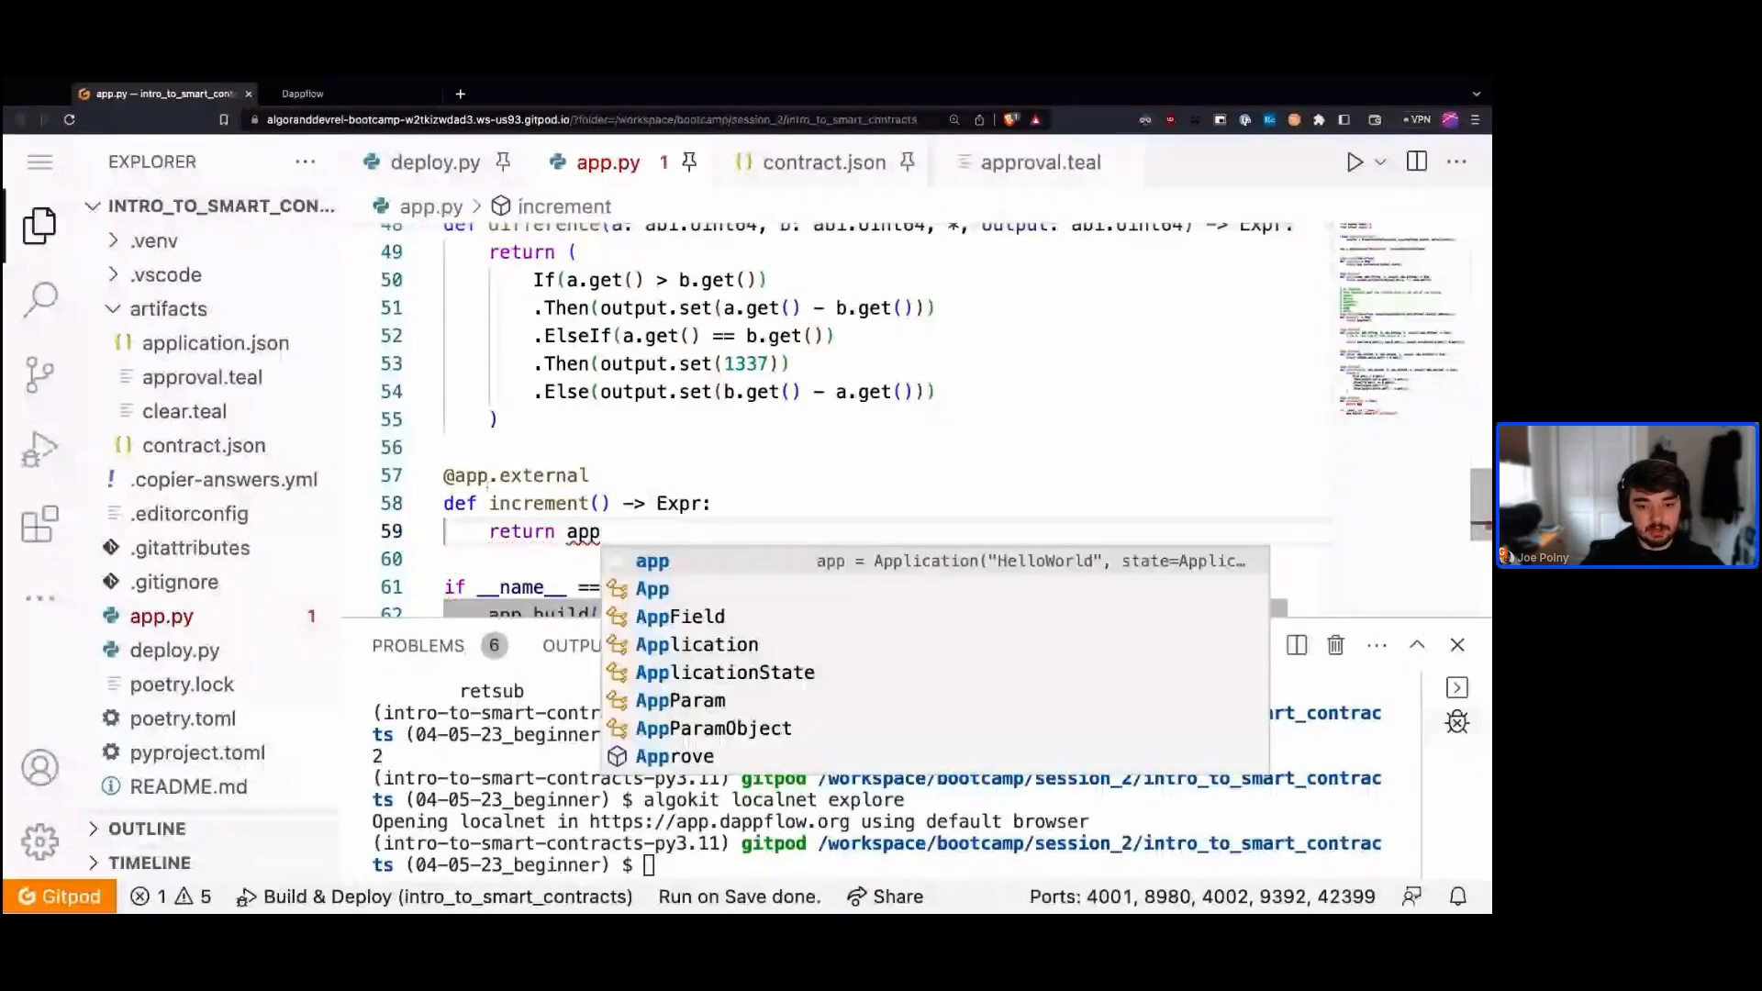
type(".state")
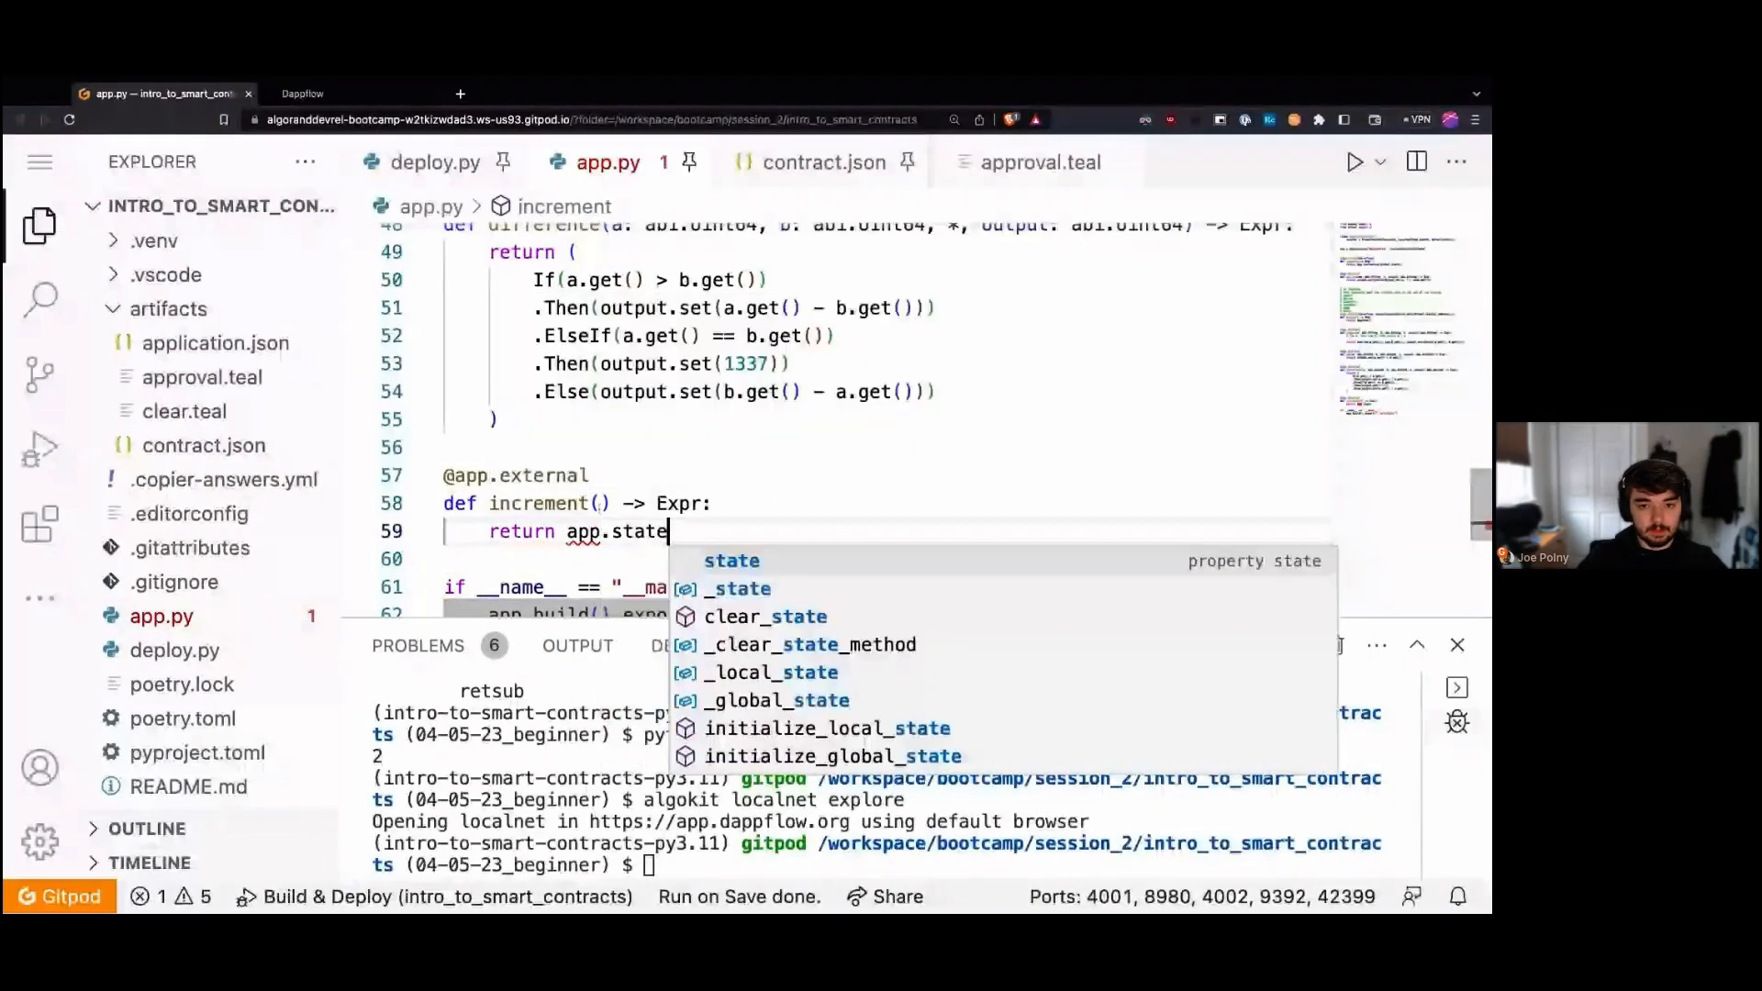
type(".")
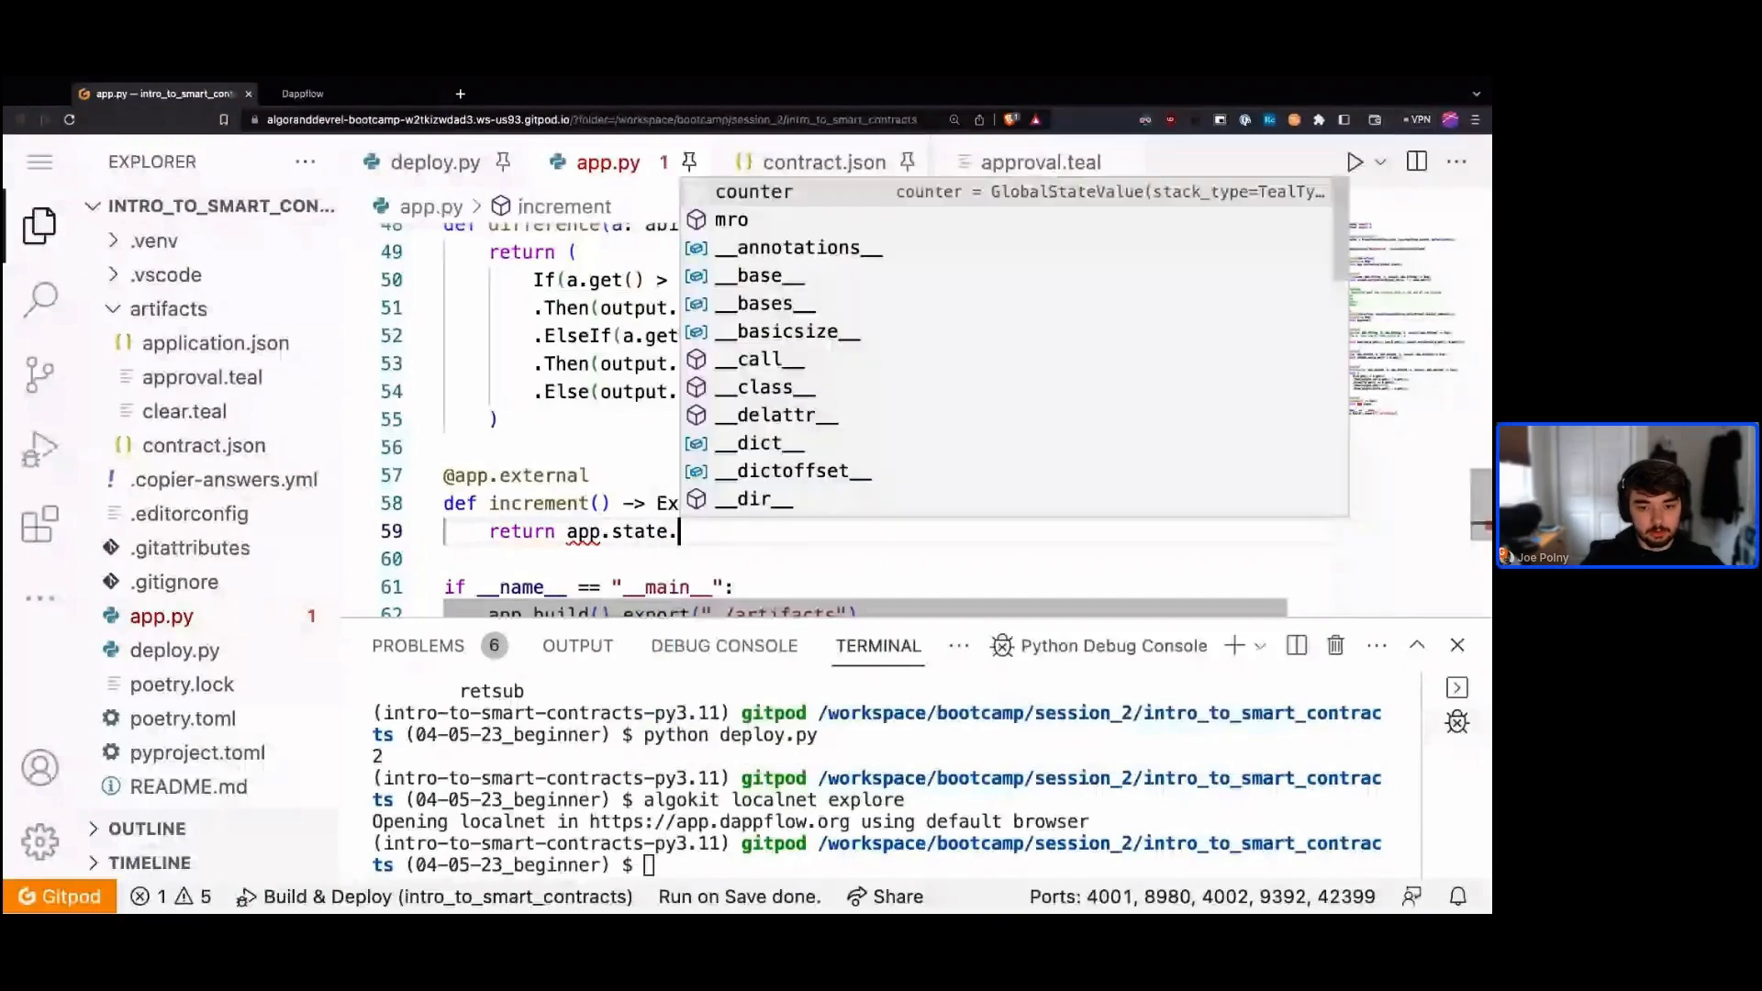
type("counter")
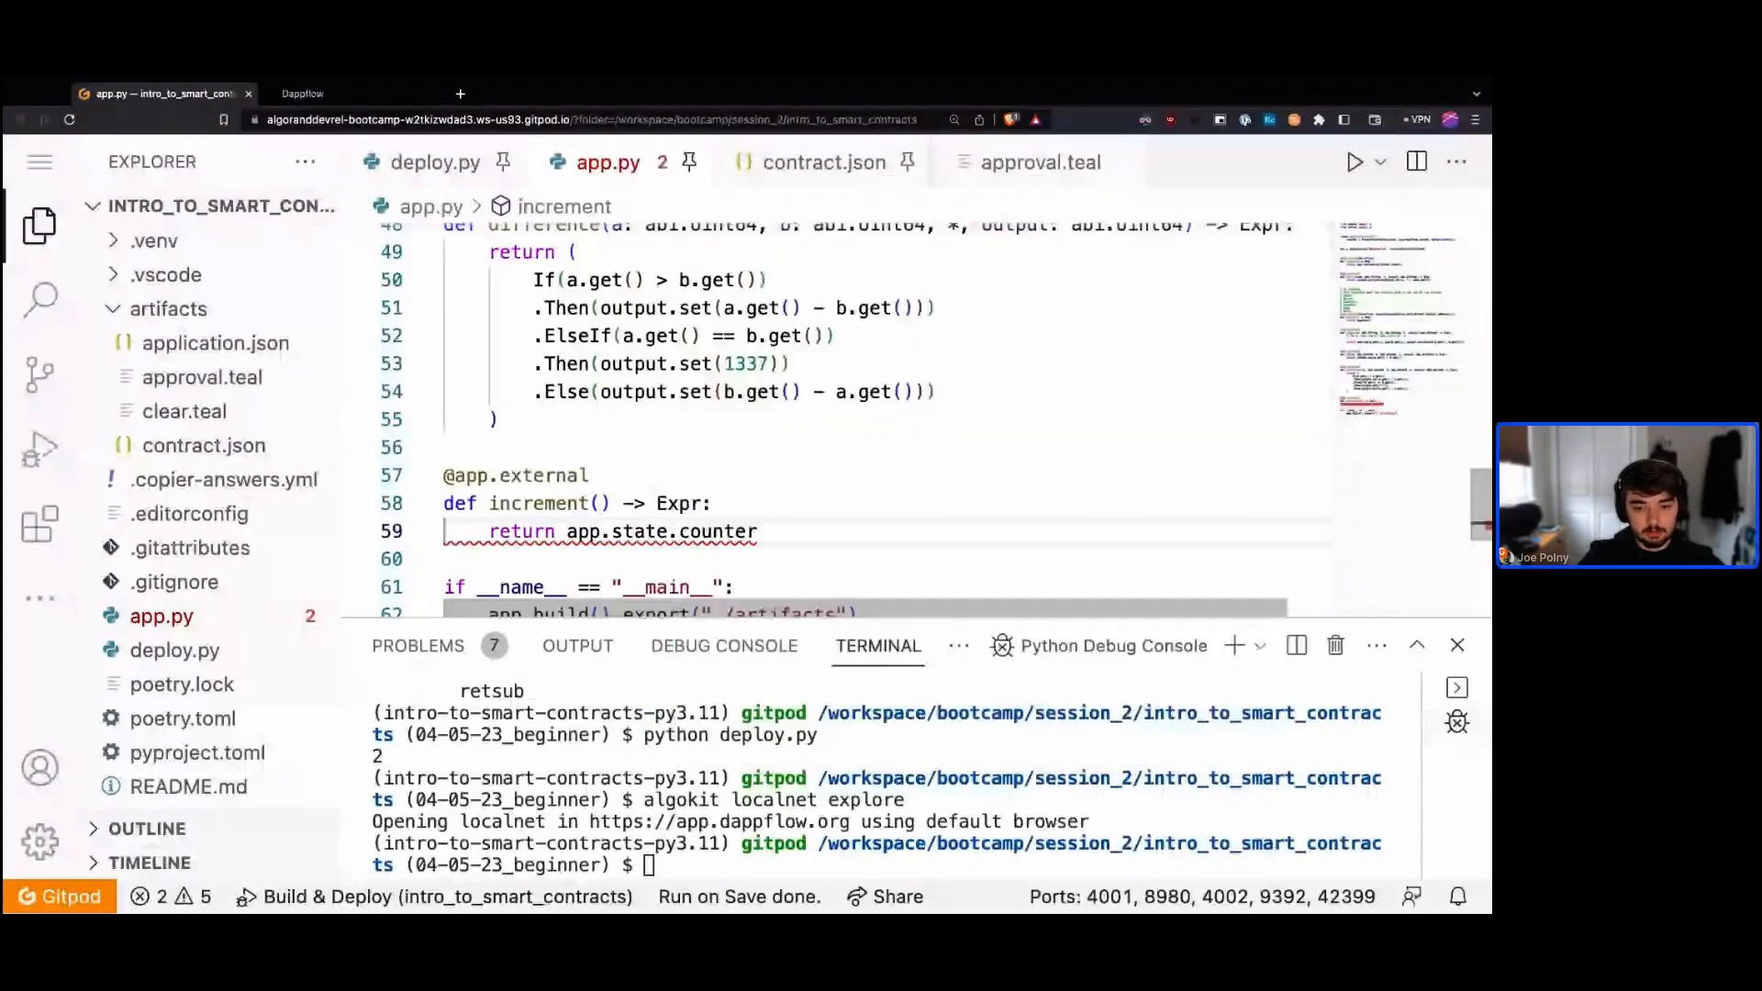
type(".set")
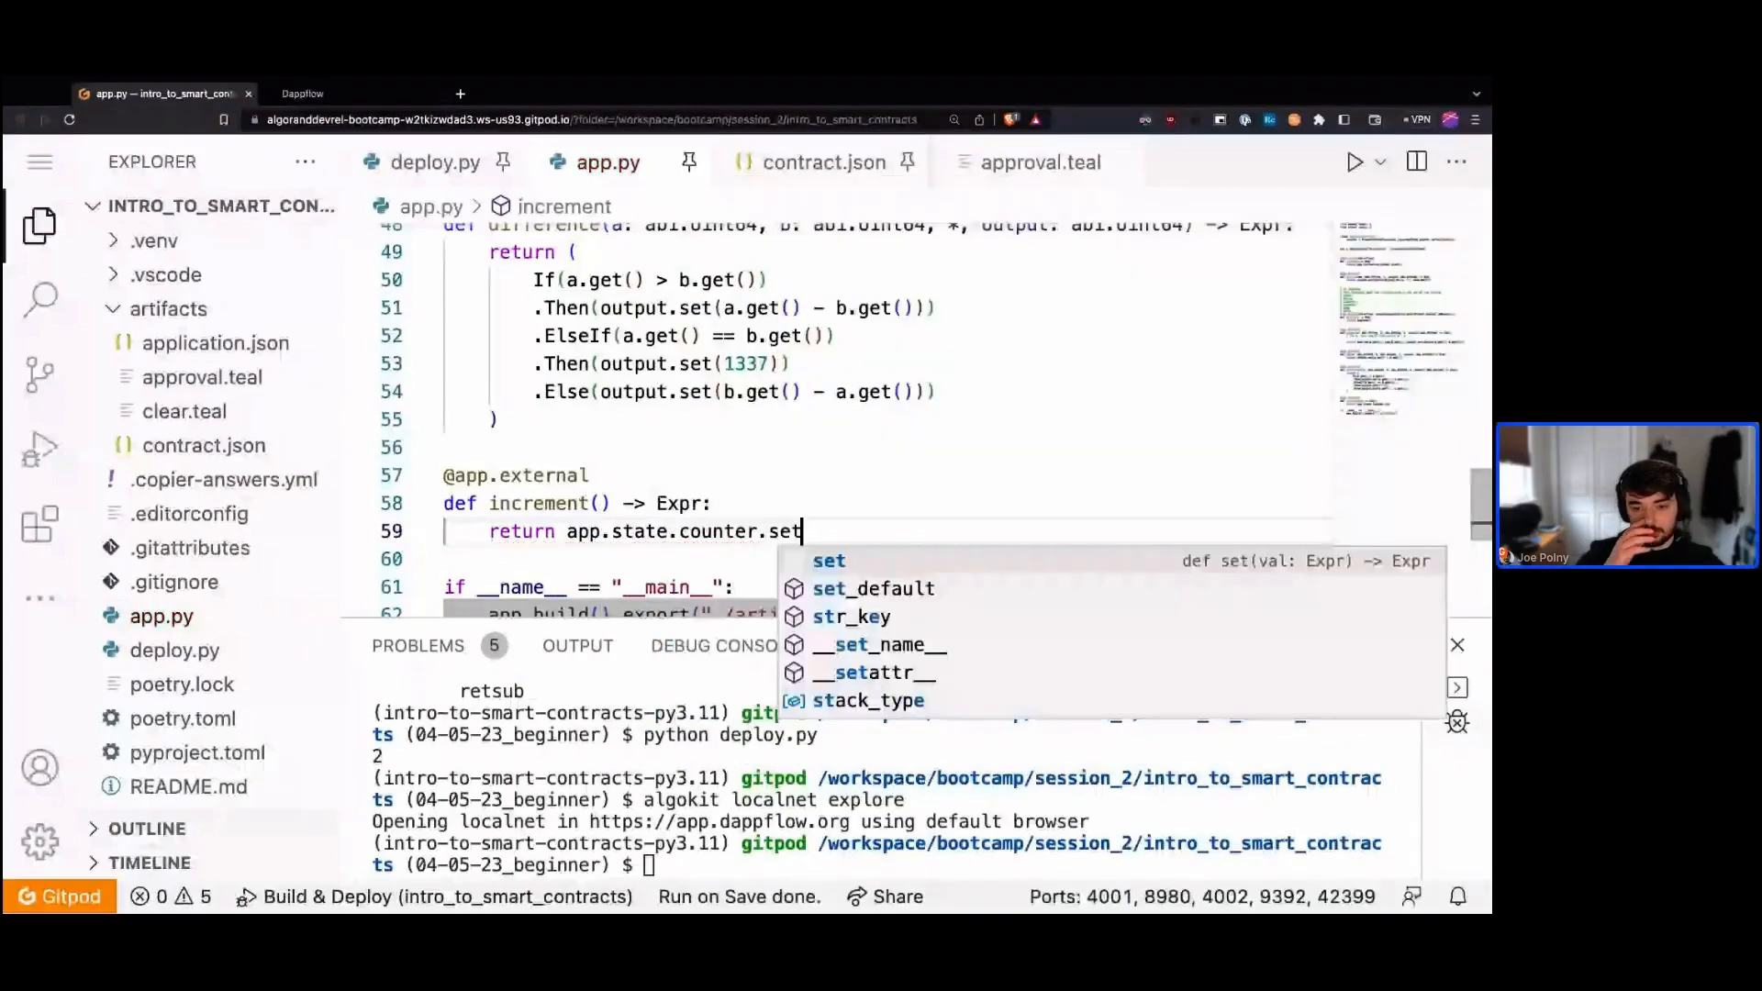
type("*()")
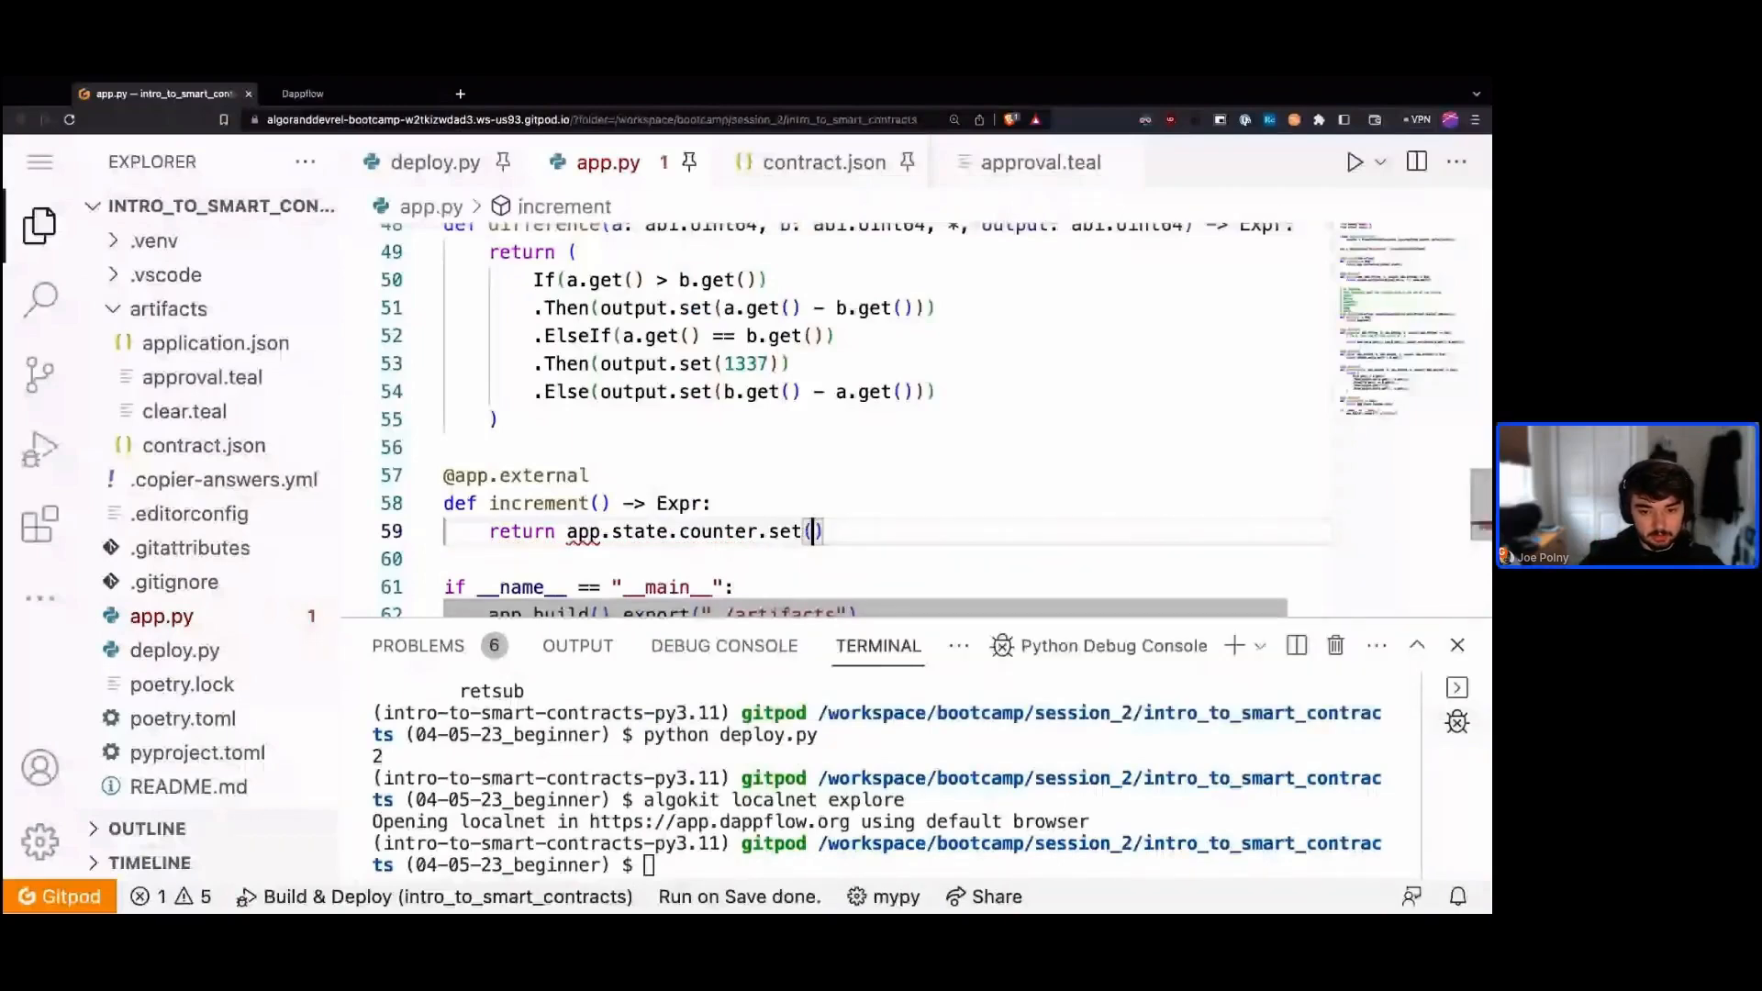
type("app.")
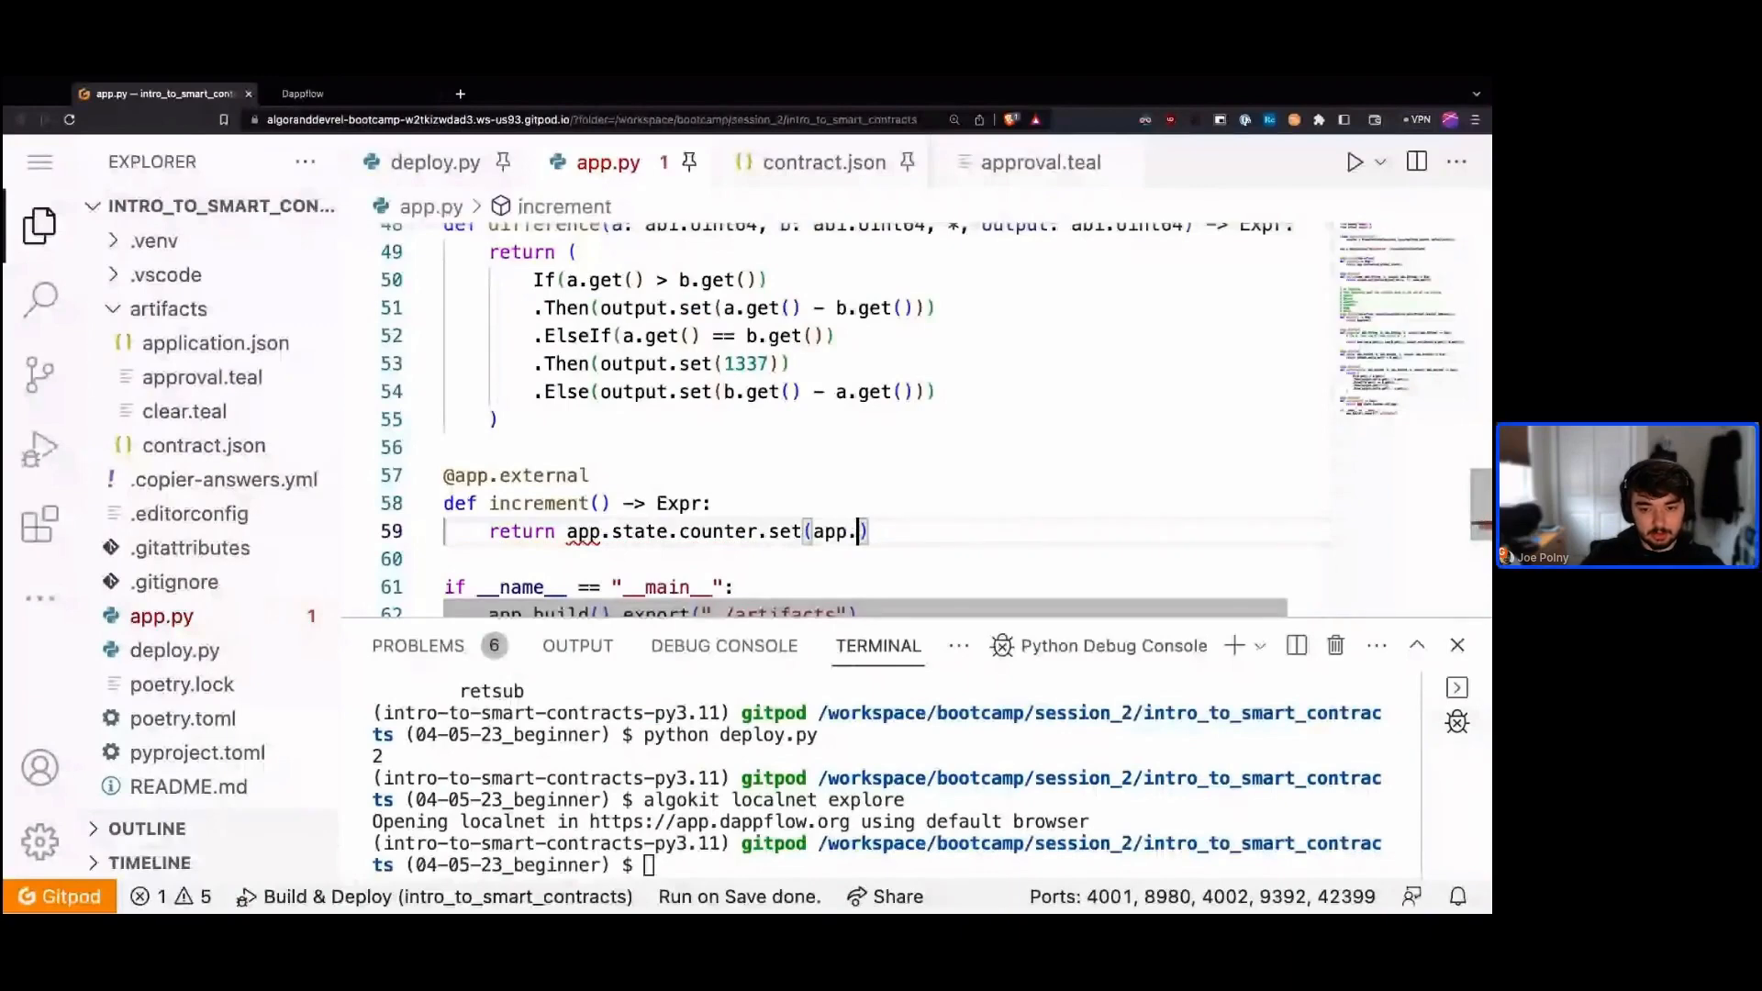
type("state.")
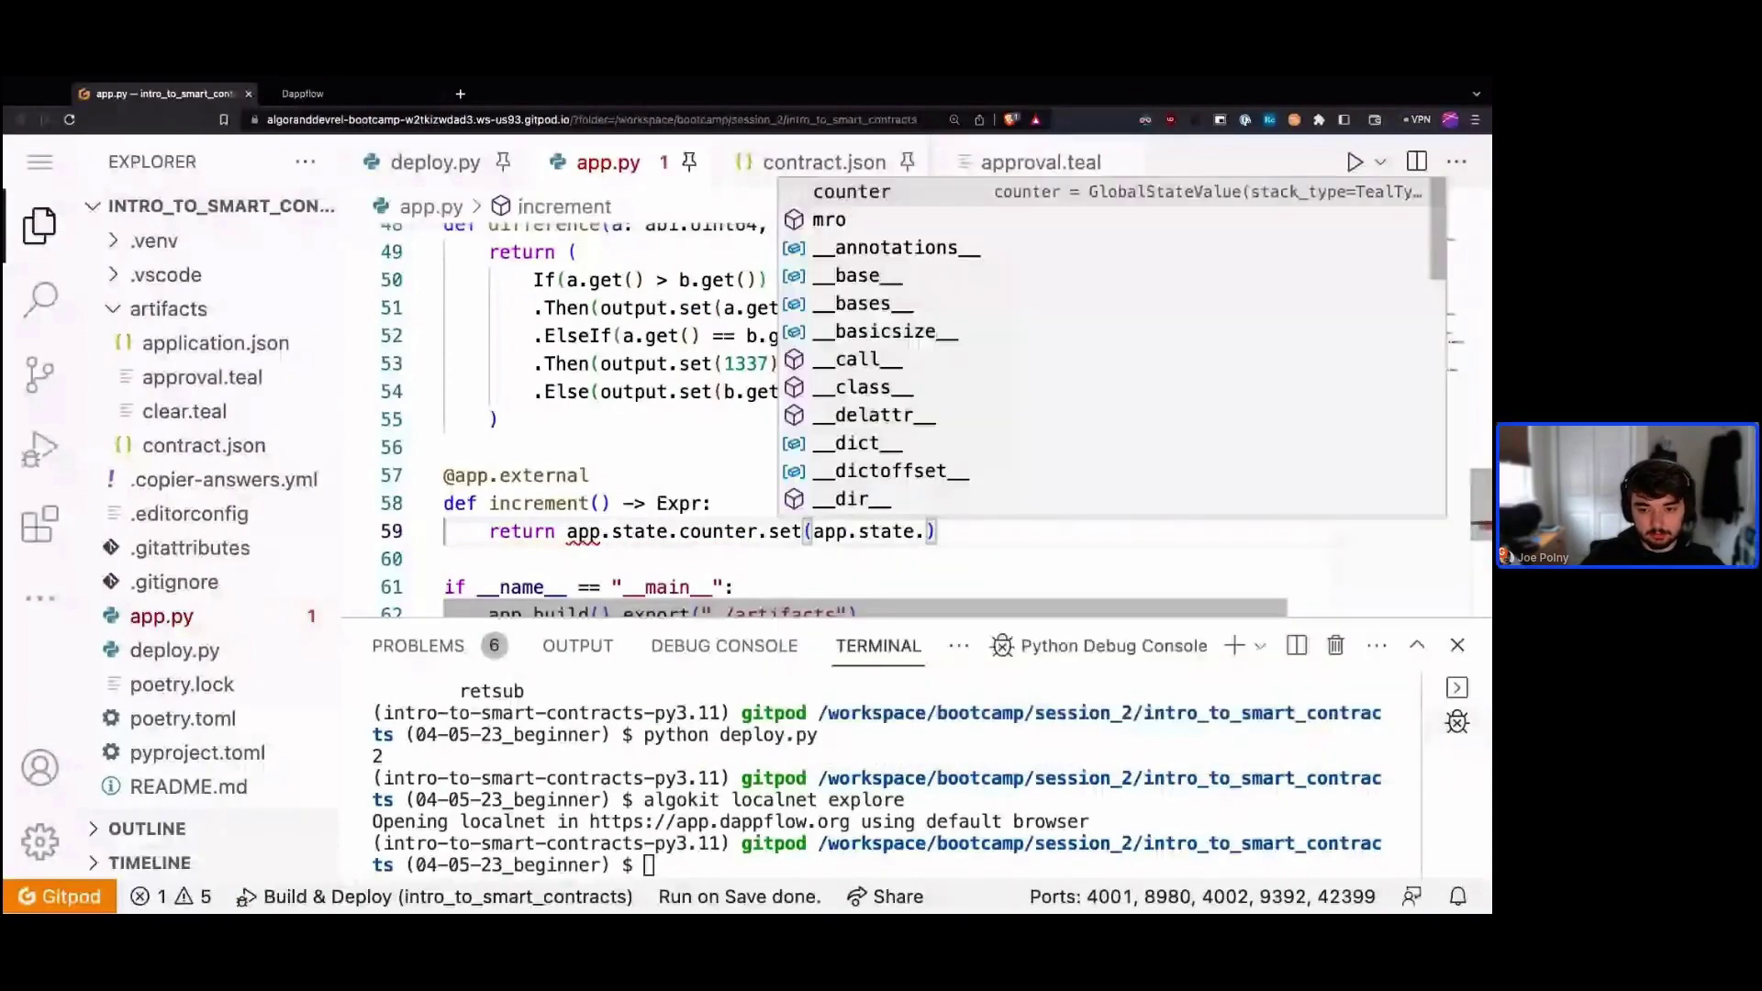
type("counter.get(")
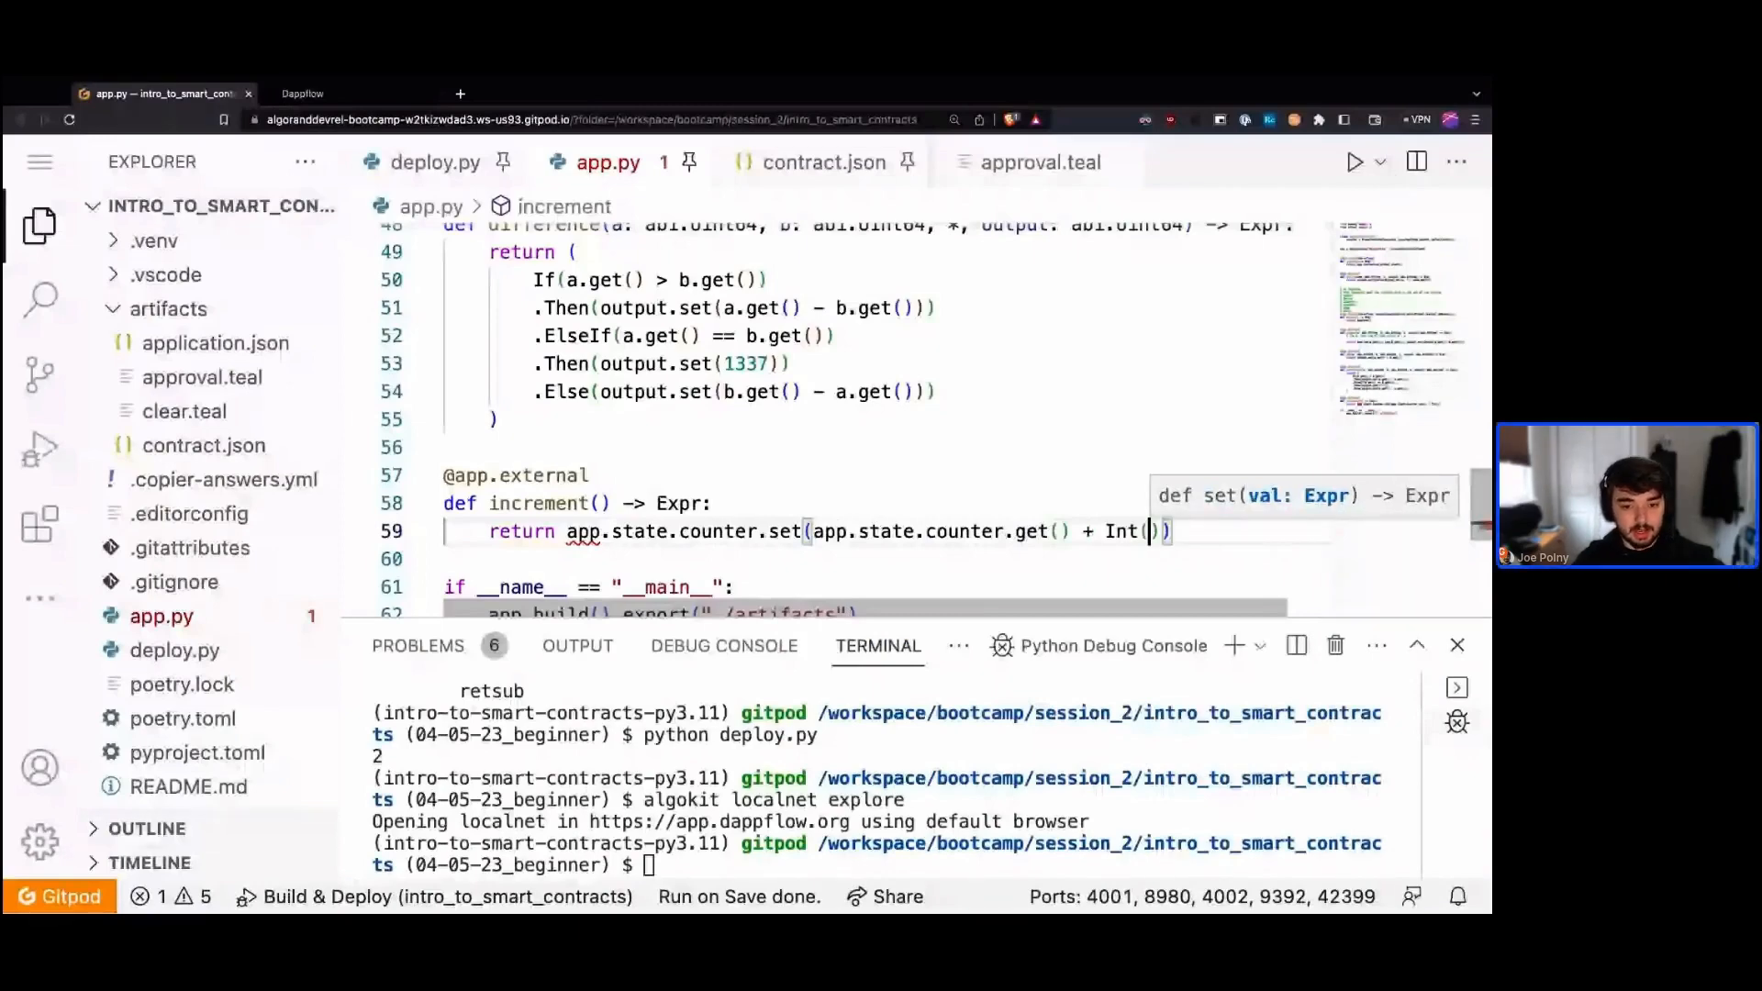
type("1")
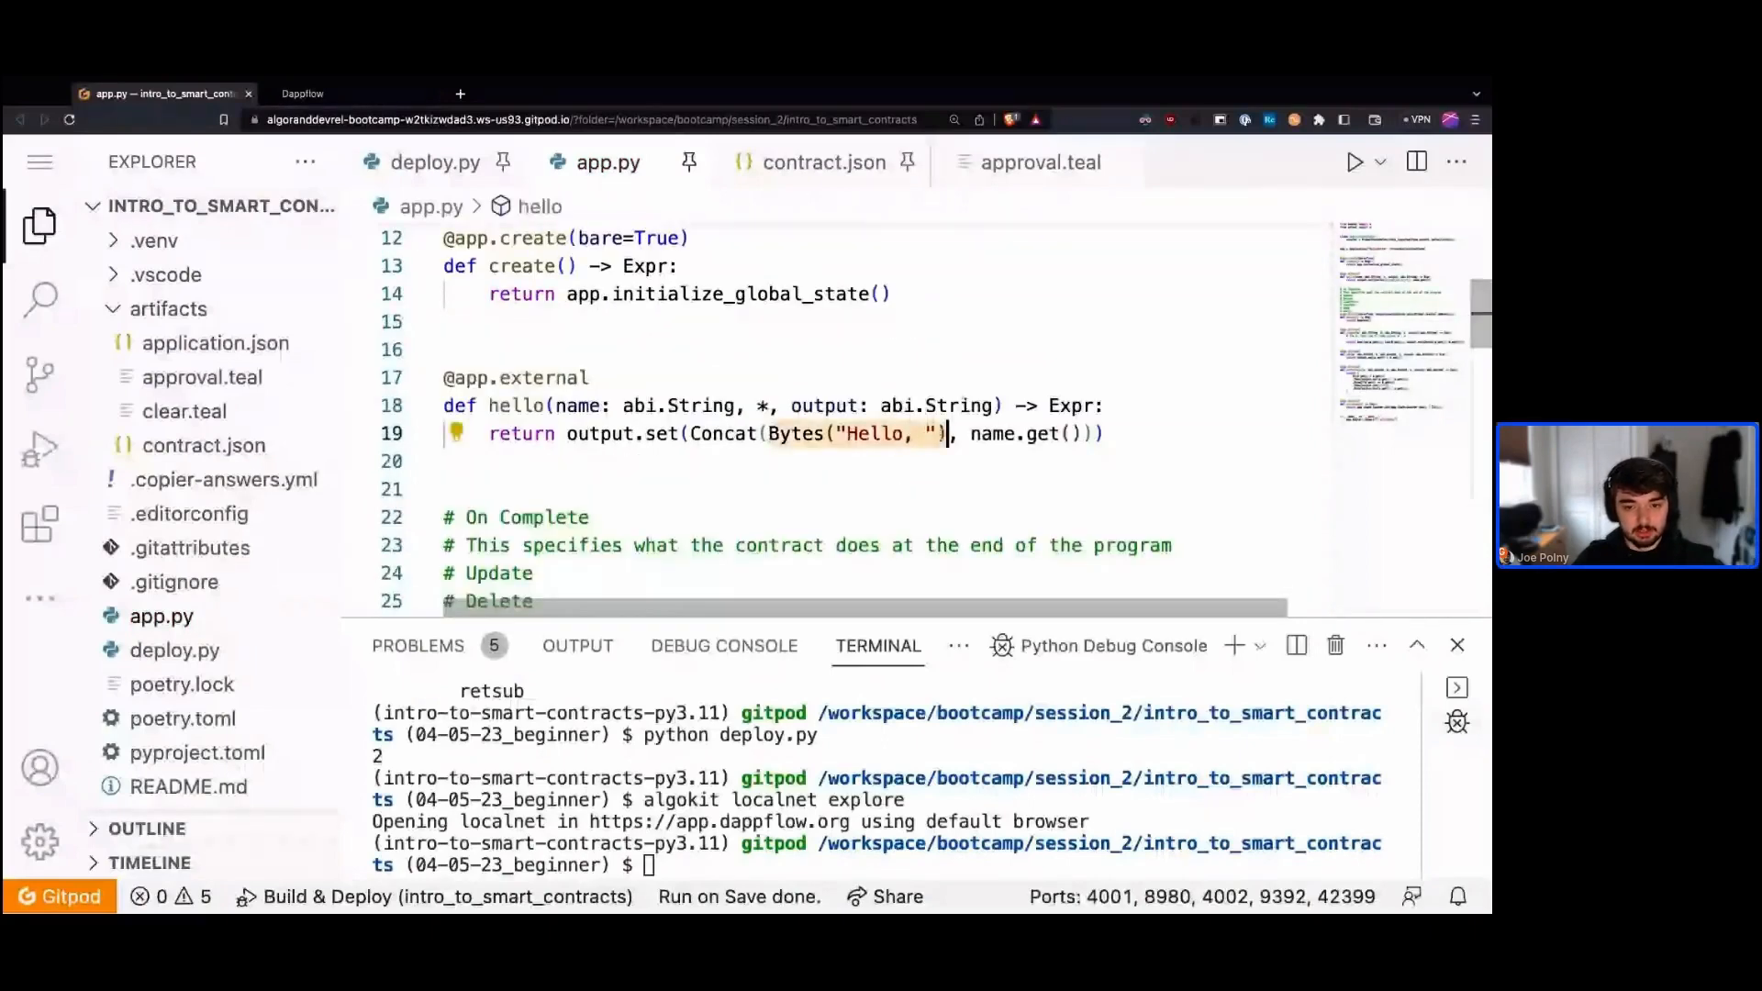
scroll("down", 3)
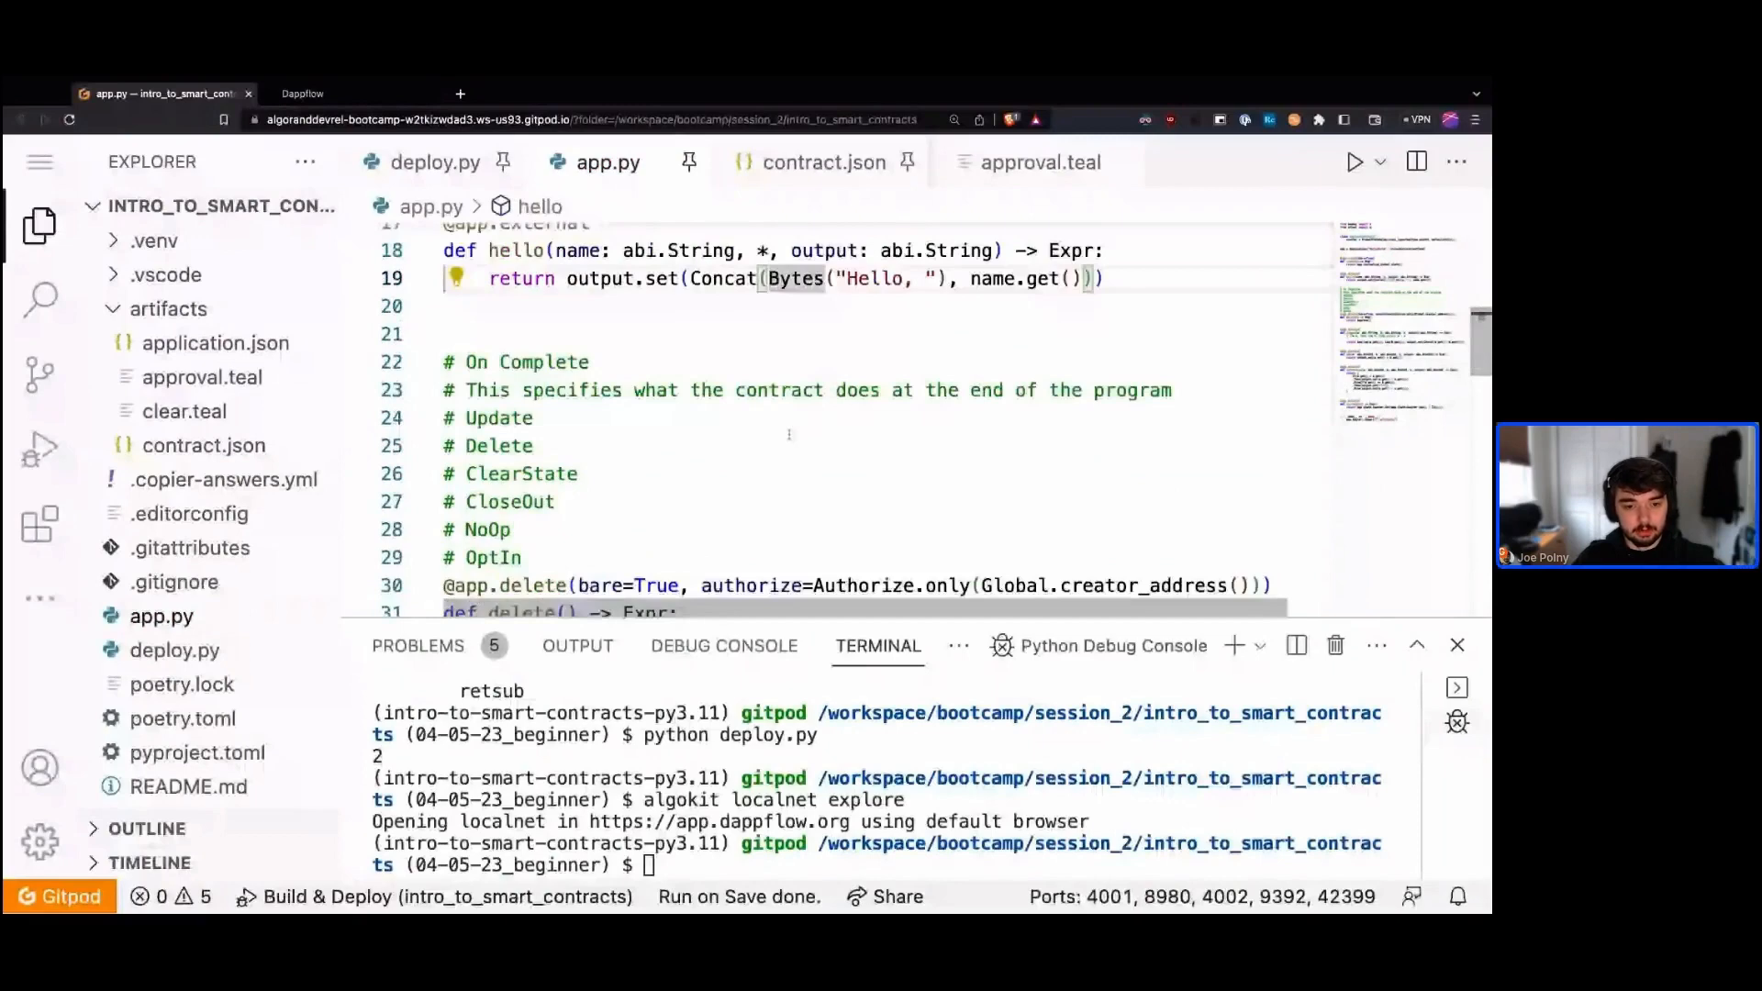
scroll("down", 3)
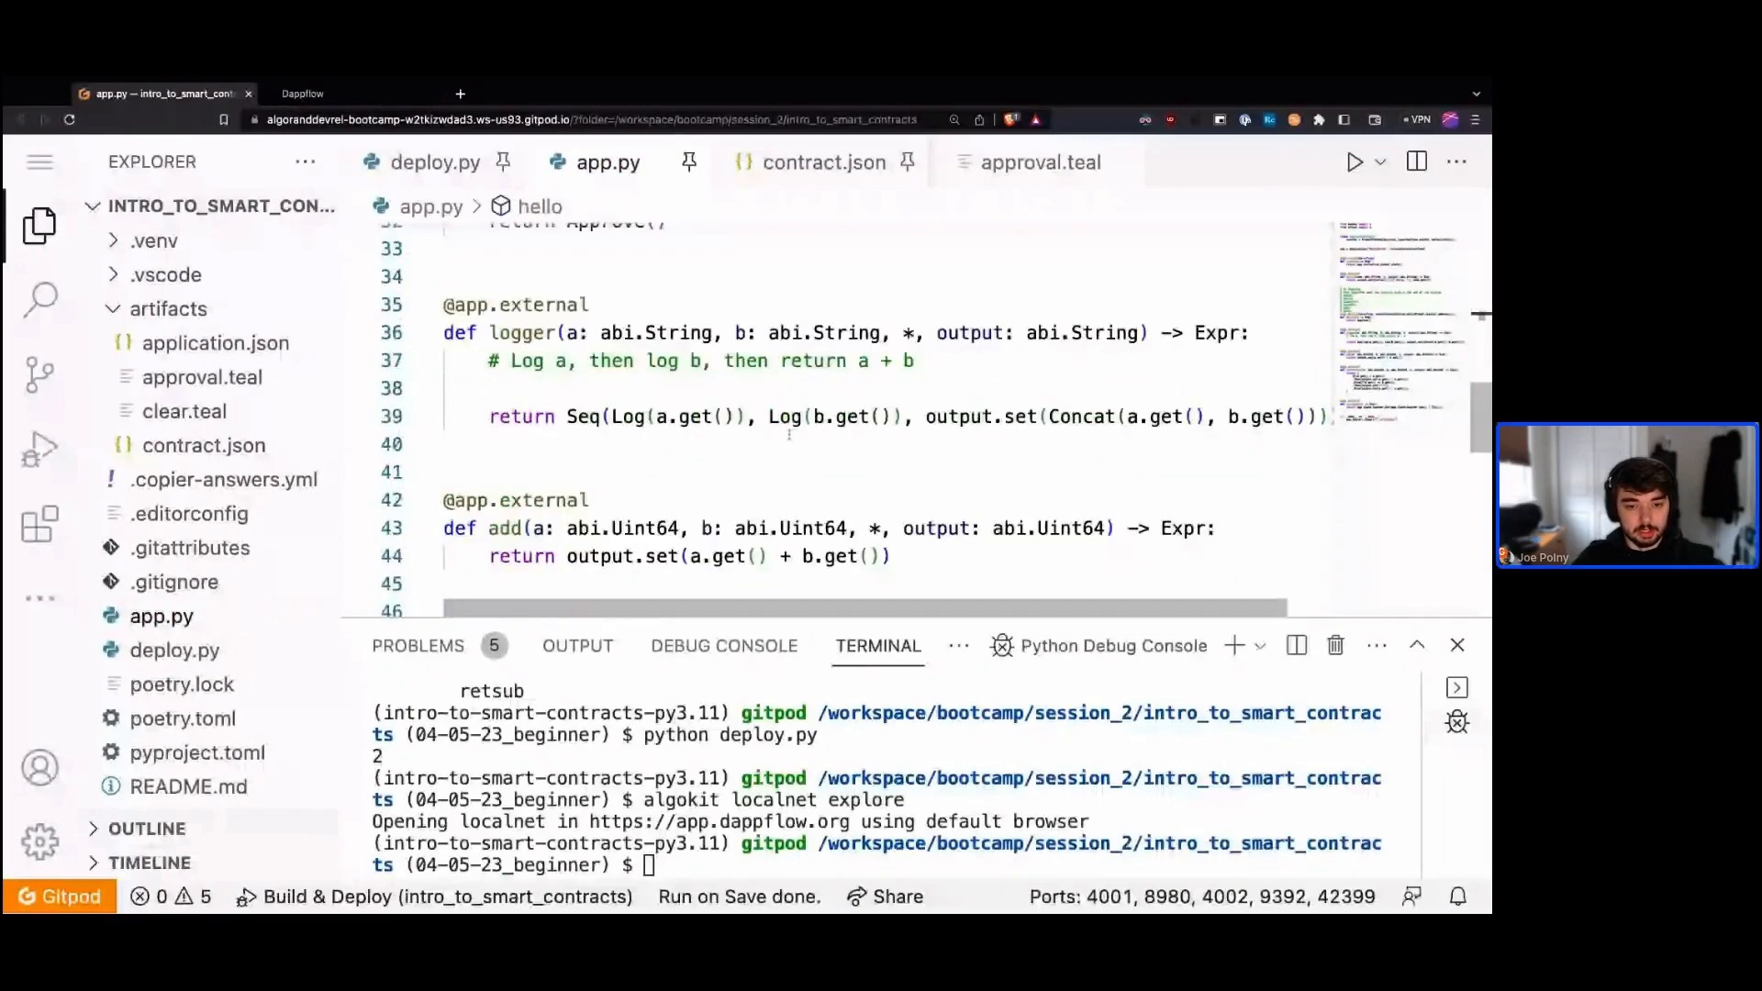
scroll("down", 3)
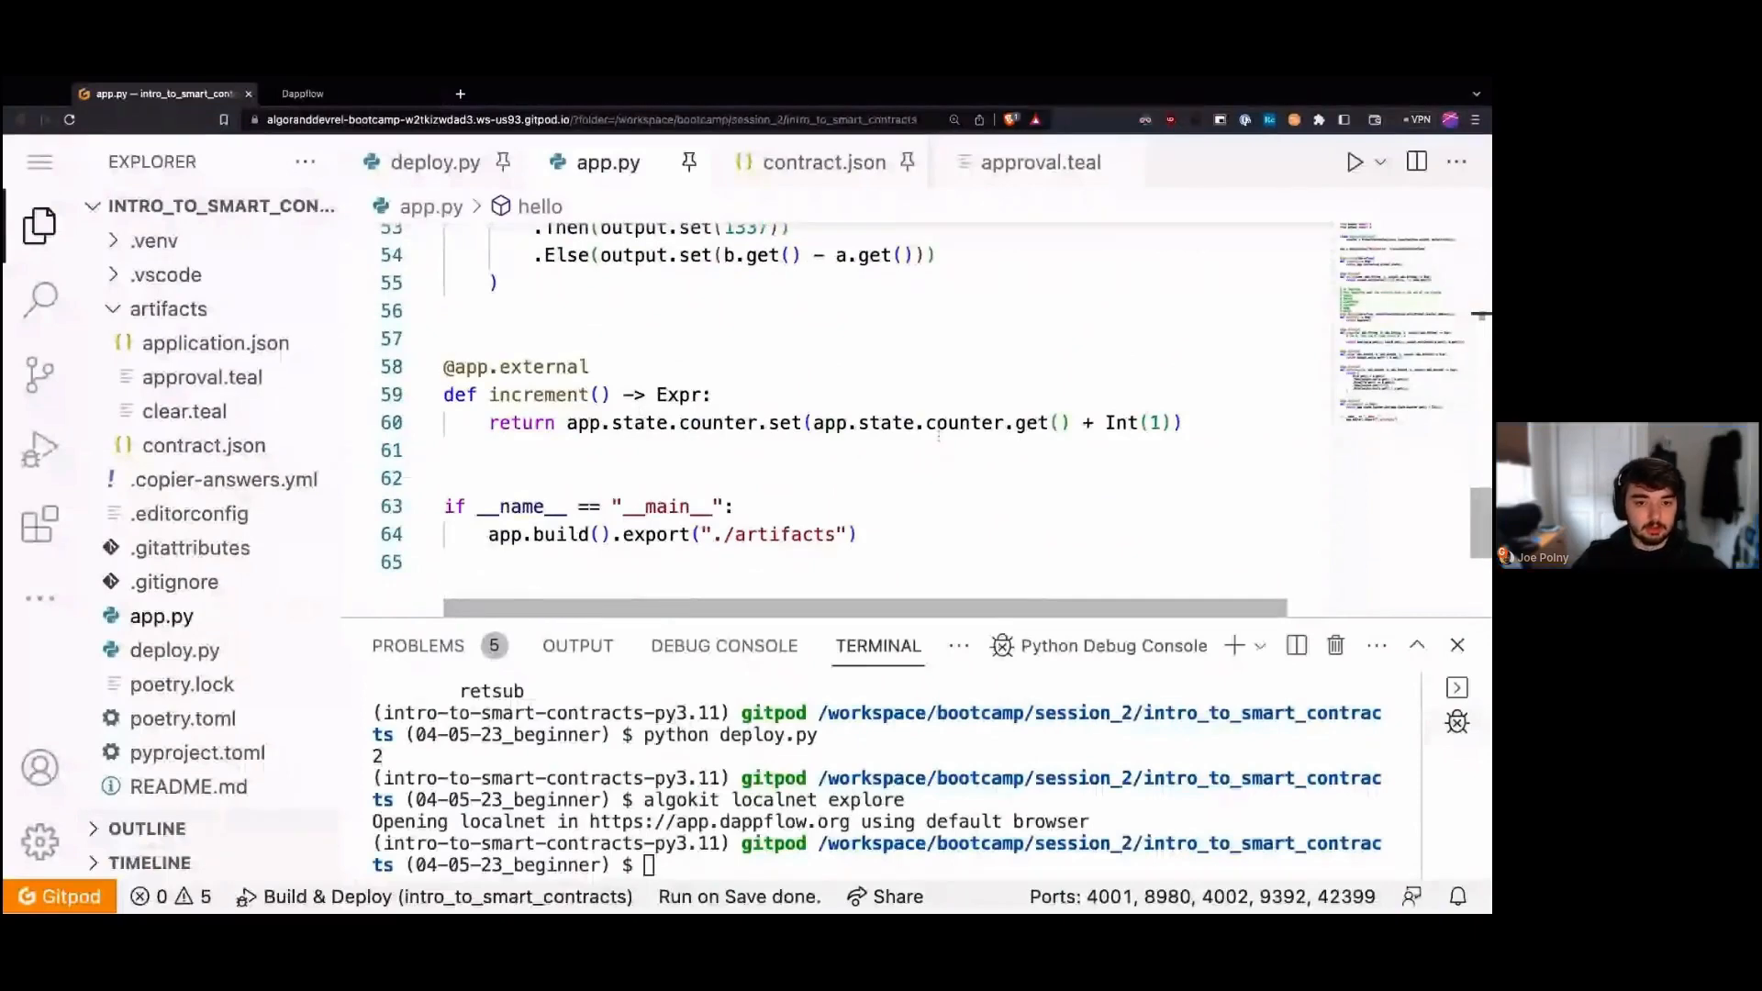
Step: Change deploy.py to call increment twice and run it, printing None
left_click(1153, 423)
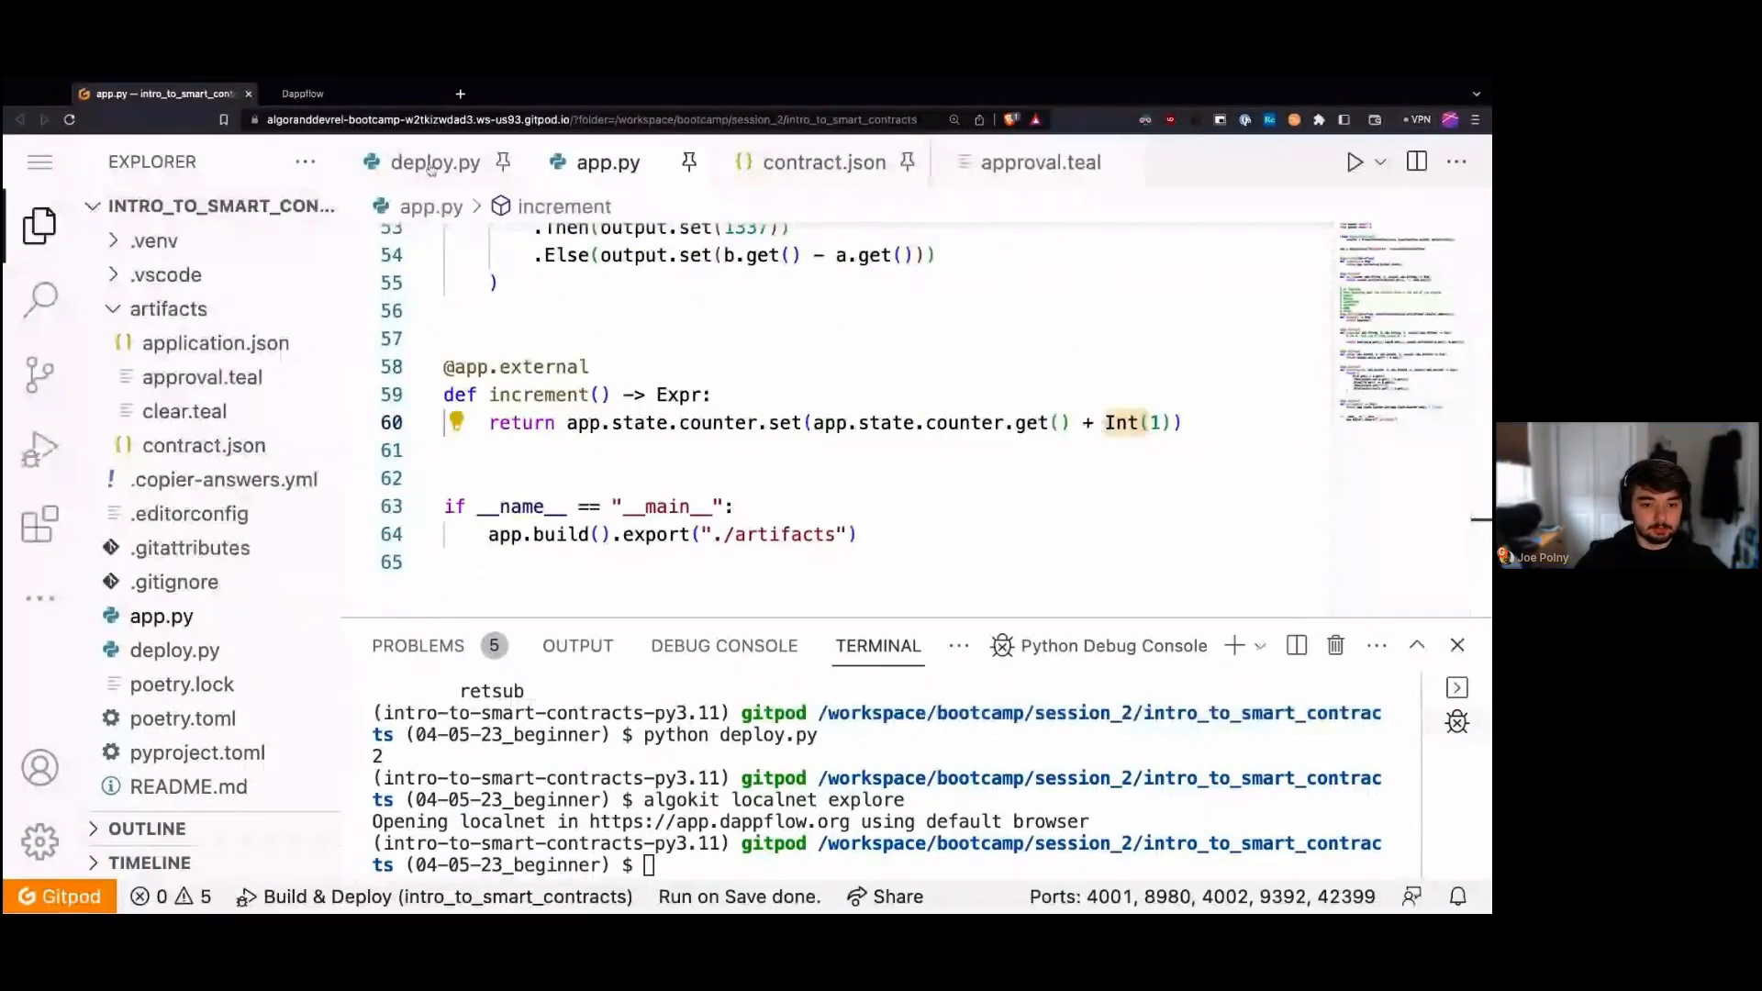
left_click(435, 163)
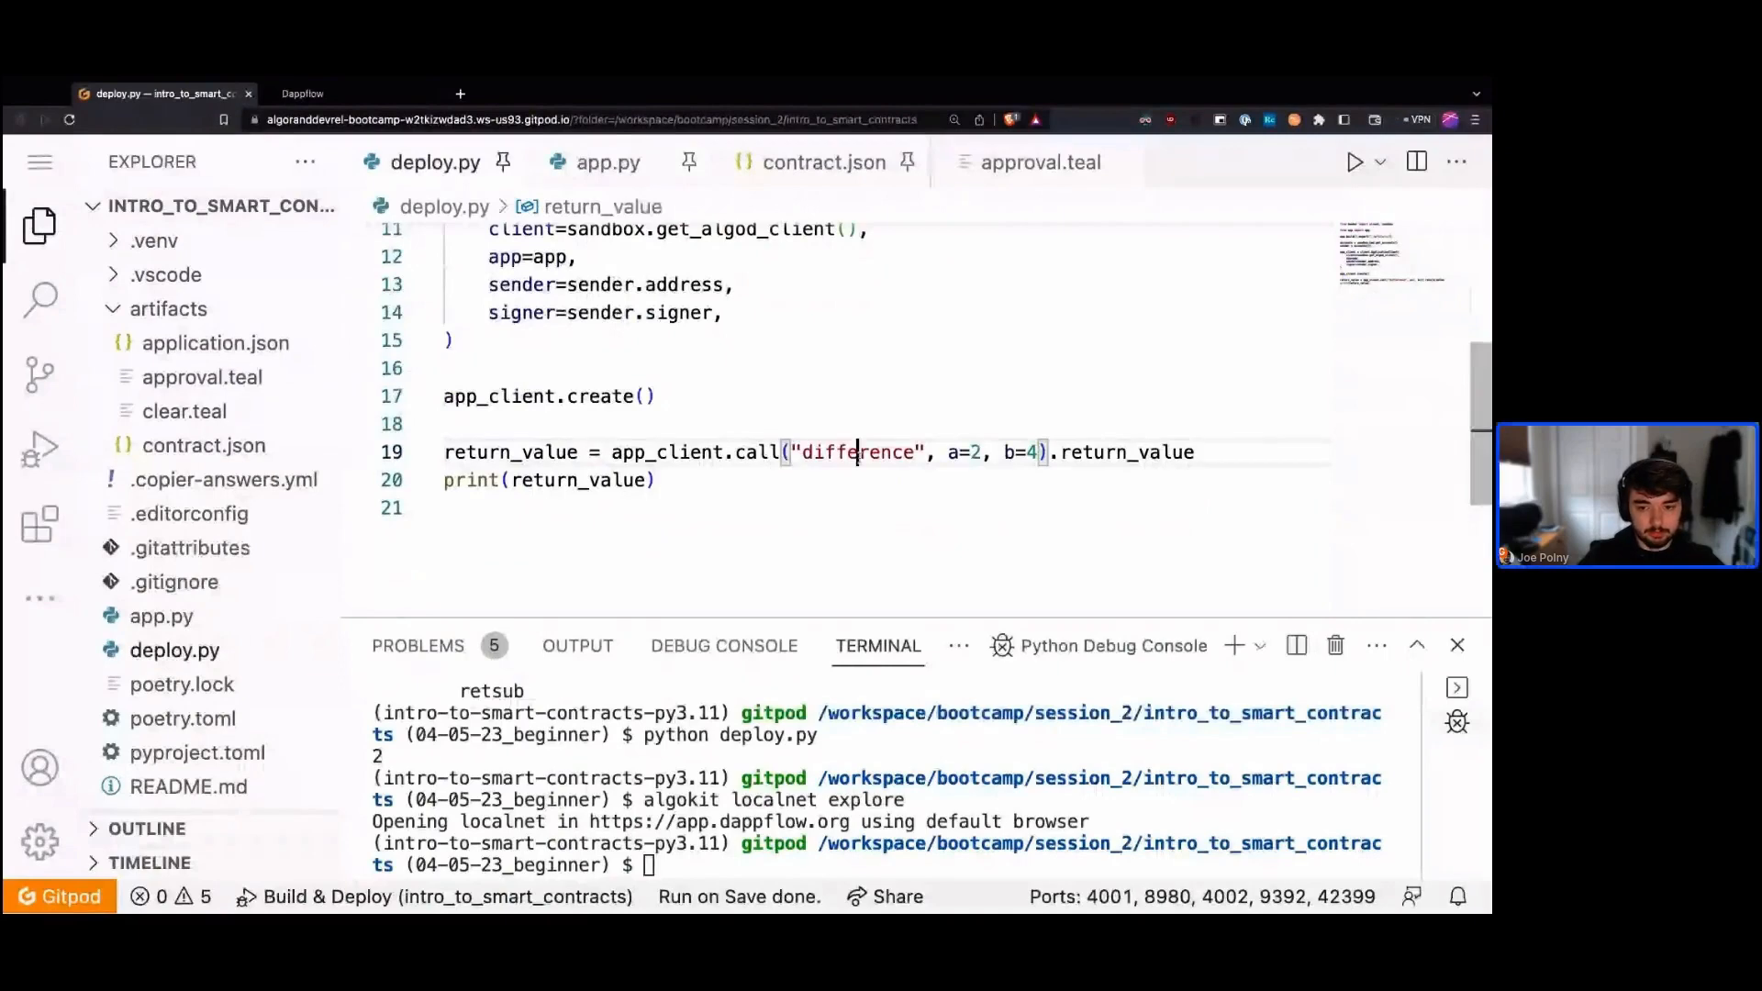
type("increment")
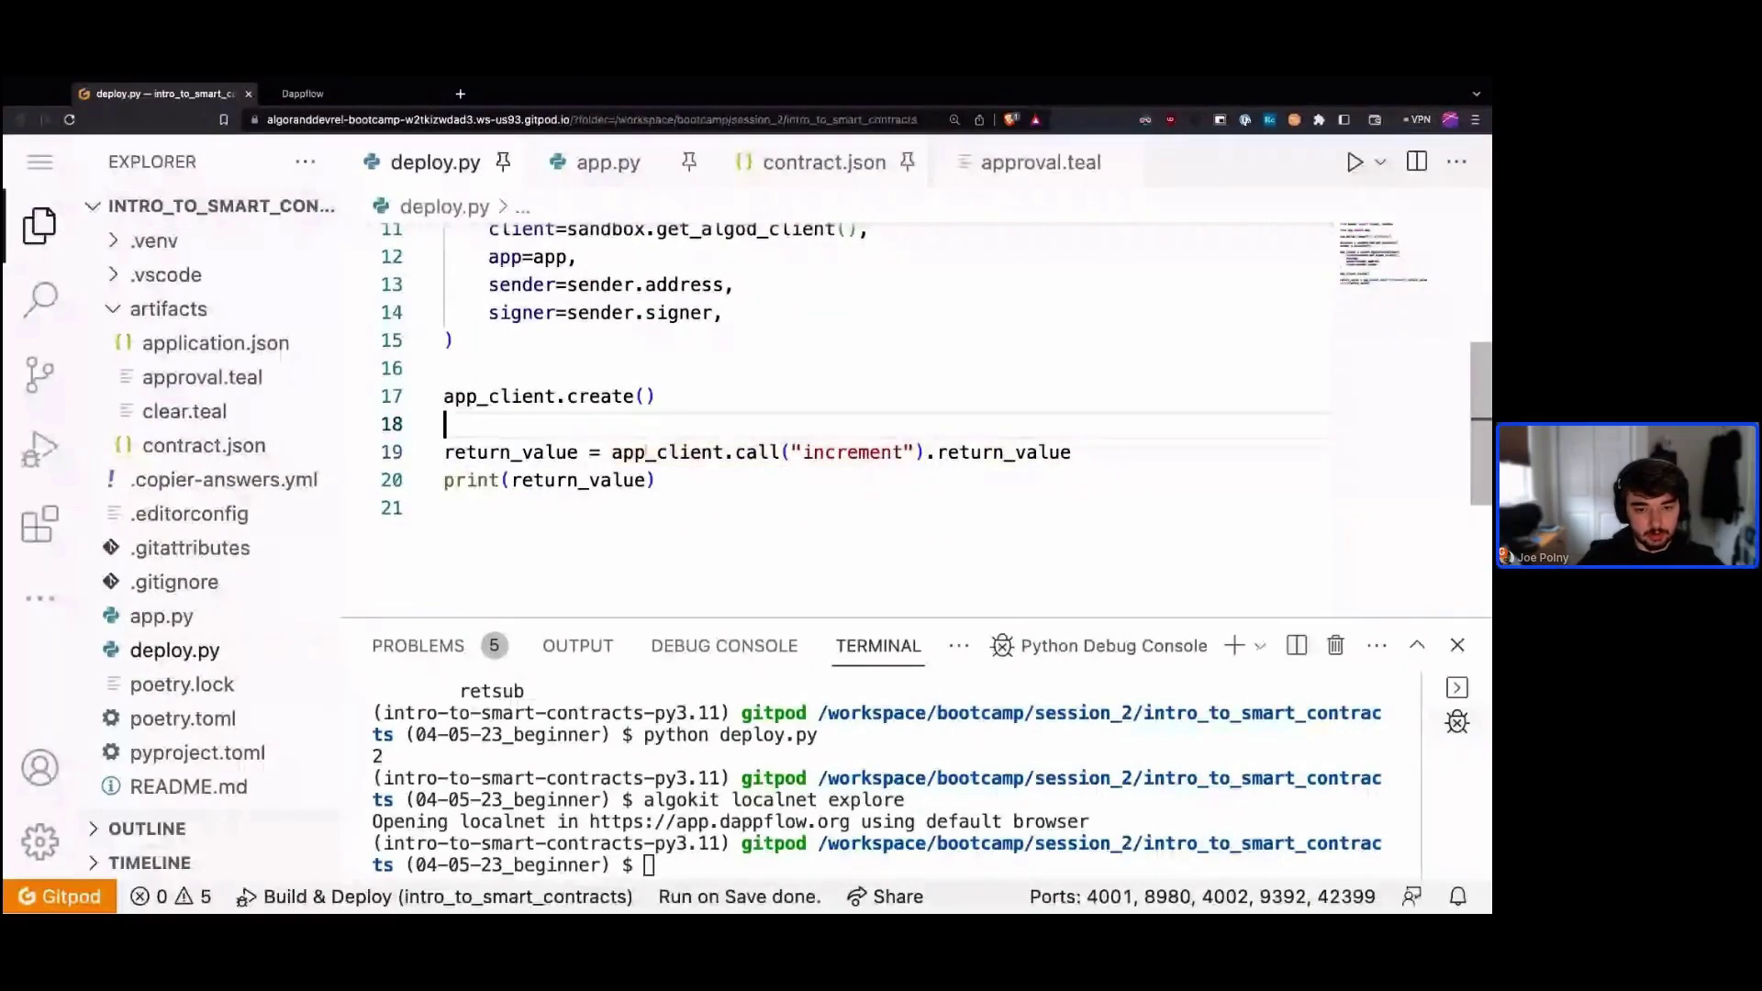
type("app_client.call(\"increment\")")
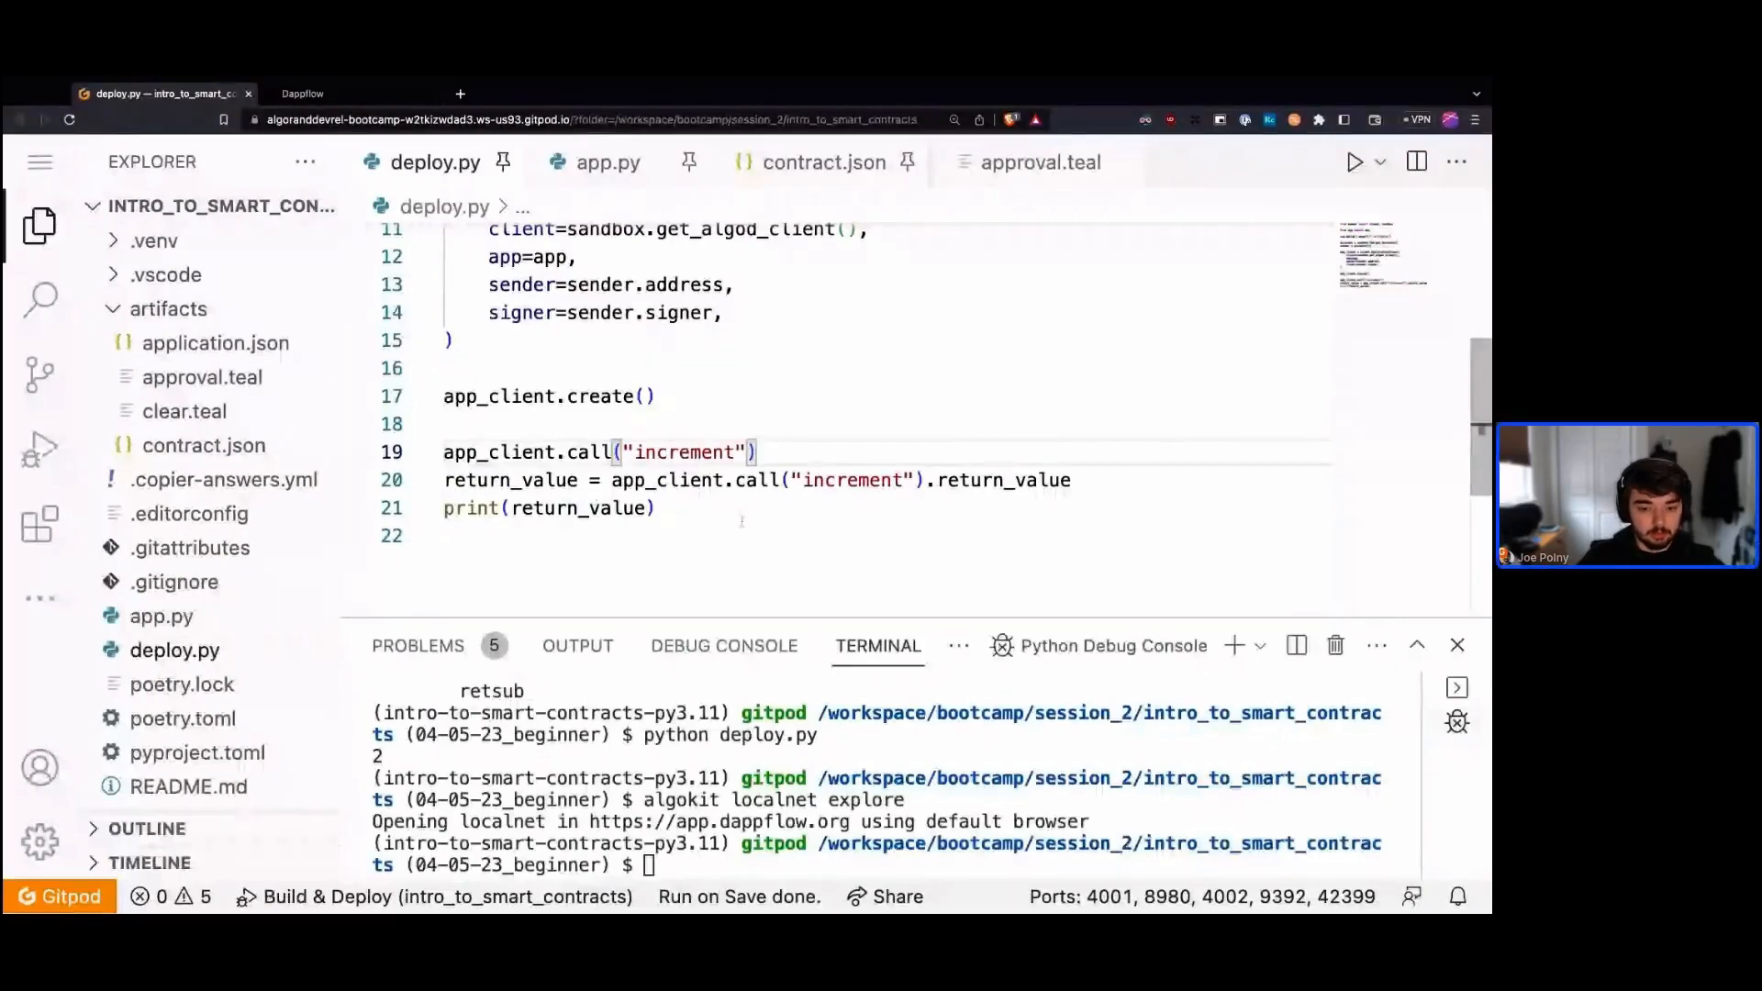
type("algokit localnet explore")
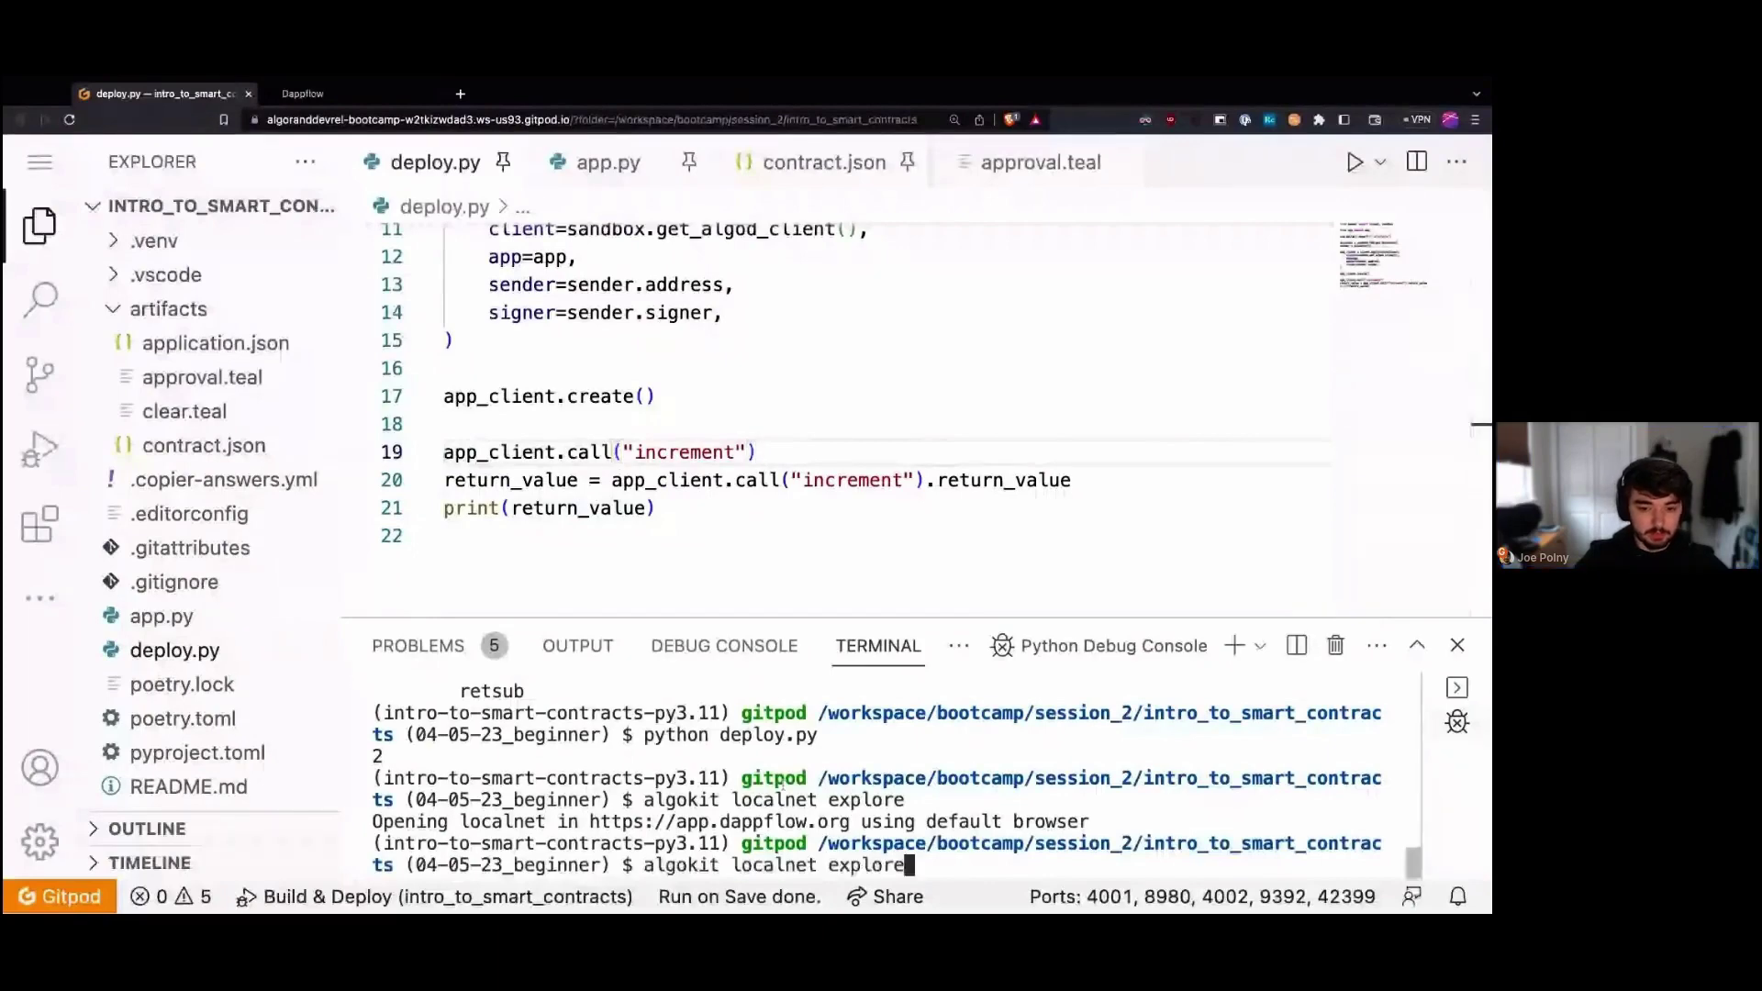
key("Enter")
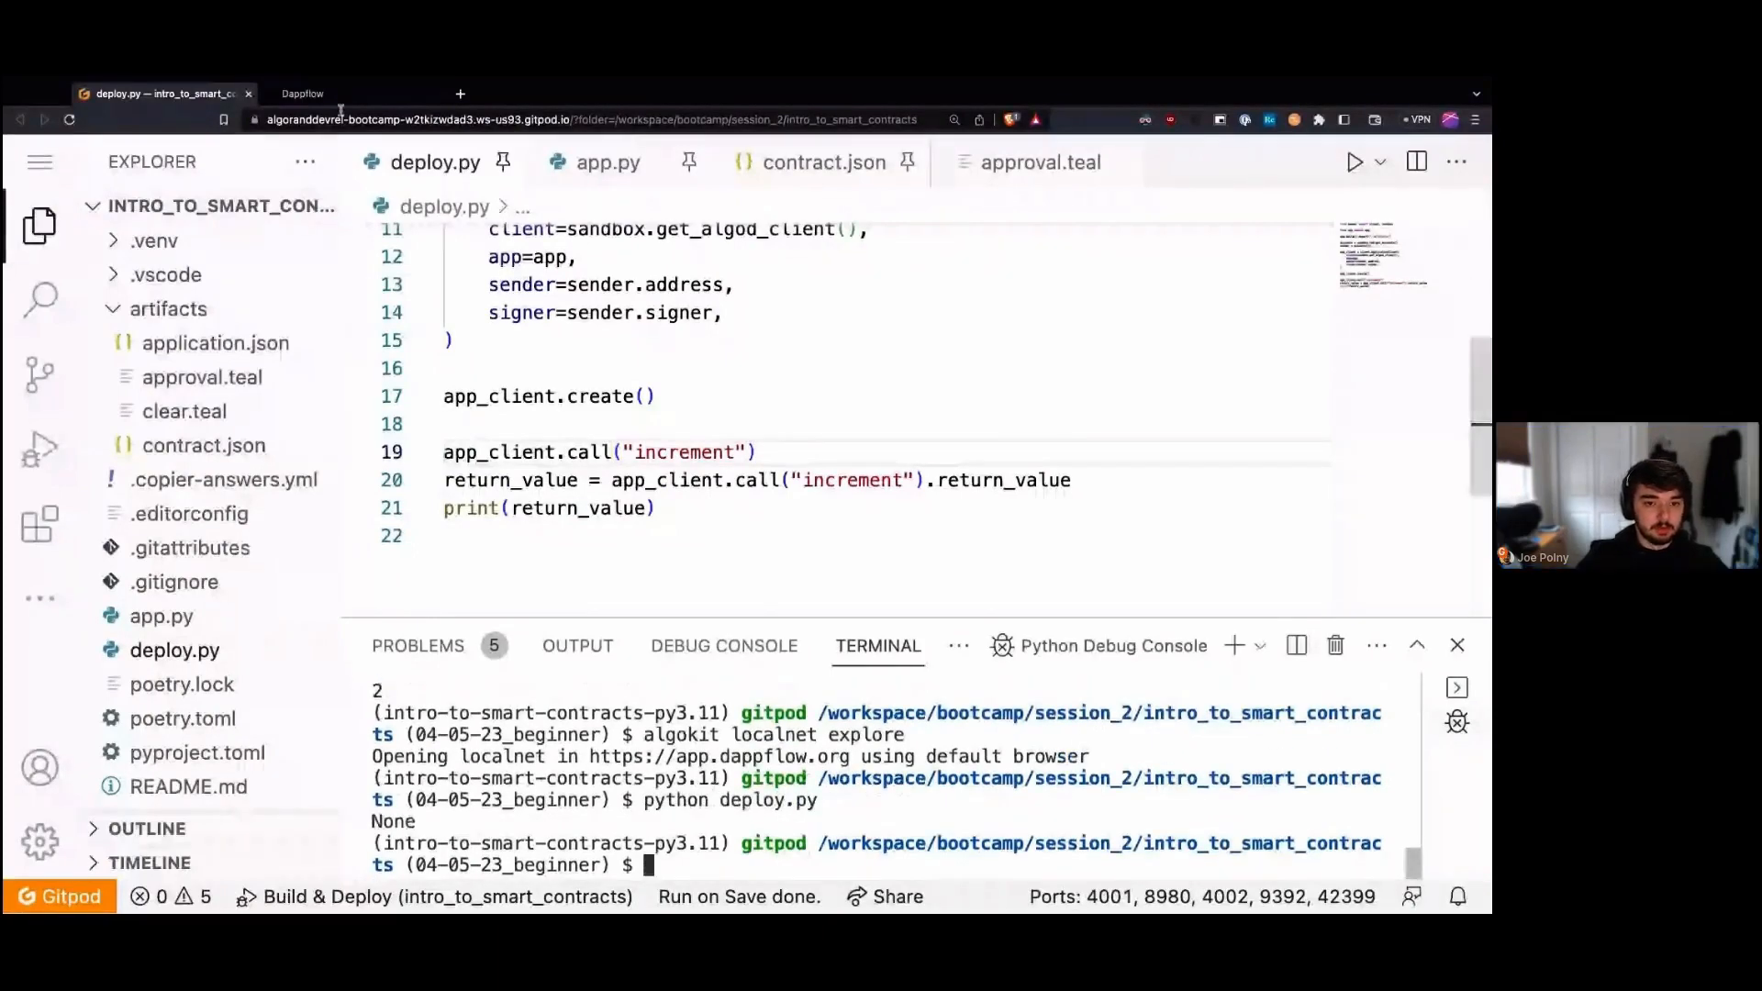
Step: Open the latest app call's application 31 and confirm its global counter reads 2
left_click(301, 93)
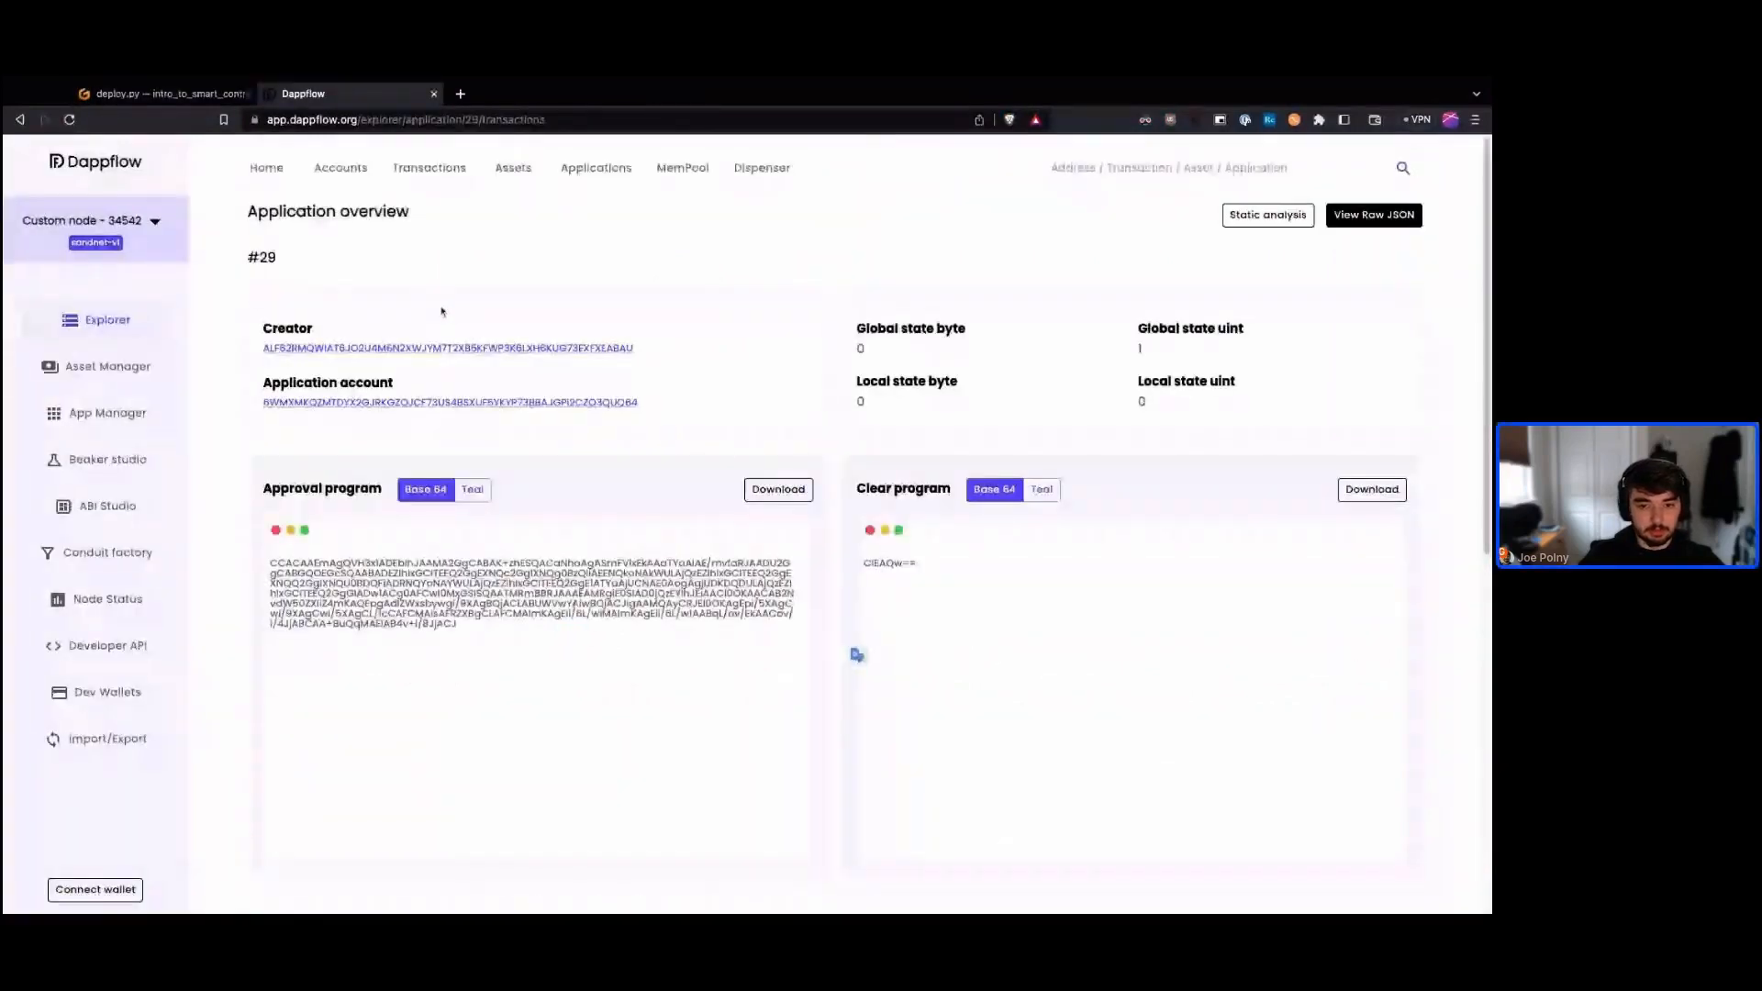
left_click(429, 167)
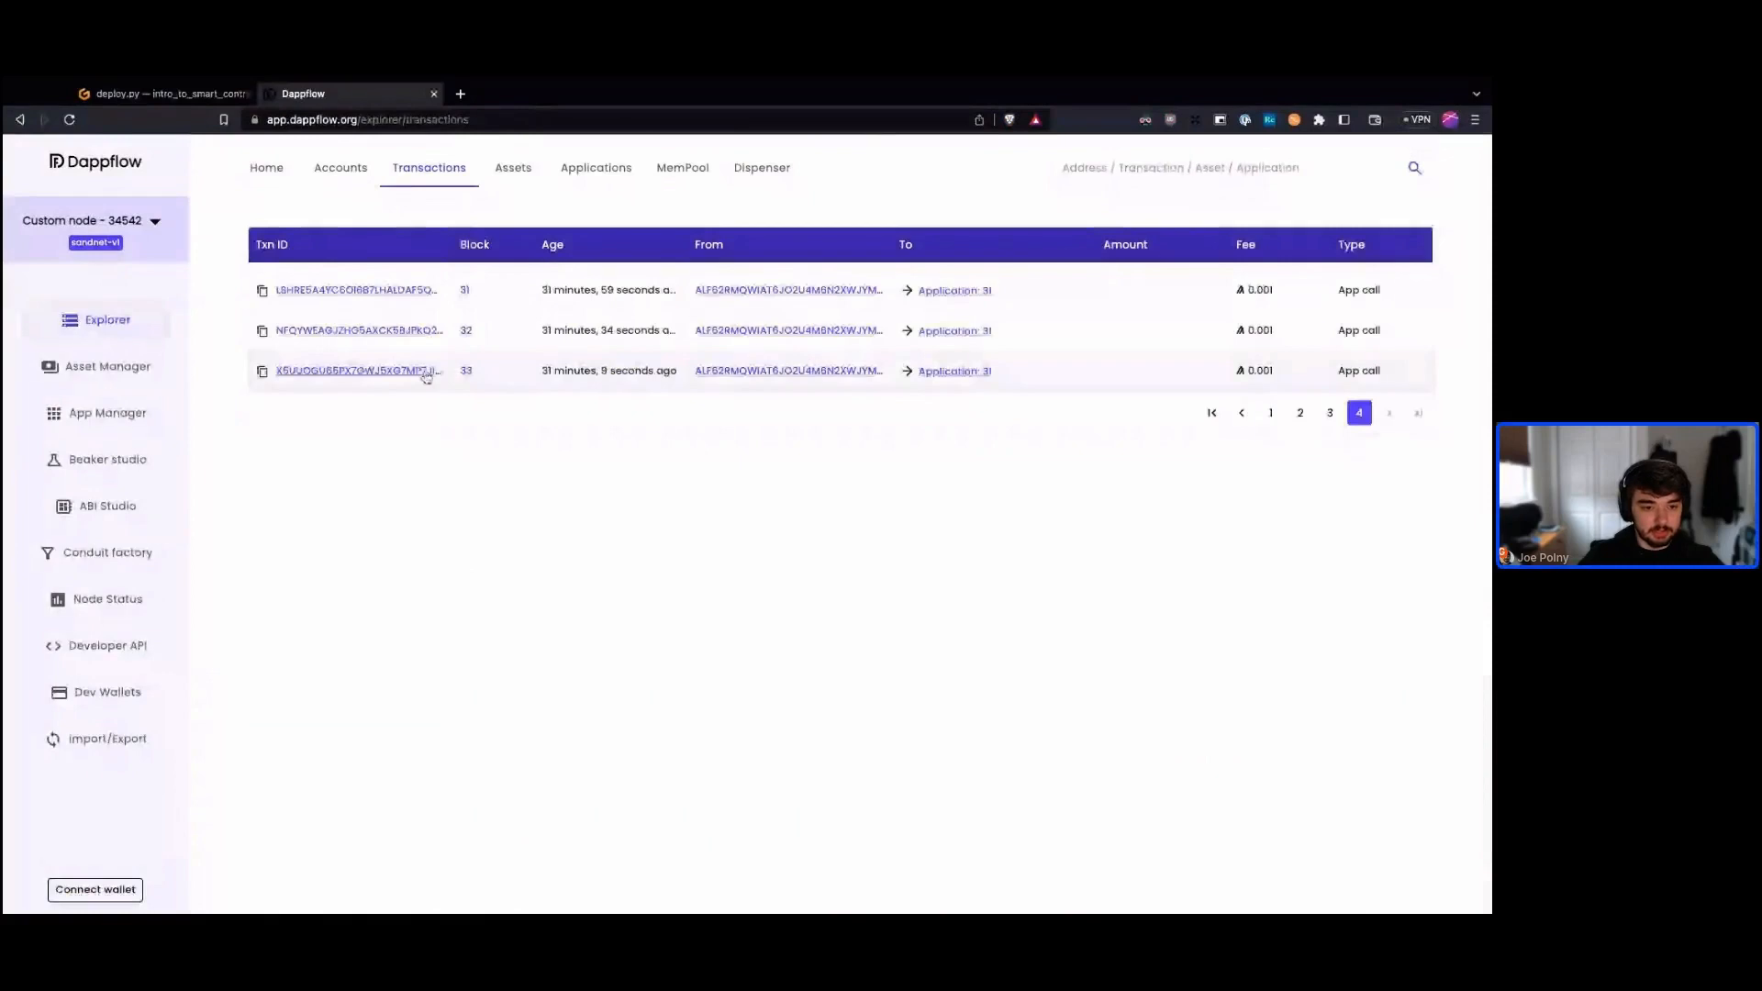
left_click(342, 371)
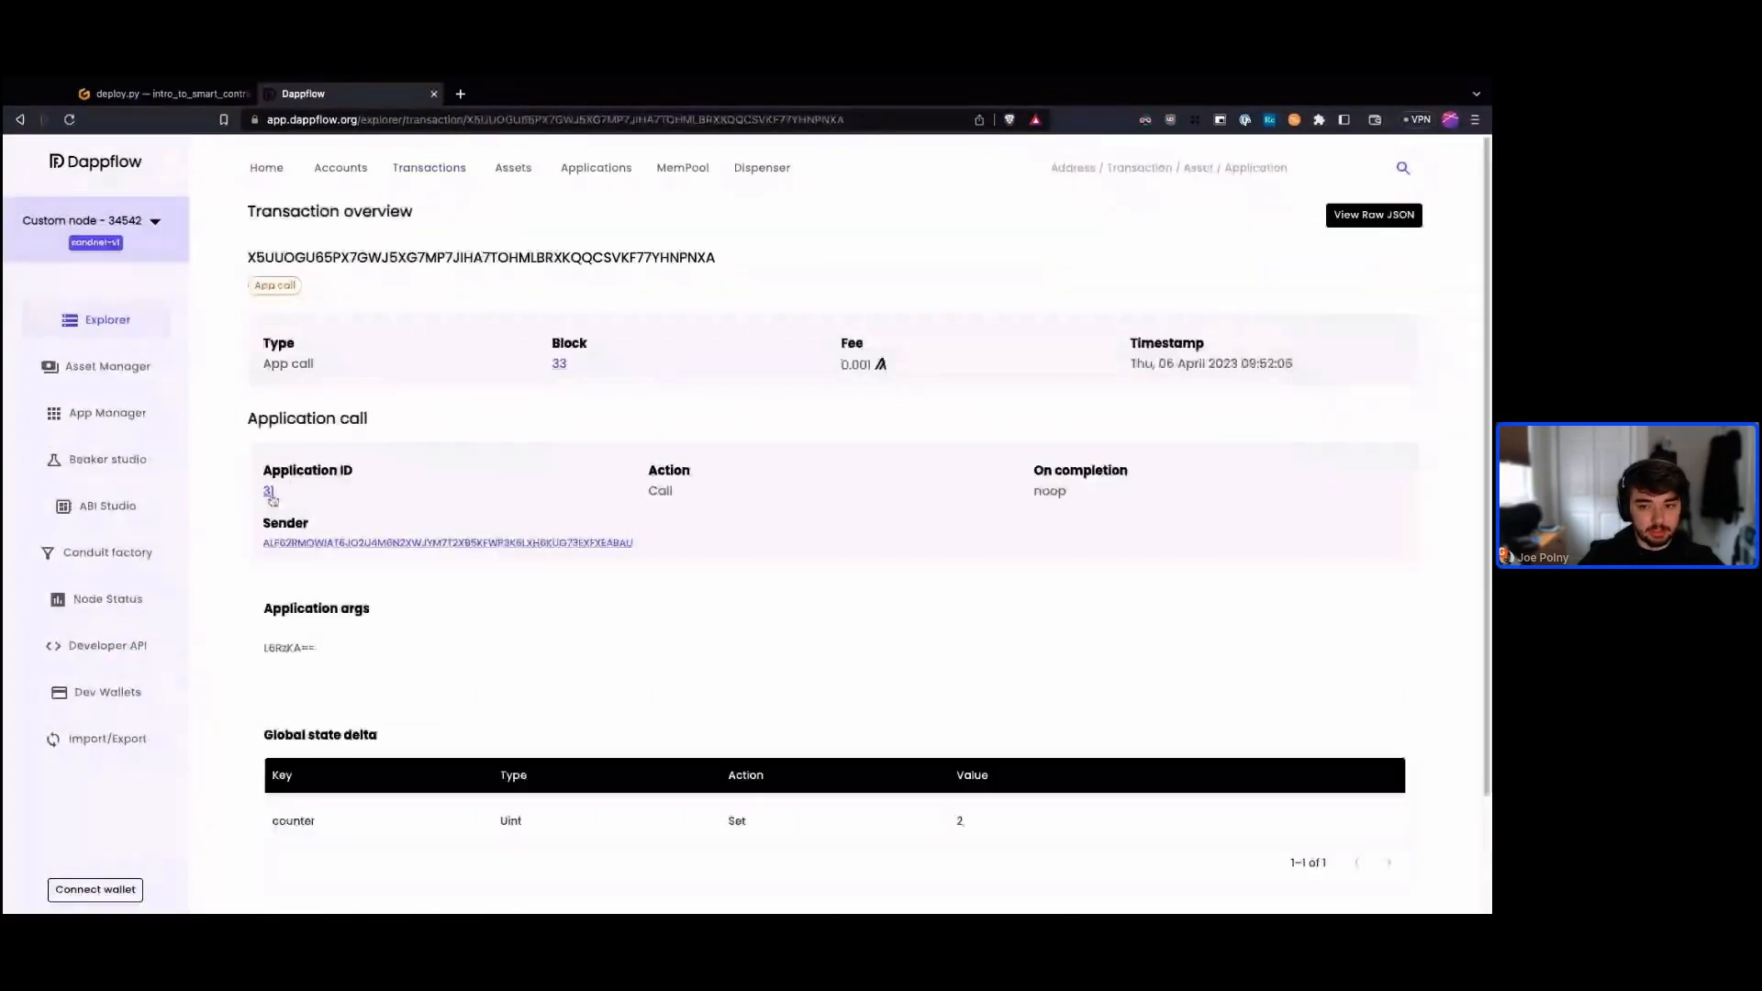
left_click(267, 517)
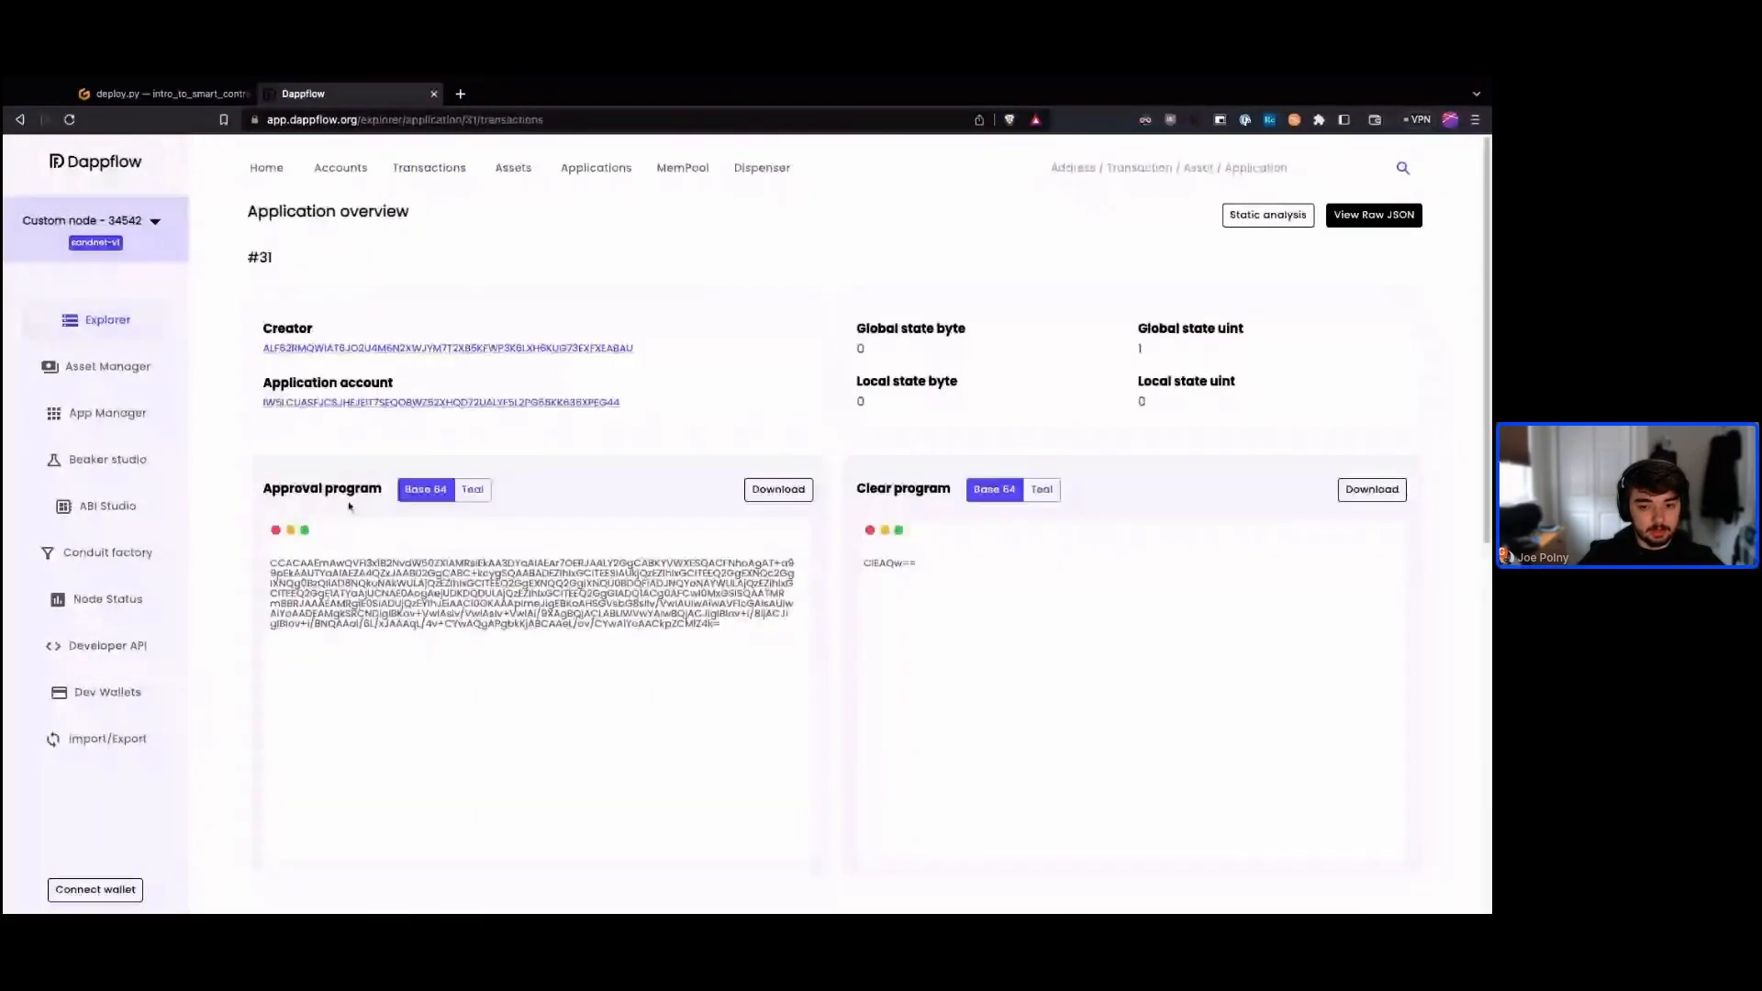
scroll("down", 3)
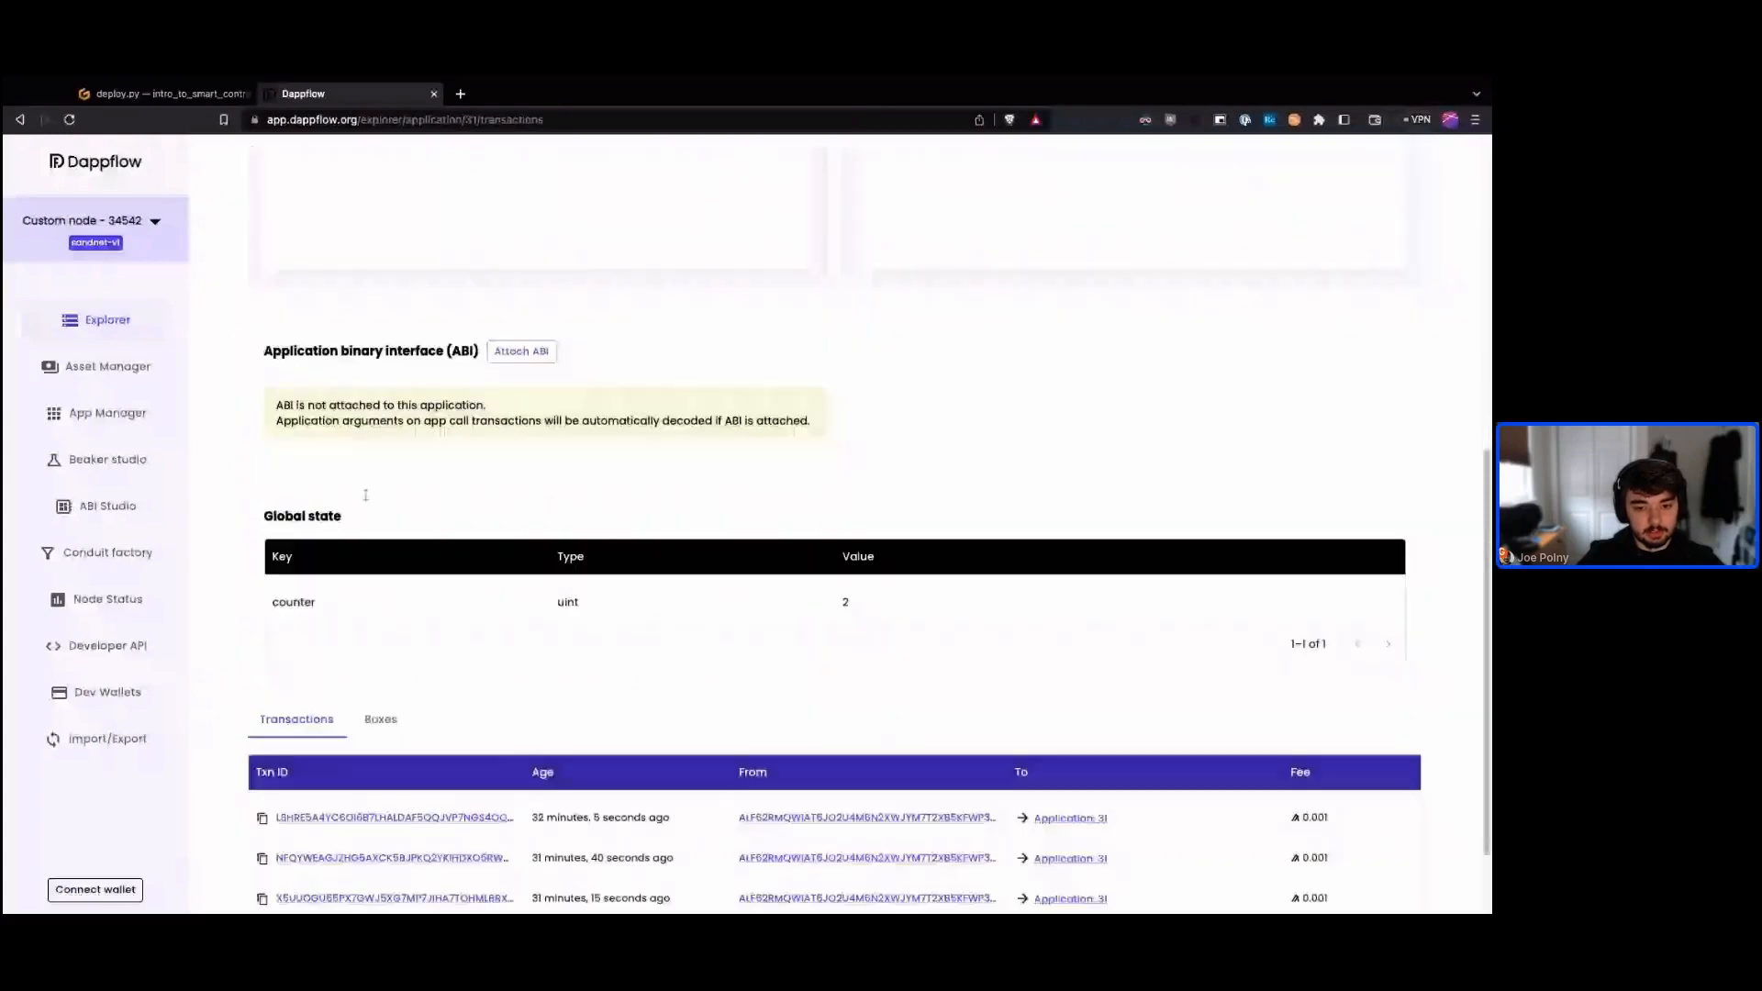
scroll("down", 3)
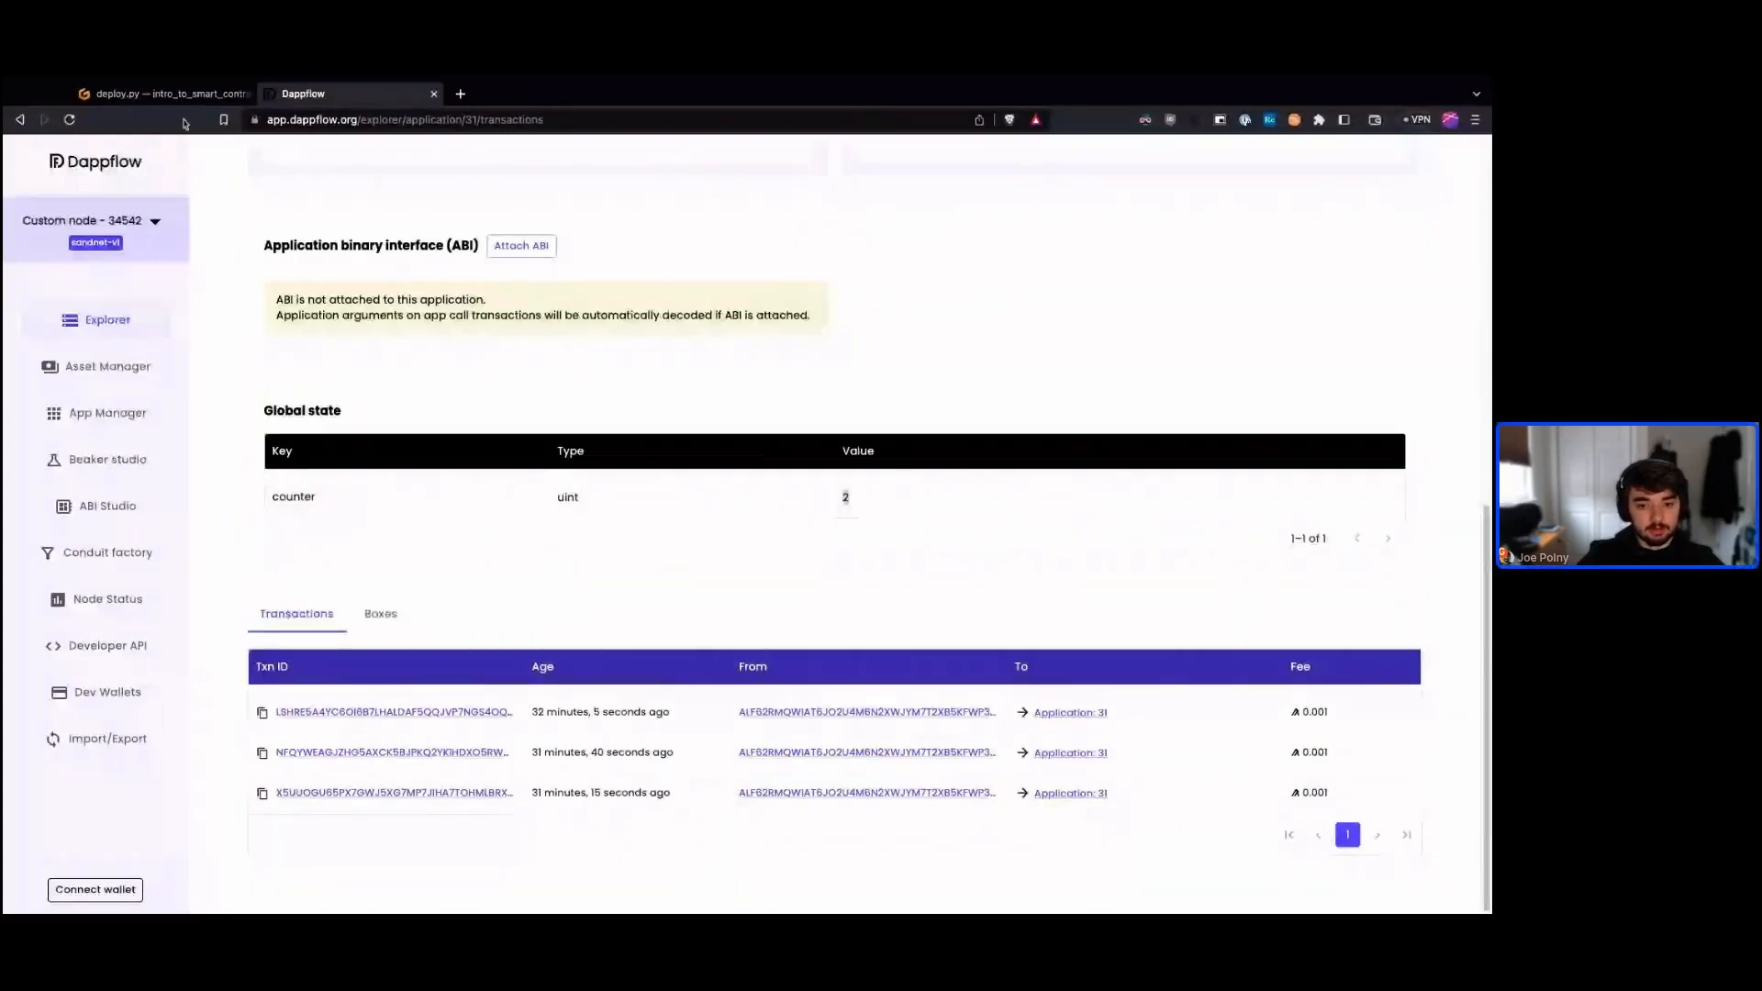
left_click(160, 93)
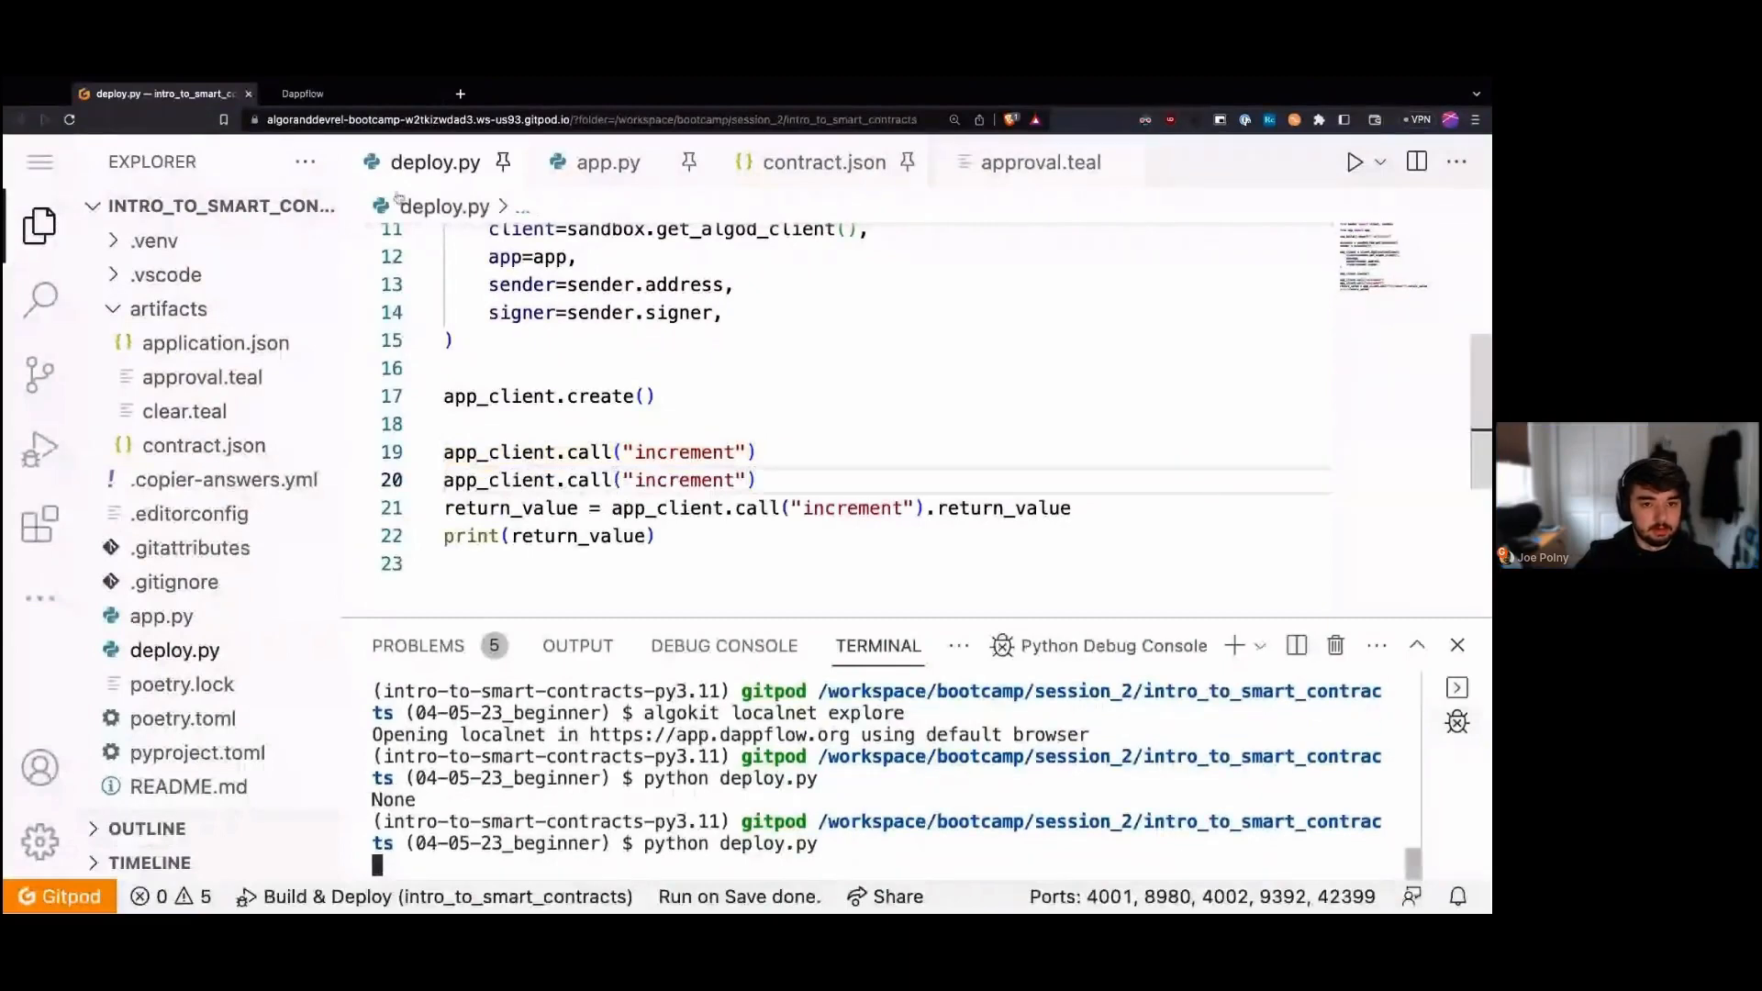
Step: Check Dappflow's applications list, then select the repeated increment call lines in deploy.py
left_click(301, 93)
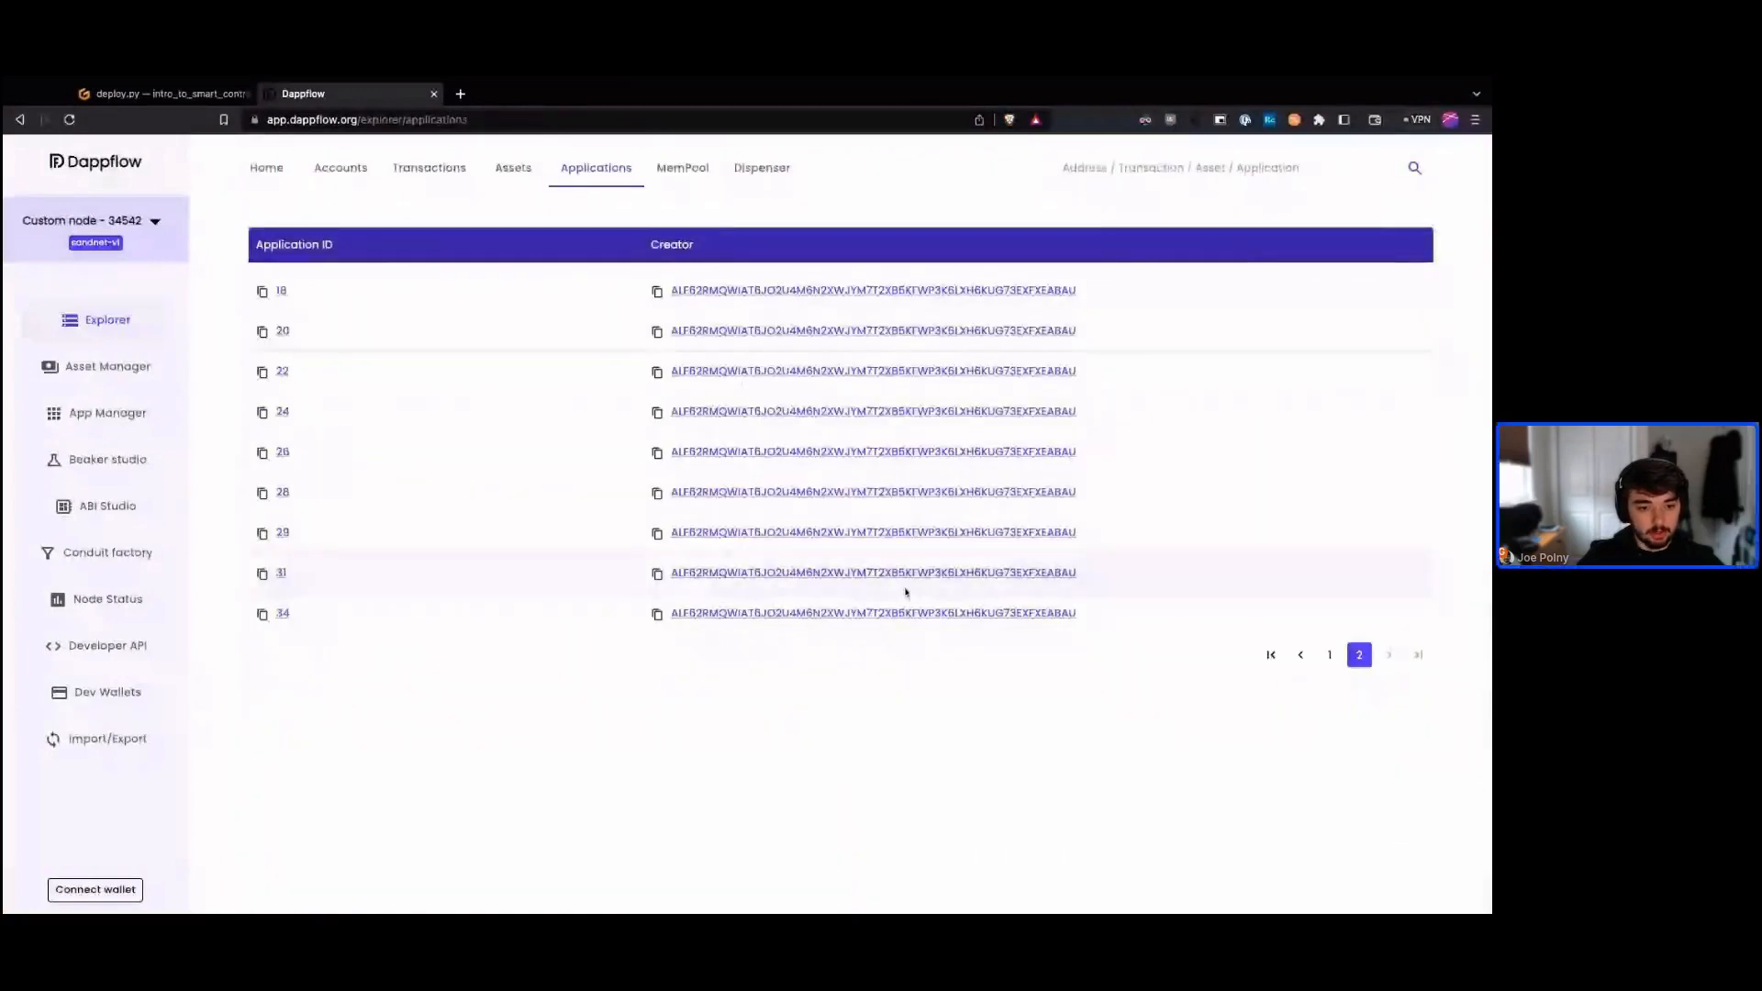
left_click(282, 613)
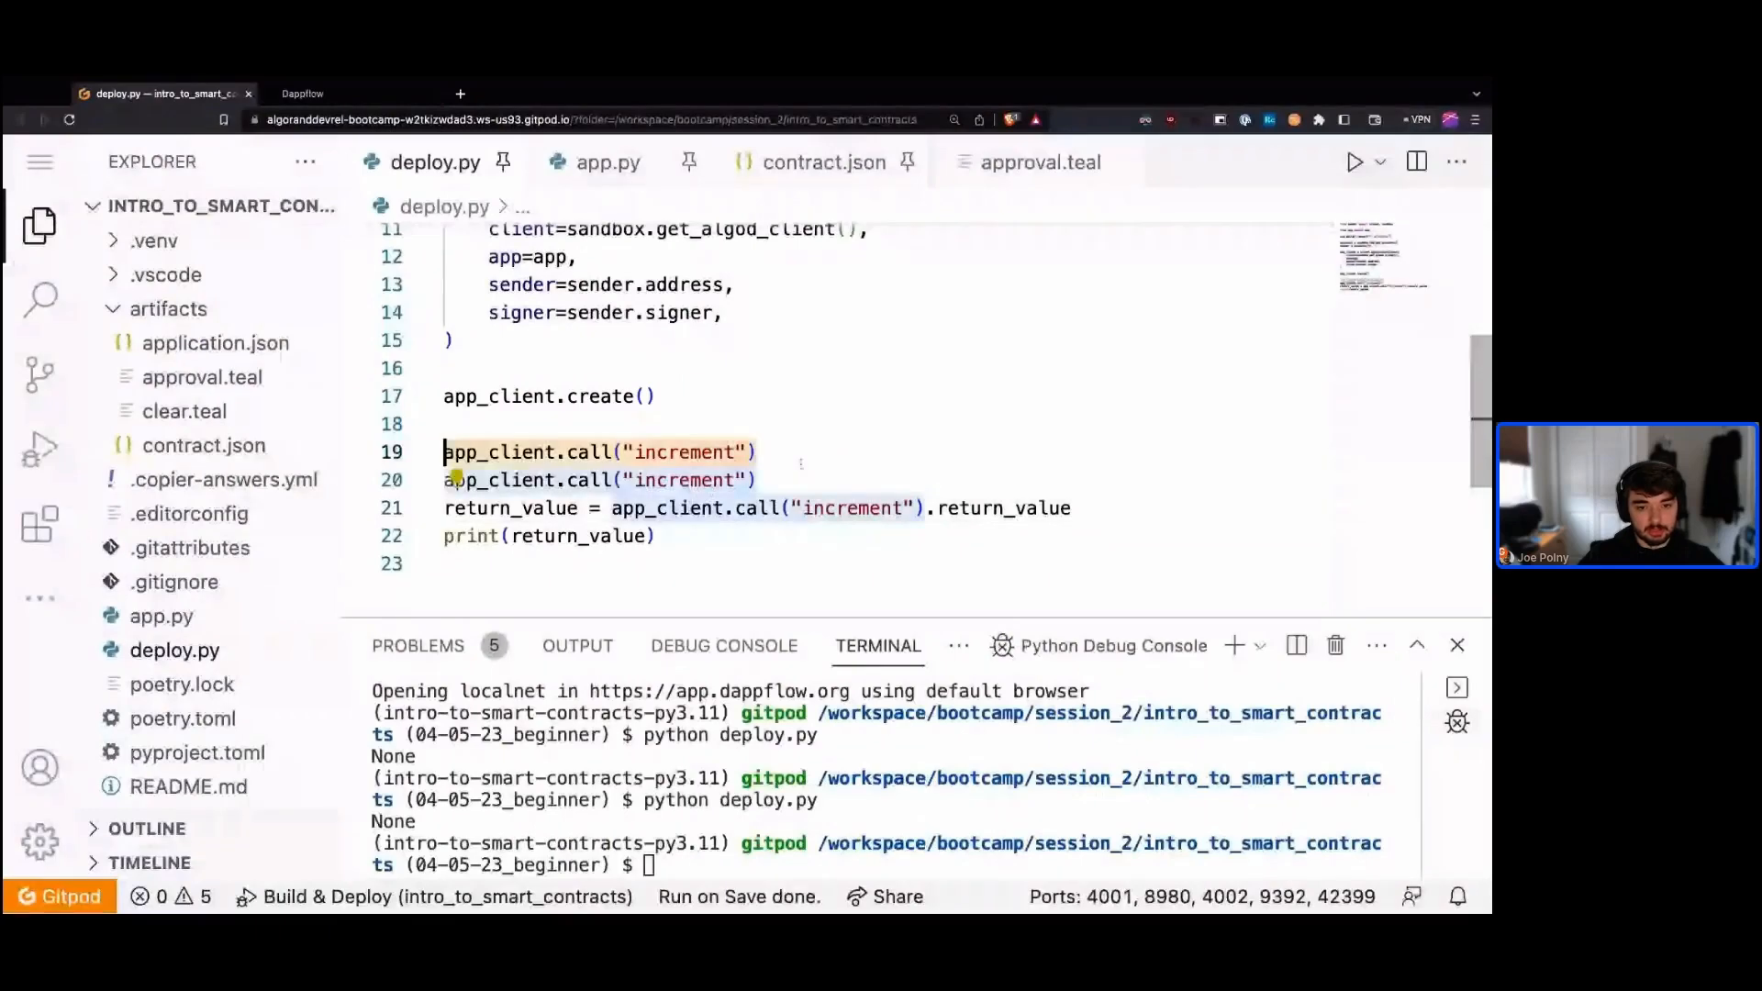
left_click(532, 396)
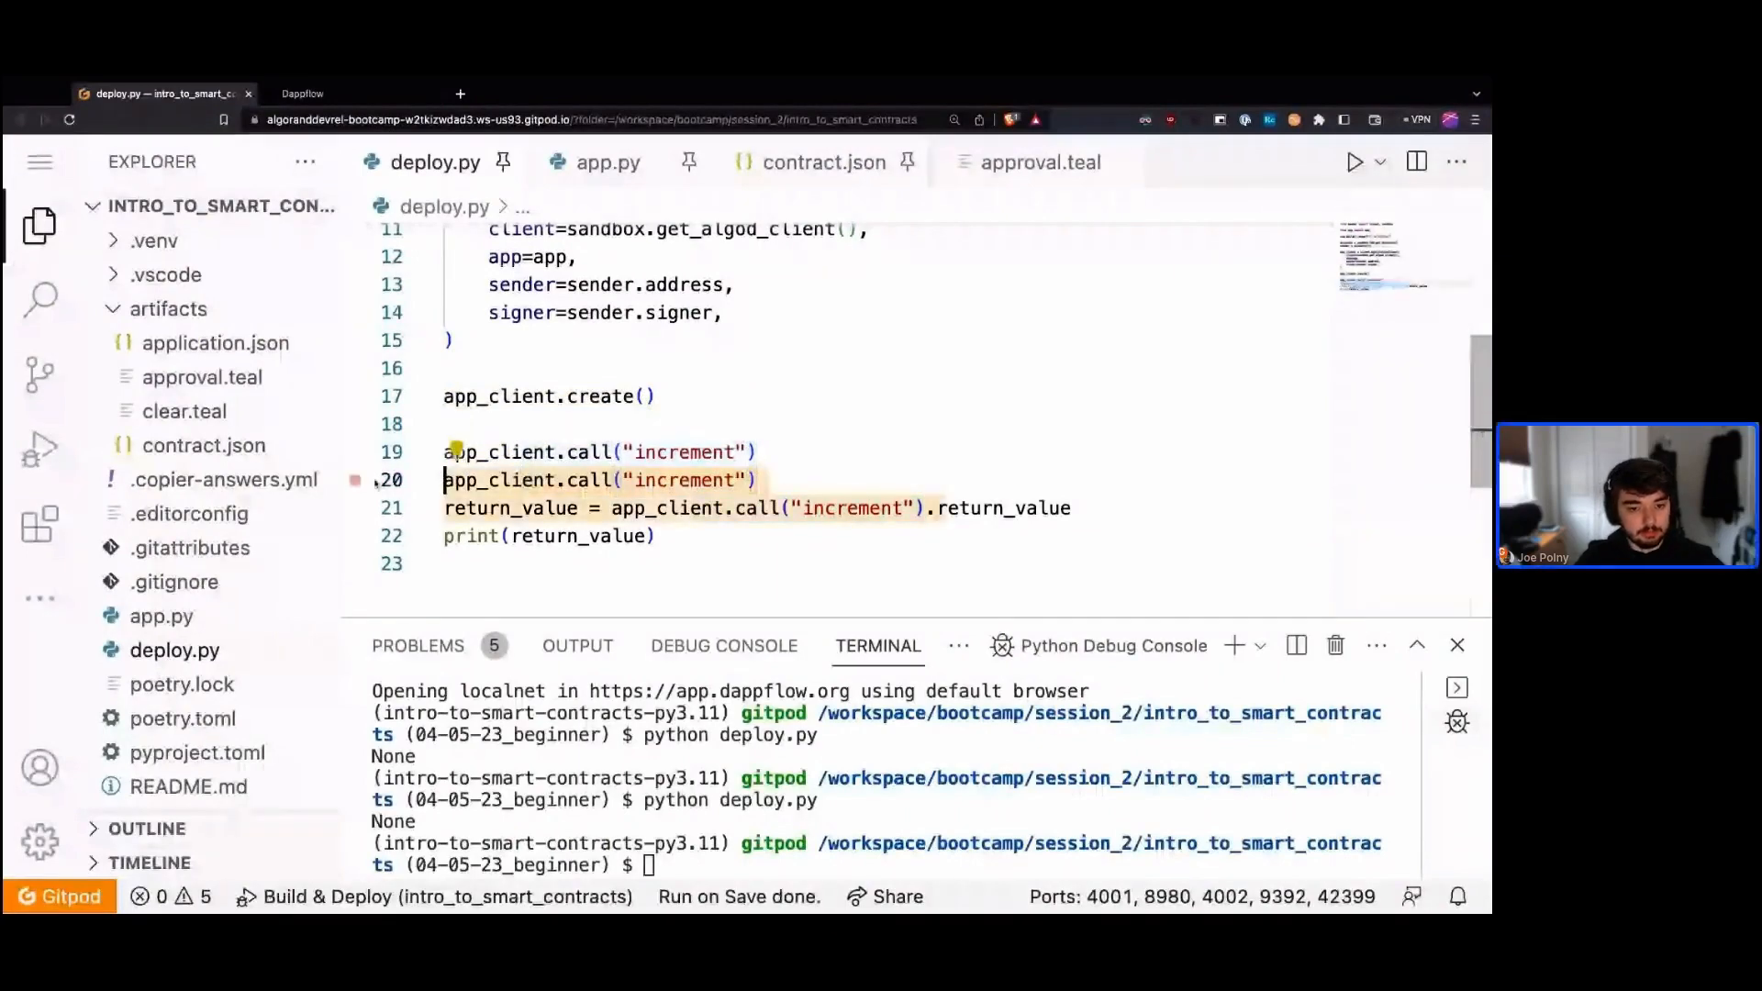
left_click(609, 162)
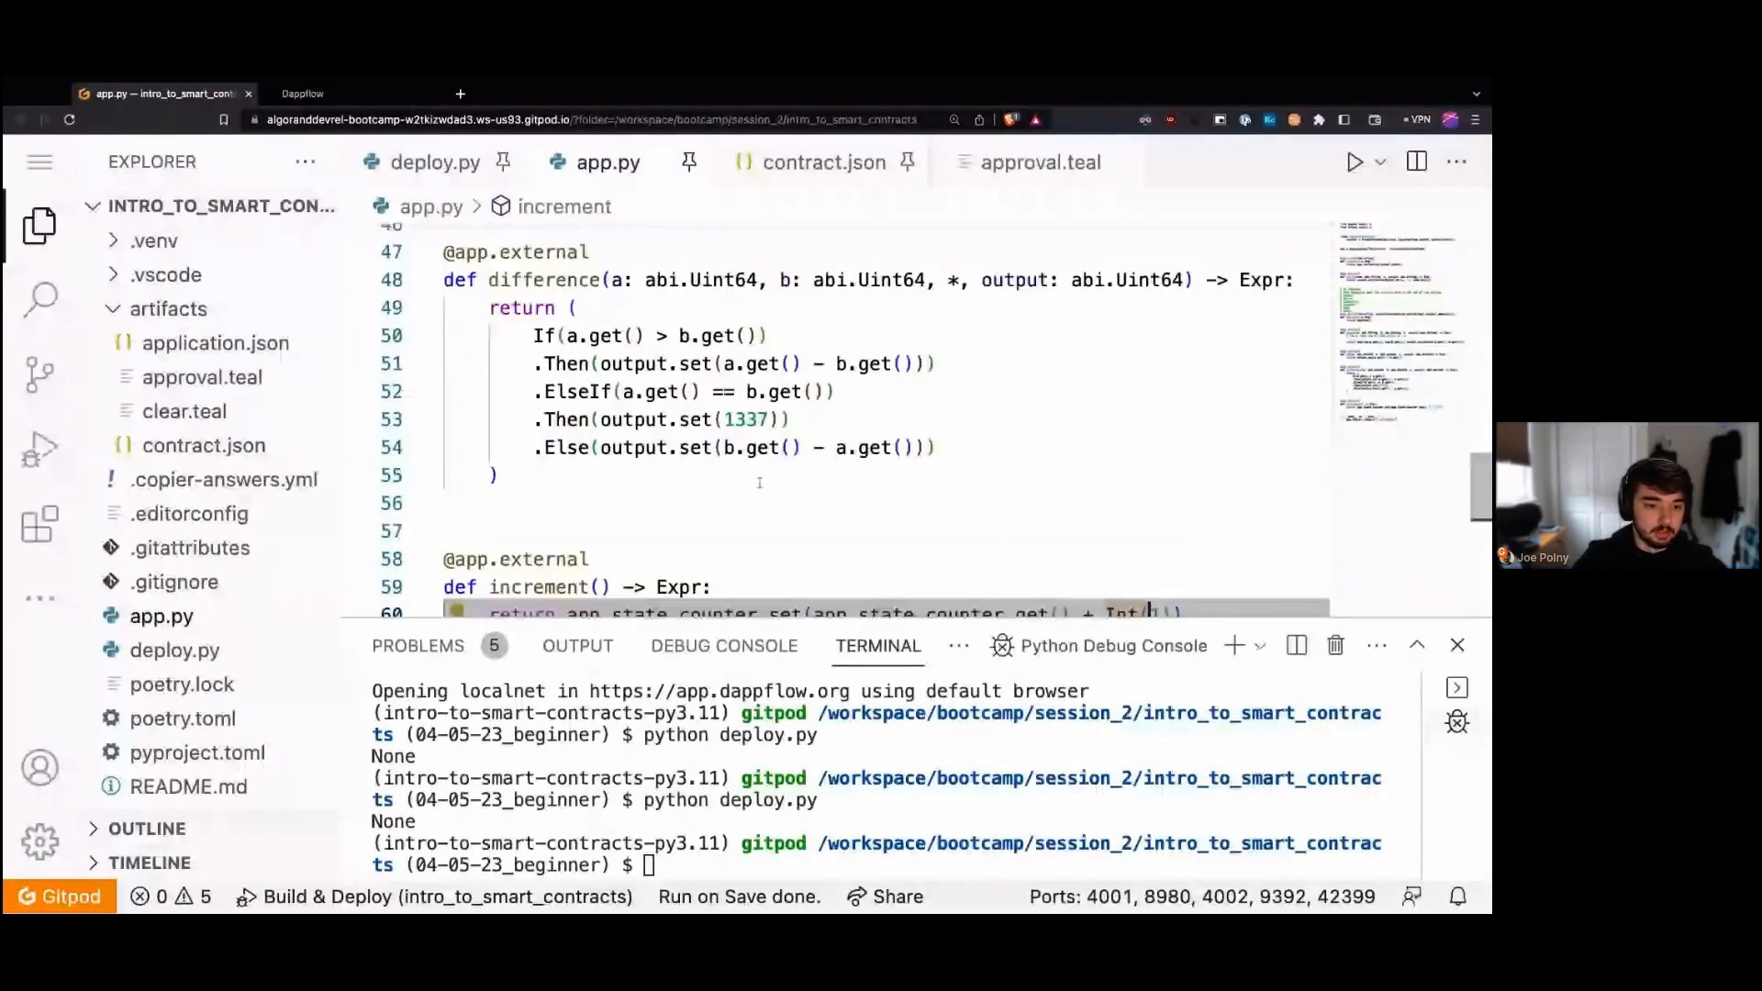
scroll("down", 3)
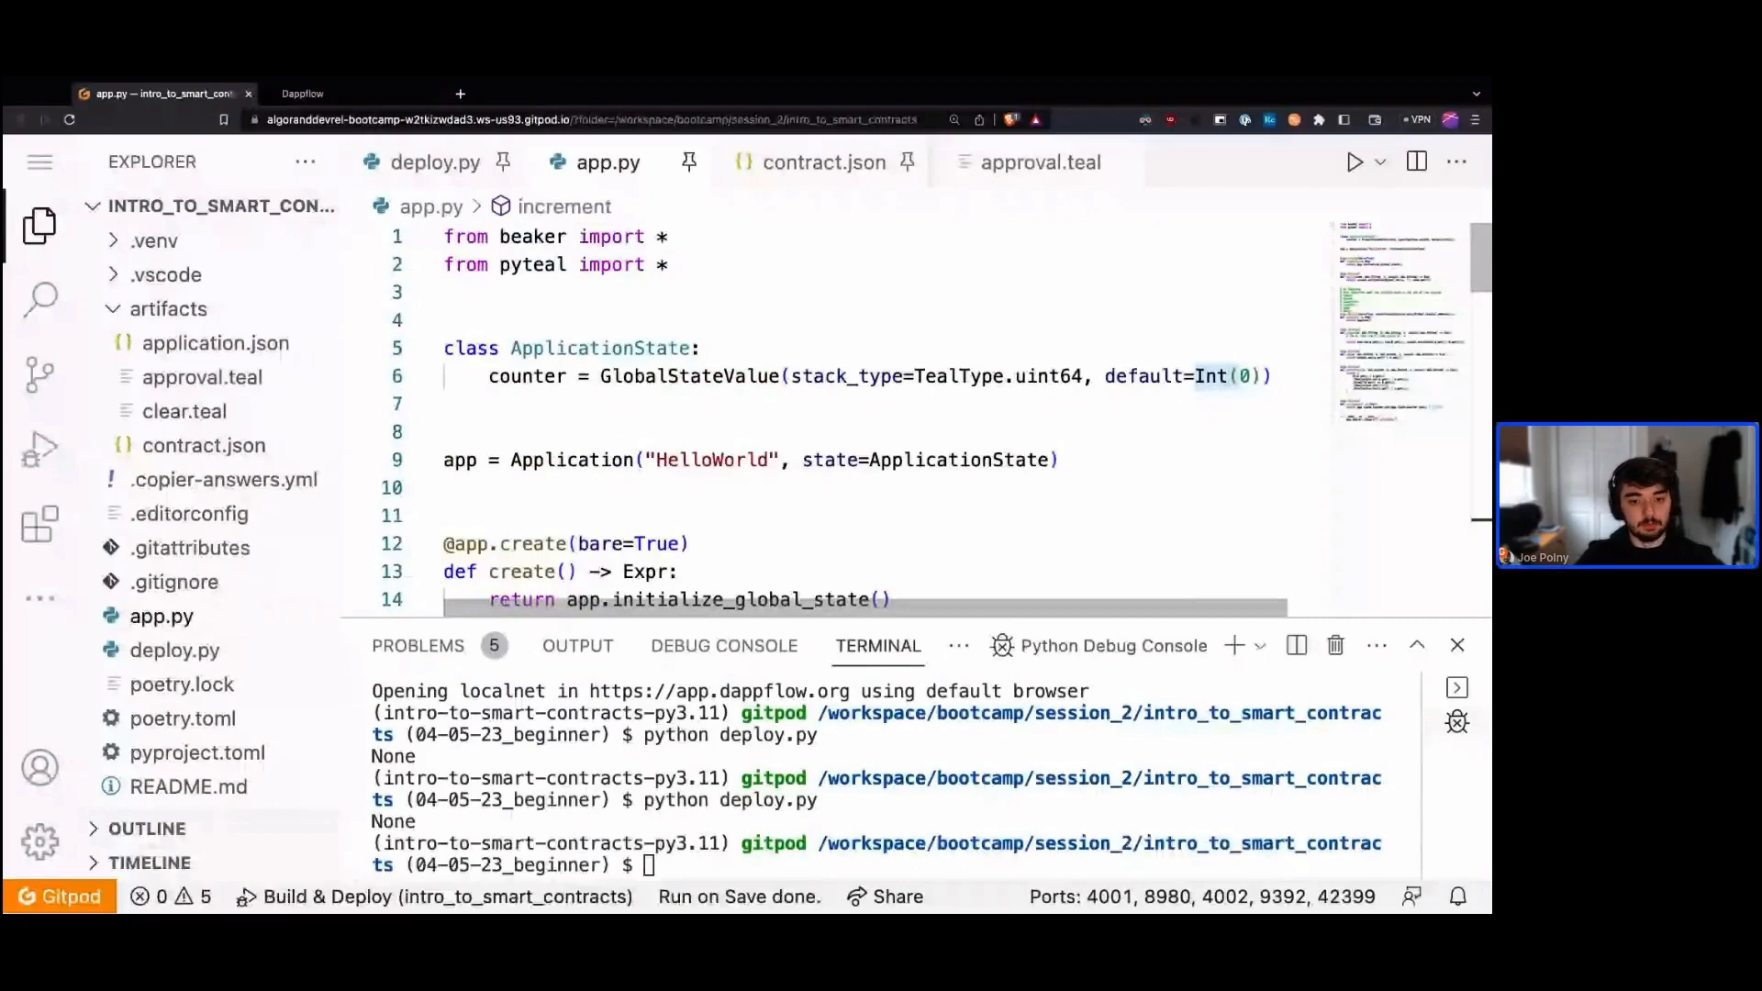
scroll("down", 3)
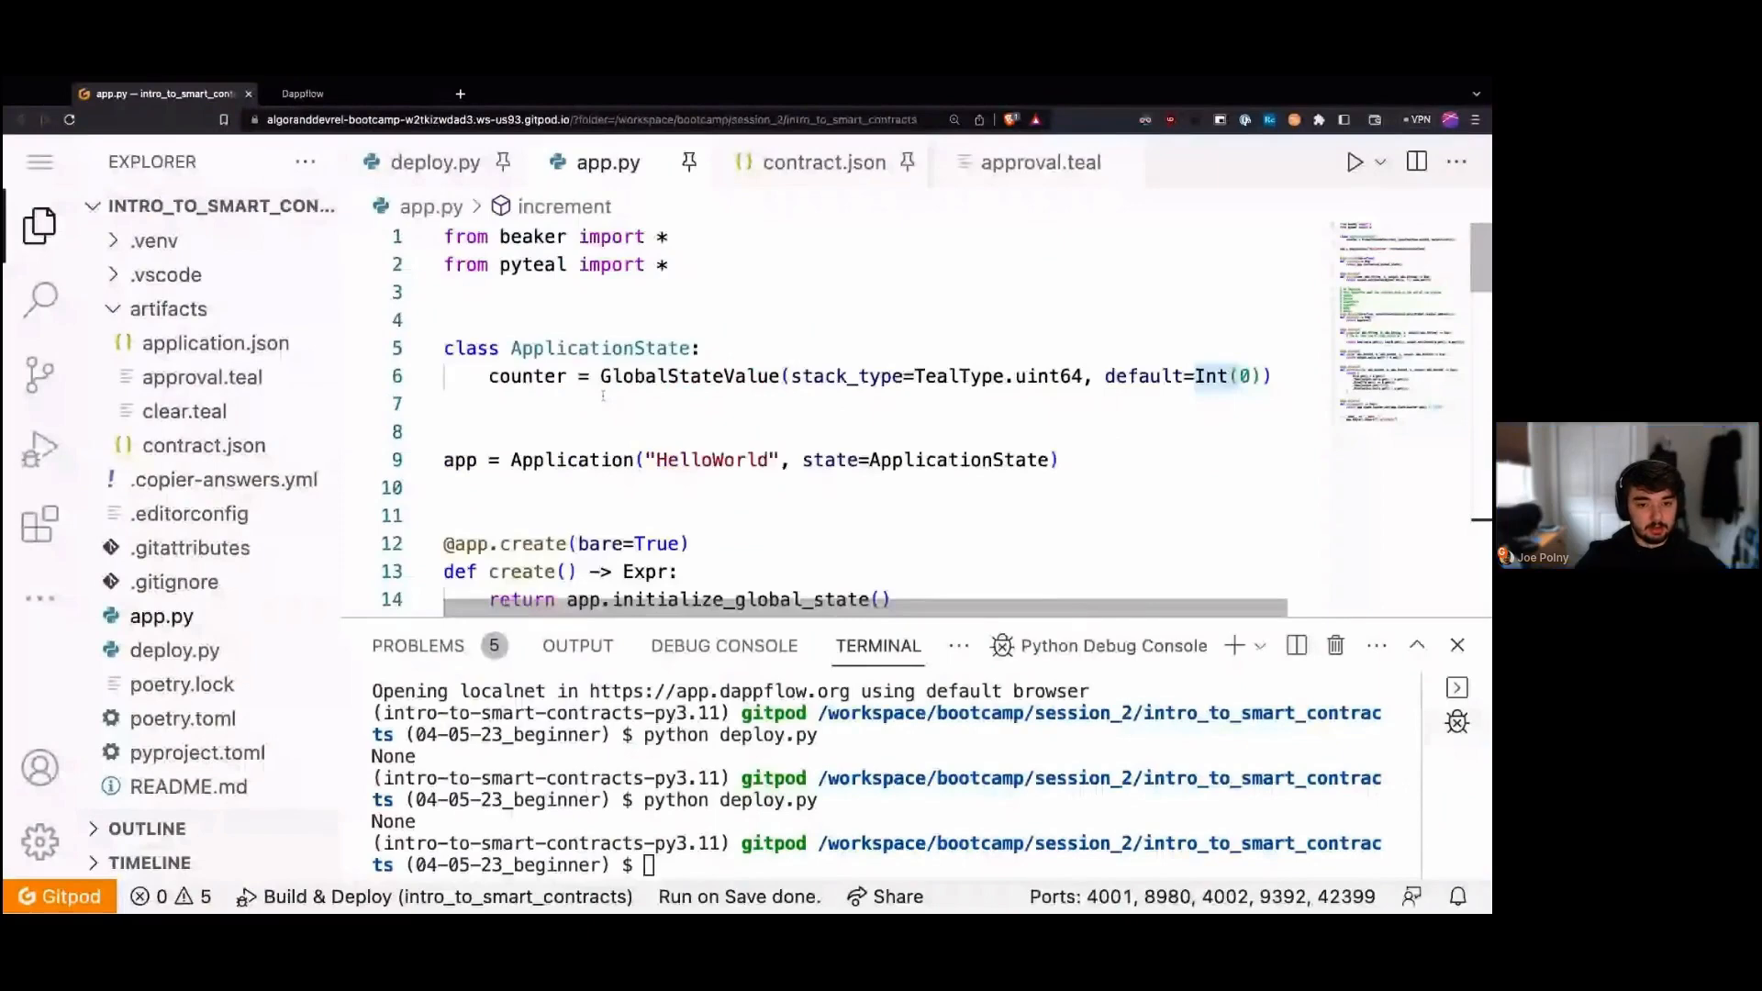
left_click(434, 161)
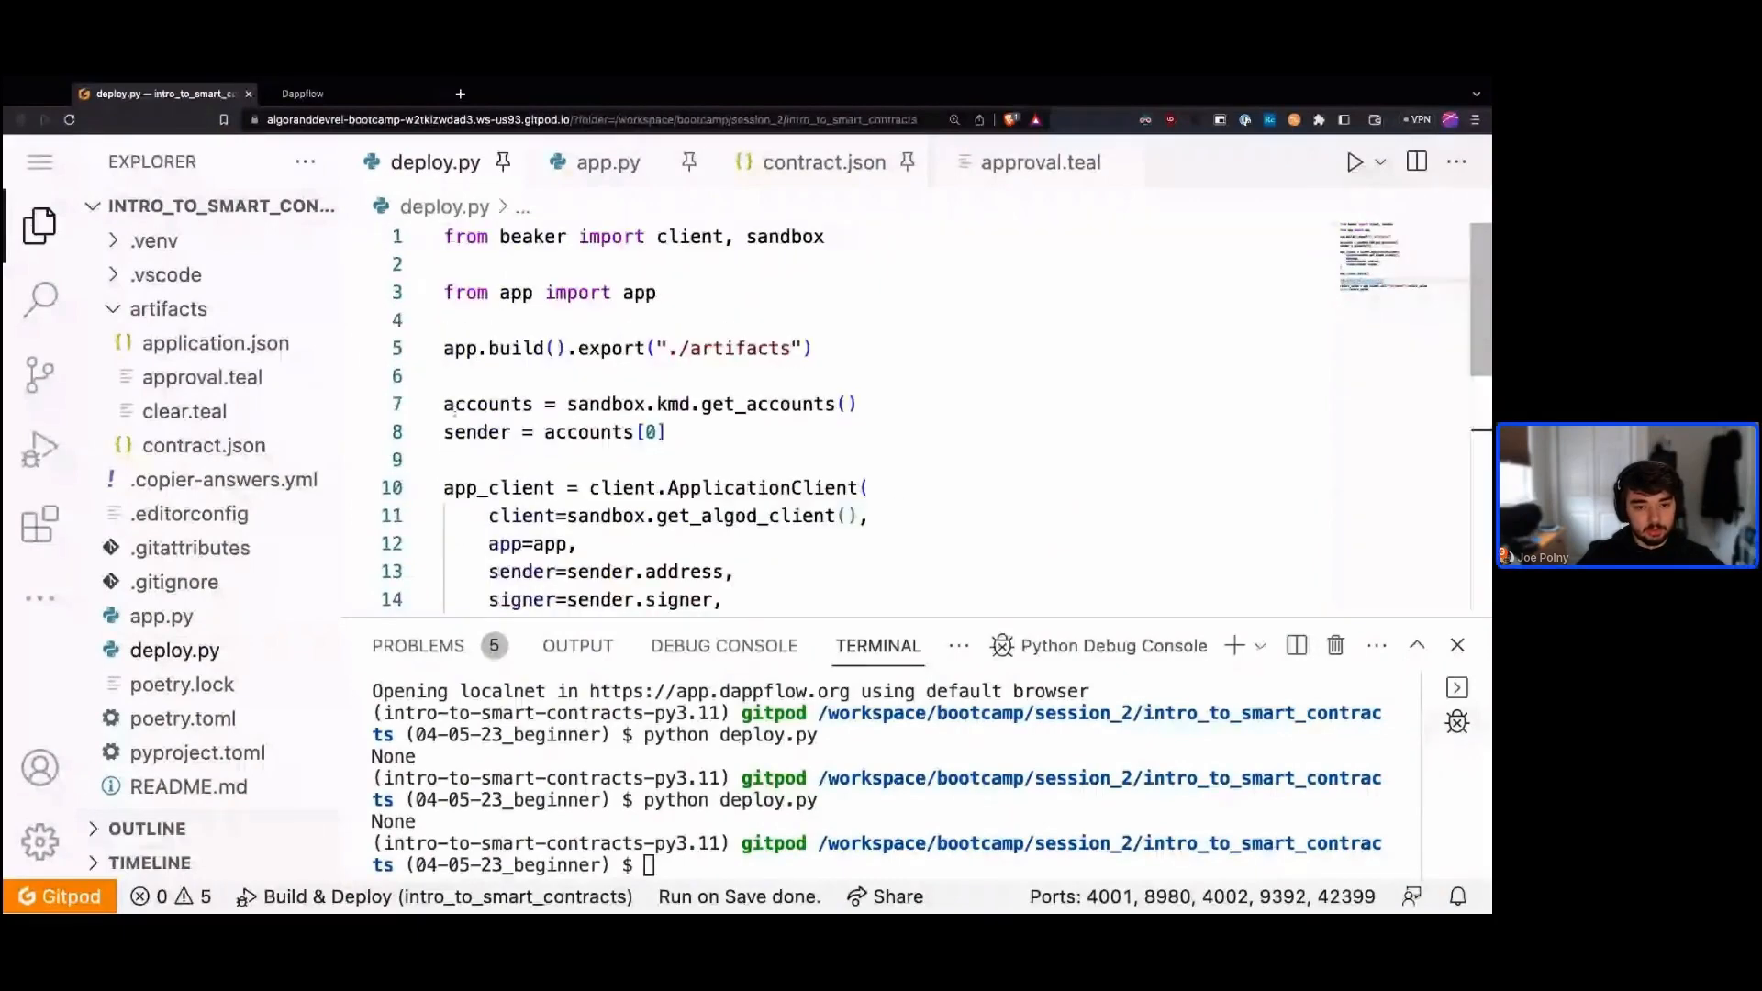
double_click(487, 404)
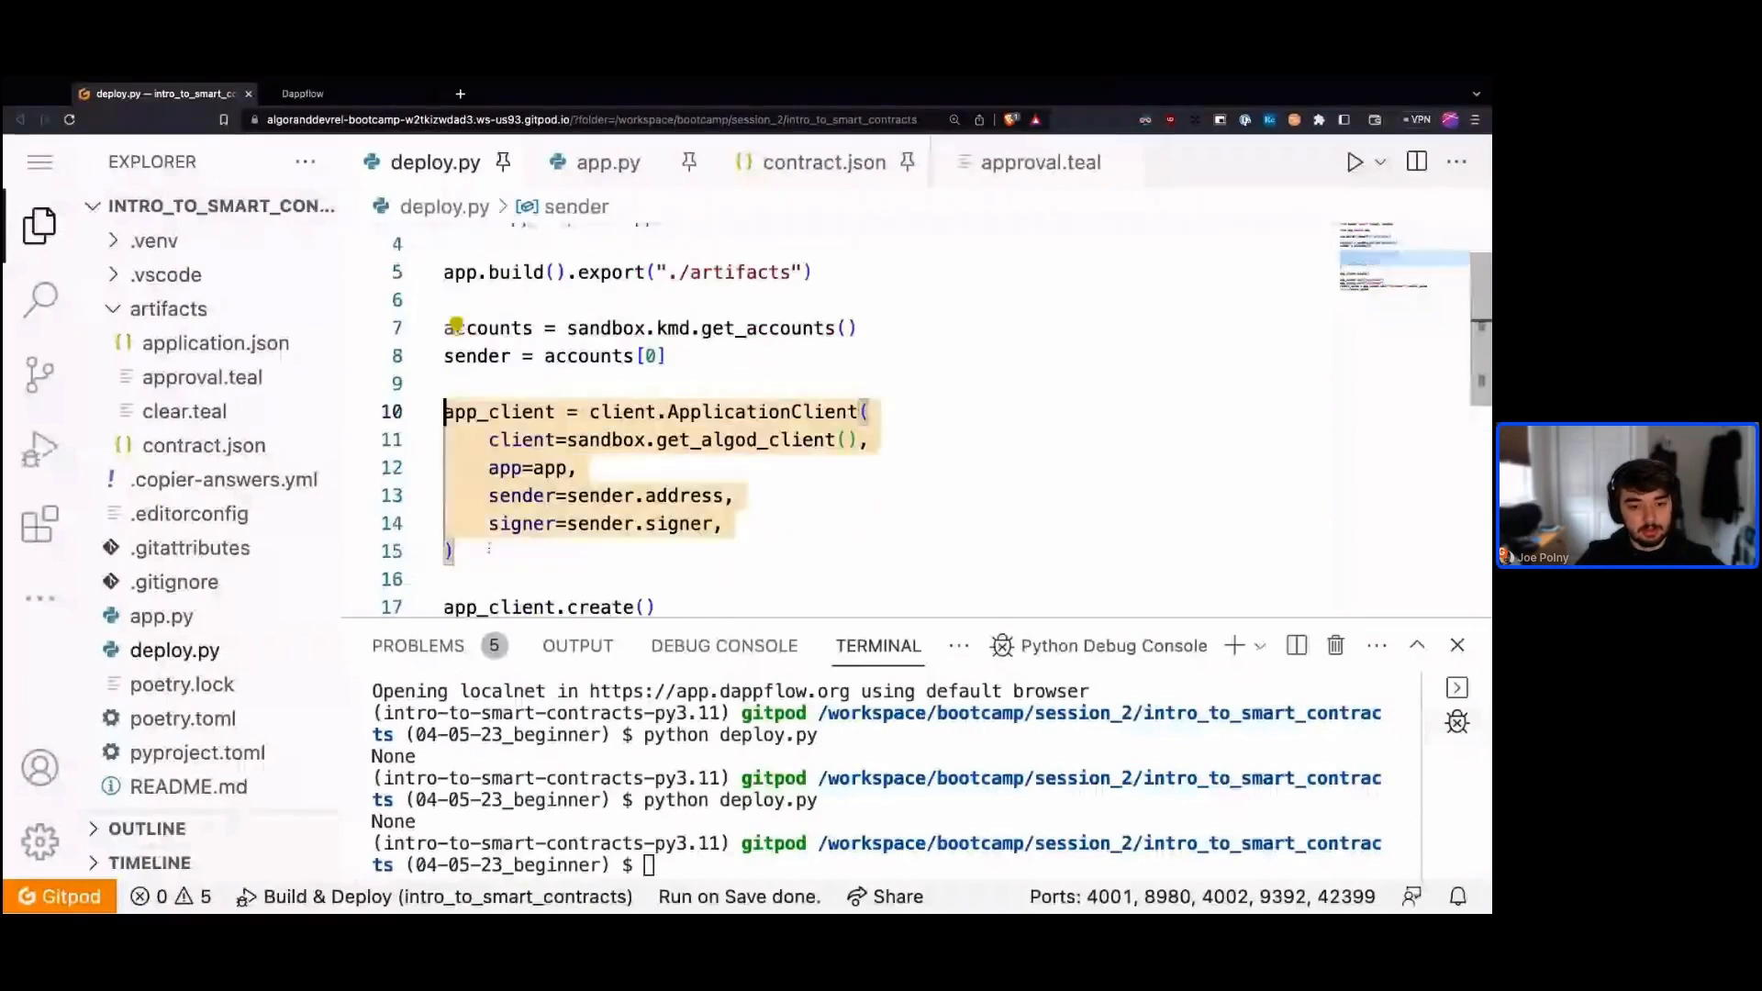
scroll("down", 3)
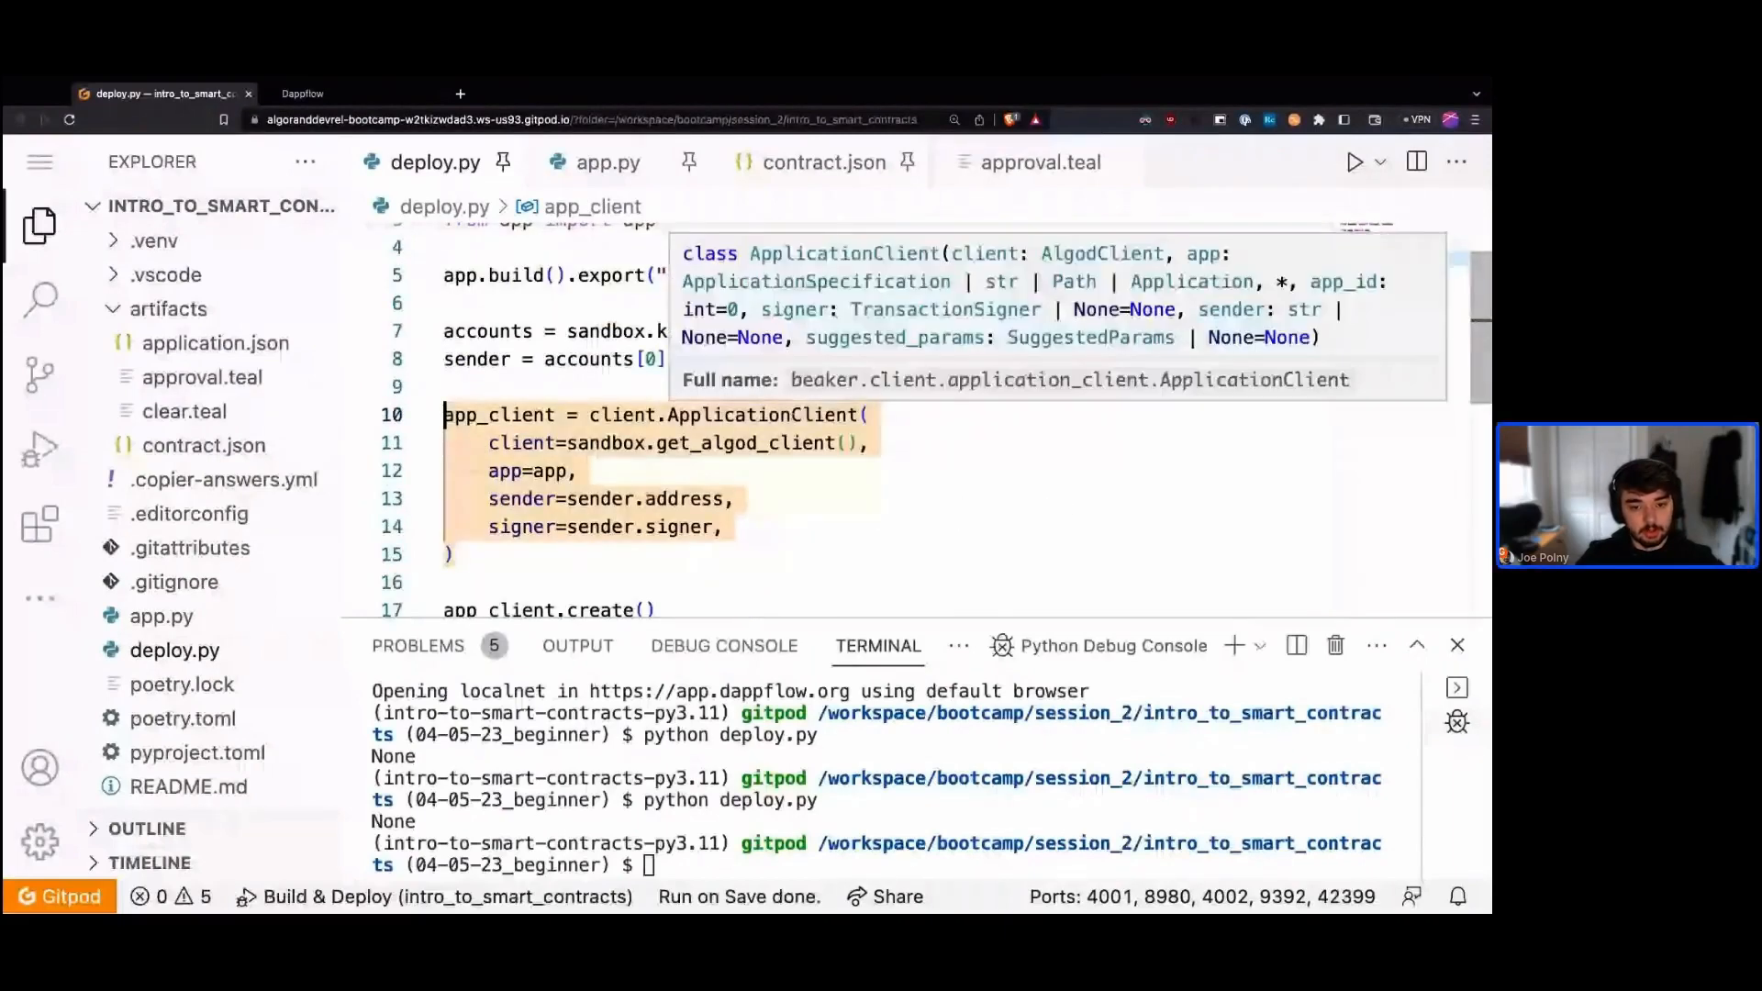
mouse_move(668, 466)
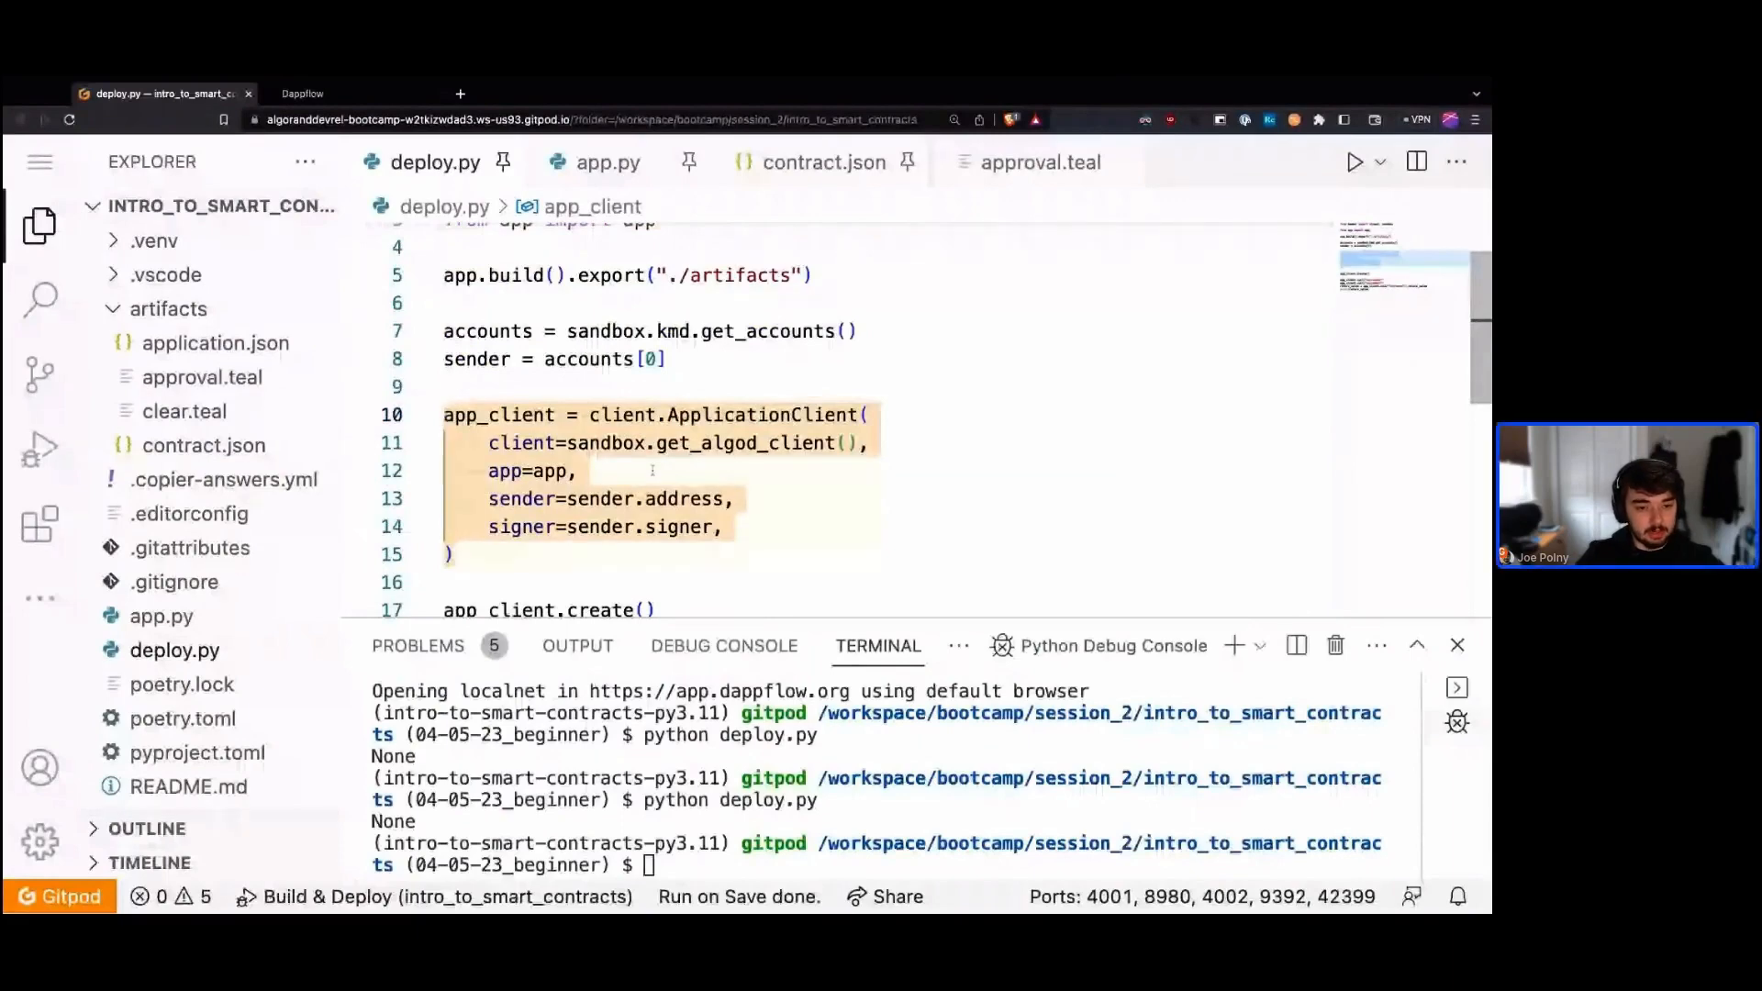
scroll("down", 3)
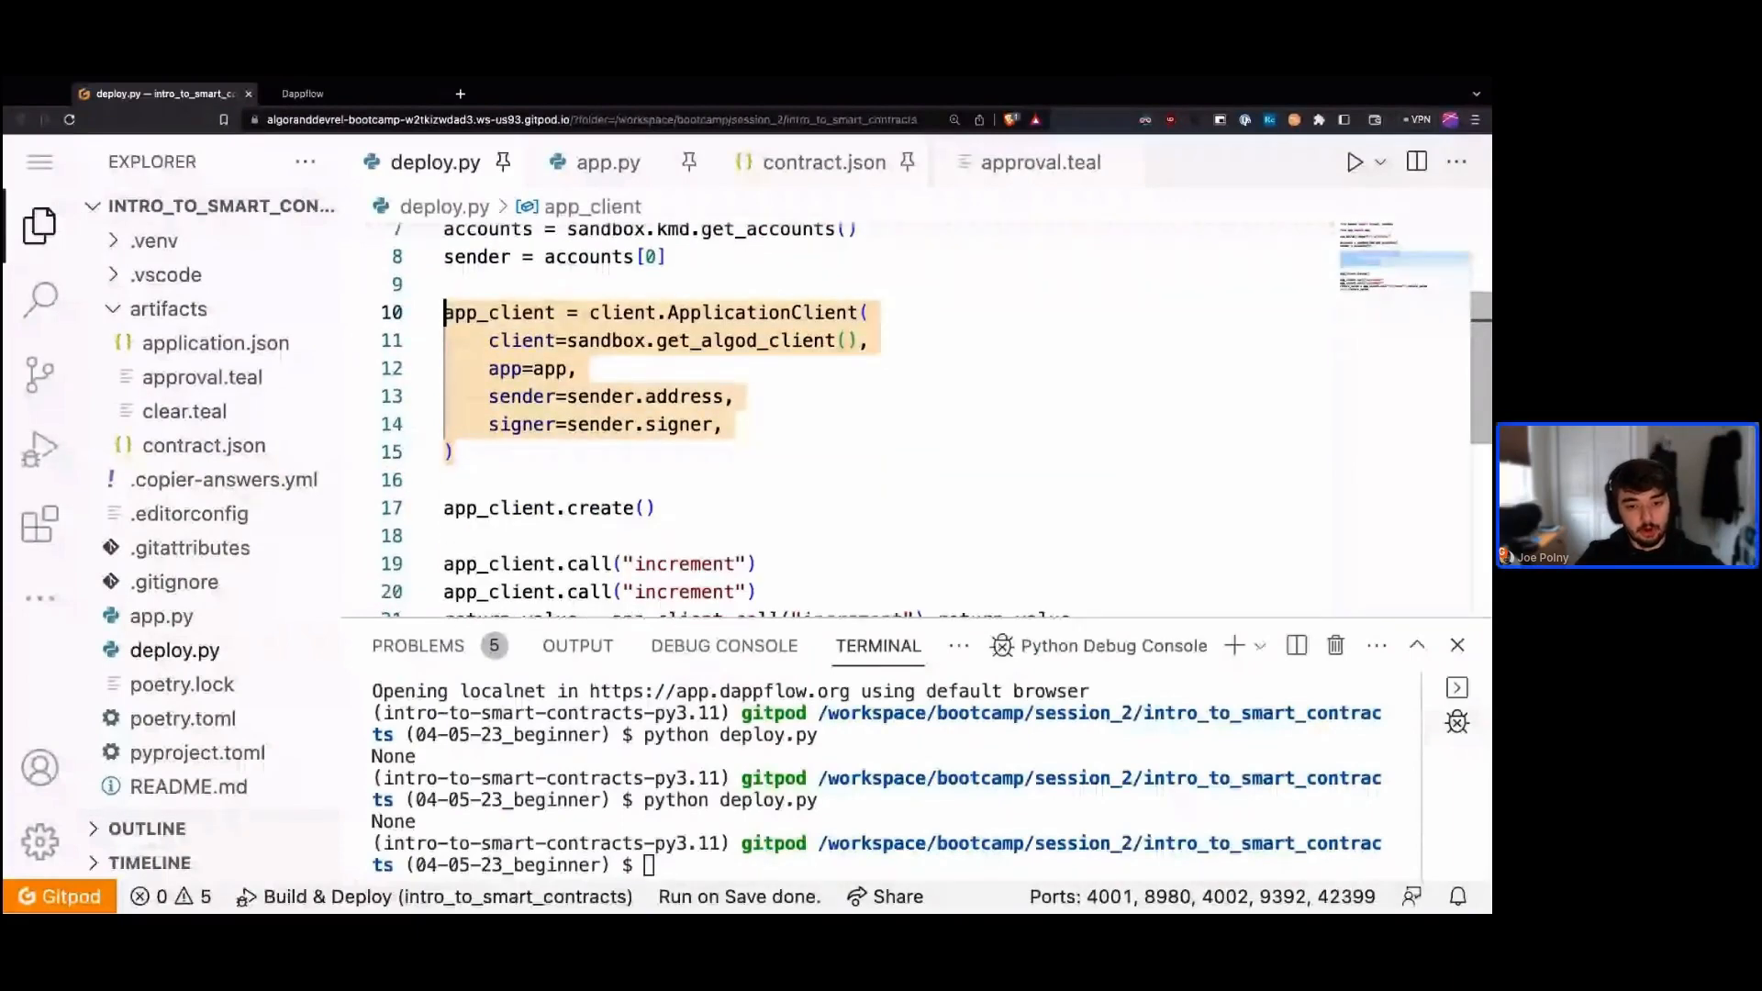
scroll("down", 3)
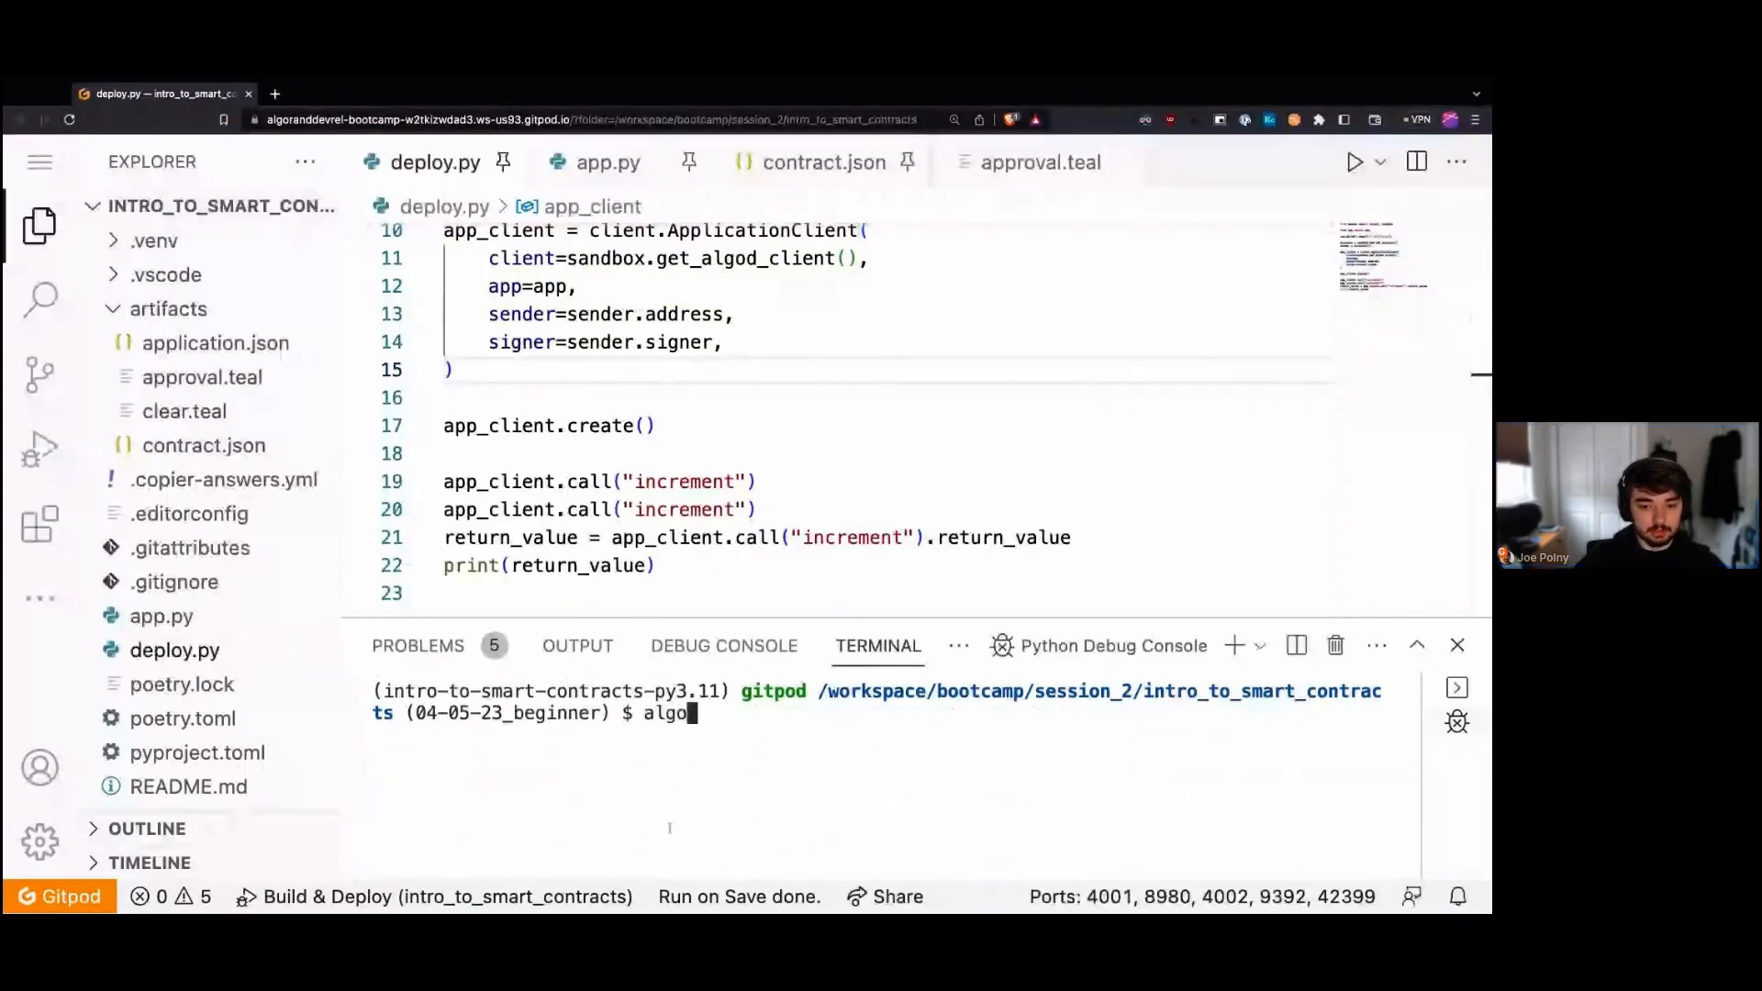
Step: Run 'algokit localnet explore', open Beaker Studio, and delete the saved Auction app
type("kit localnet explore")
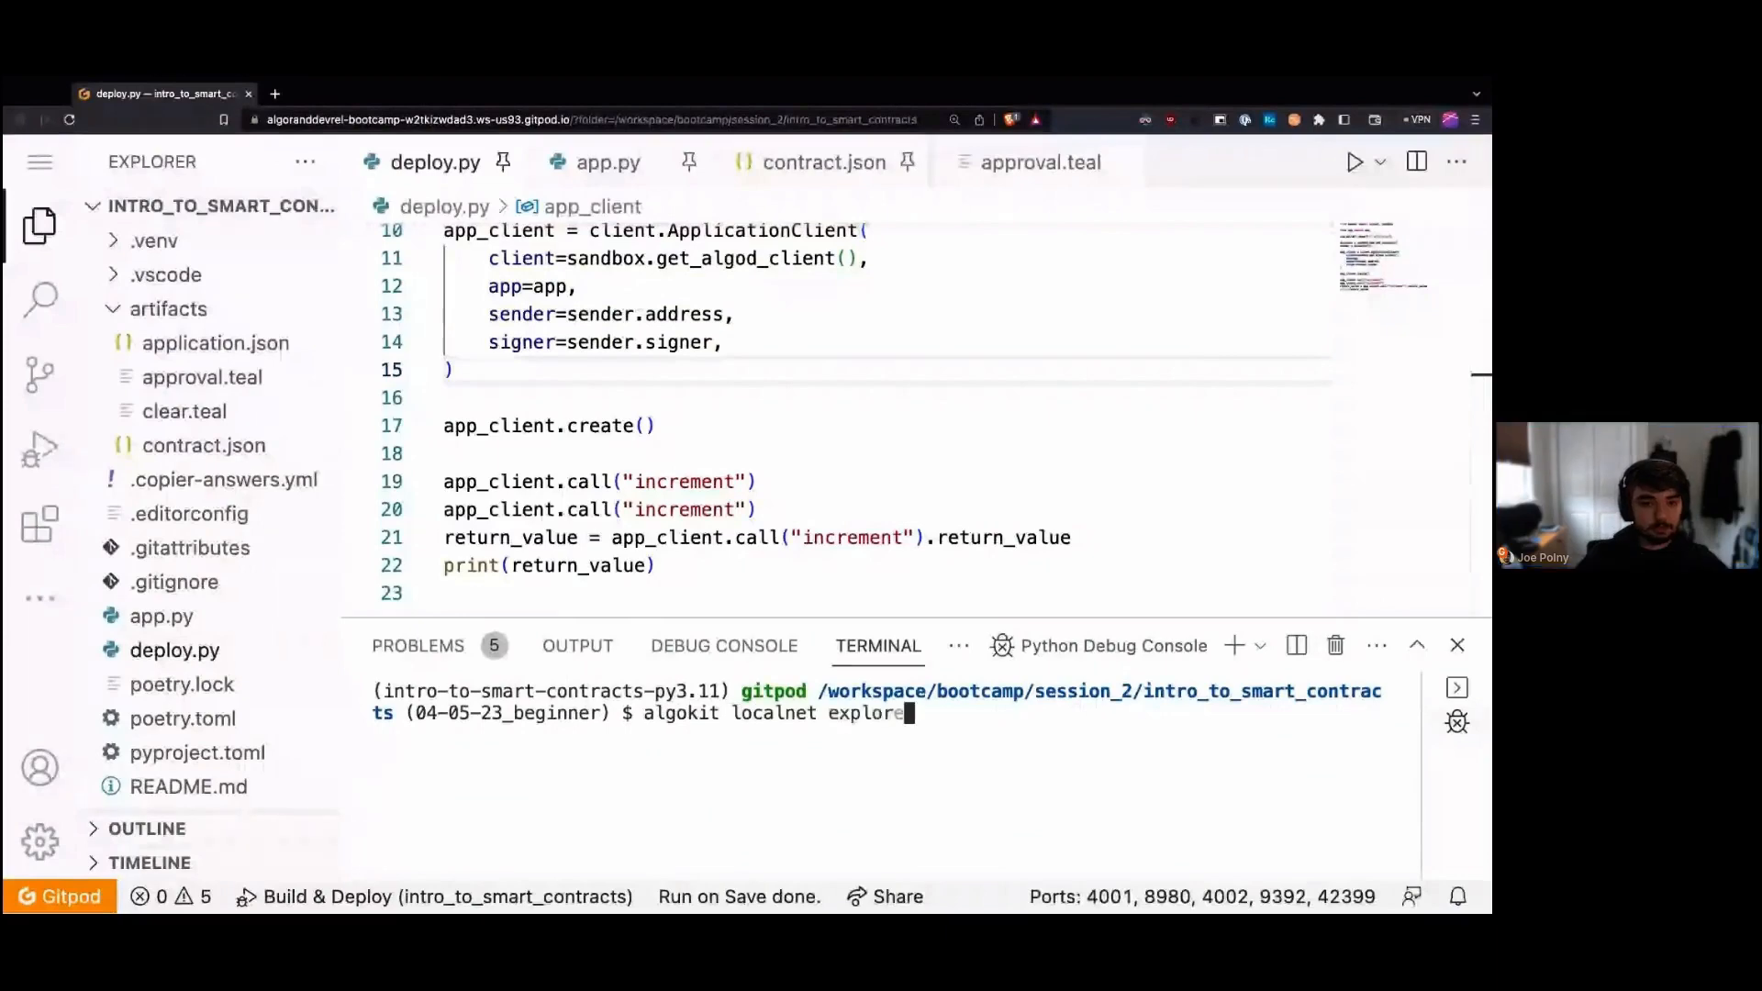
key("Enter")
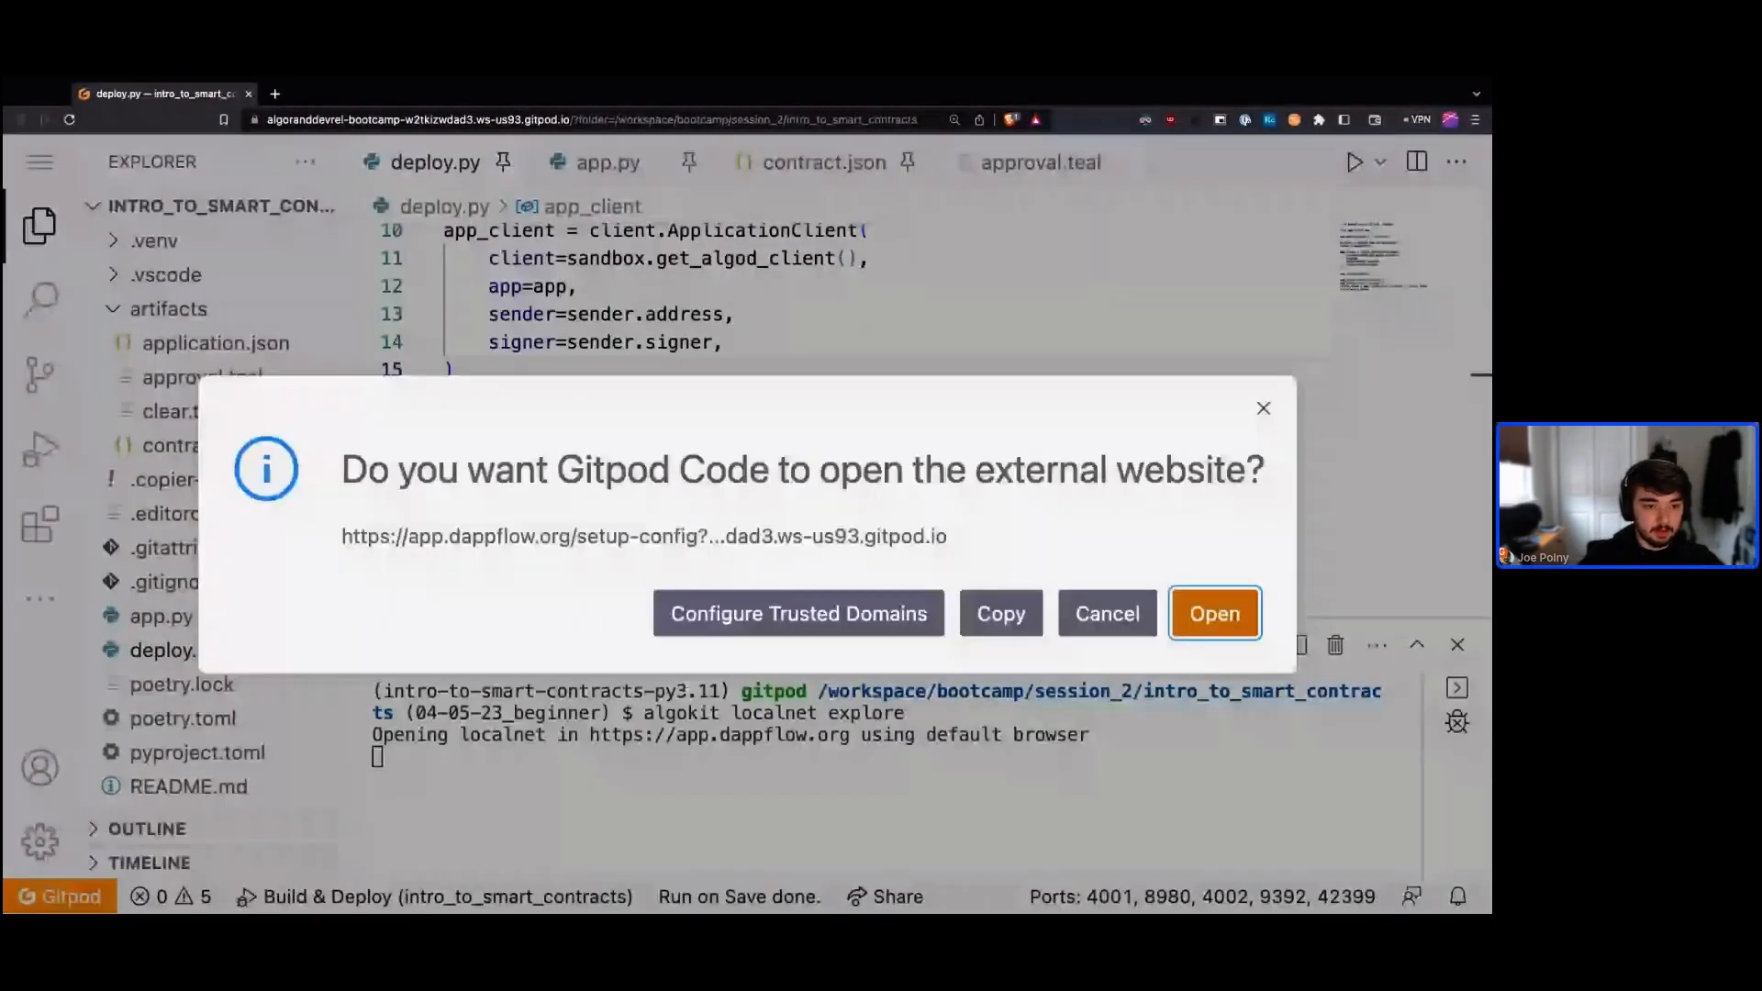
left_click(1214, 613)
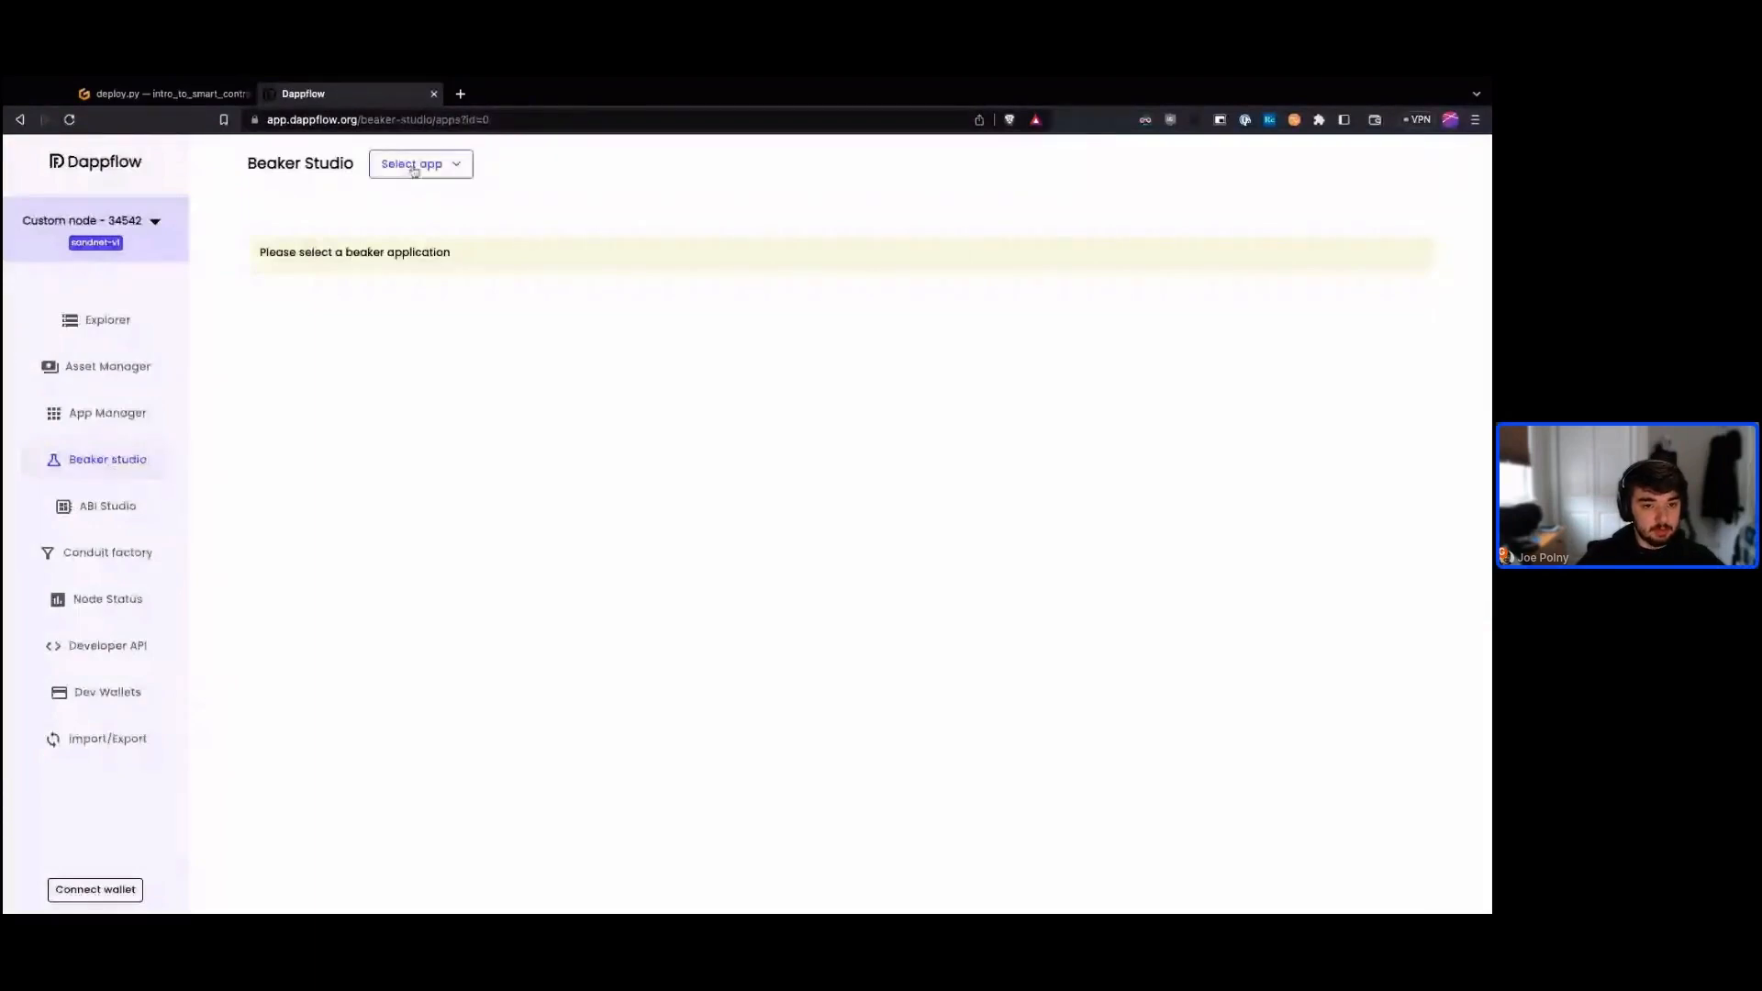
left_click(418, 163)
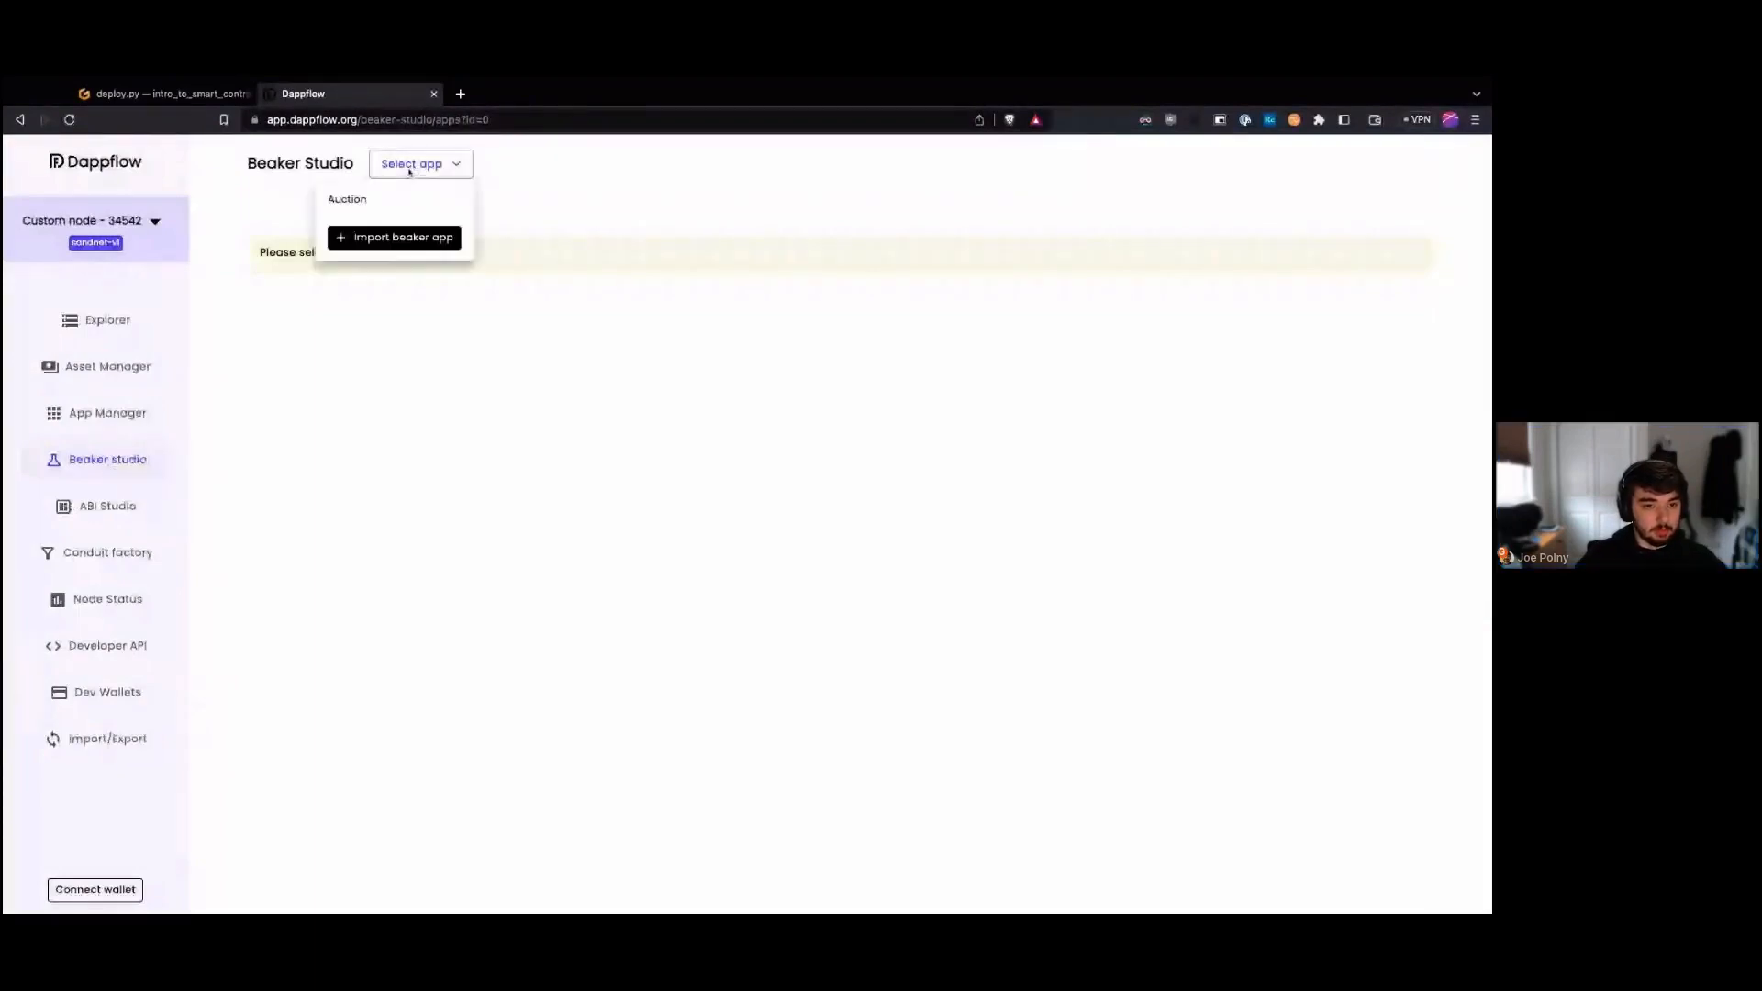
mouse_move(347, 196)
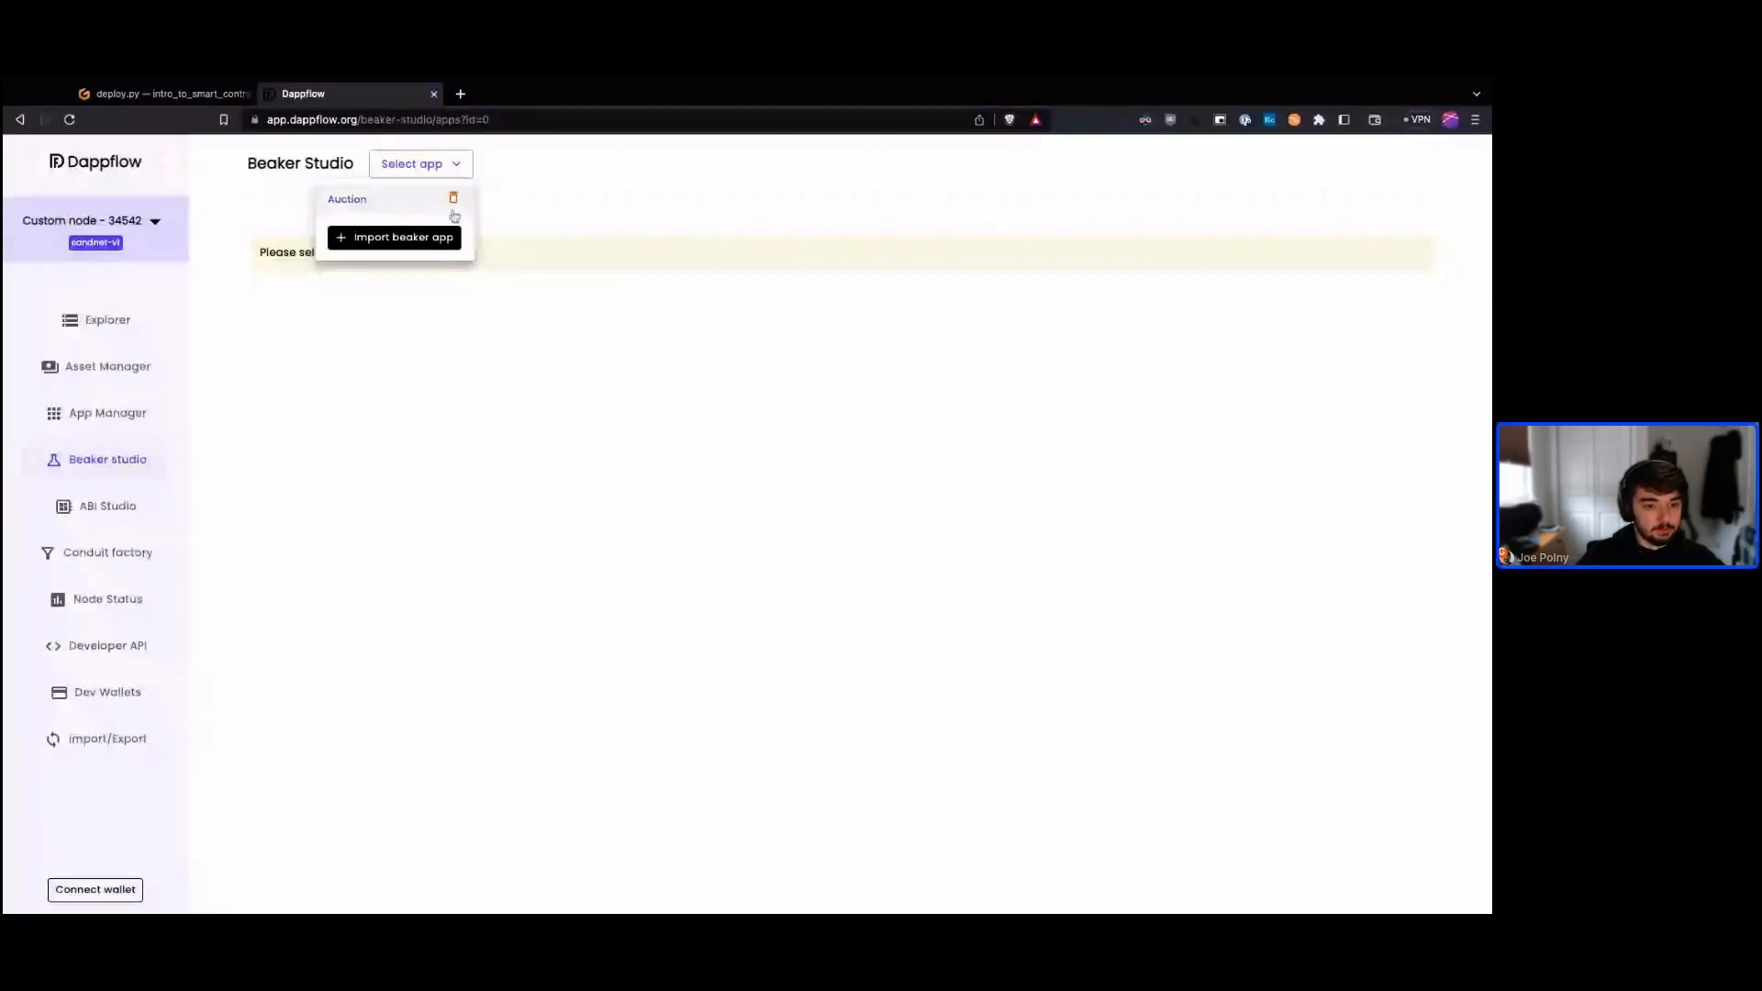
left_click(165, 94)
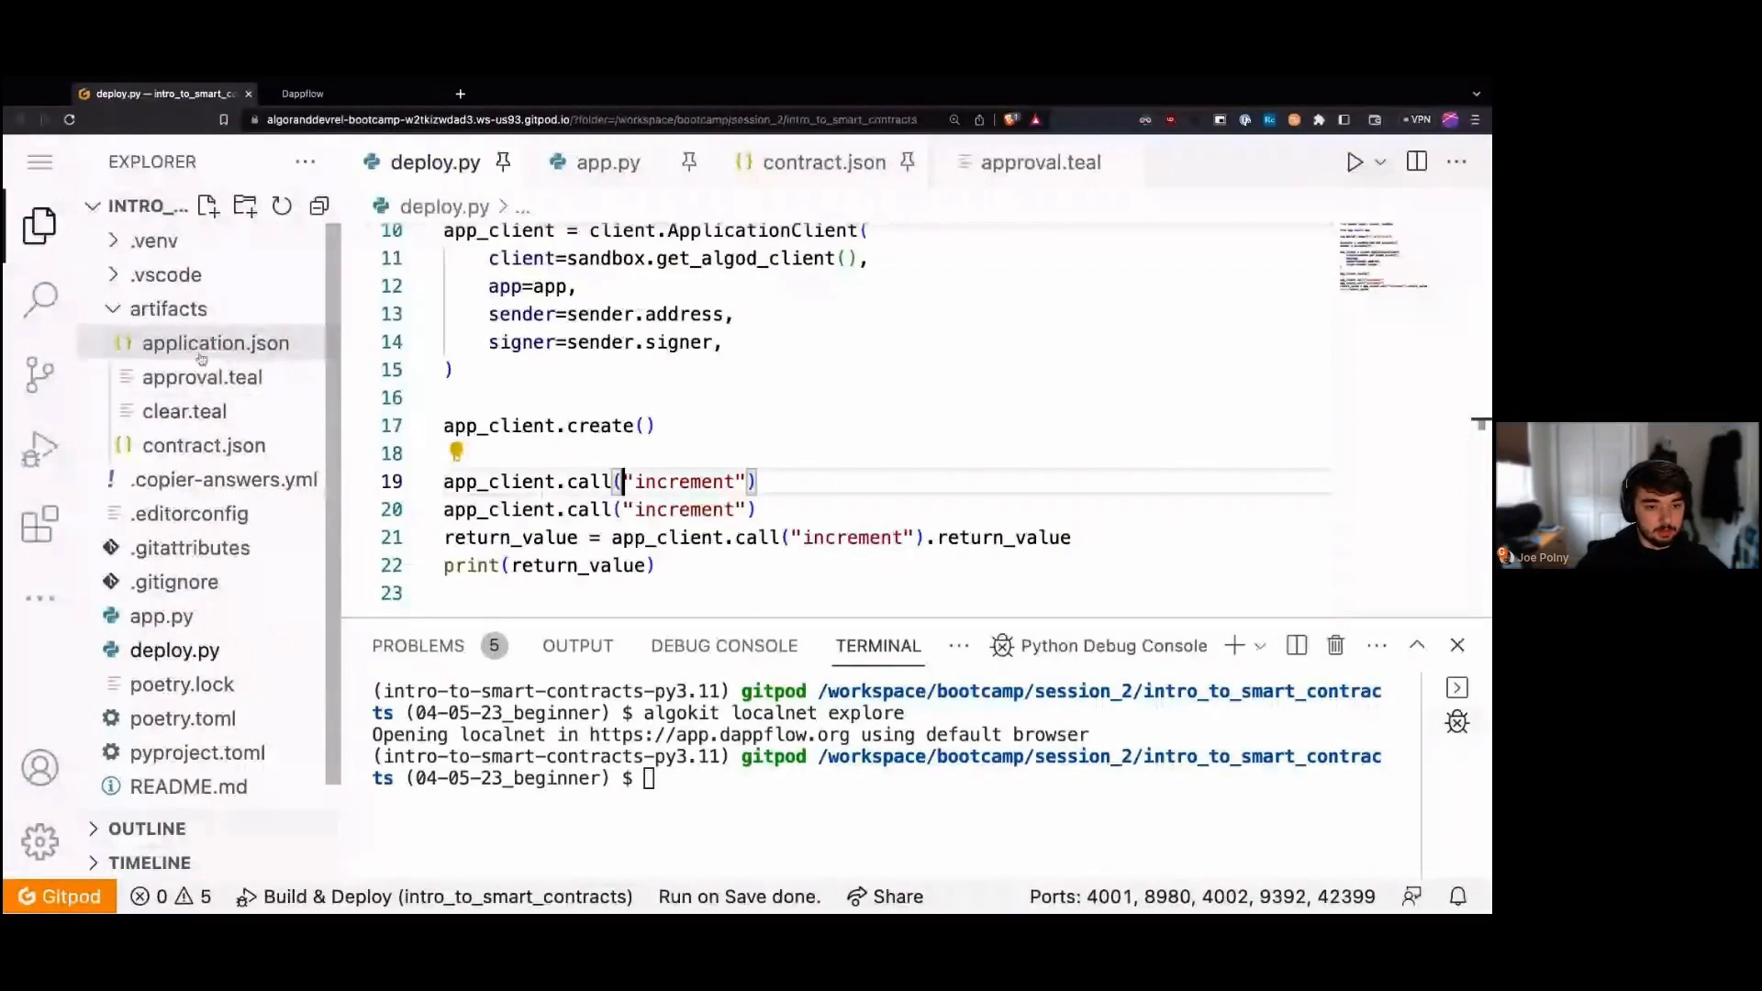
Step: Open artifacts/application.json, download it, and return to Dappflow
left_click(215, 343)
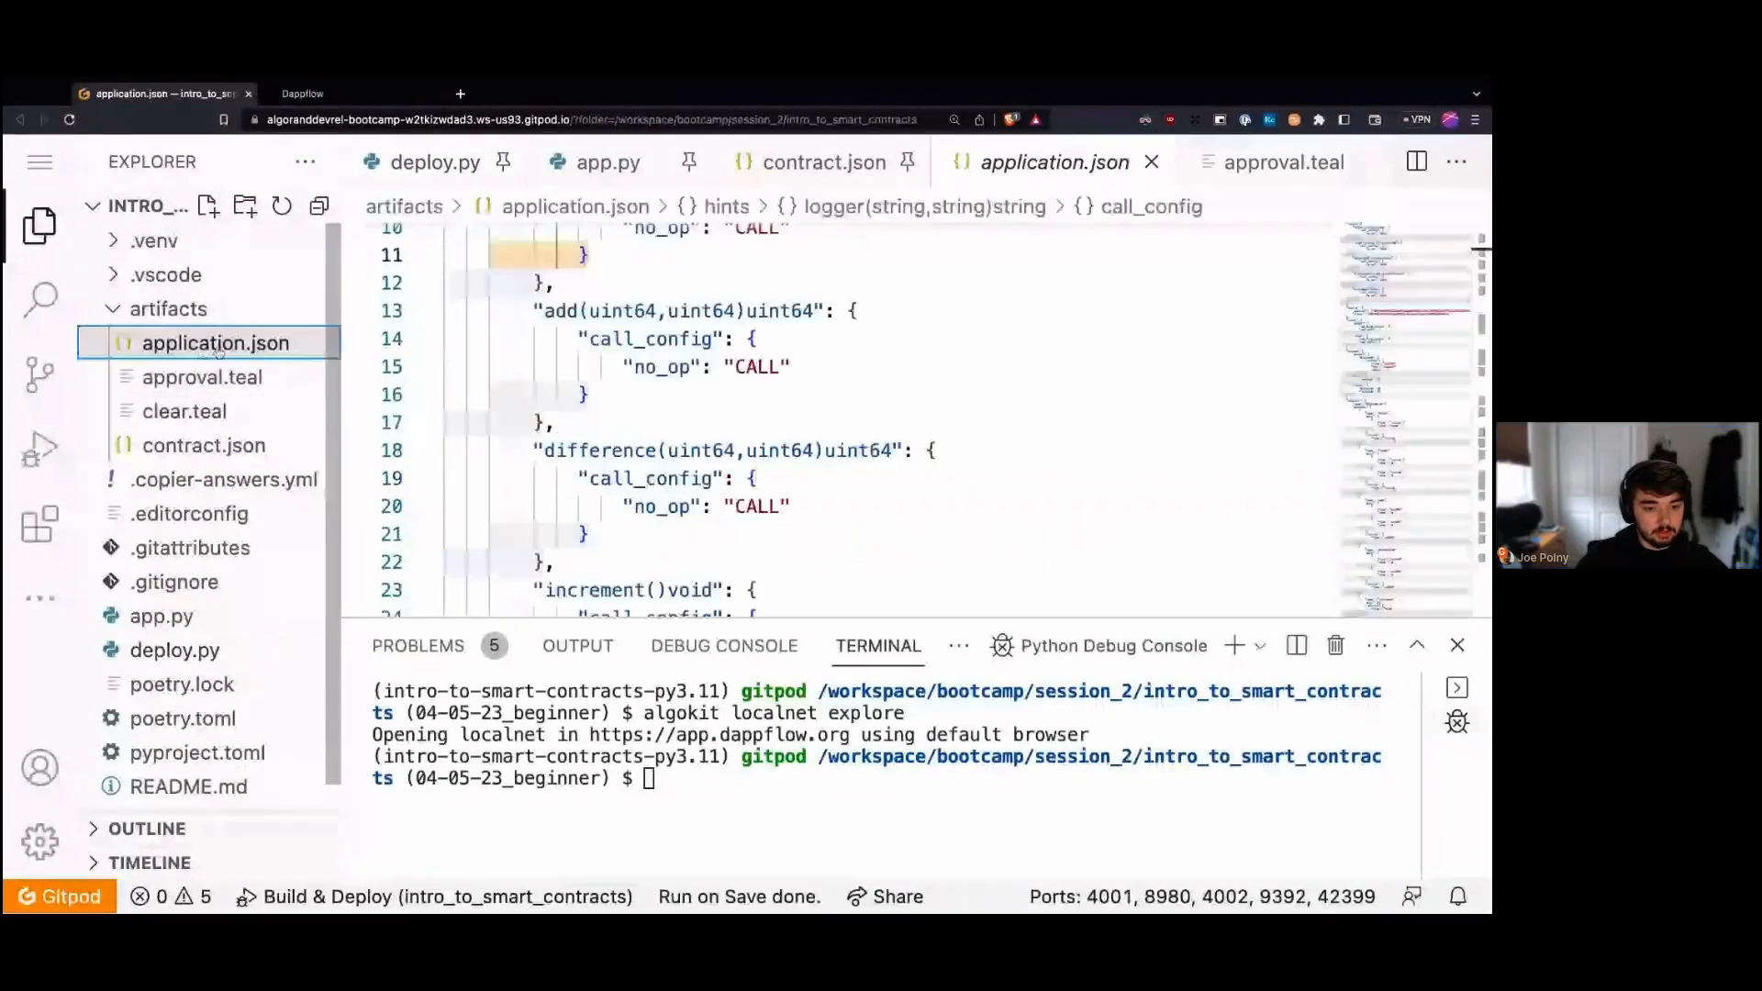
right_click(215, 343)
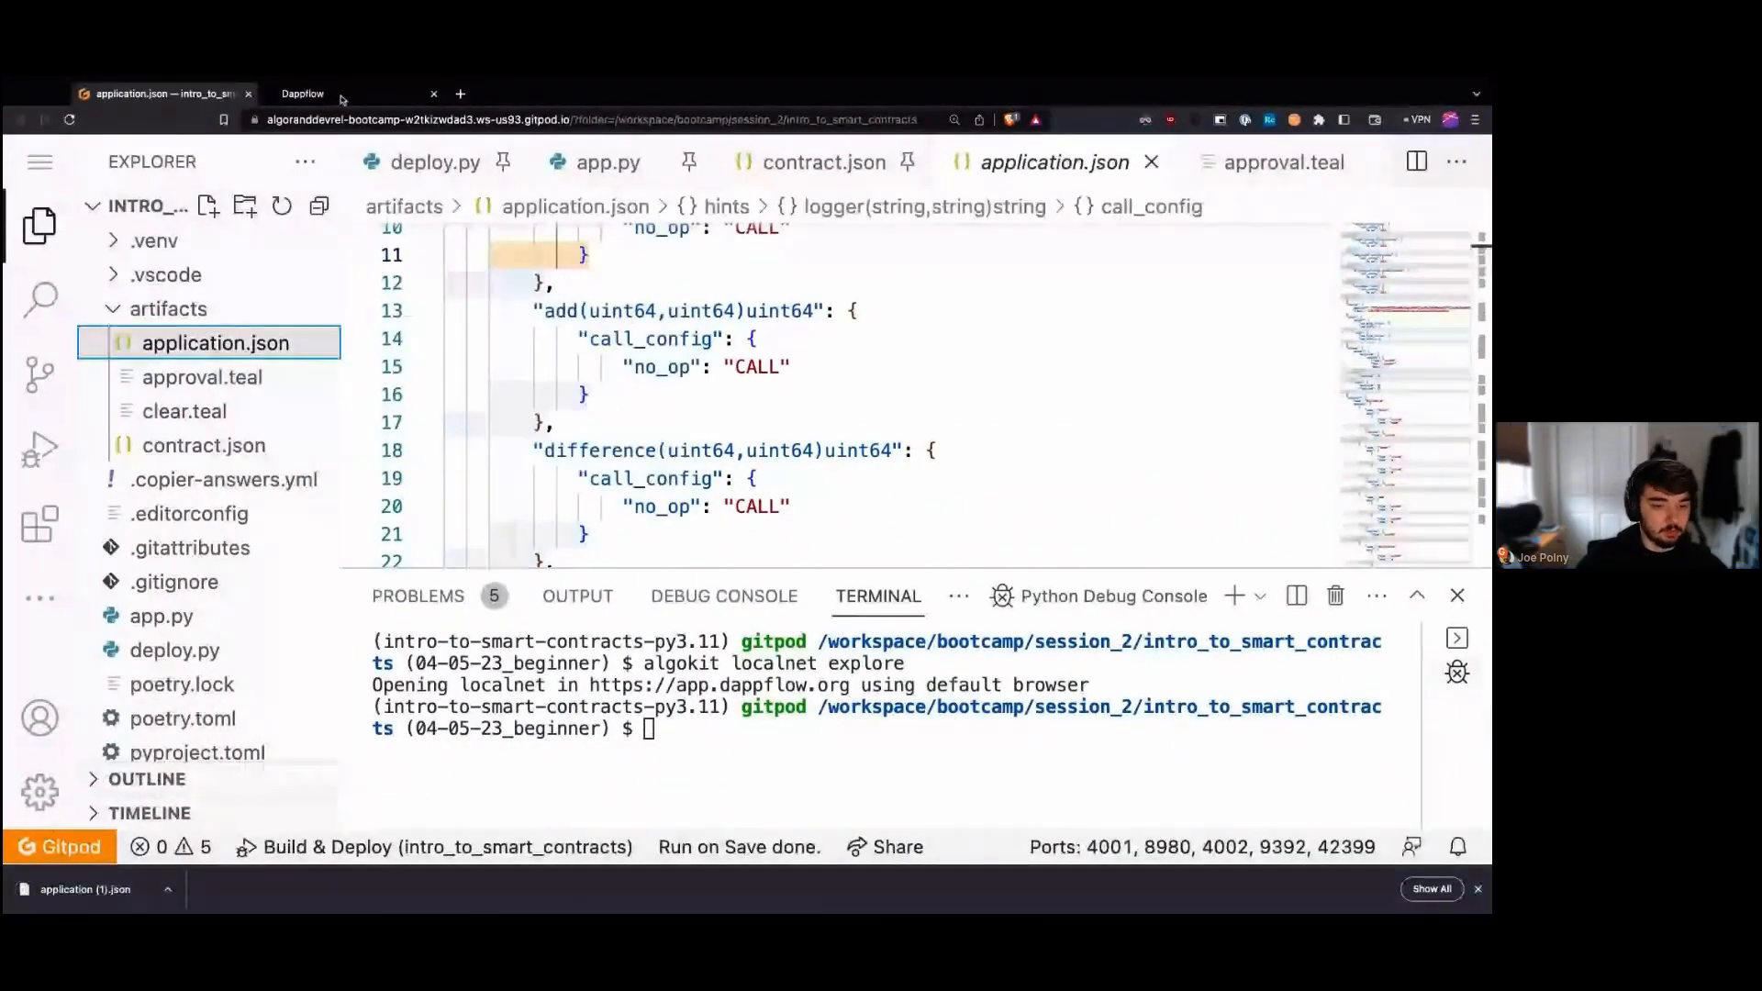
left_click(316, 94)
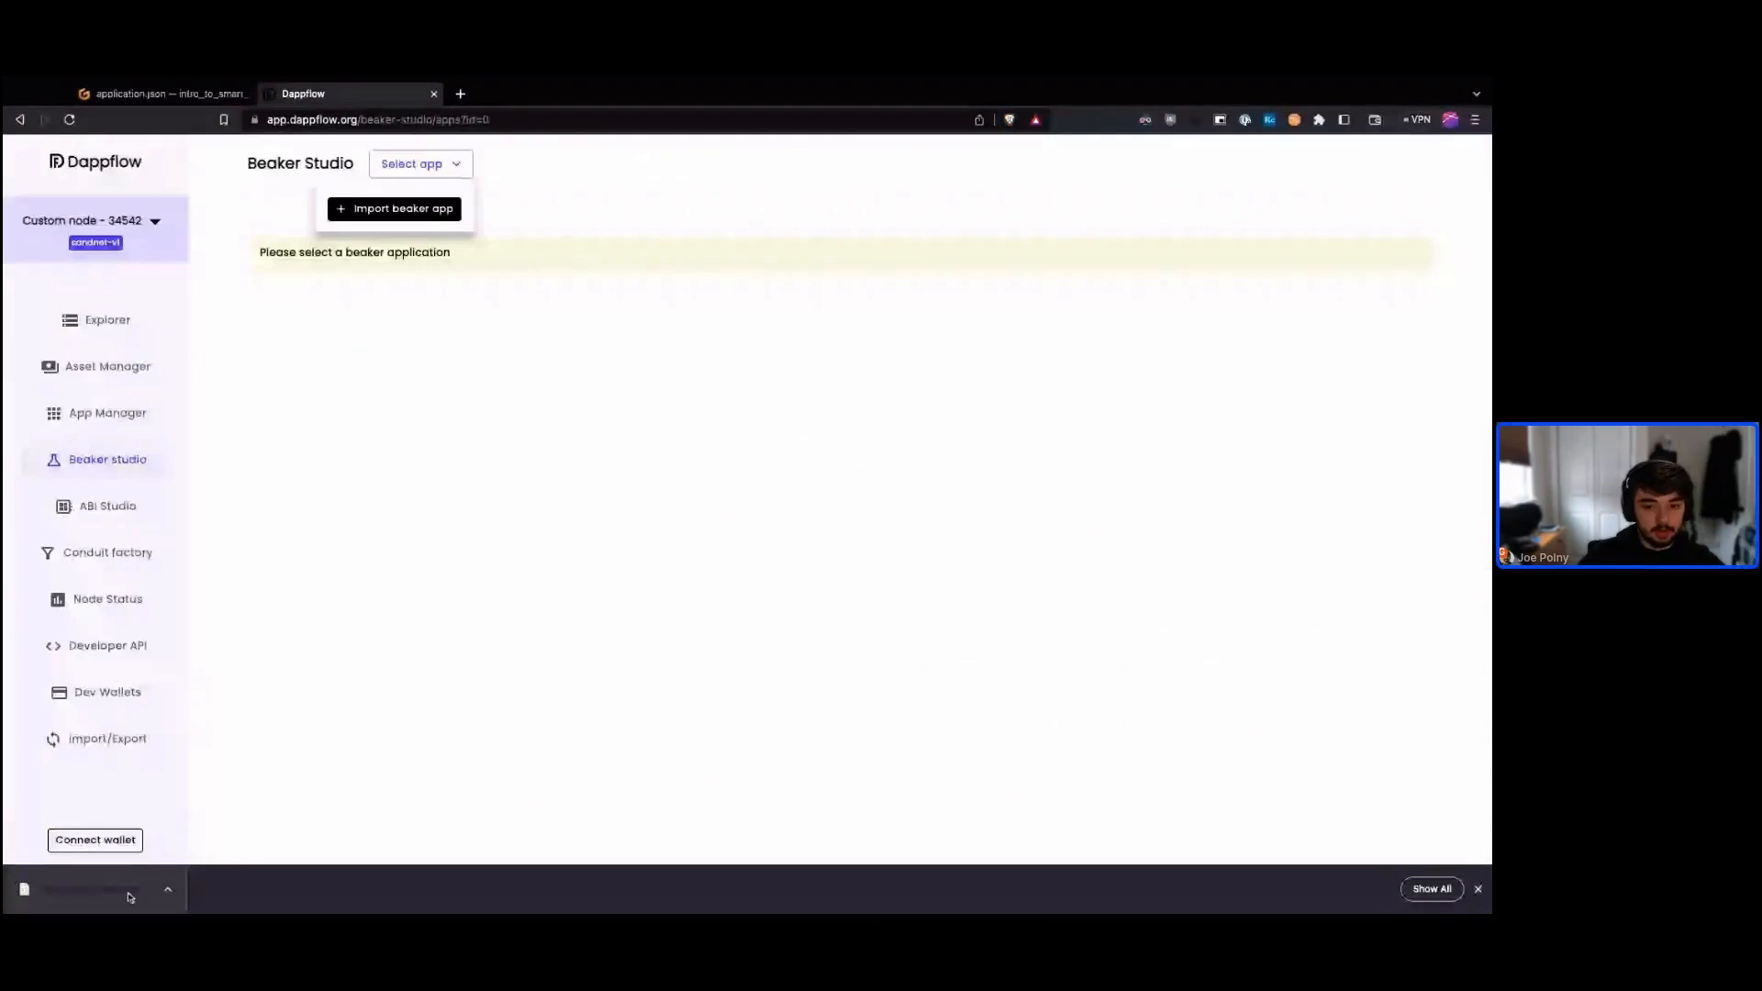
Step: Import application (1).json as a Beaker app and review its counter state and programs
left_click(394, 208)
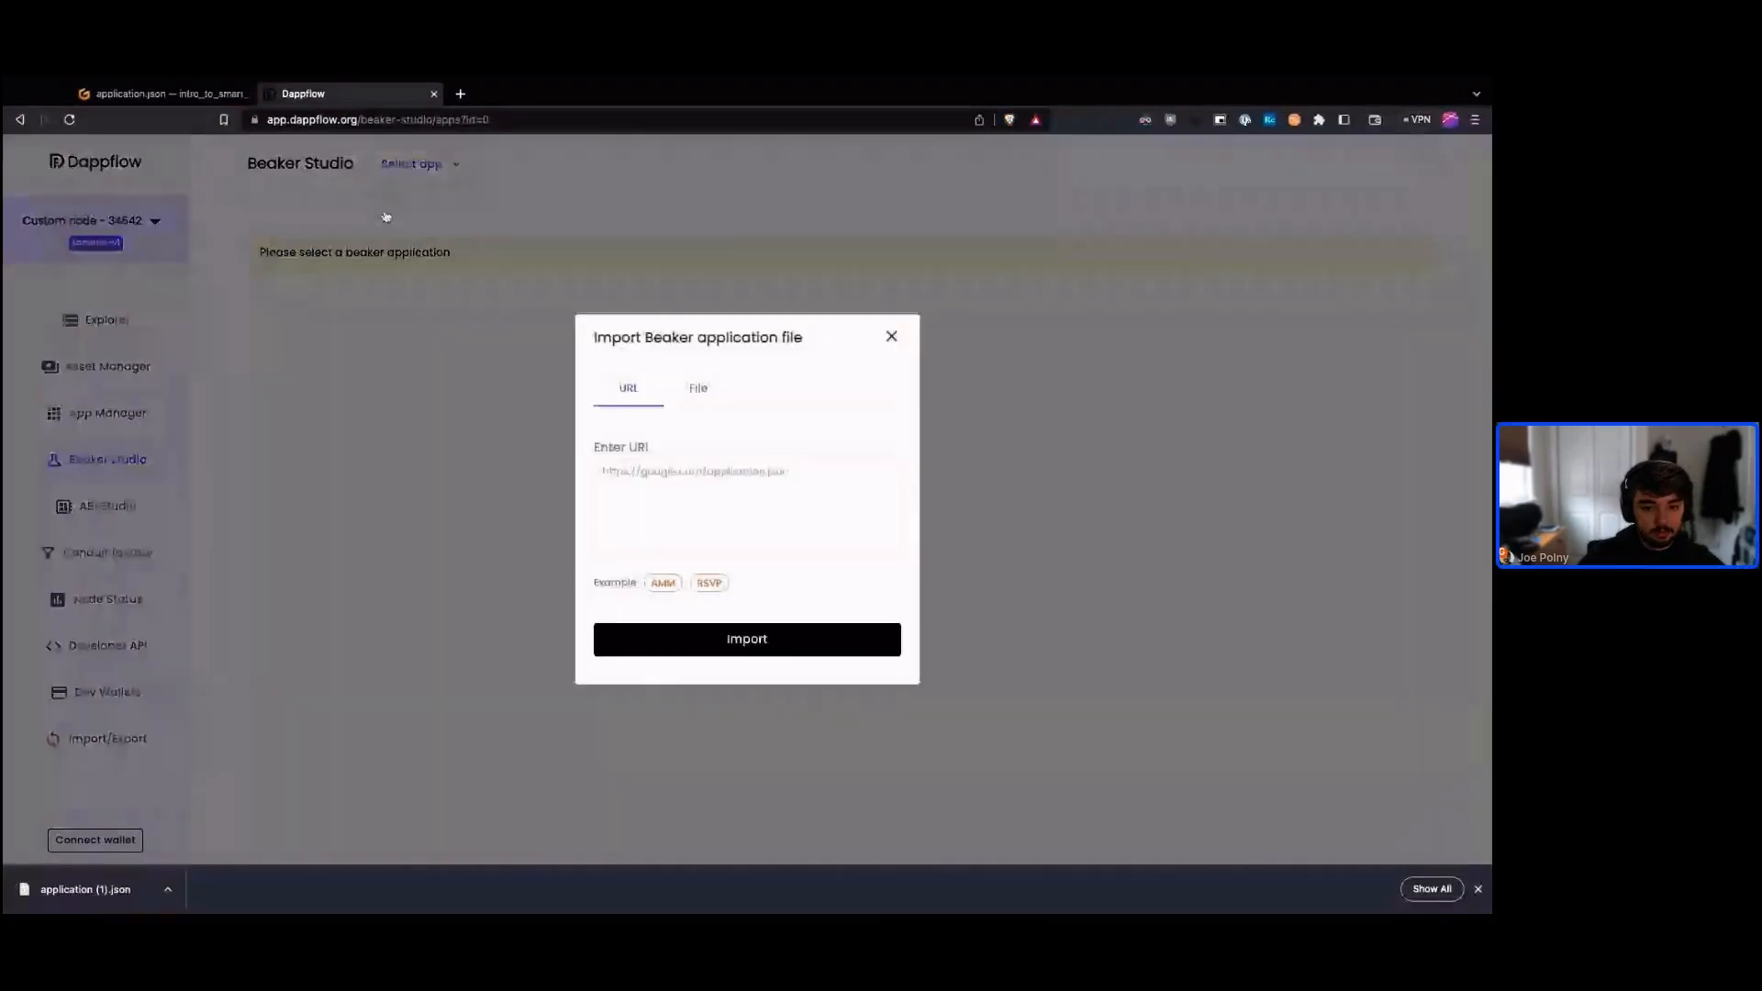
left_click(697, 388)
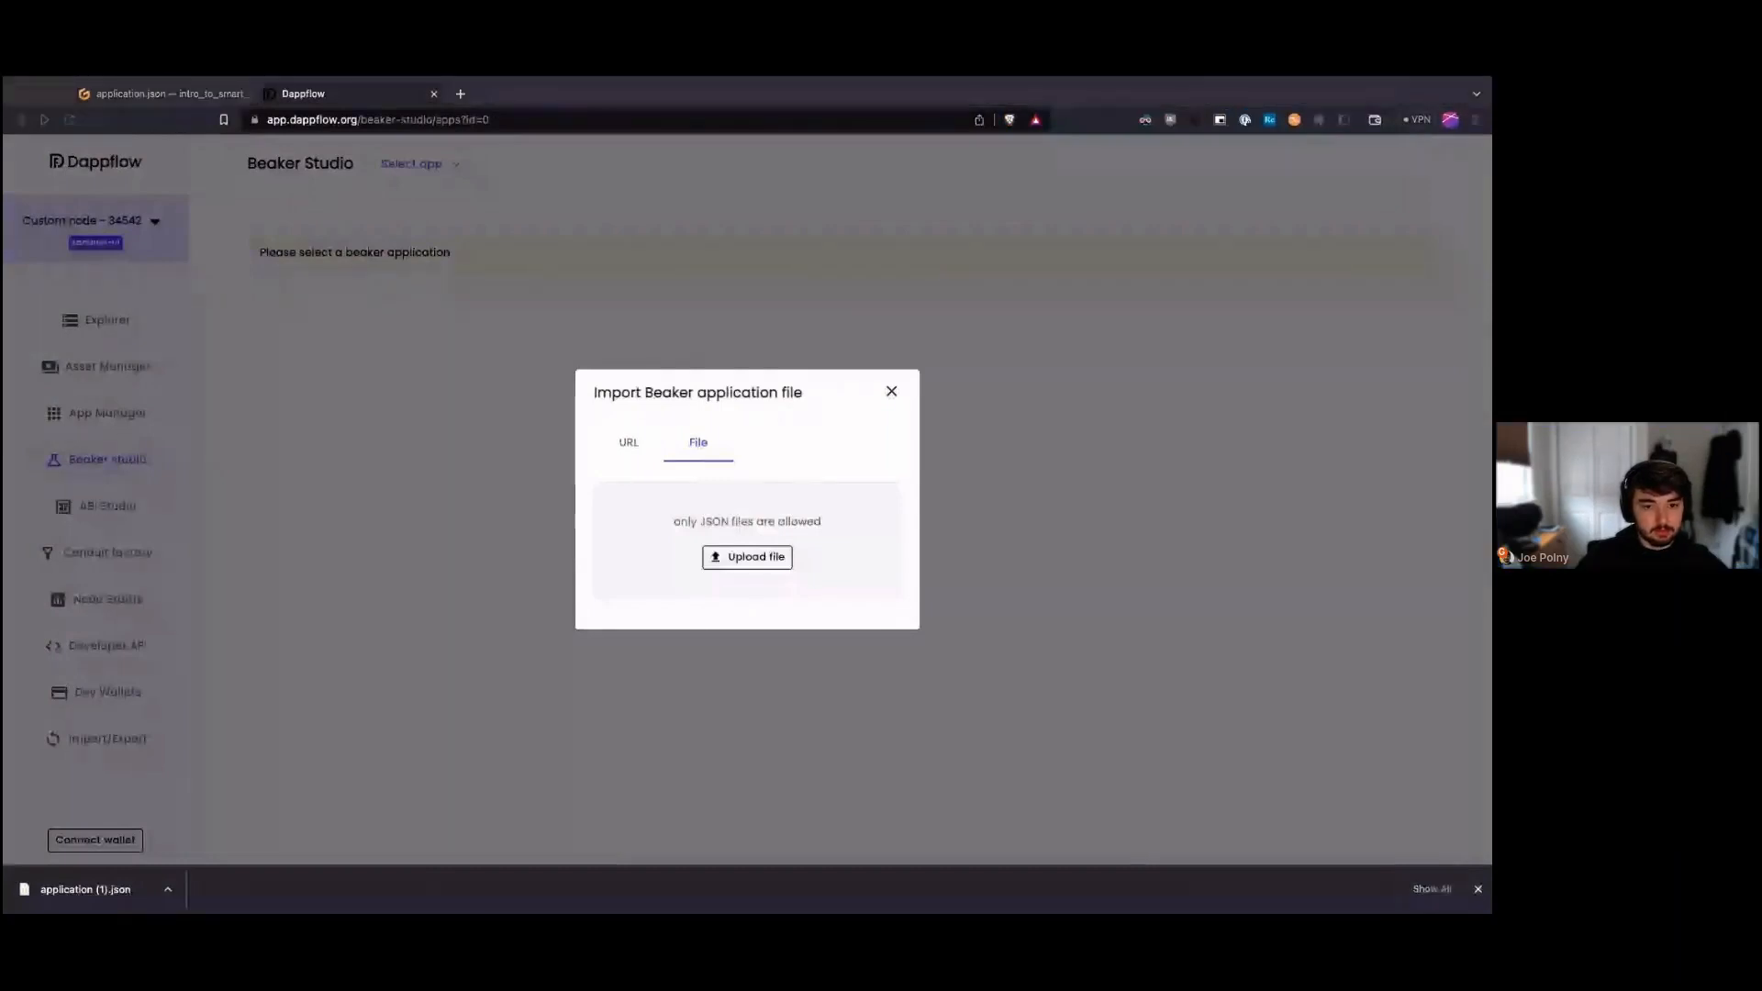
left_click(746, 557)
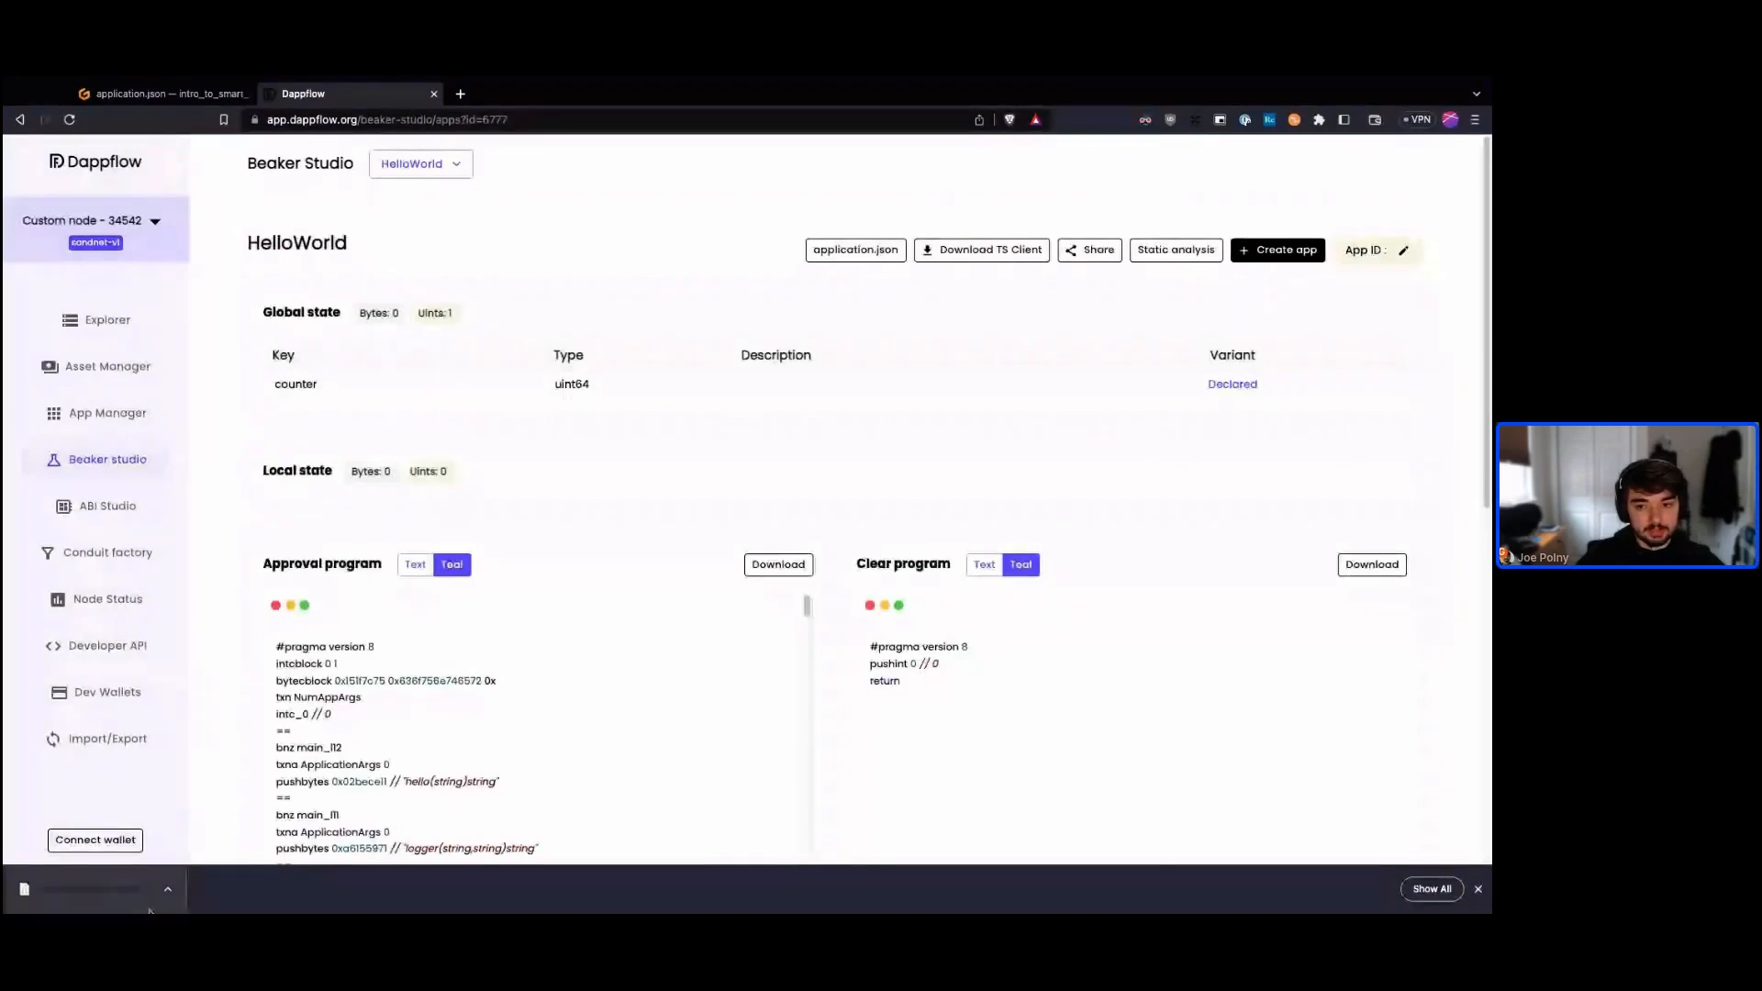
left_click(855, 249)
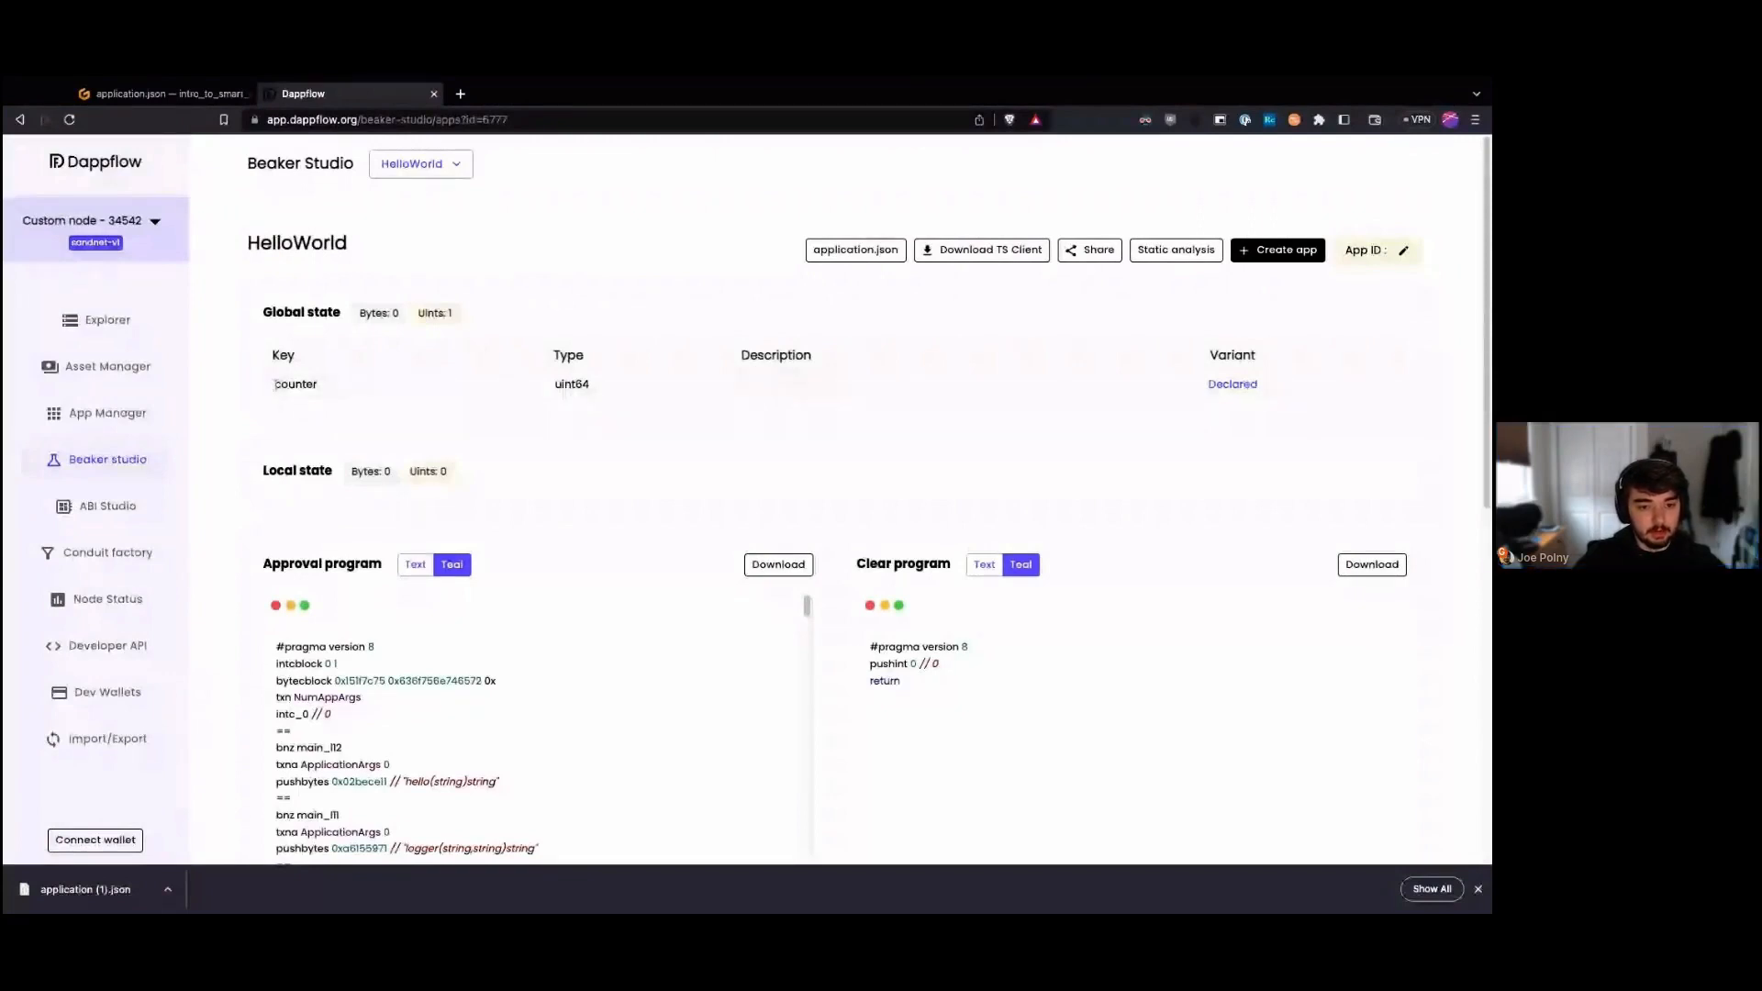
scroll("down", 3)
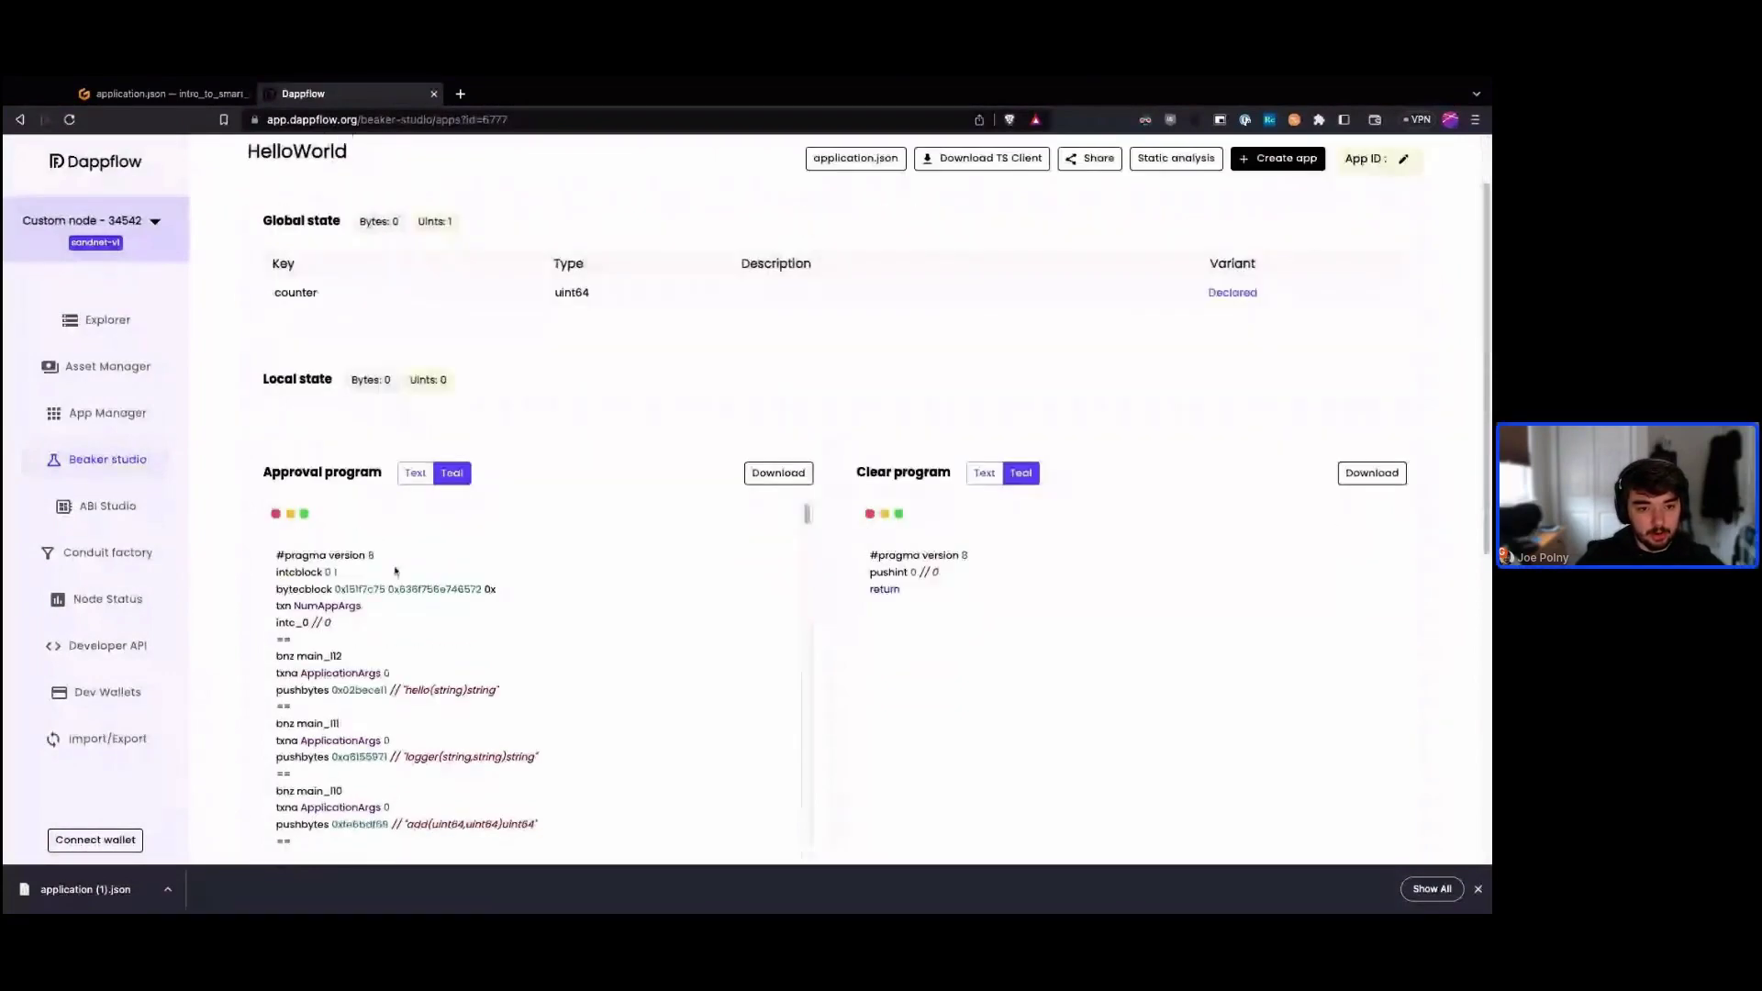
scroll("down", 3)
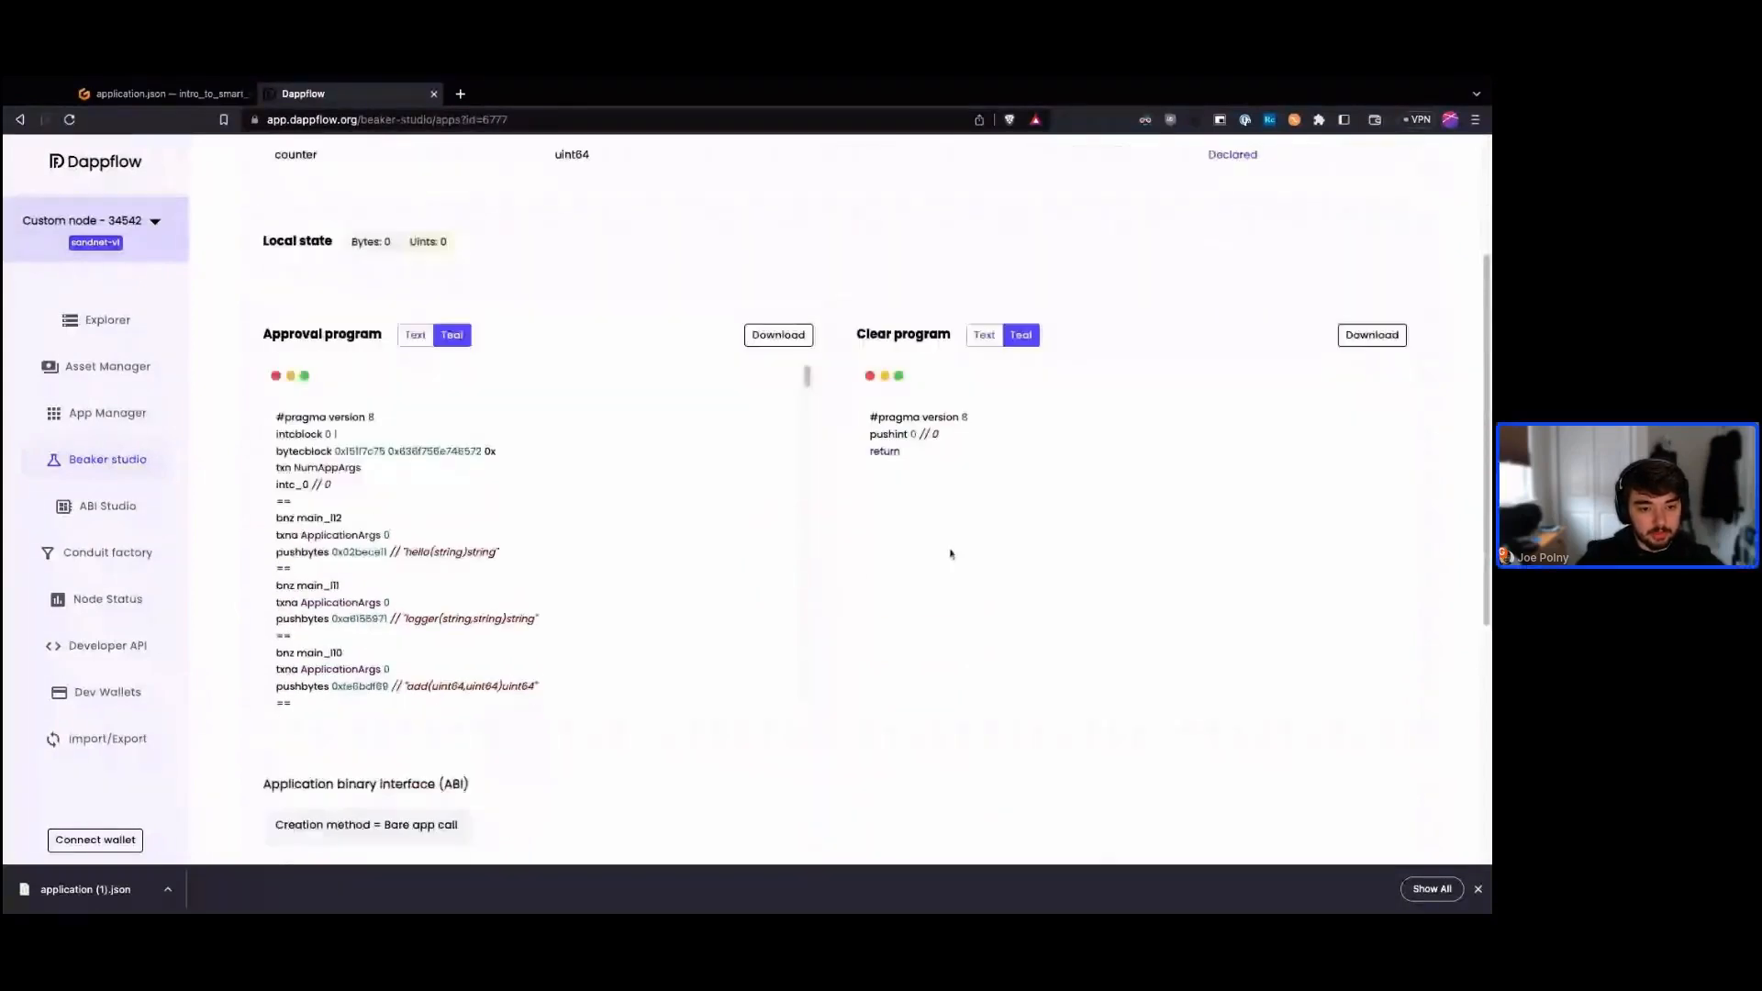
scroll("down", 3)
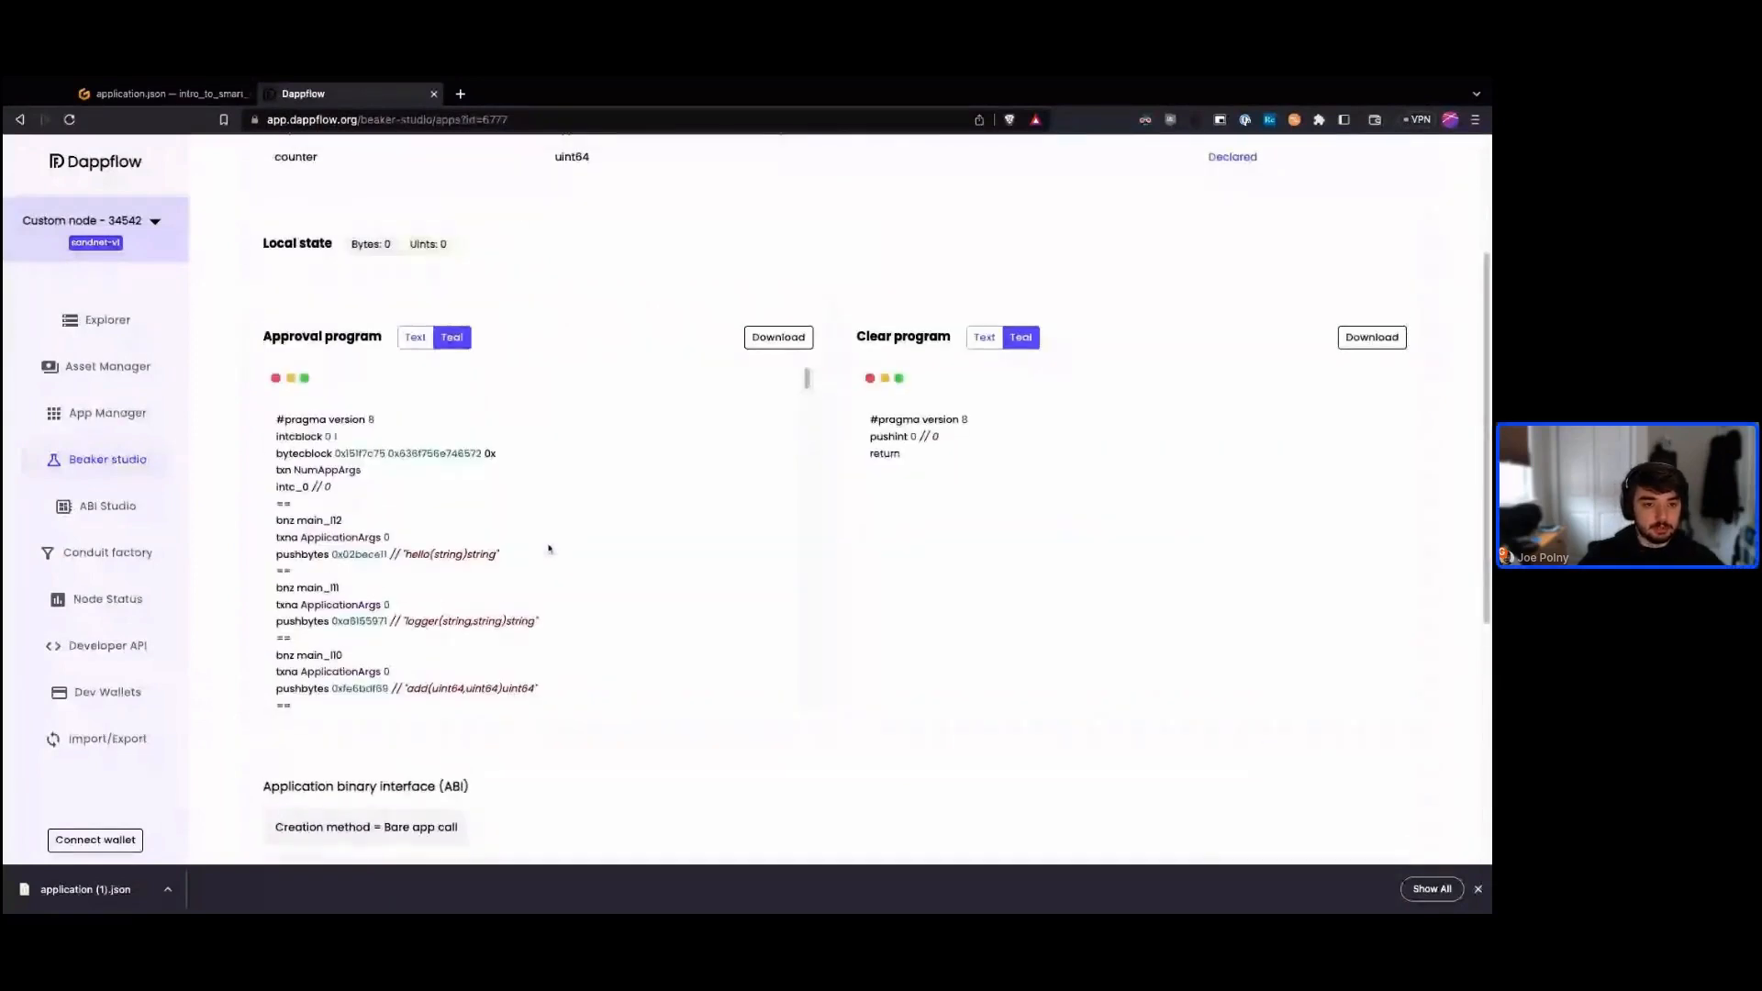
scroll("up", 3)
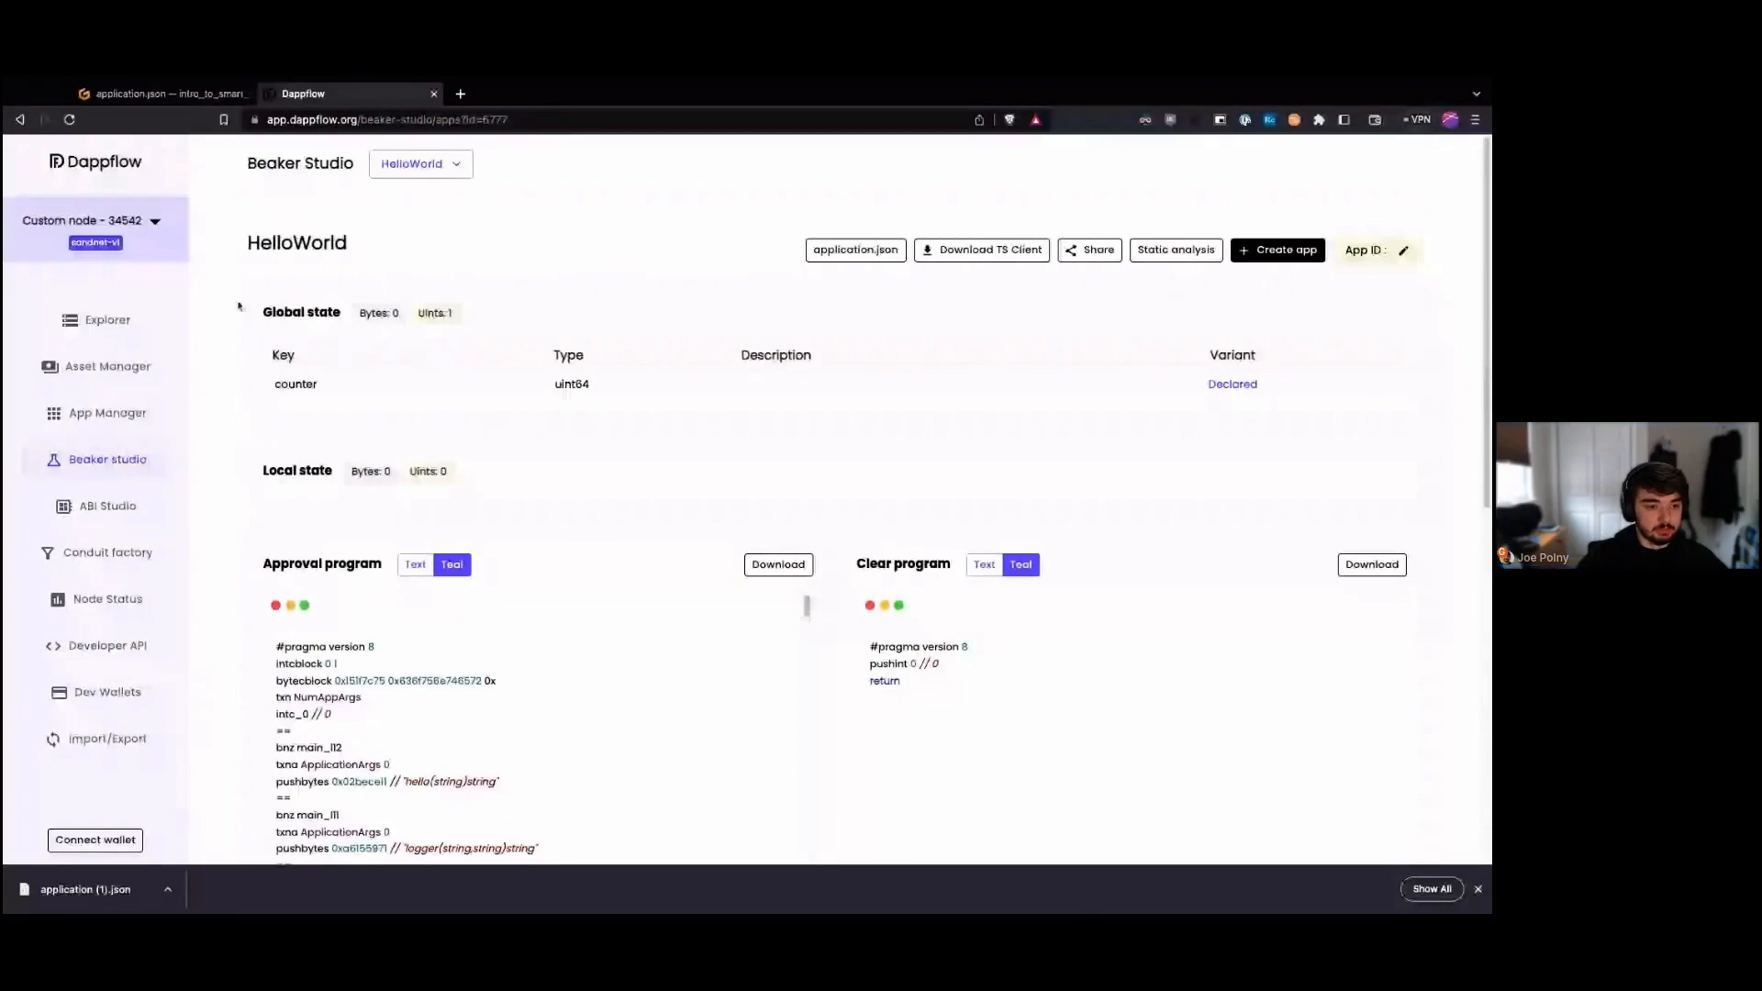
left_click(165, 93)
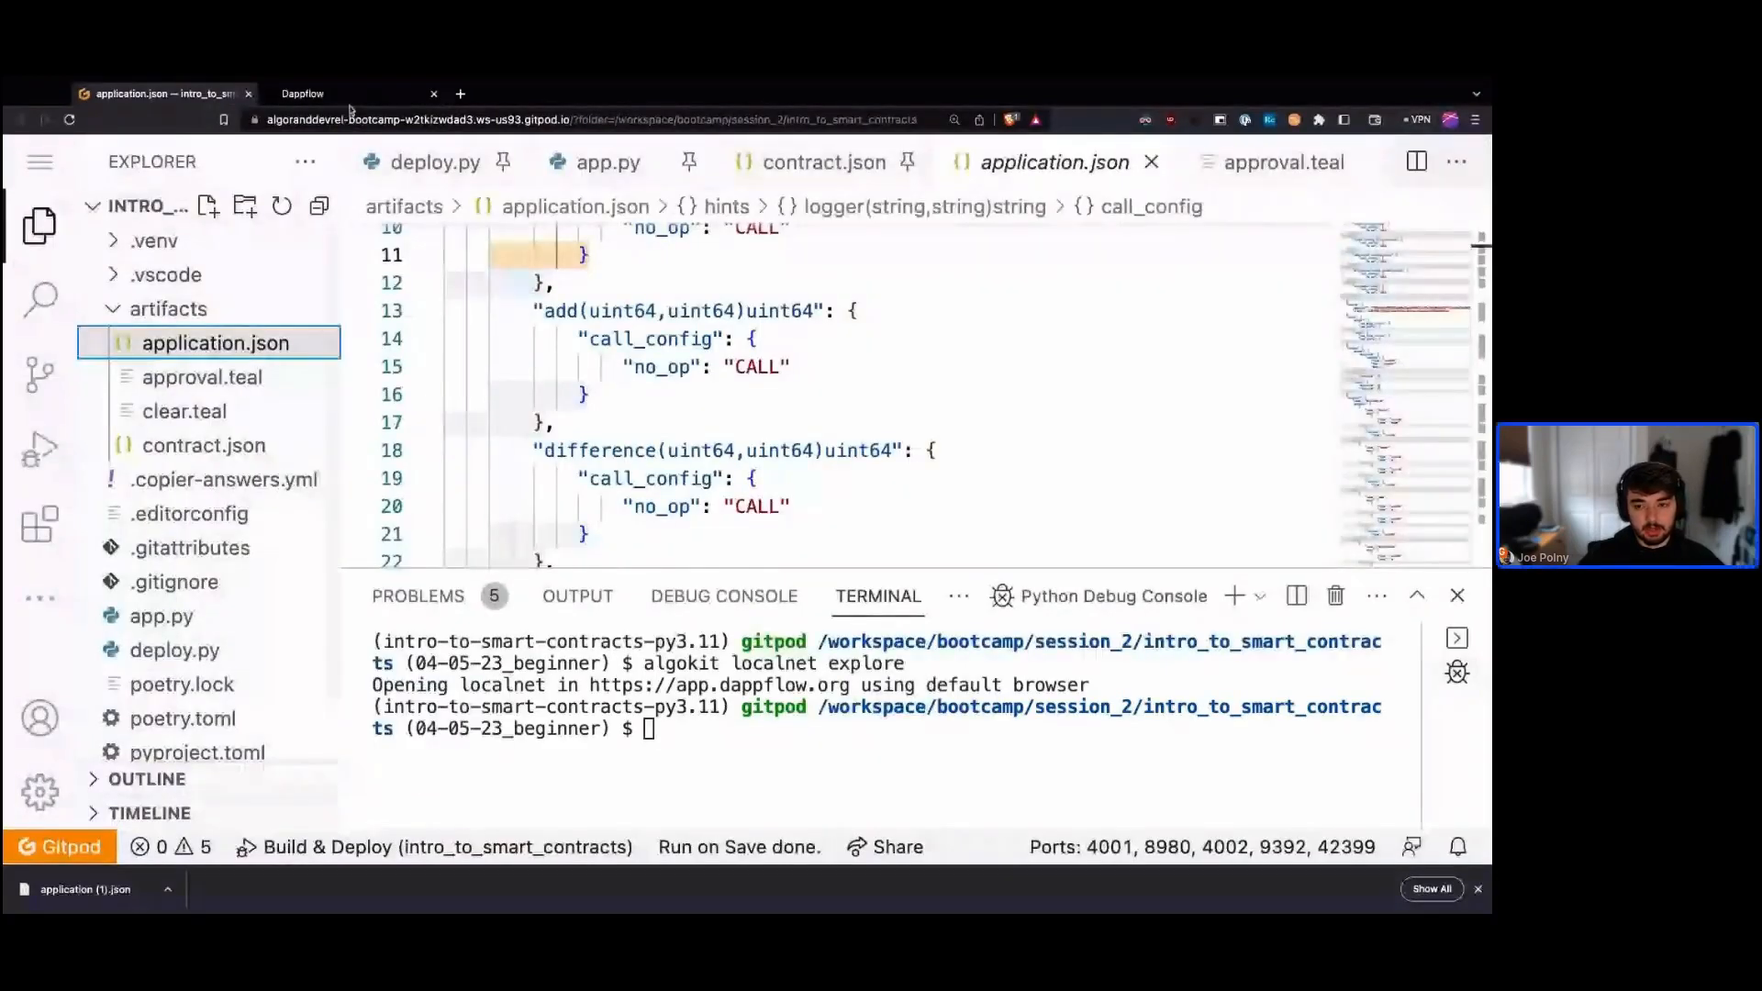
left_click(311, 93)
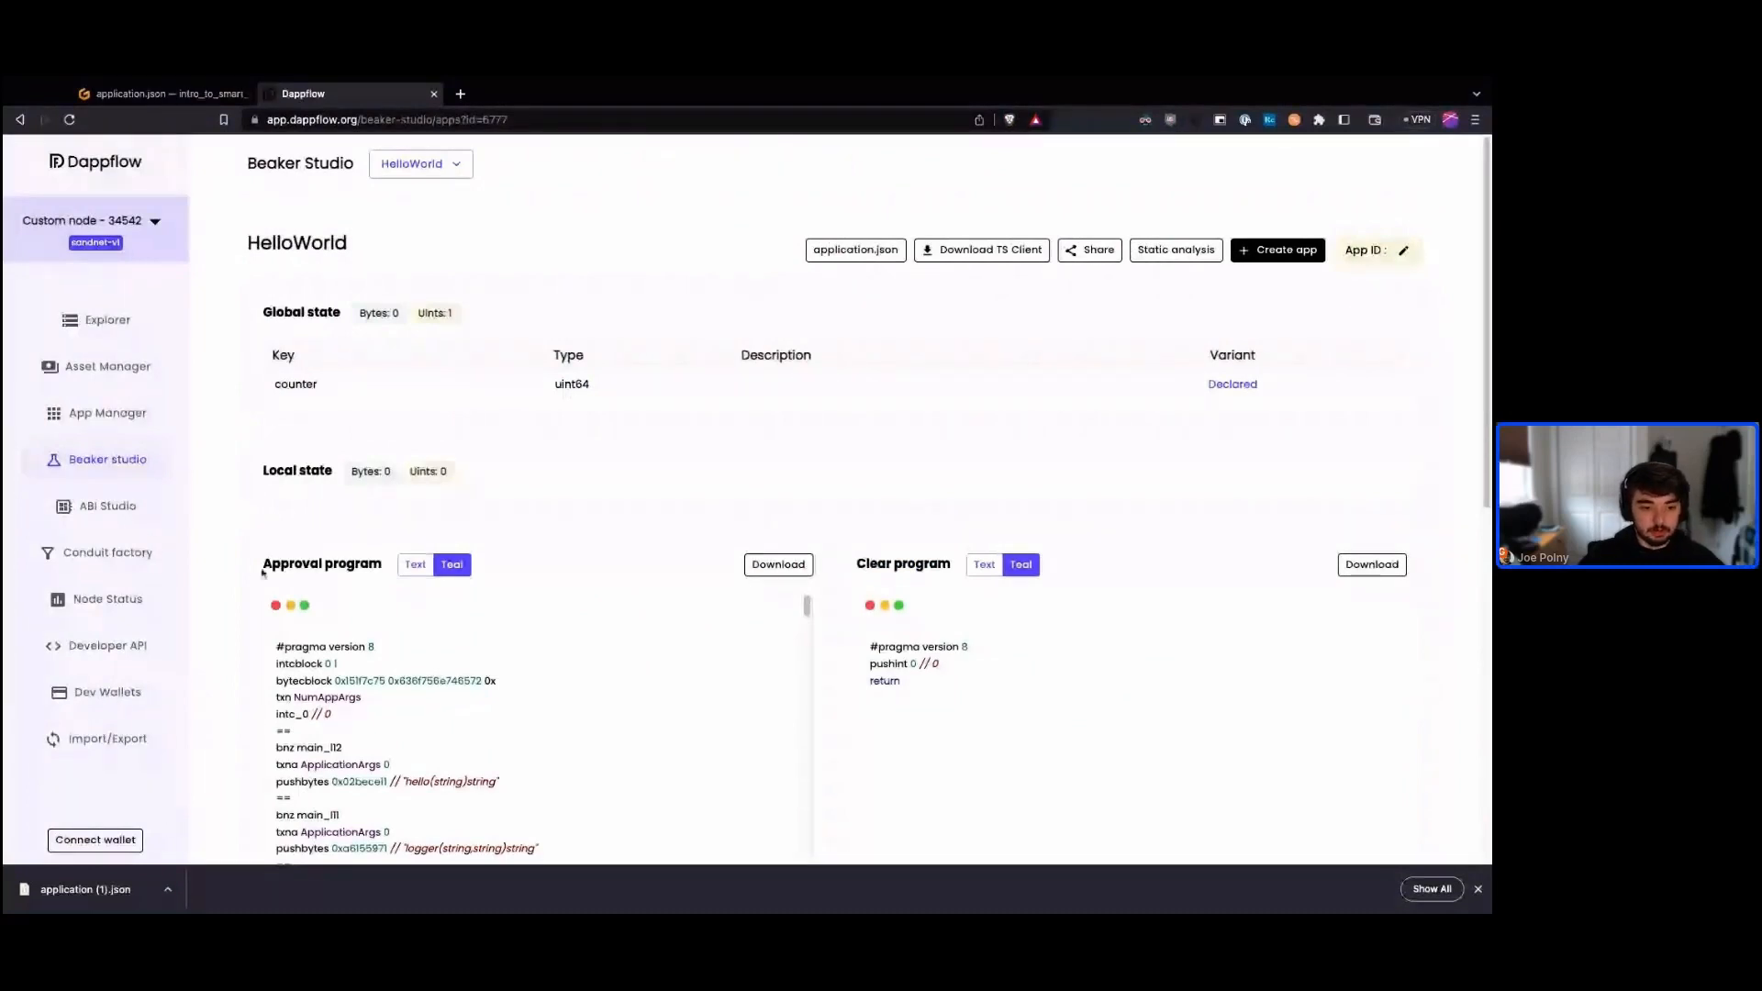
mouse_move(477, 400)
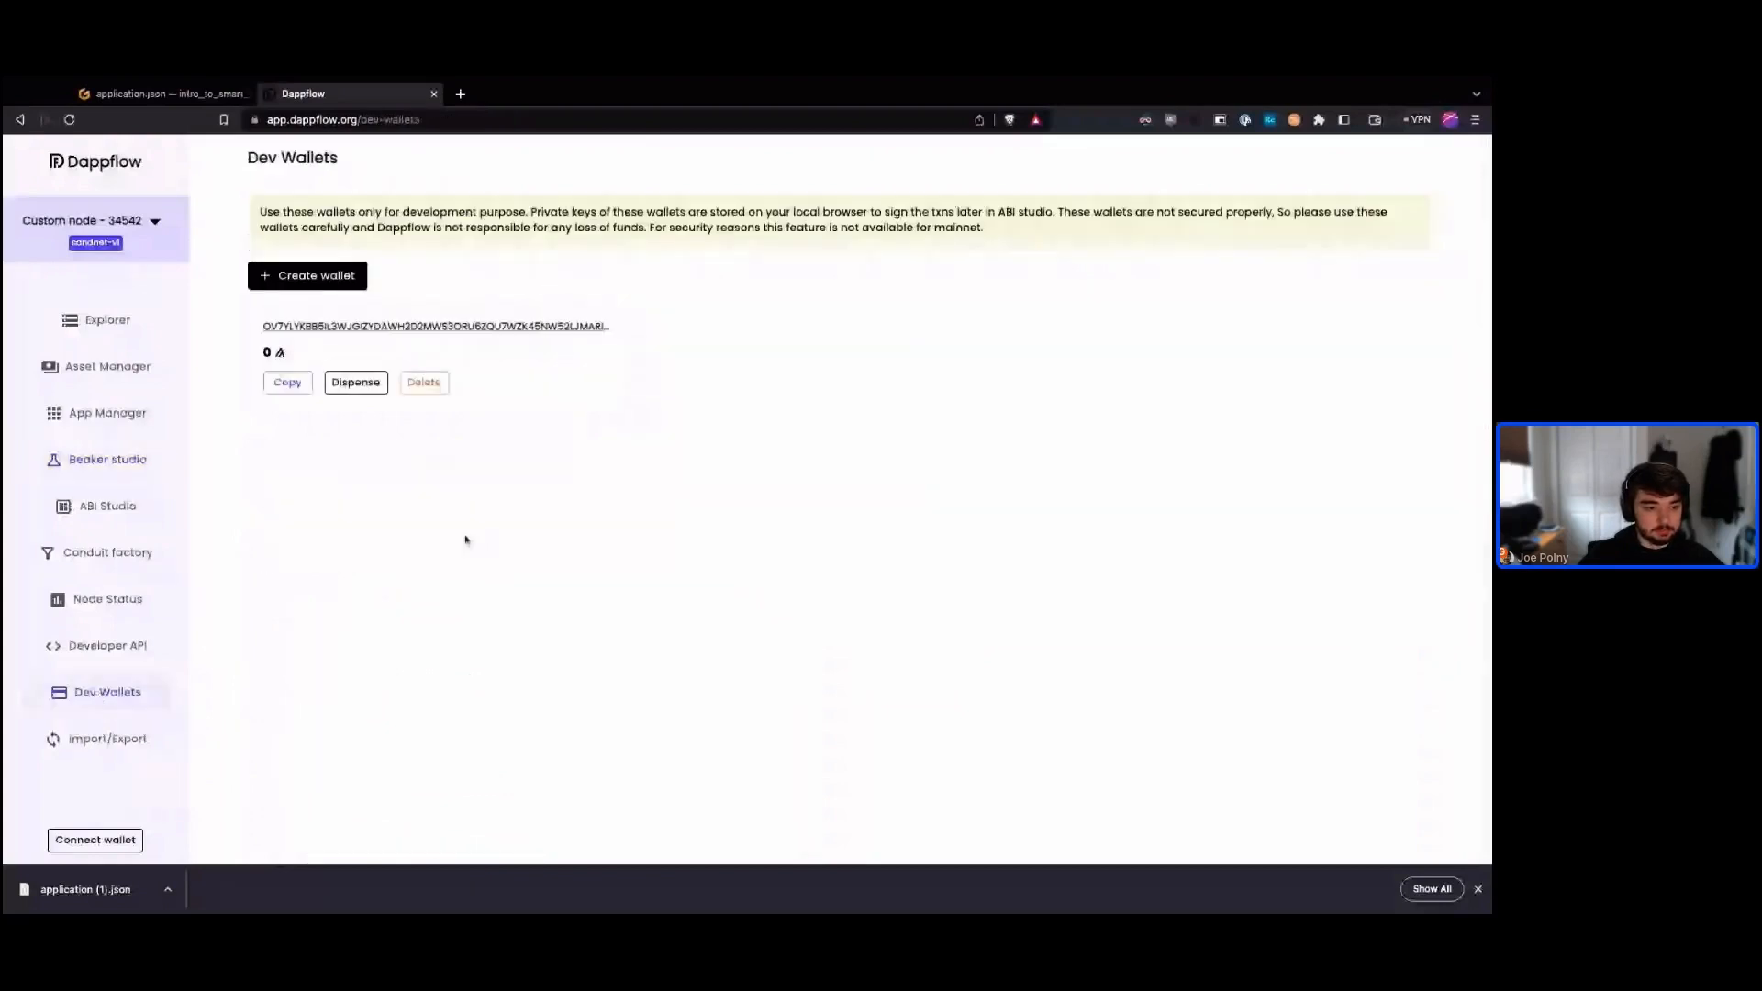
Step: Replace the dev wallet with a new 100-Algo wallet, connect it, and reopen HelloWorld
left_click(424, 383)
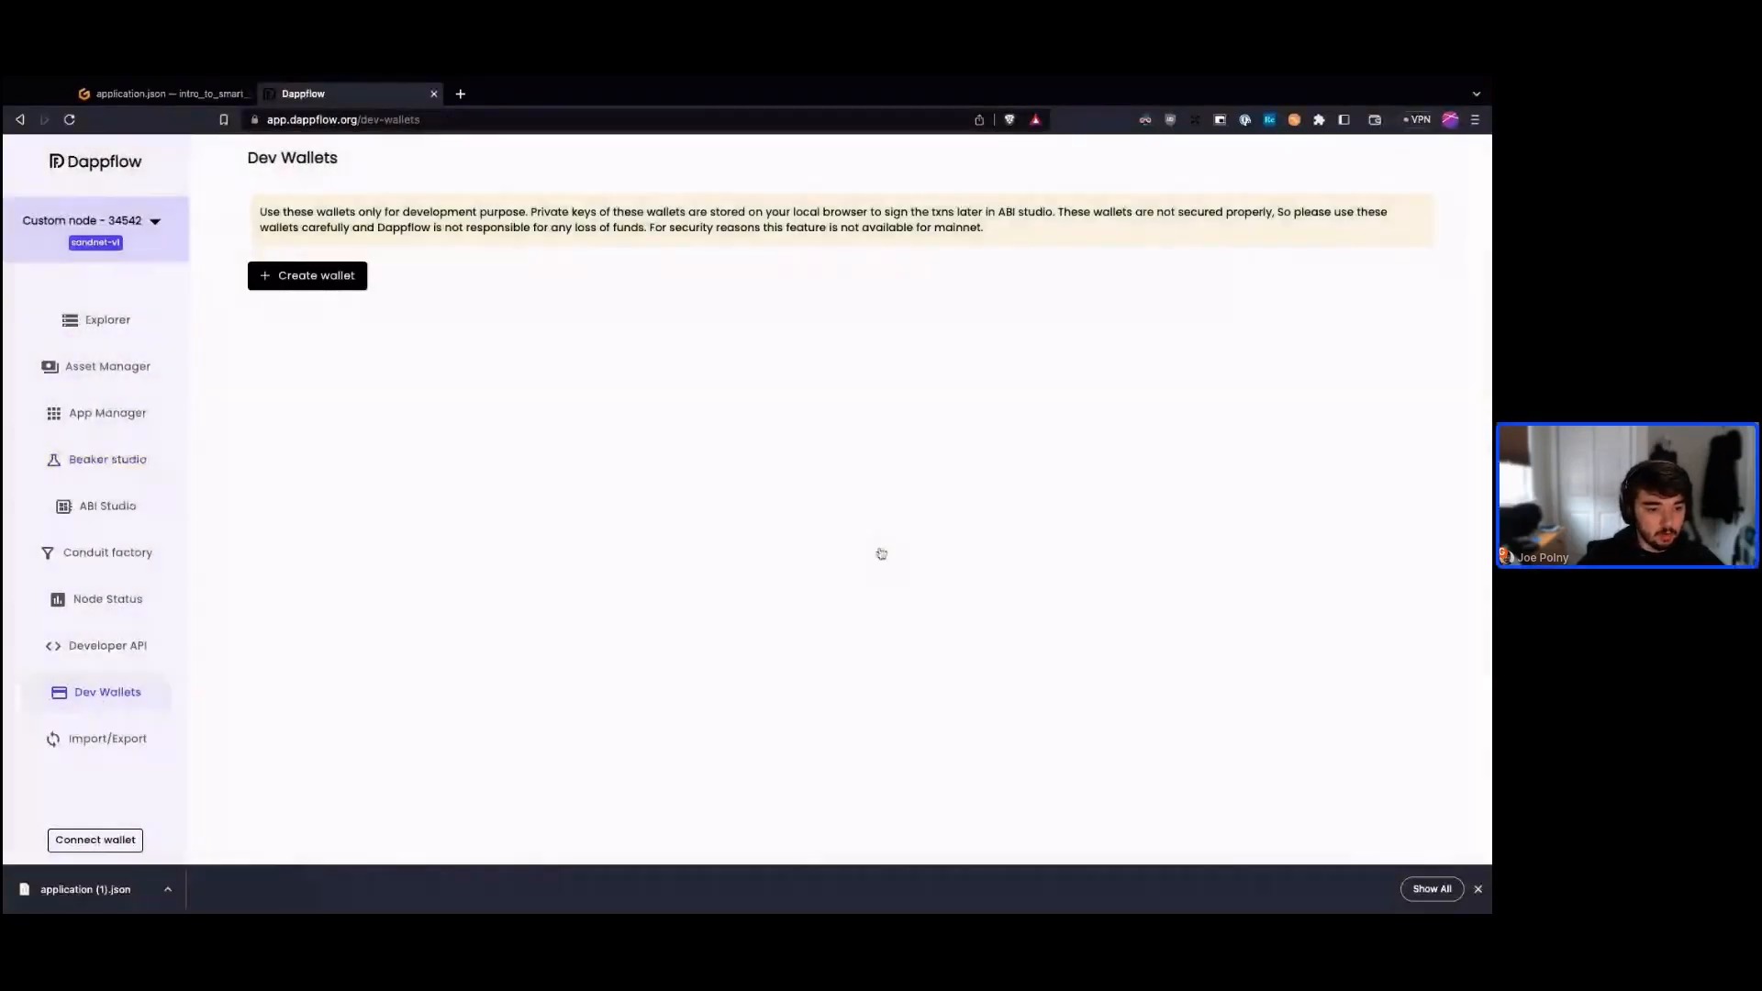
mouse_move(131, 703)
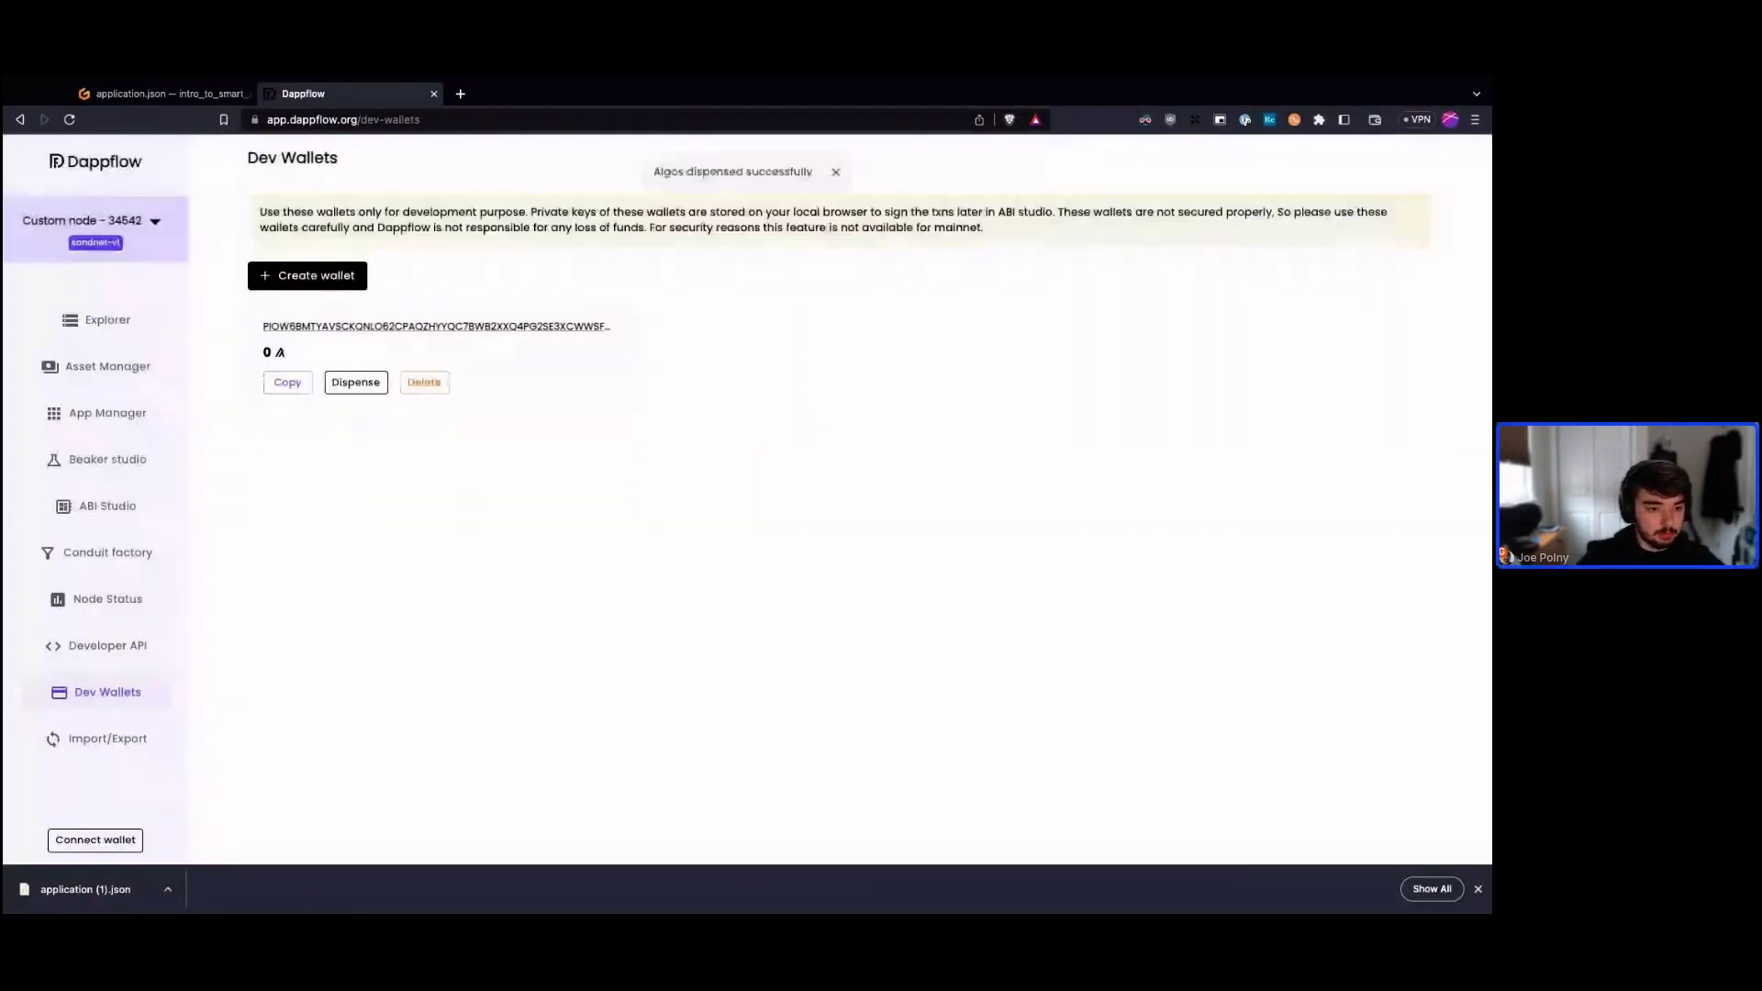
left_click(355, 382)
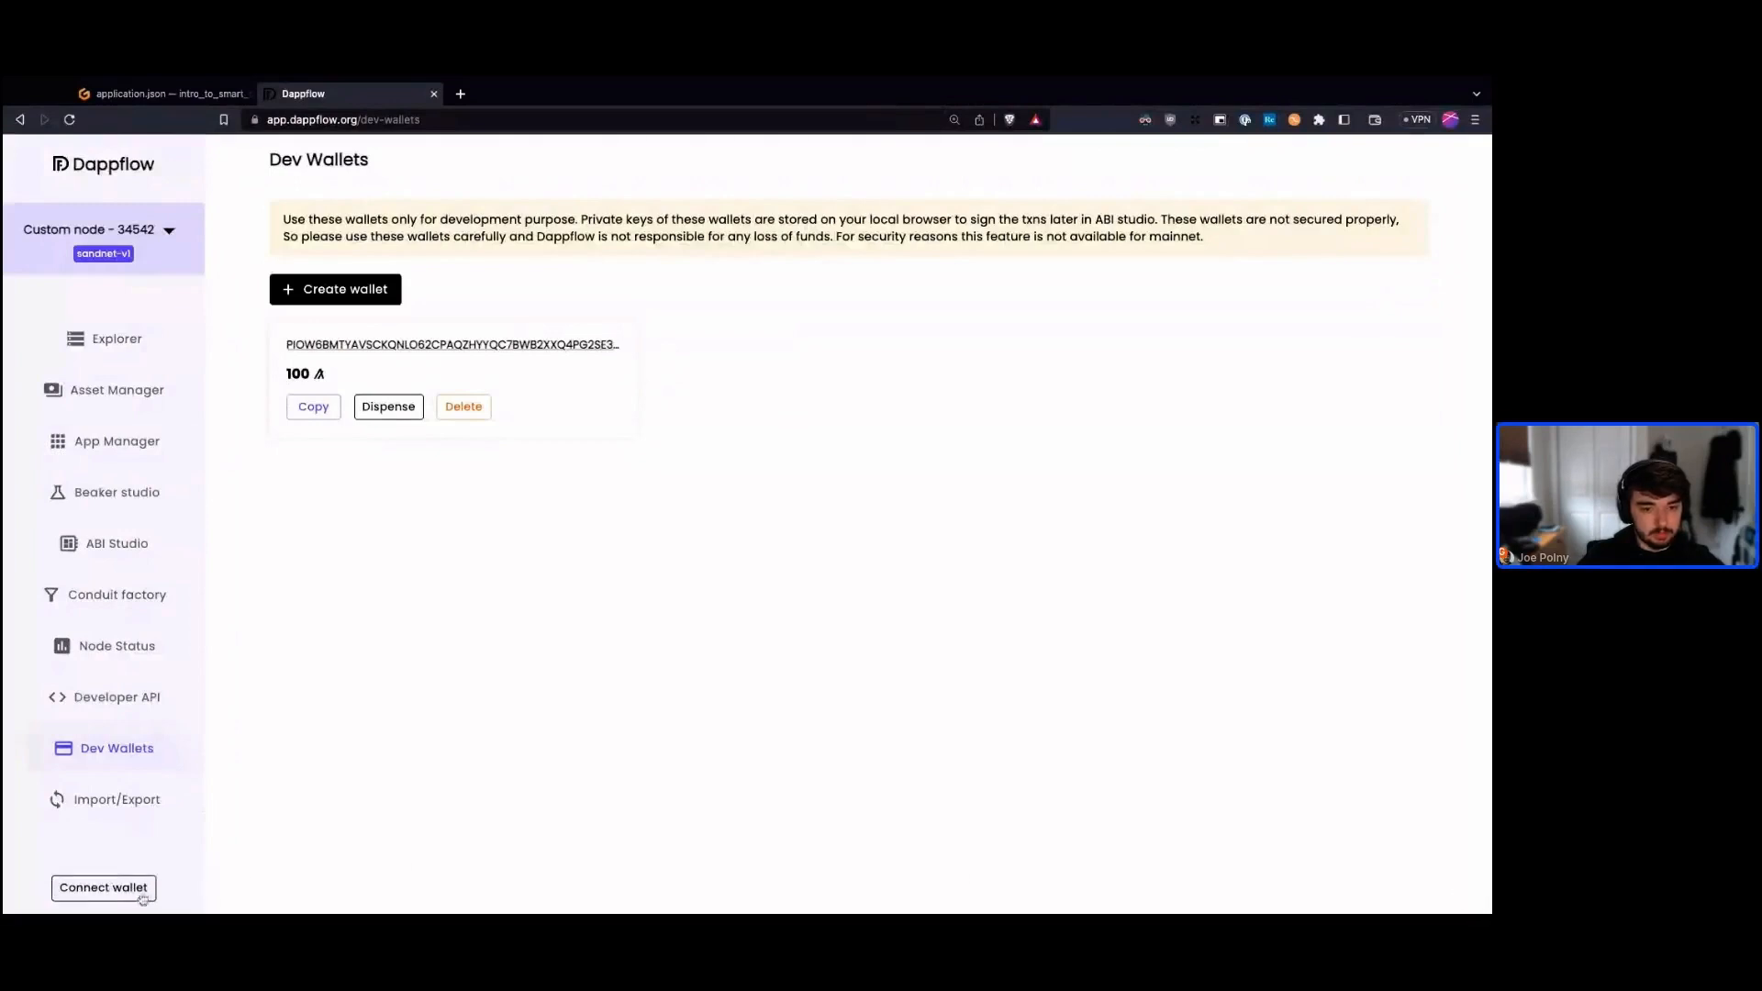
left_click(103, 888)
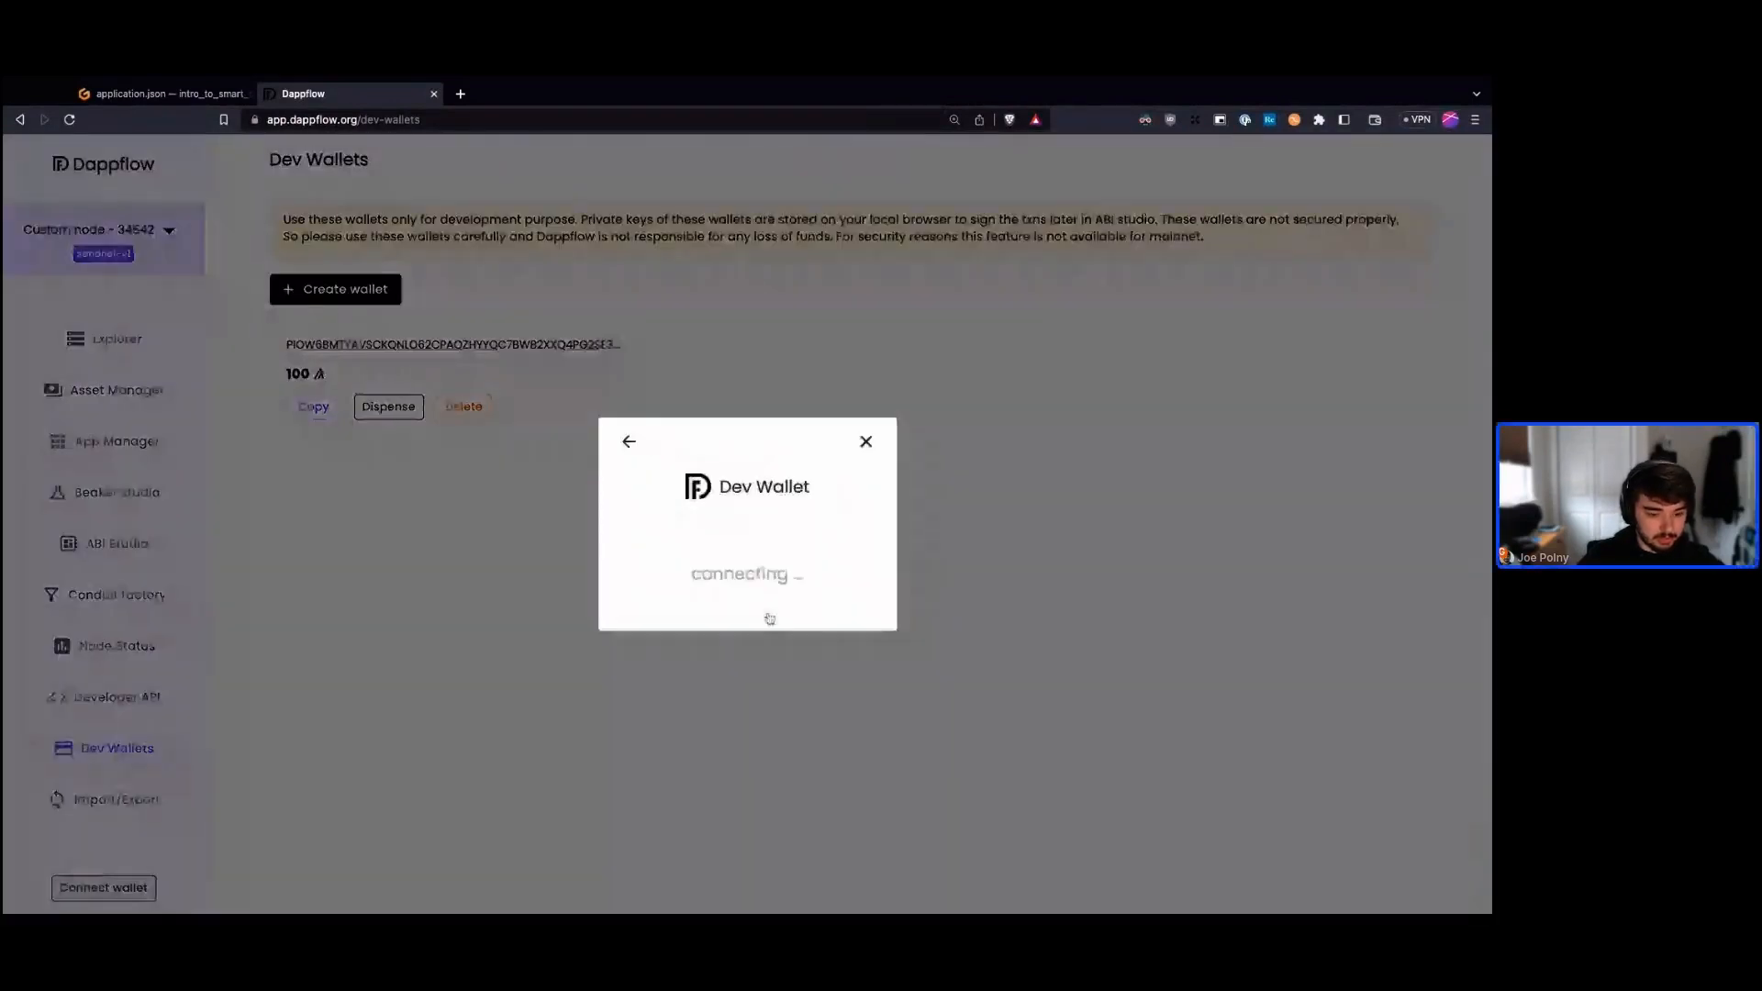
left_click(865, 442)
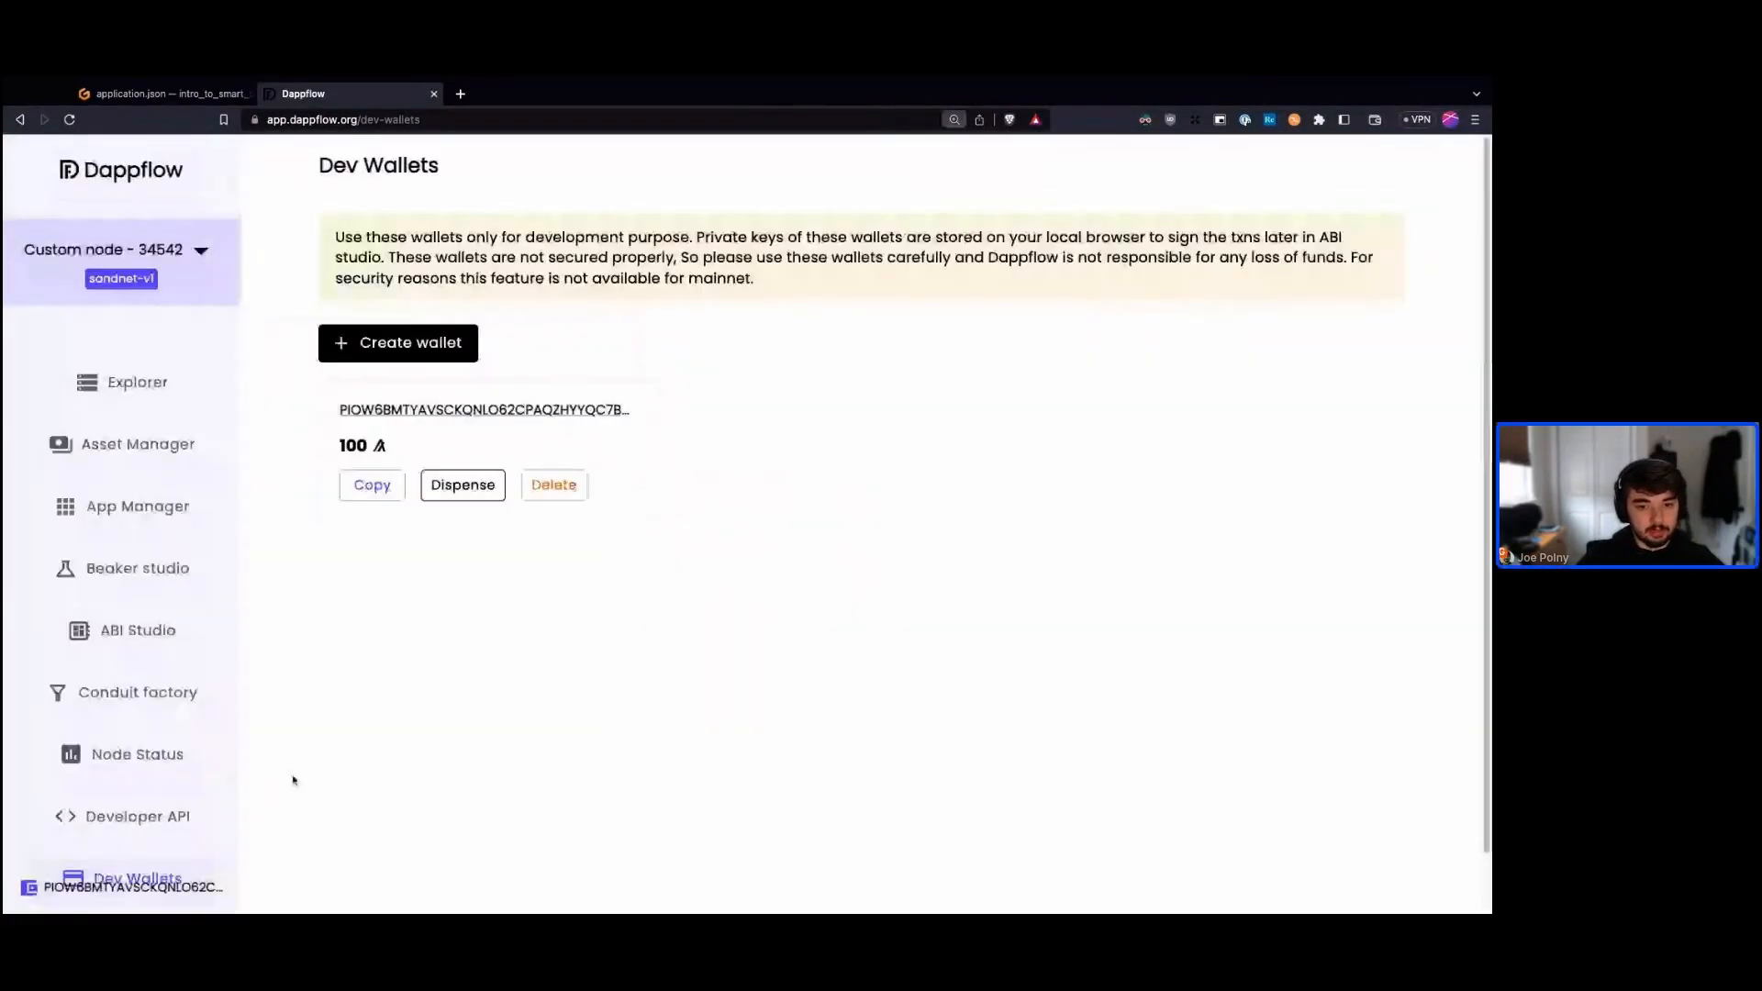
left_click(137, 568)
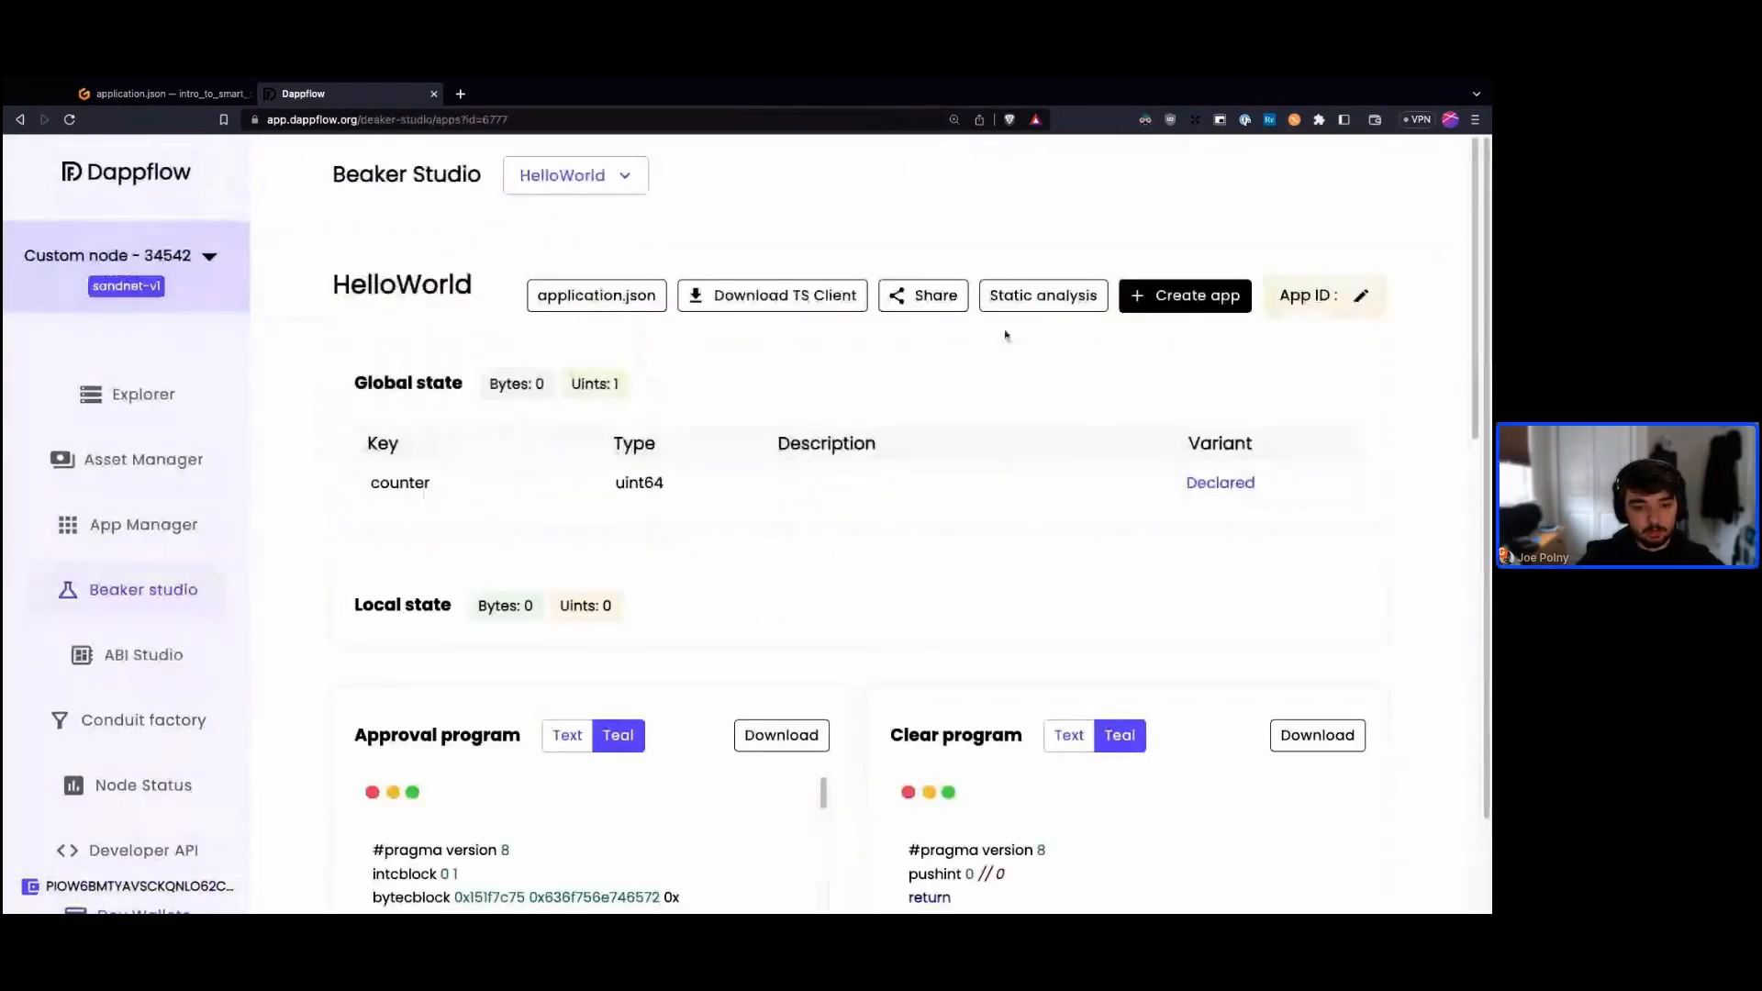
Step: Create the HelloWorld app on sandnet as app 39 and dismiss the success popup
left_click(1184, 294)
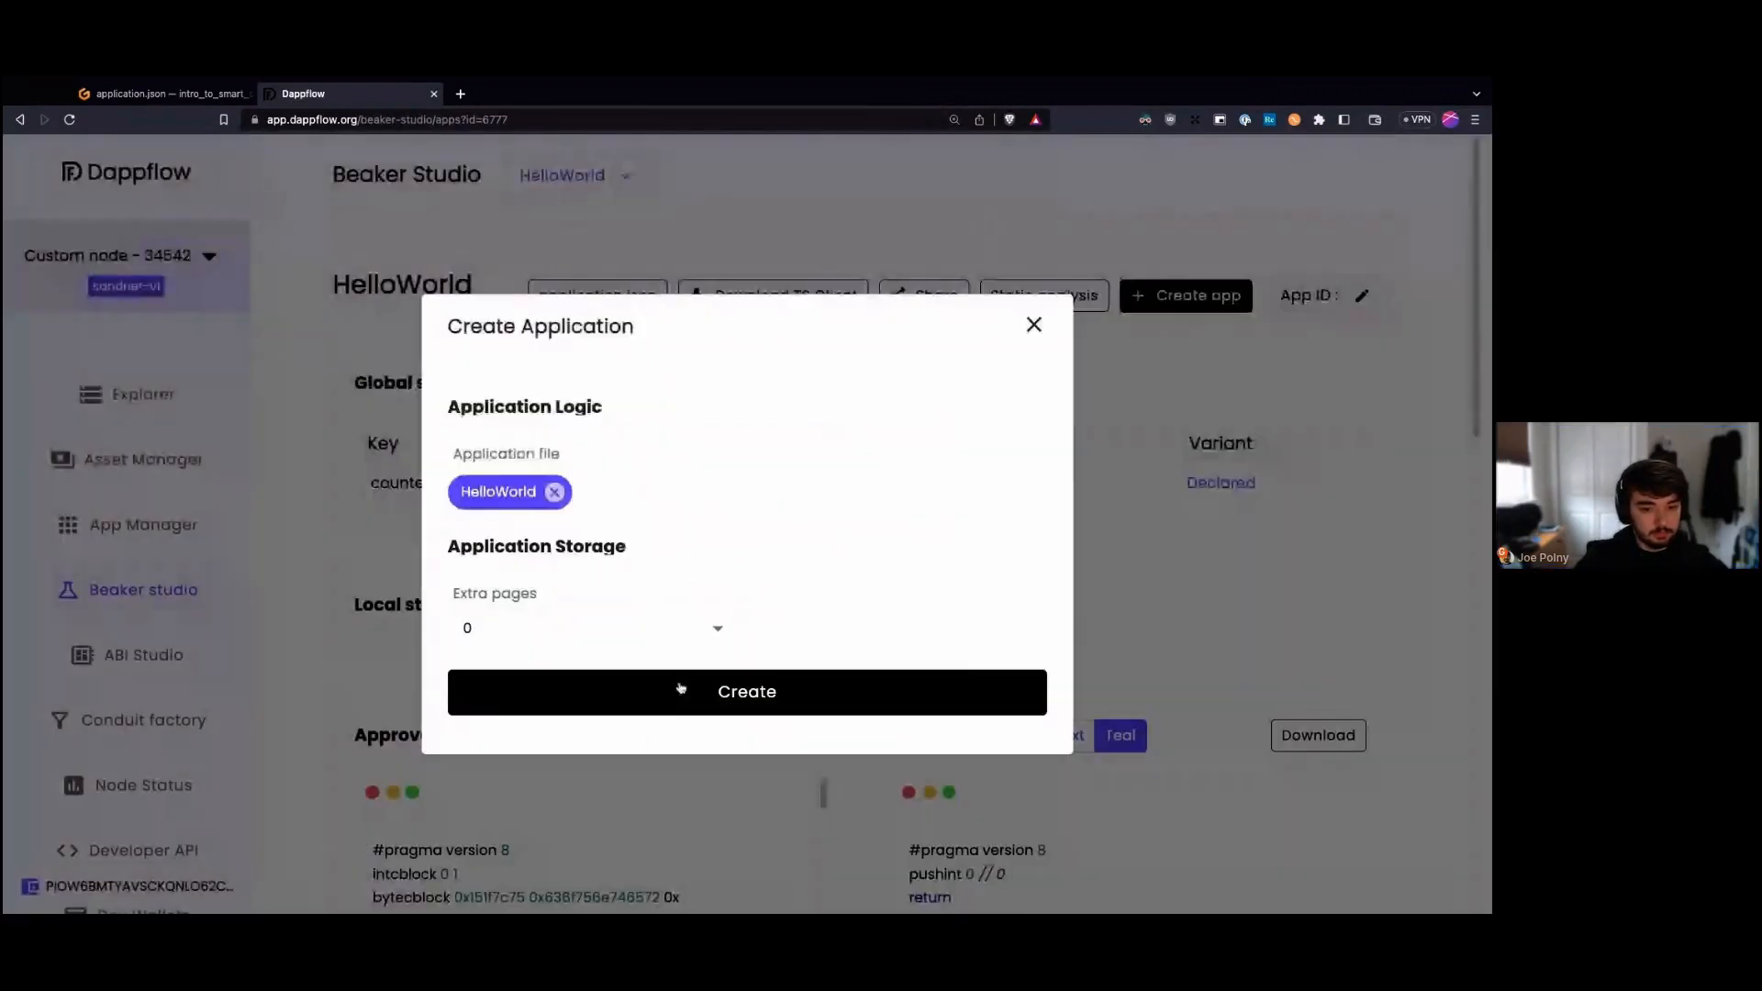
mouse_move(685, 696)
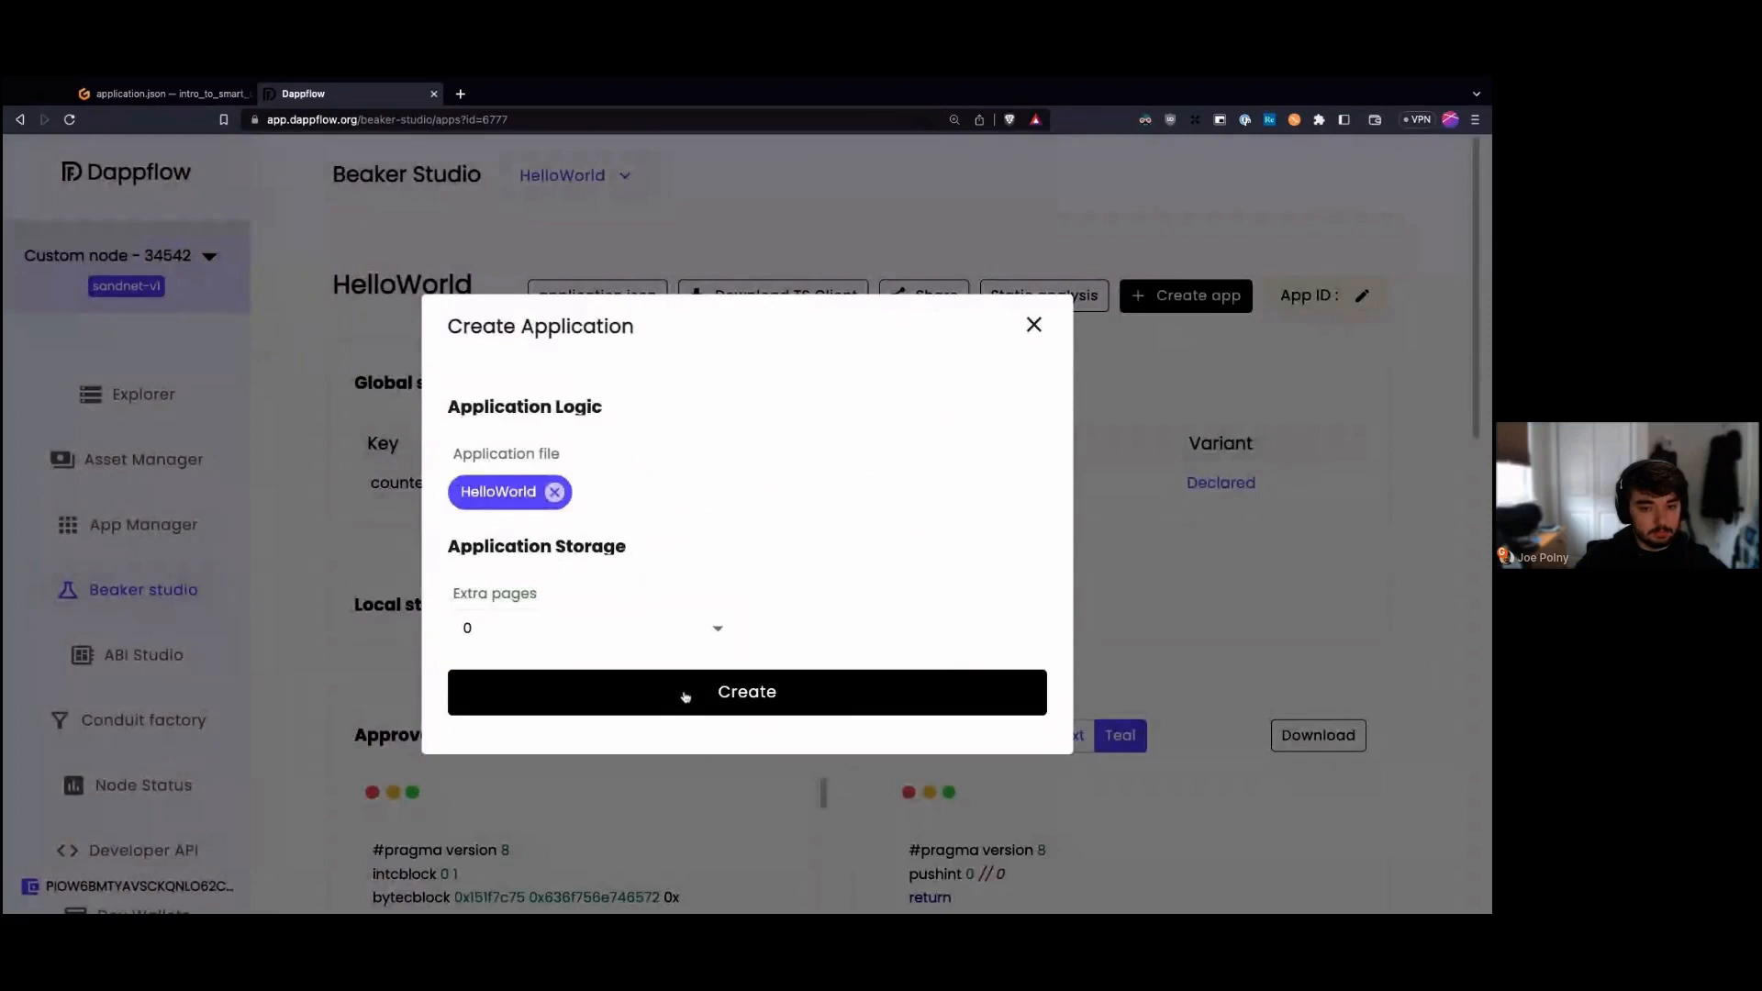
left_click(746, 692)
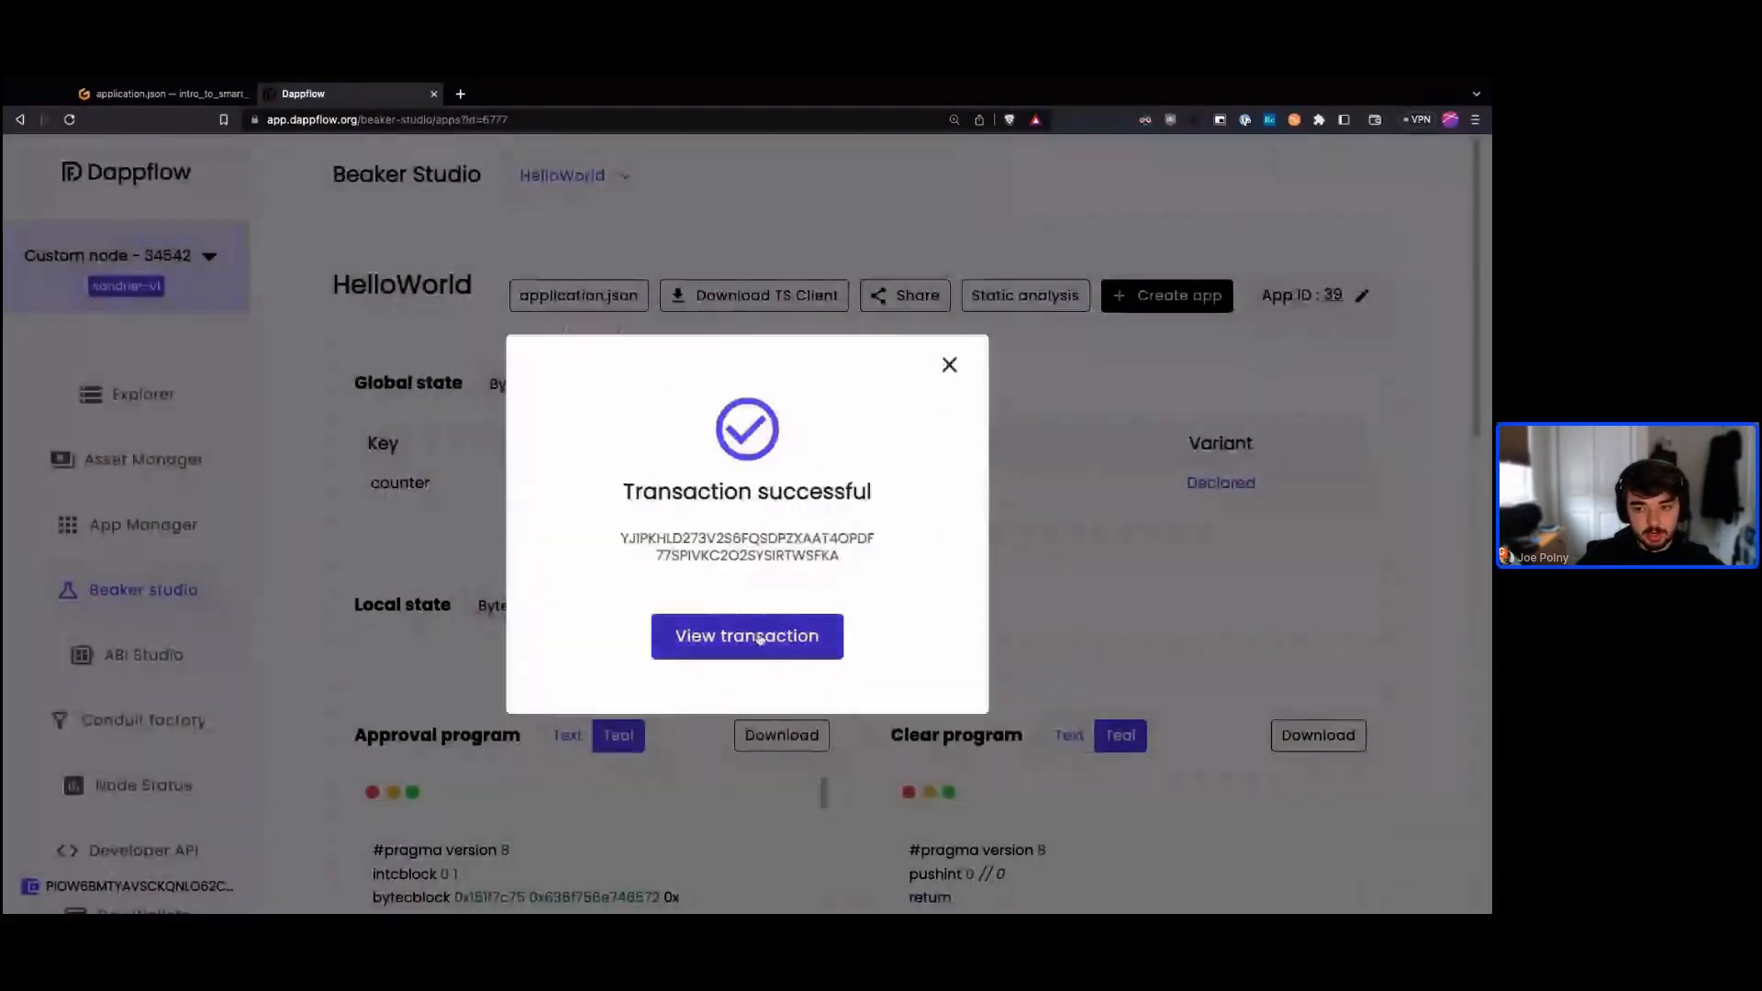
left_click(949, 365)
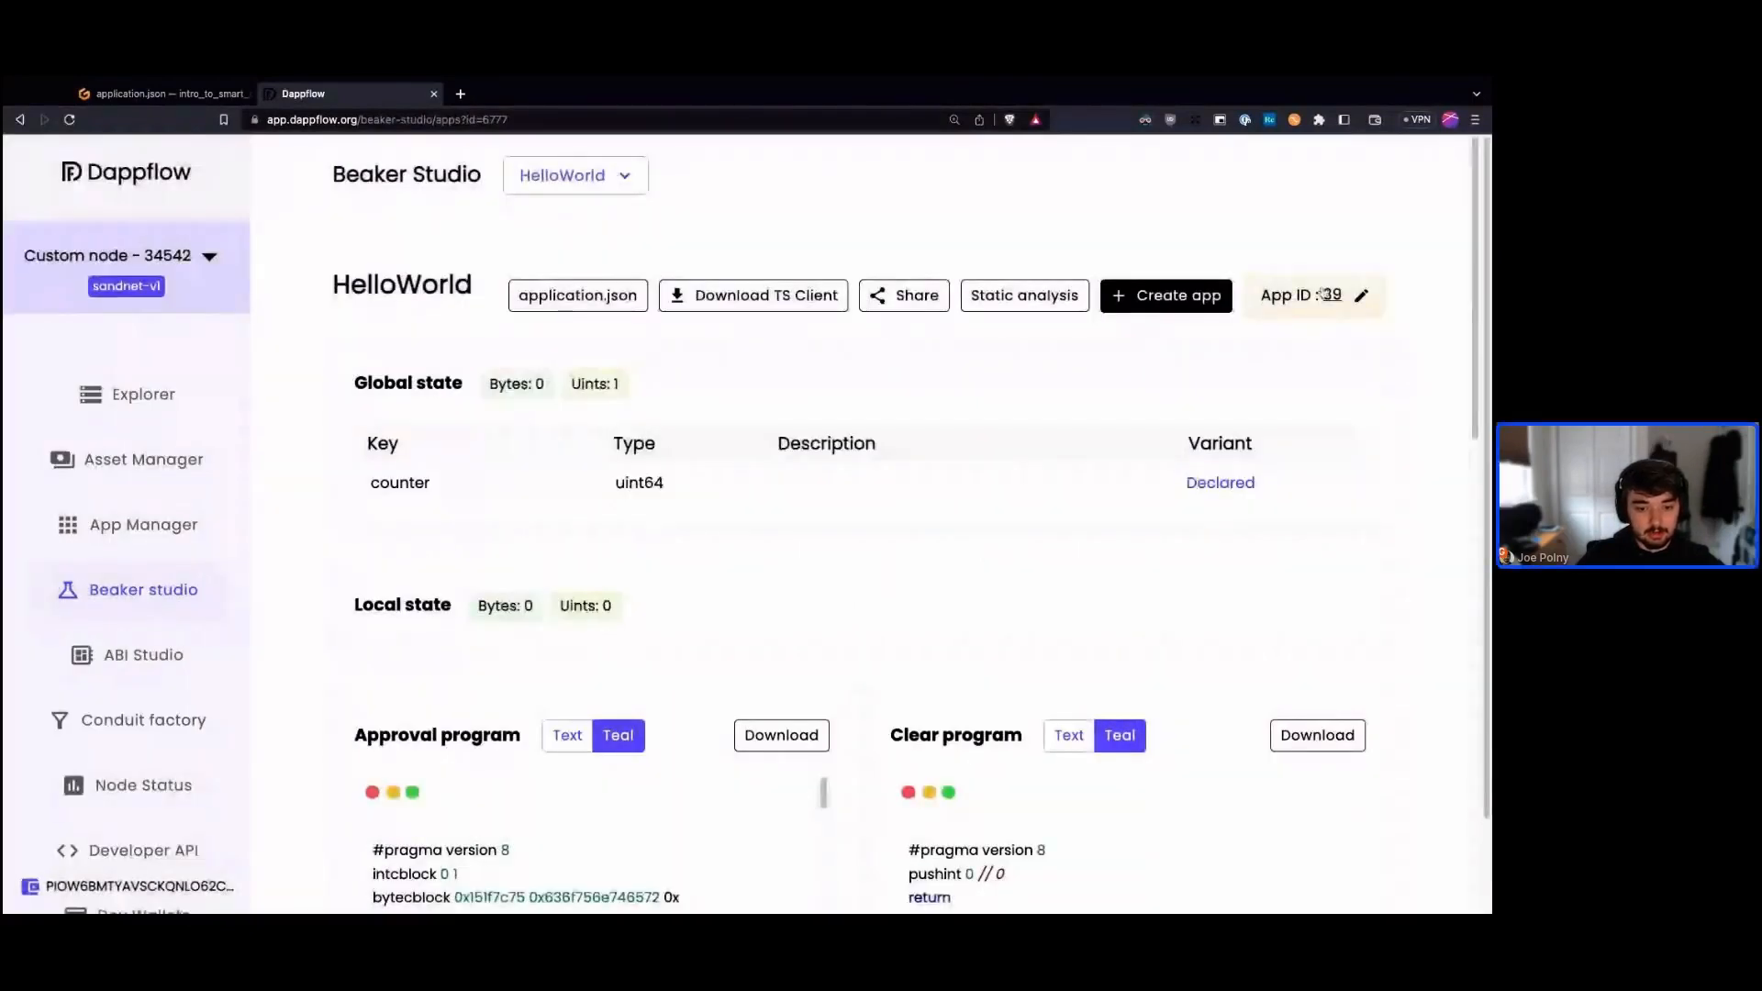
scroll("down", 3)
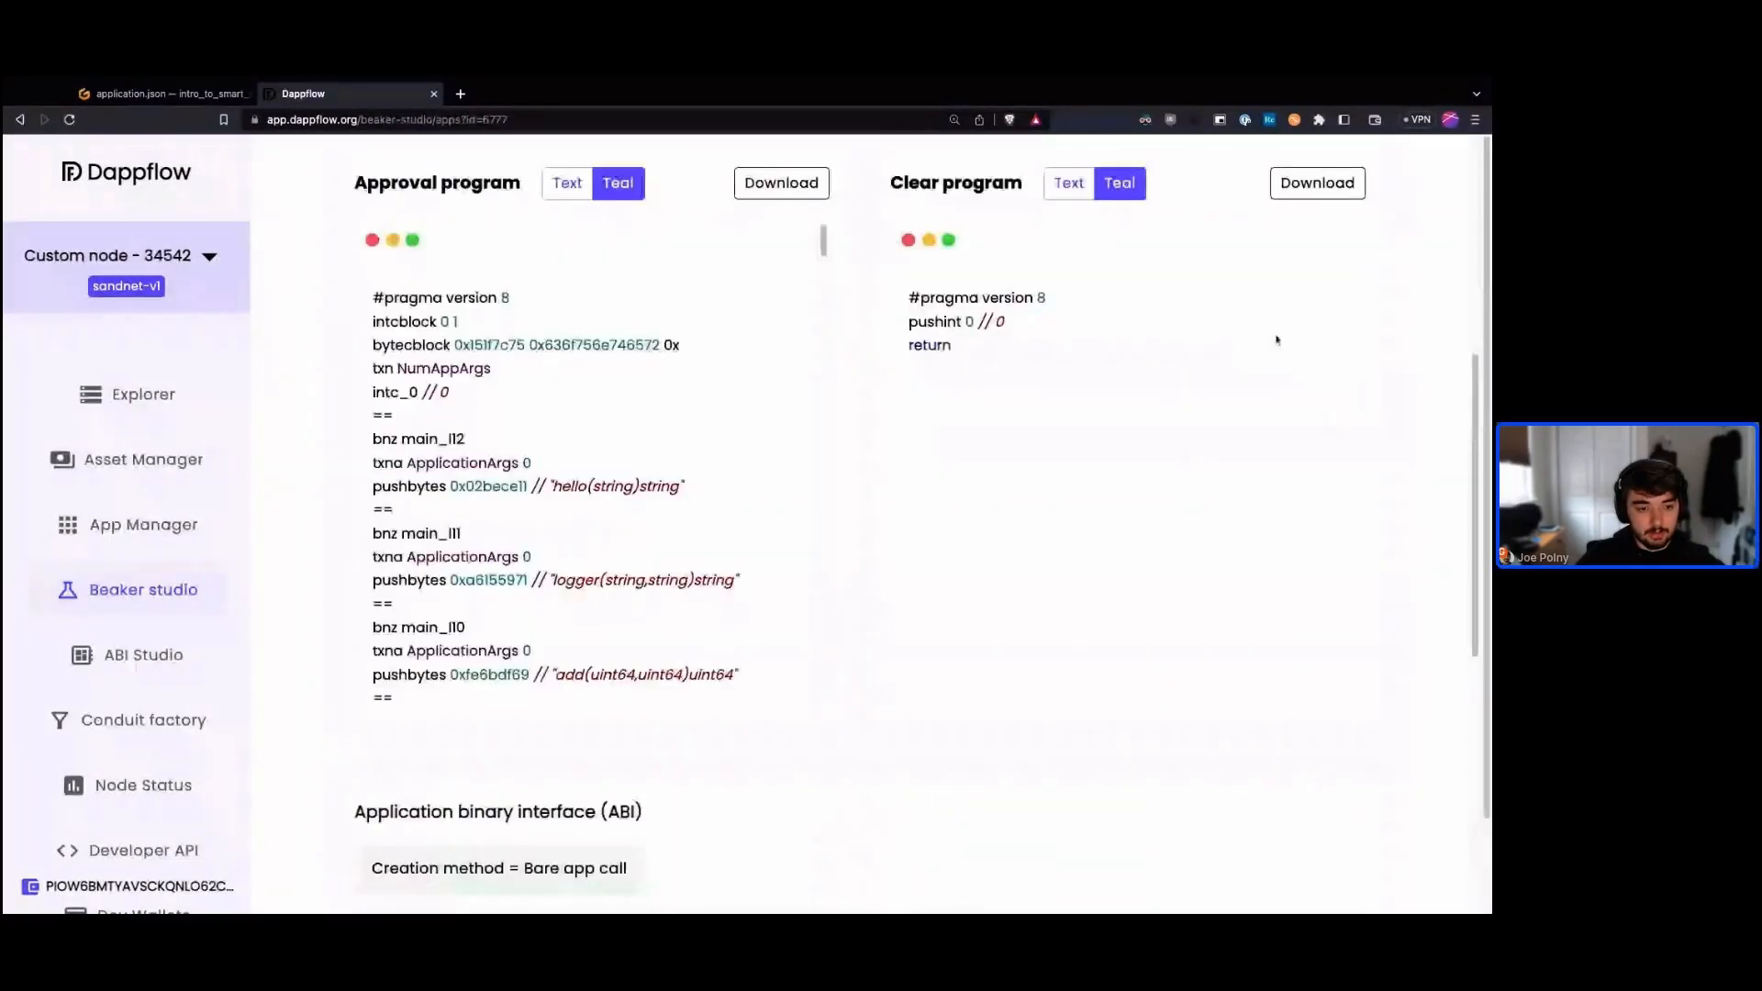
scroll("down", 3)
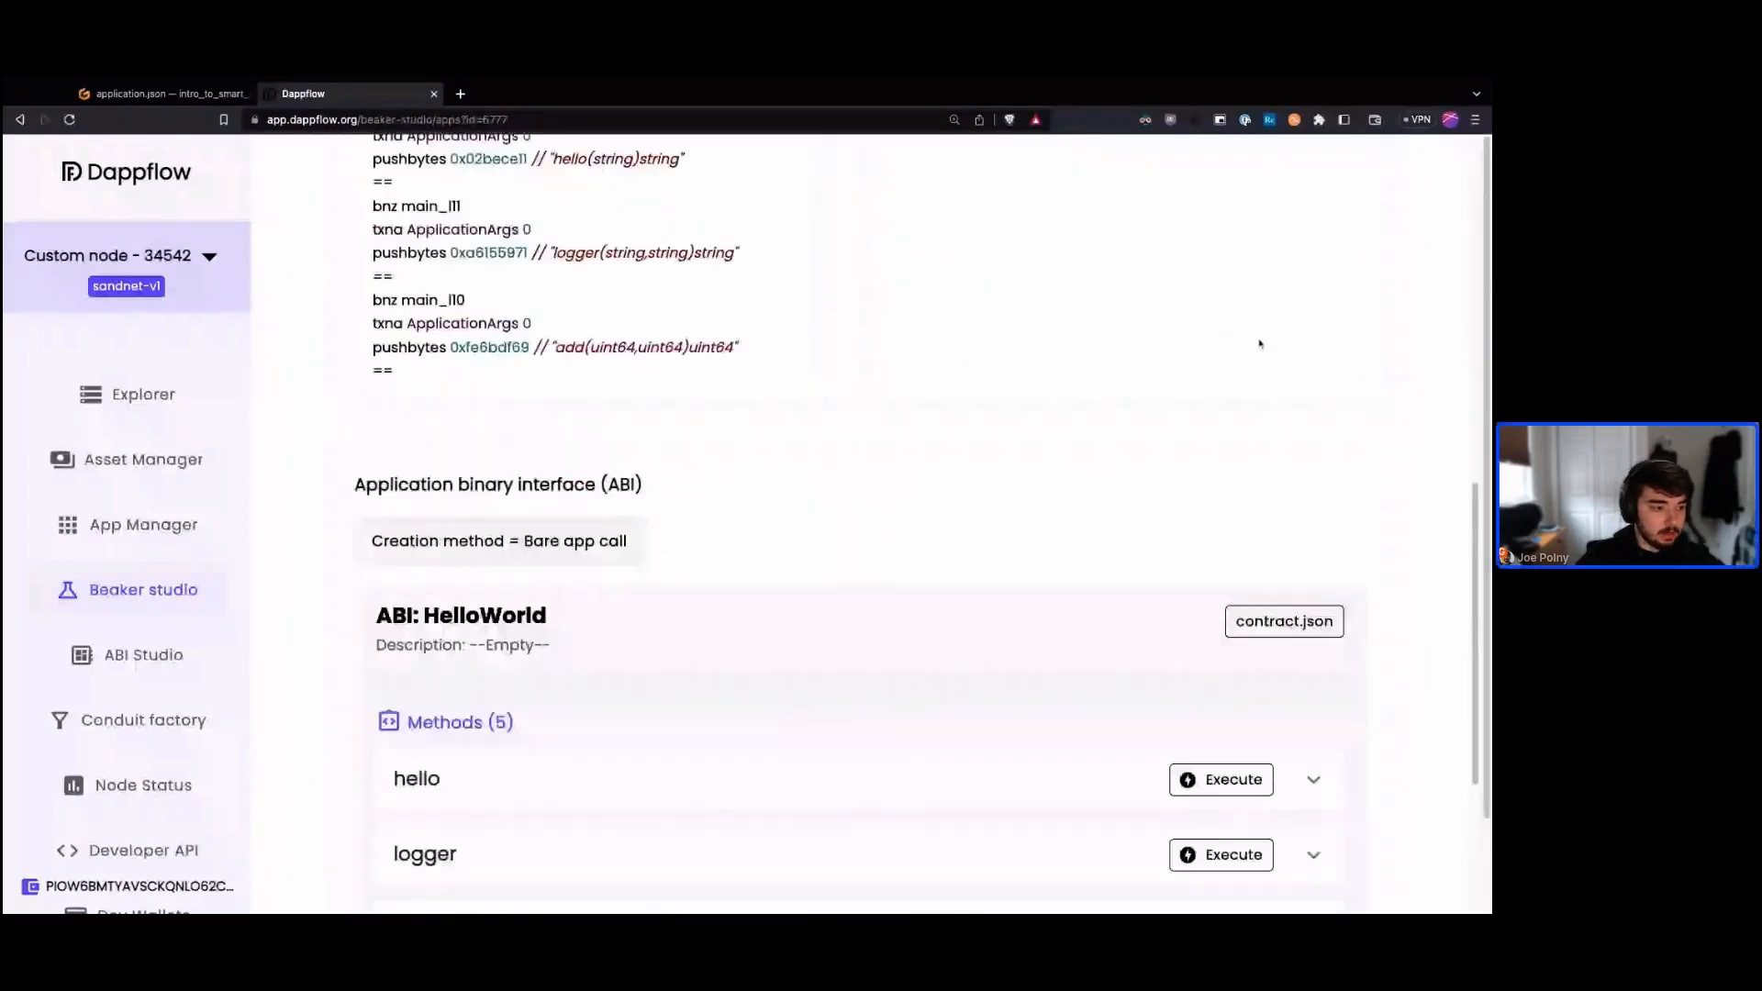
scroll("down", 3)
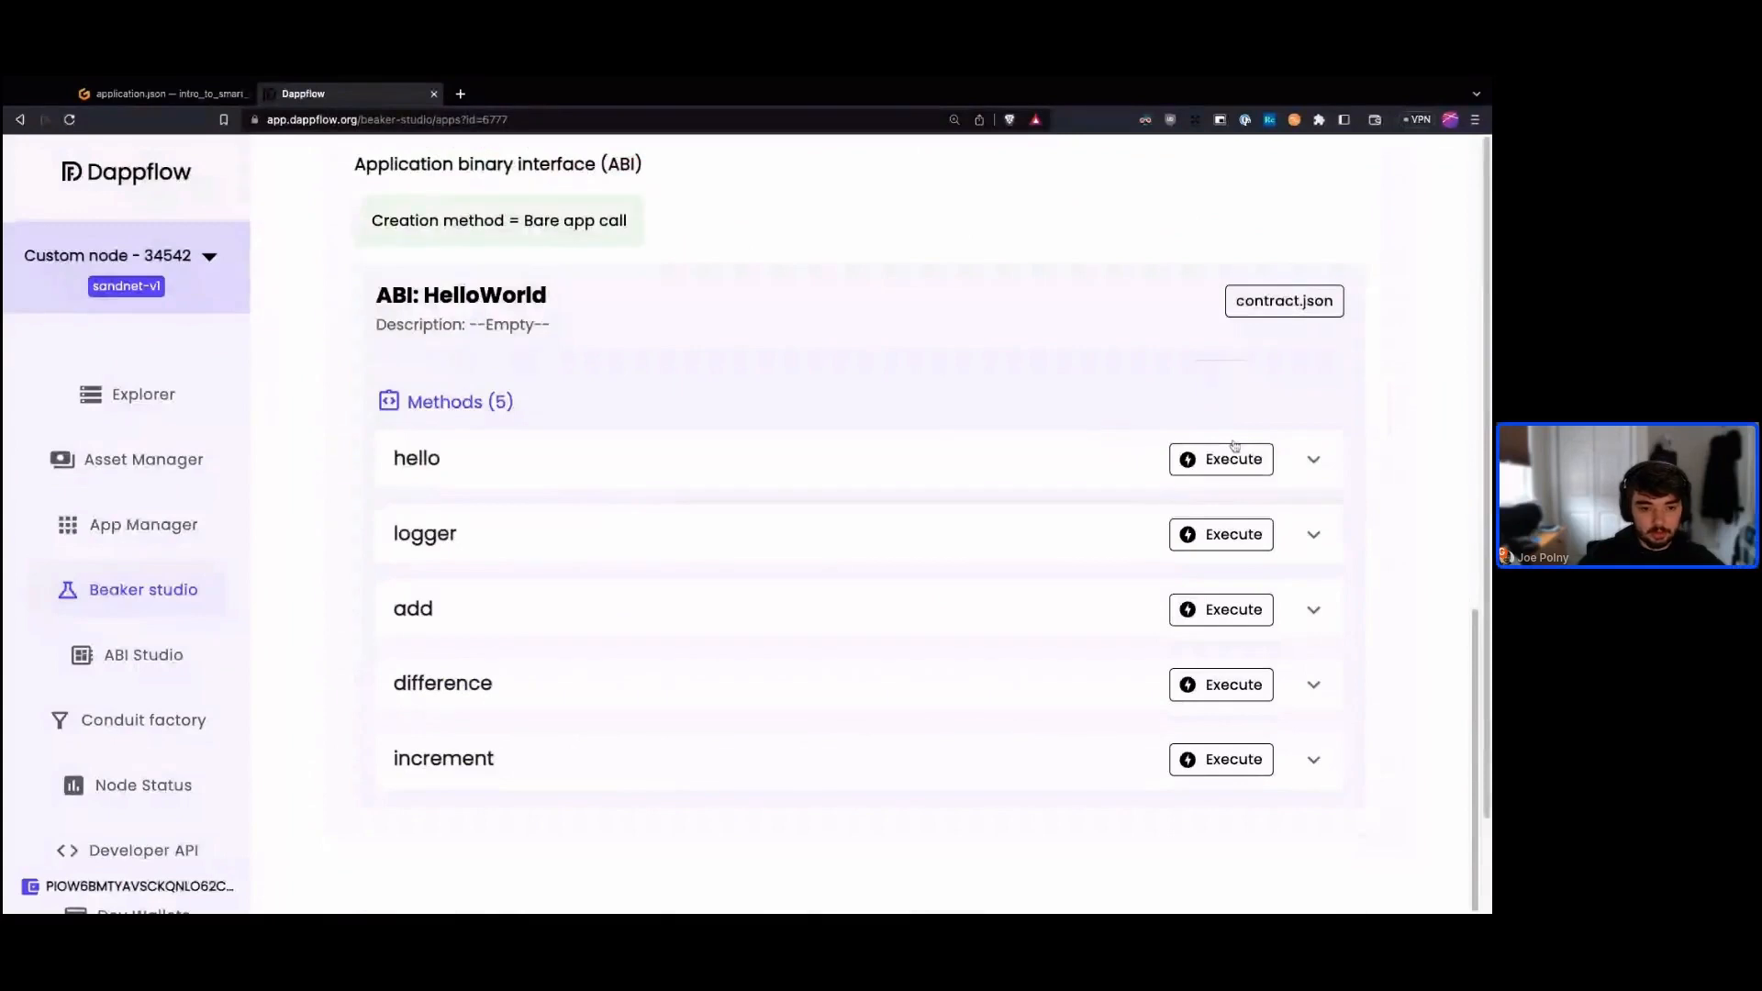
Step: Execute hello with 'Joe' and difference with 22 and 4
left_click(1221, 459)
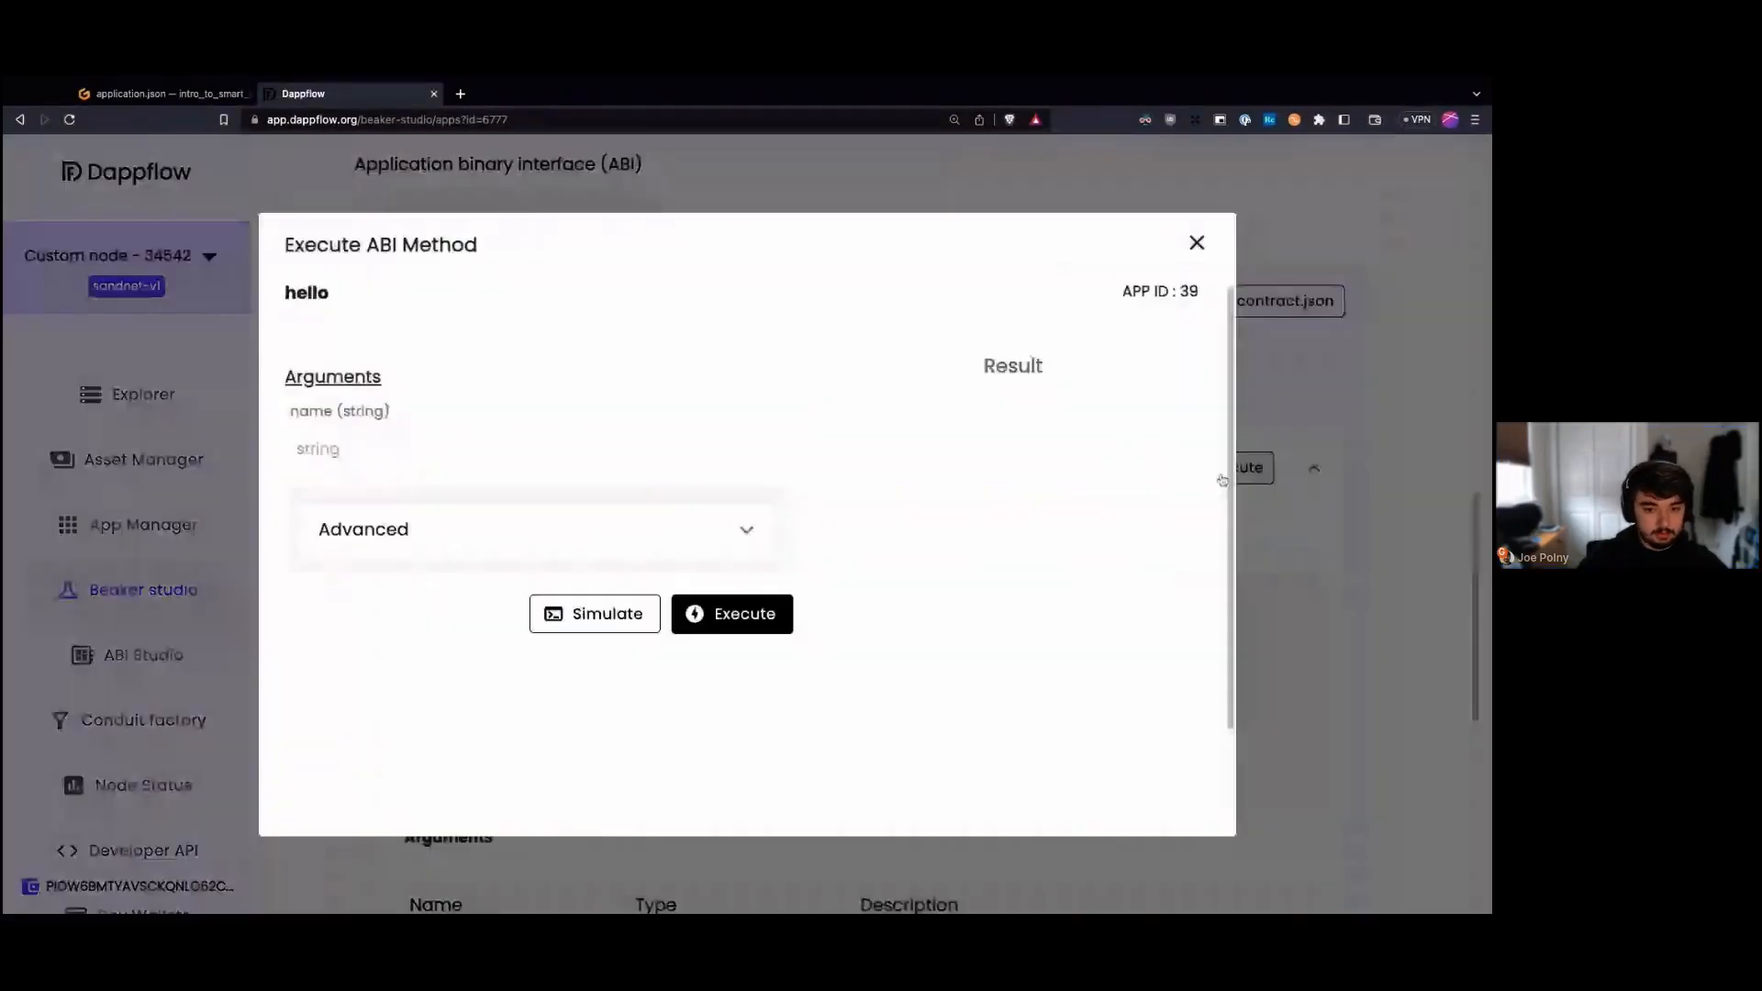
type("J")
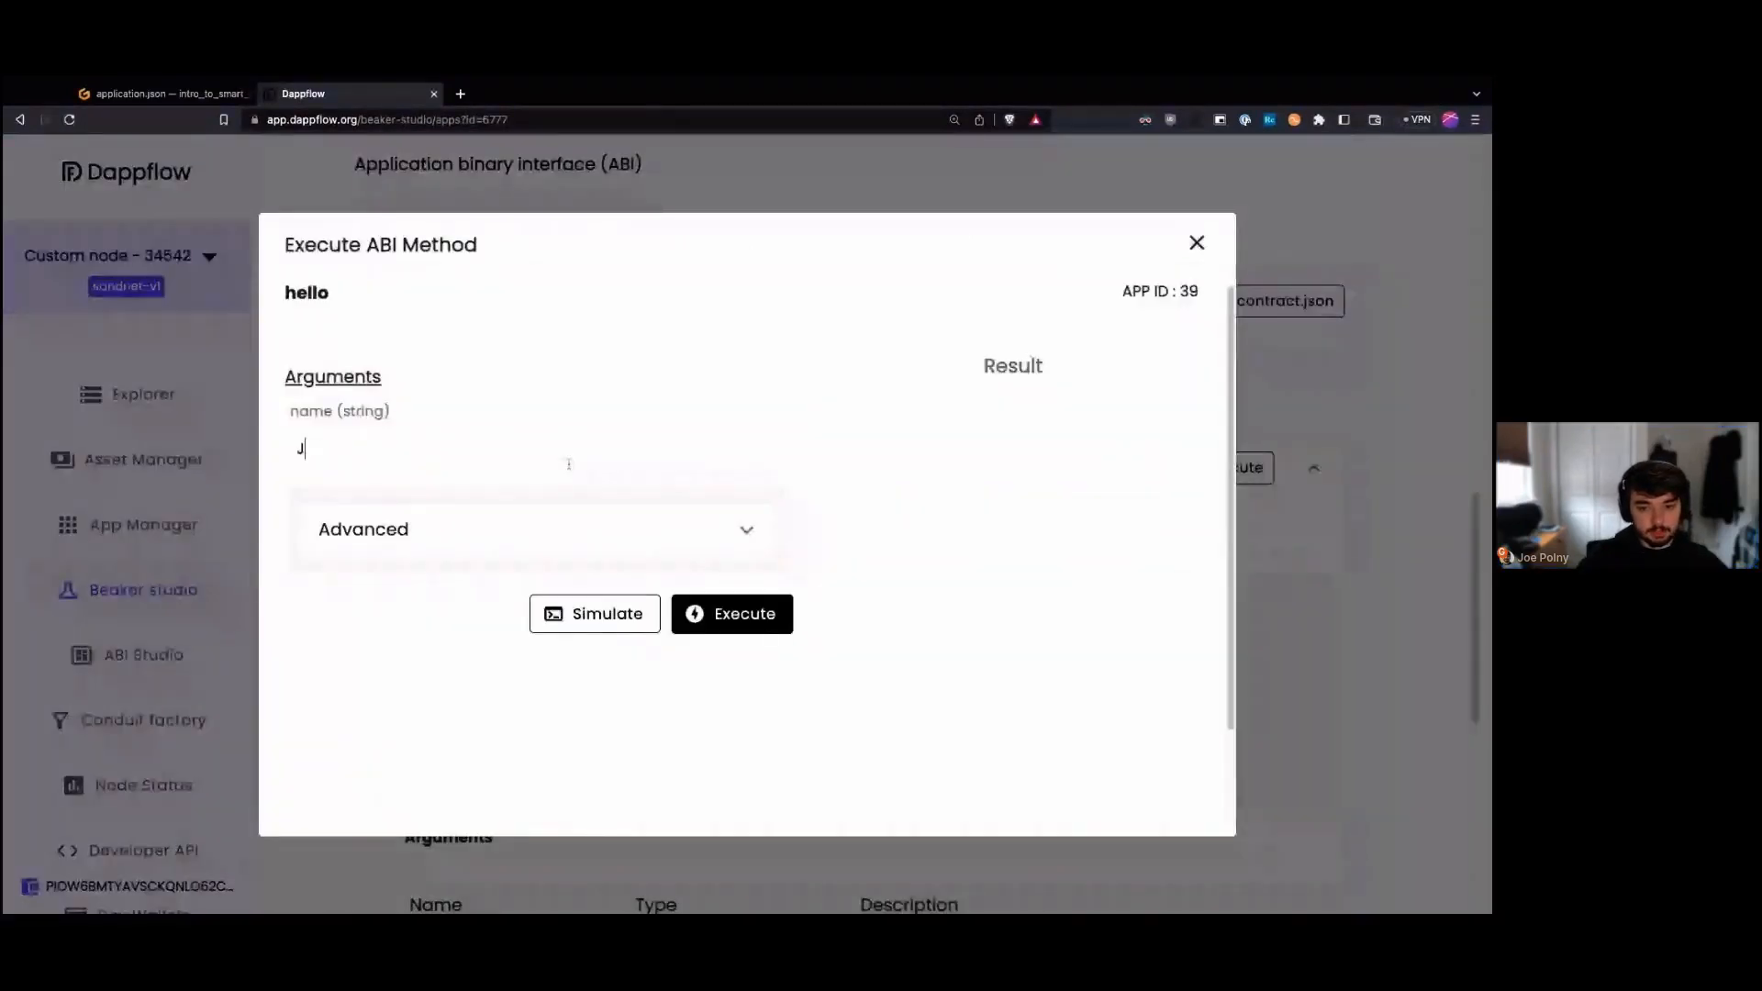
left_click(731, 614)
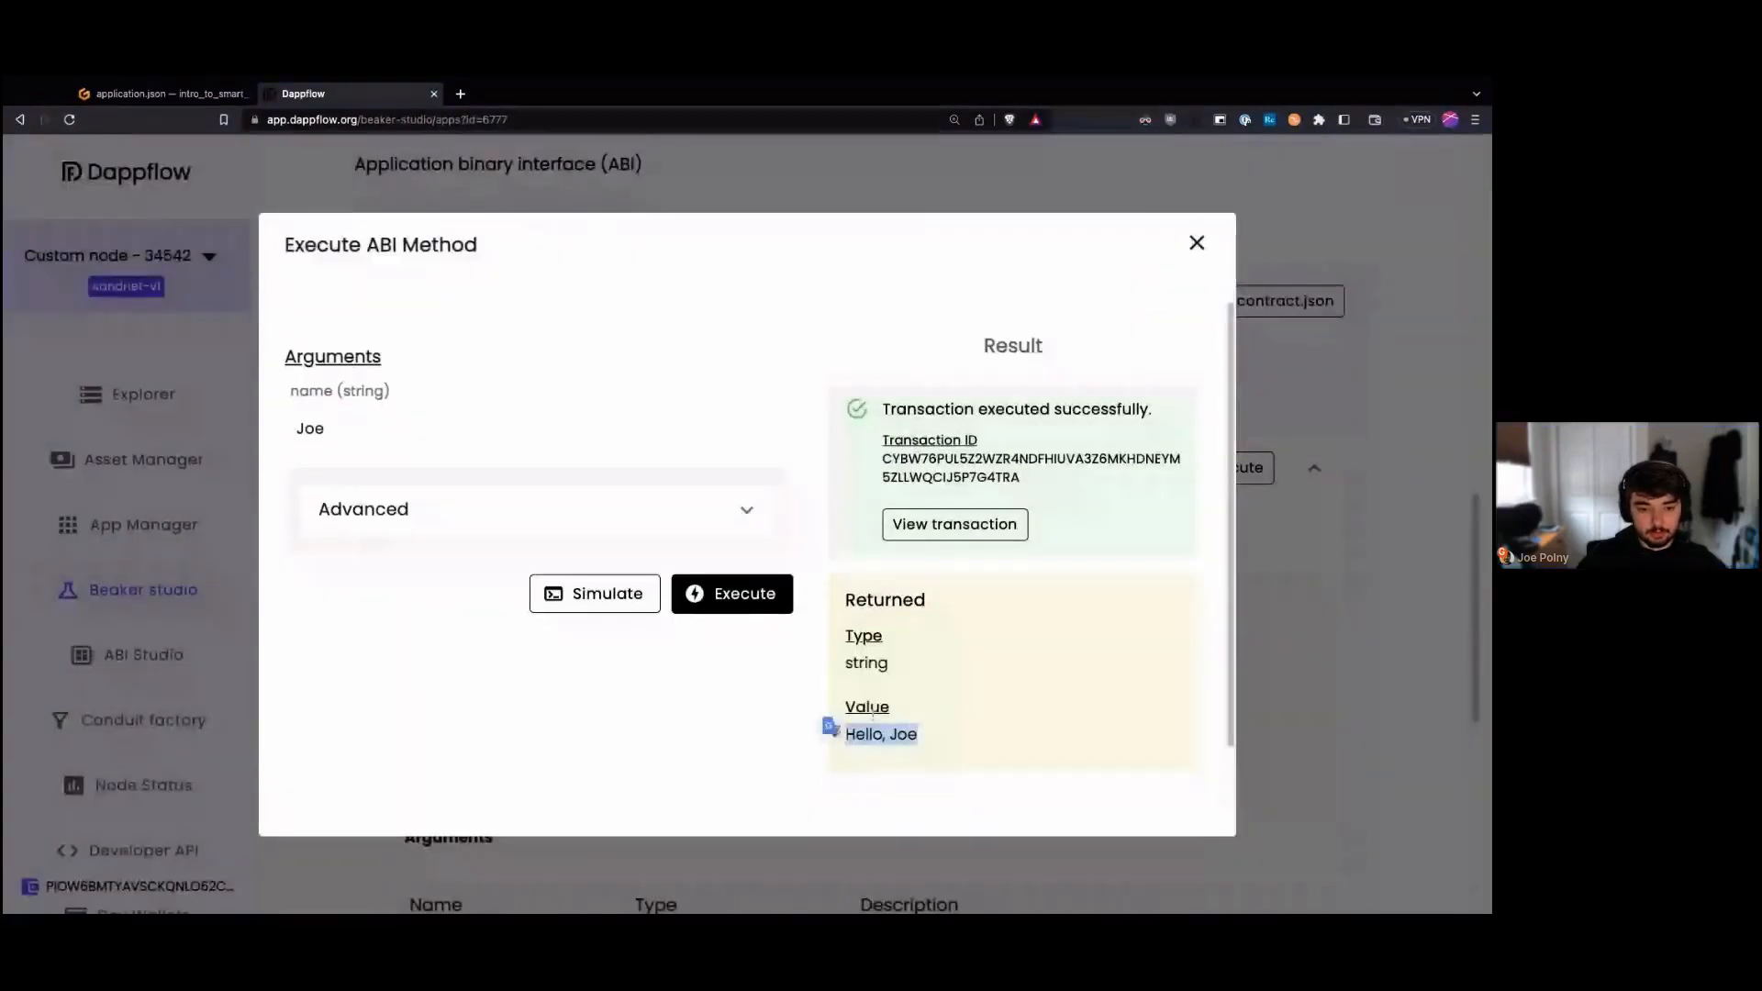
left_click(1196, 243)
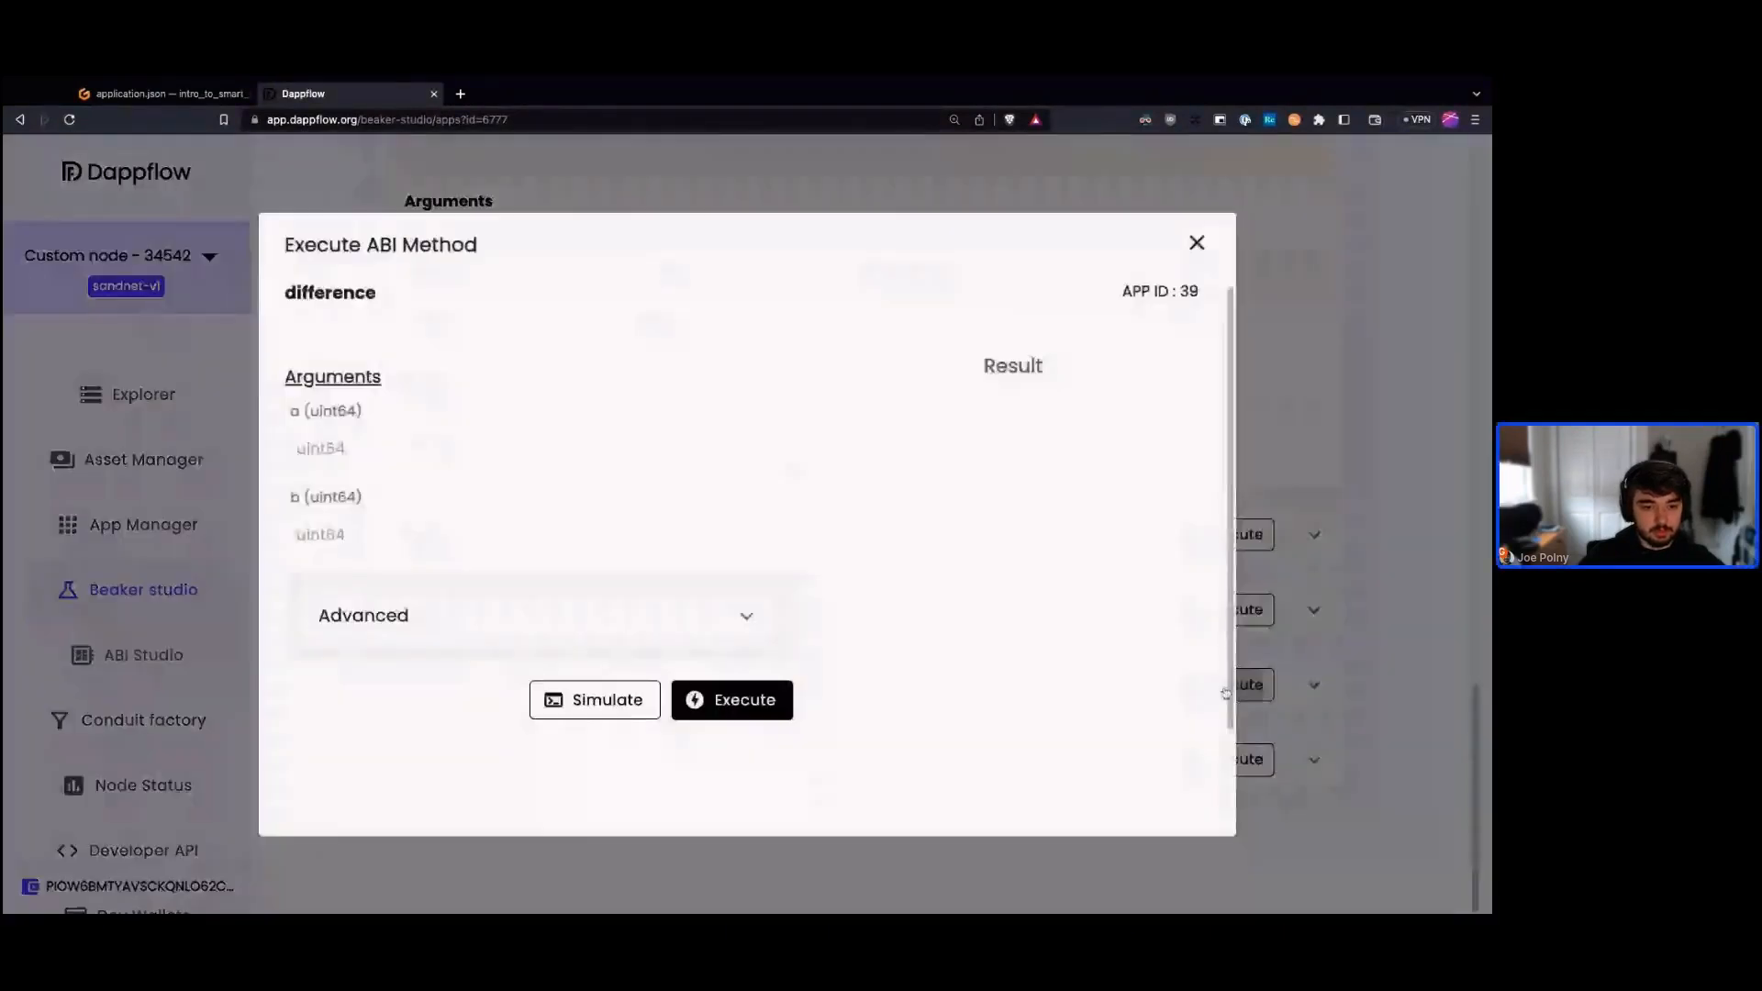
type("2")
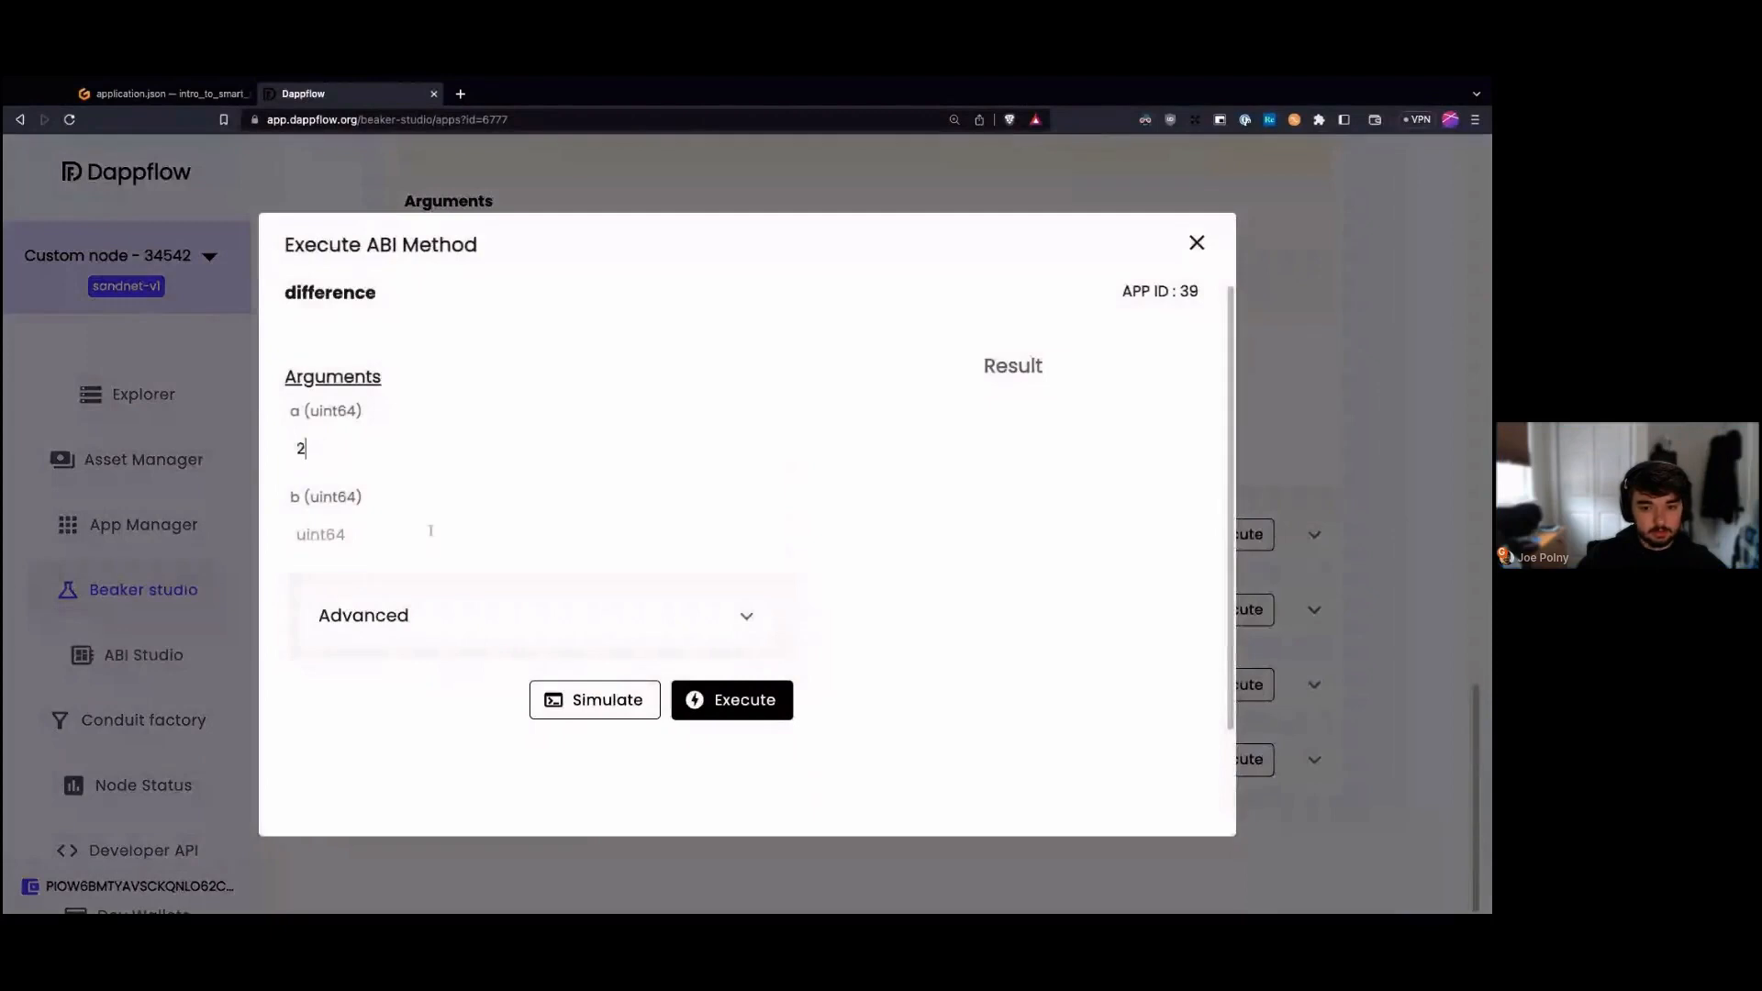
left_click(732, 700)
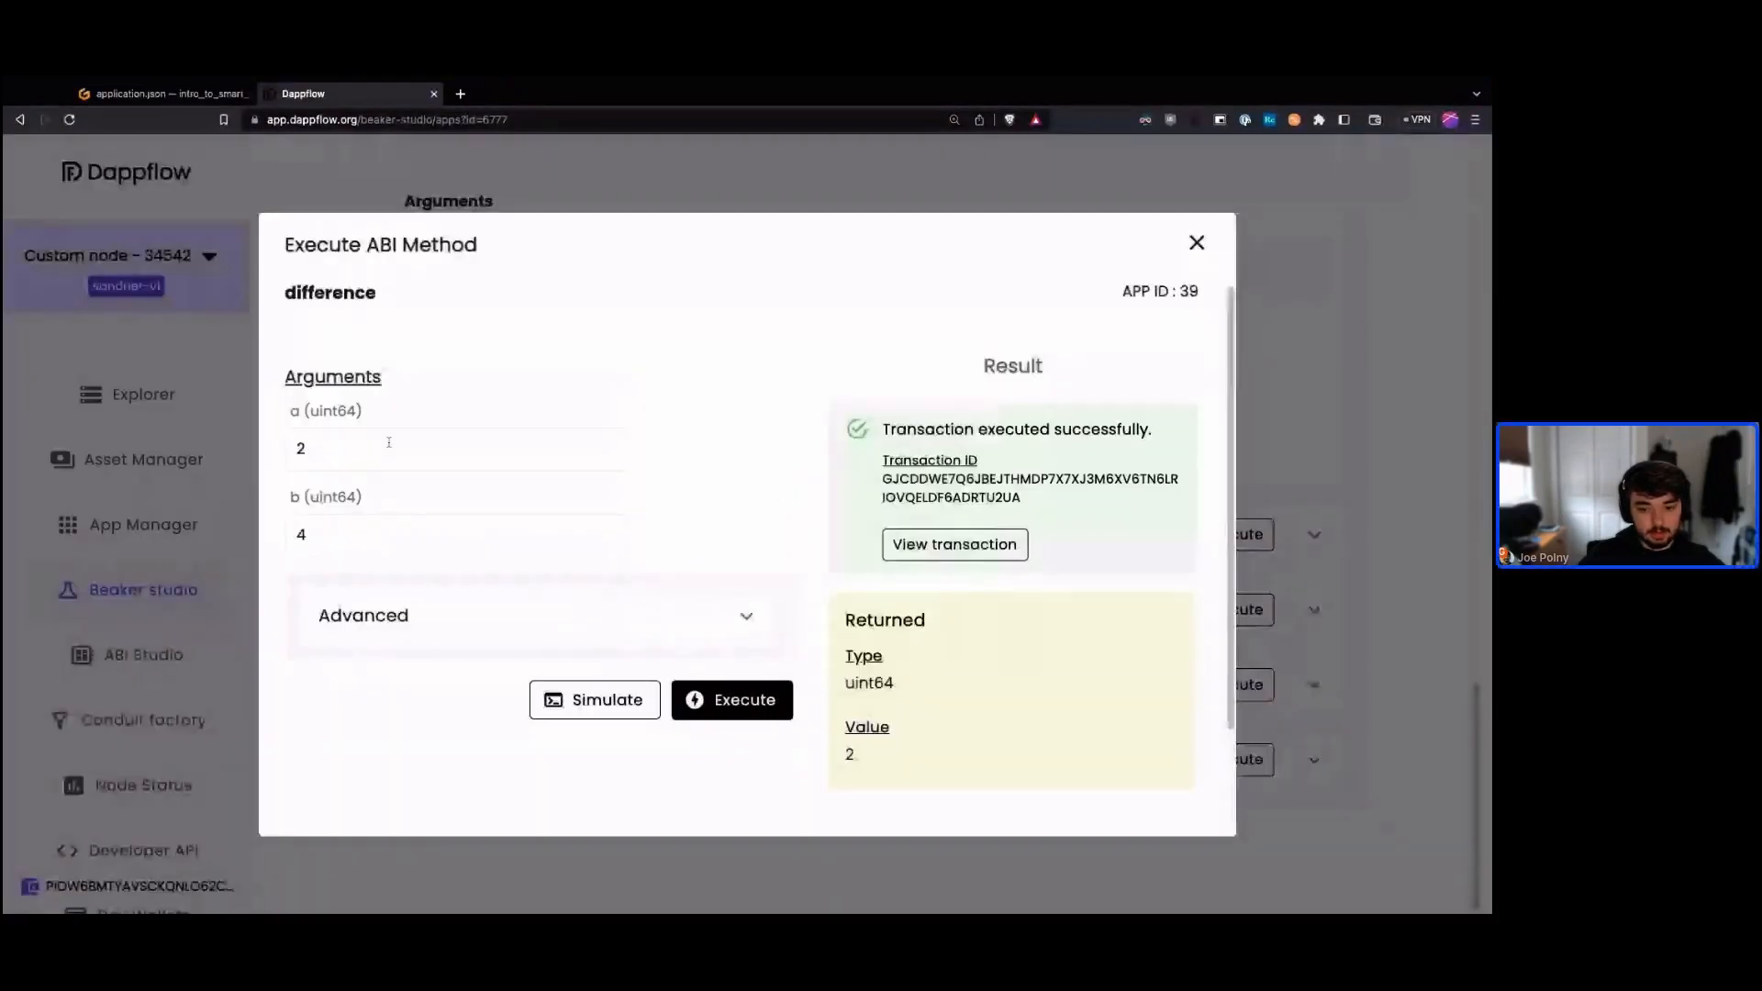
type("2")
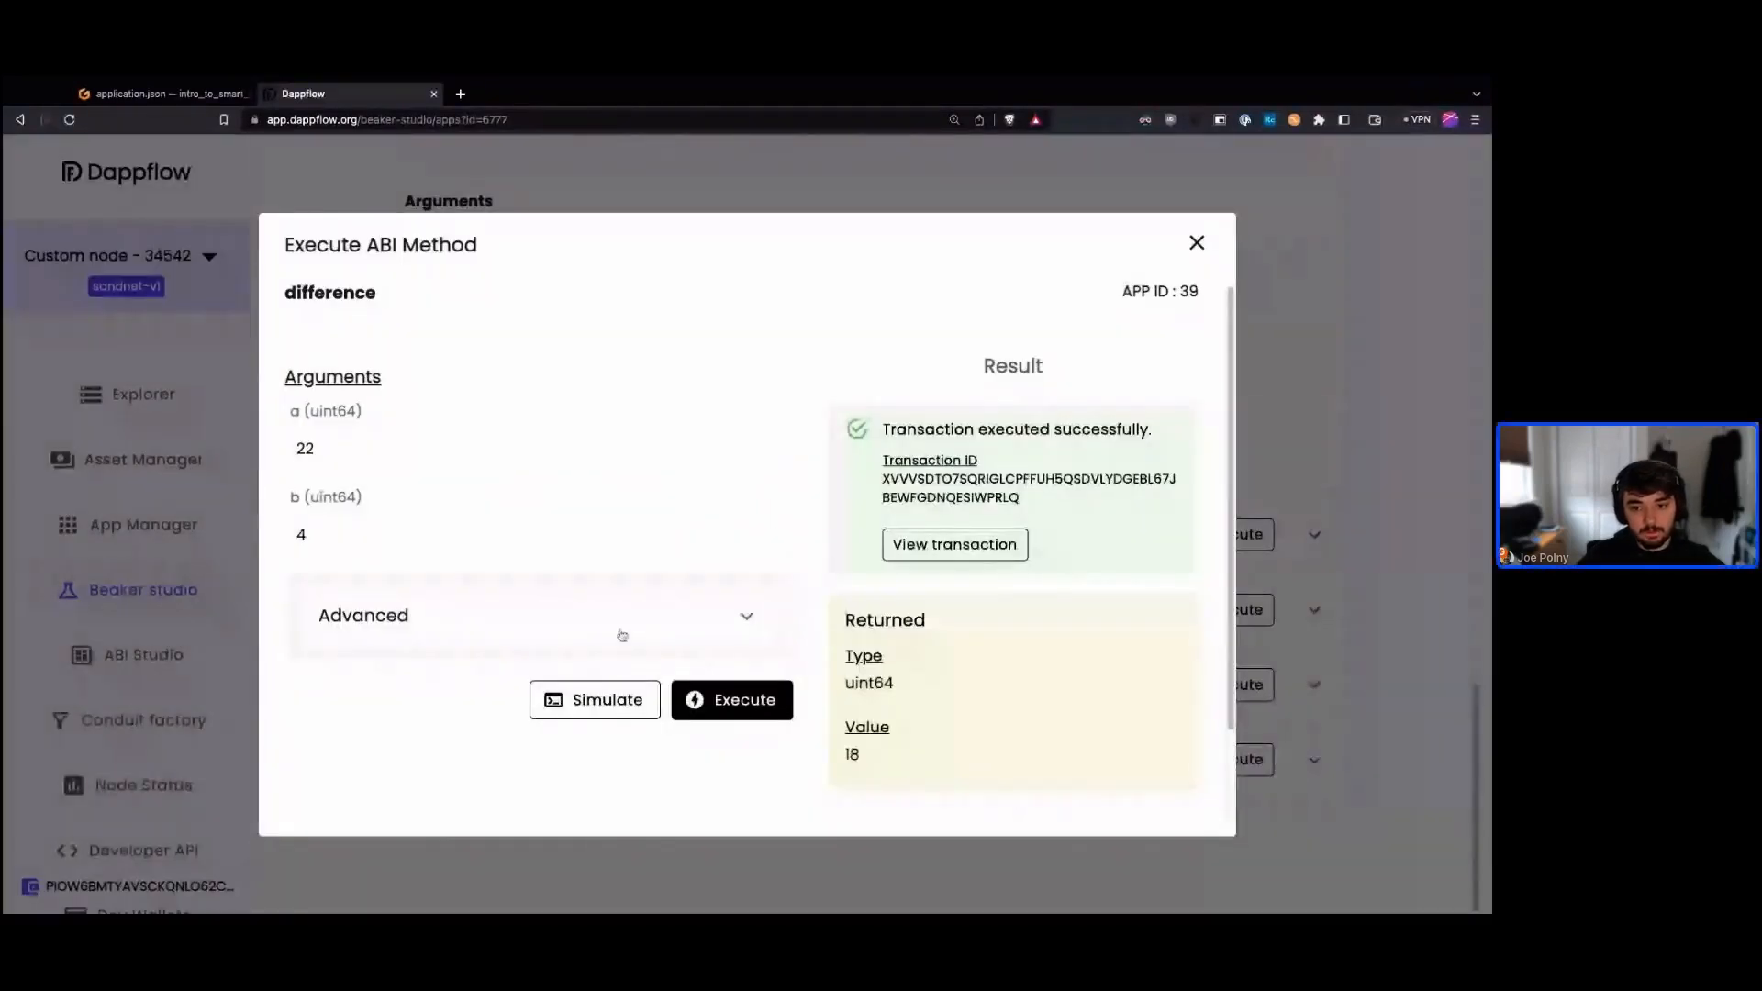
mouse_move(1256, 256)
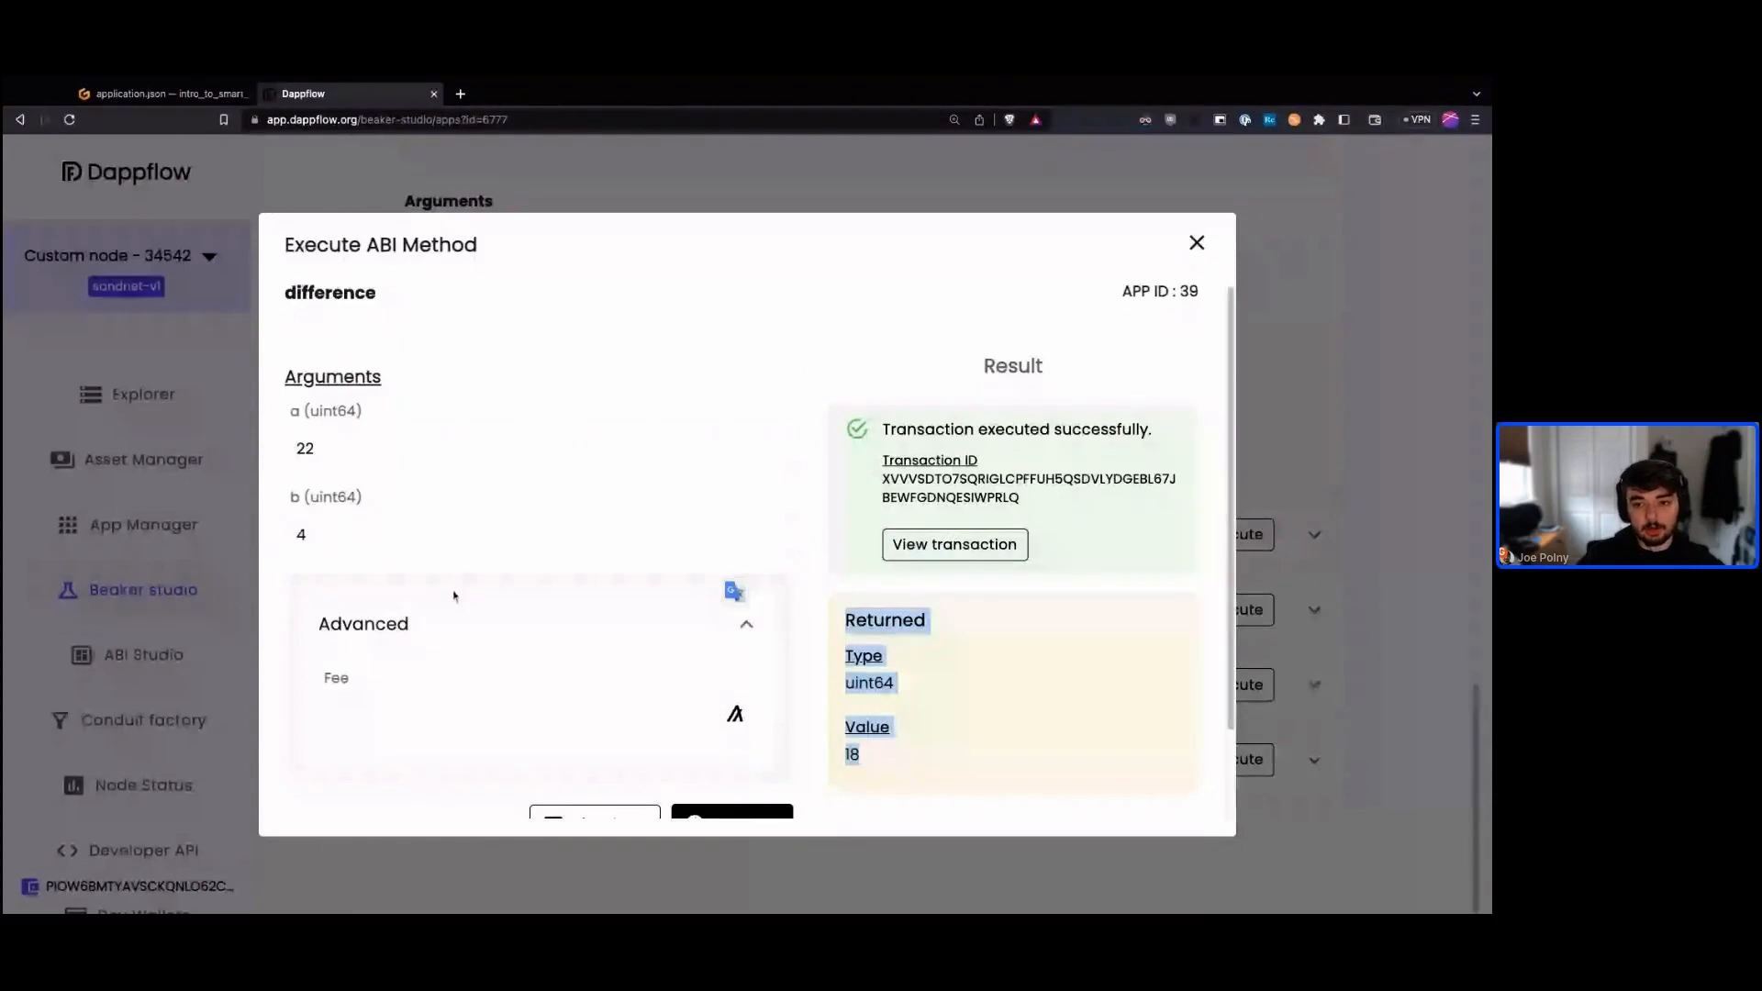
left_click(1197, 243)
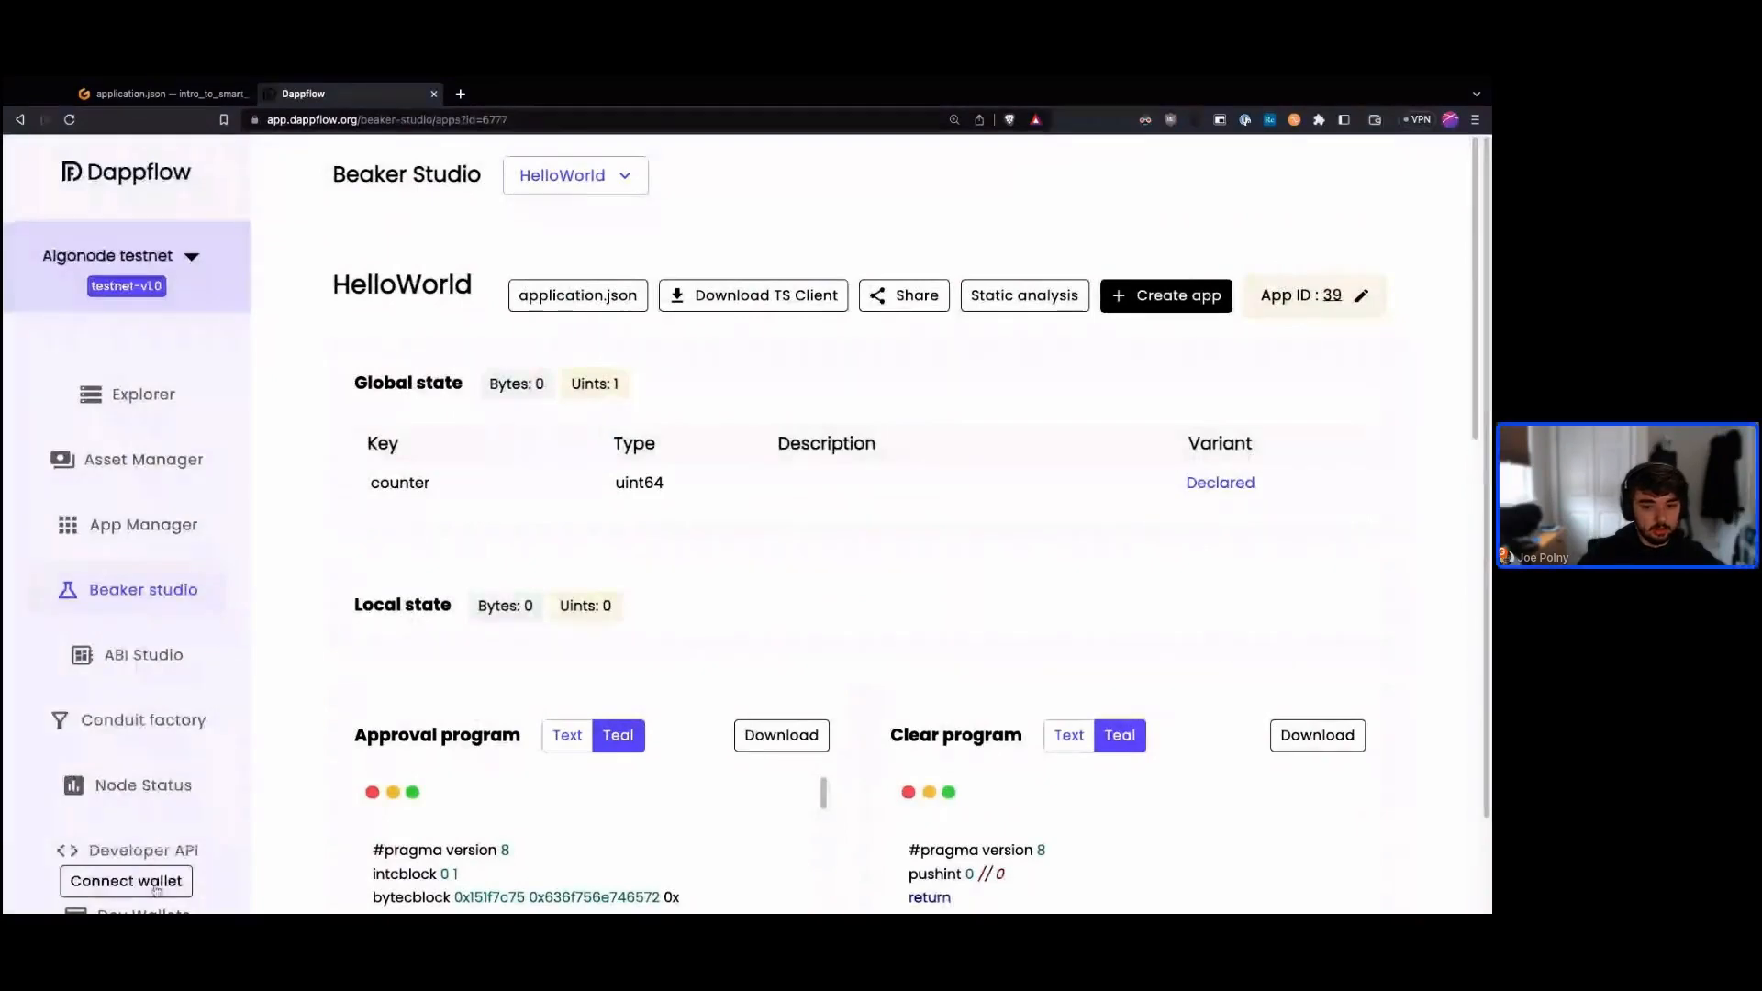
Step: Connect Dappflow through Pera Web to the Test account, unlocking the wallet with its passcode
scroll("down", 3)
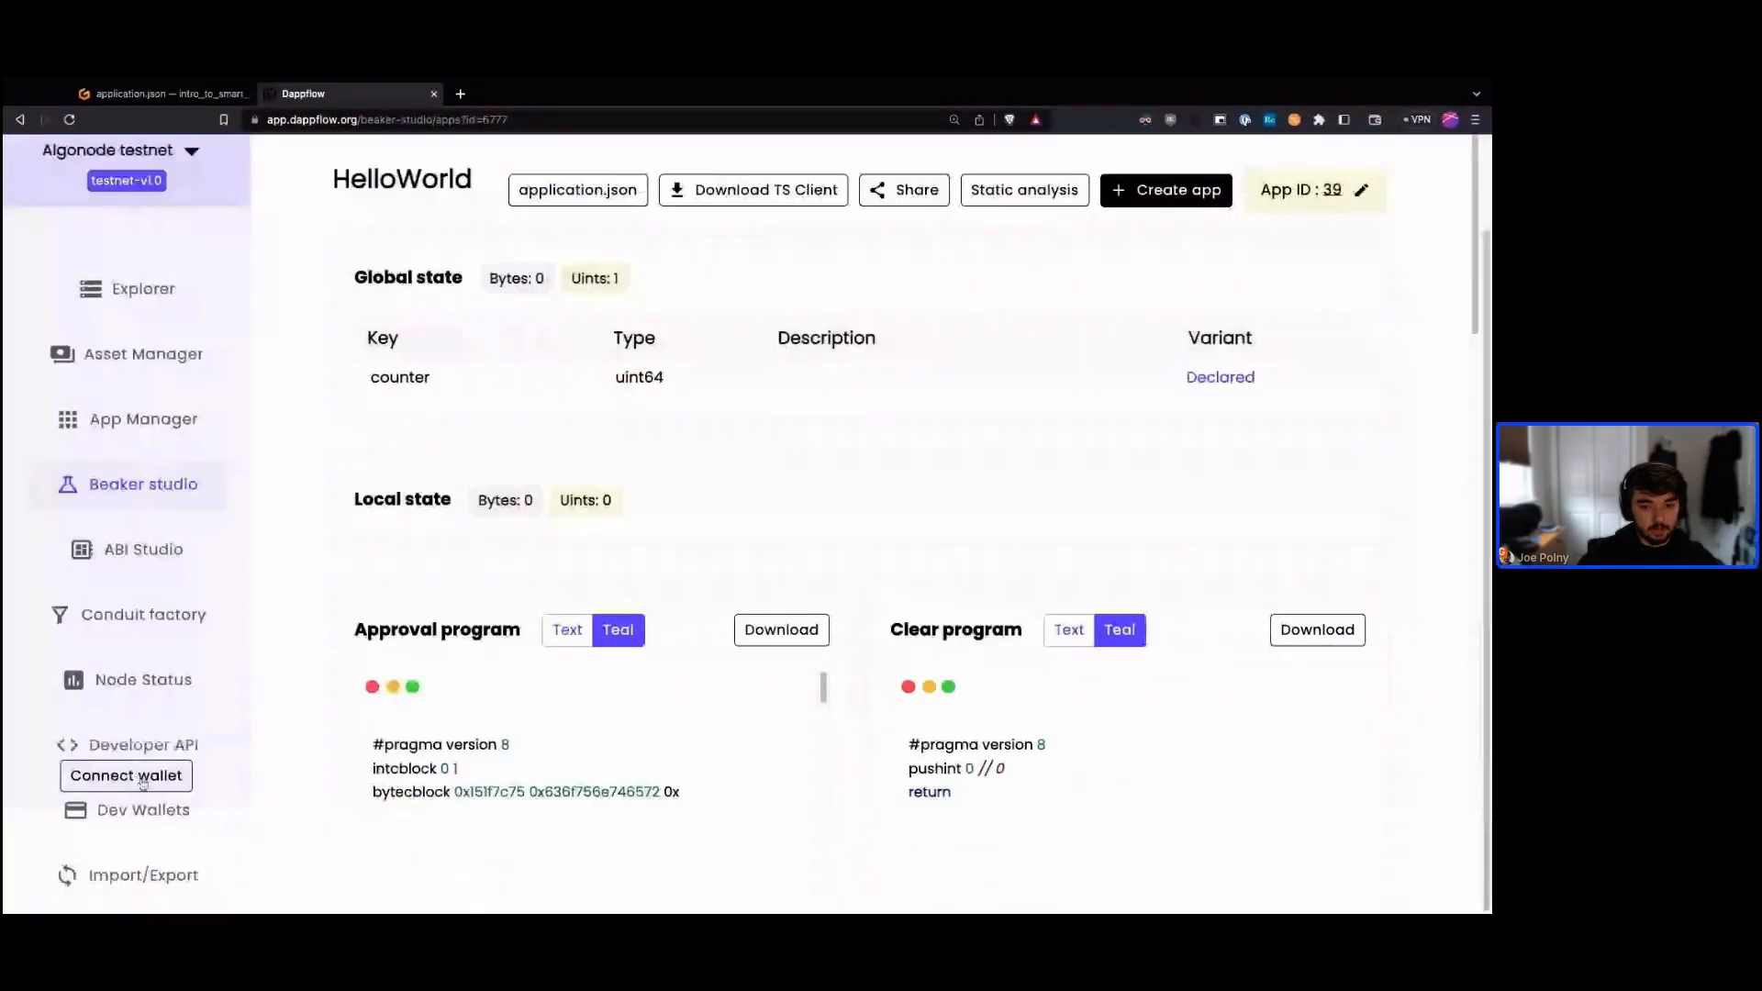
left_click(125, 775)
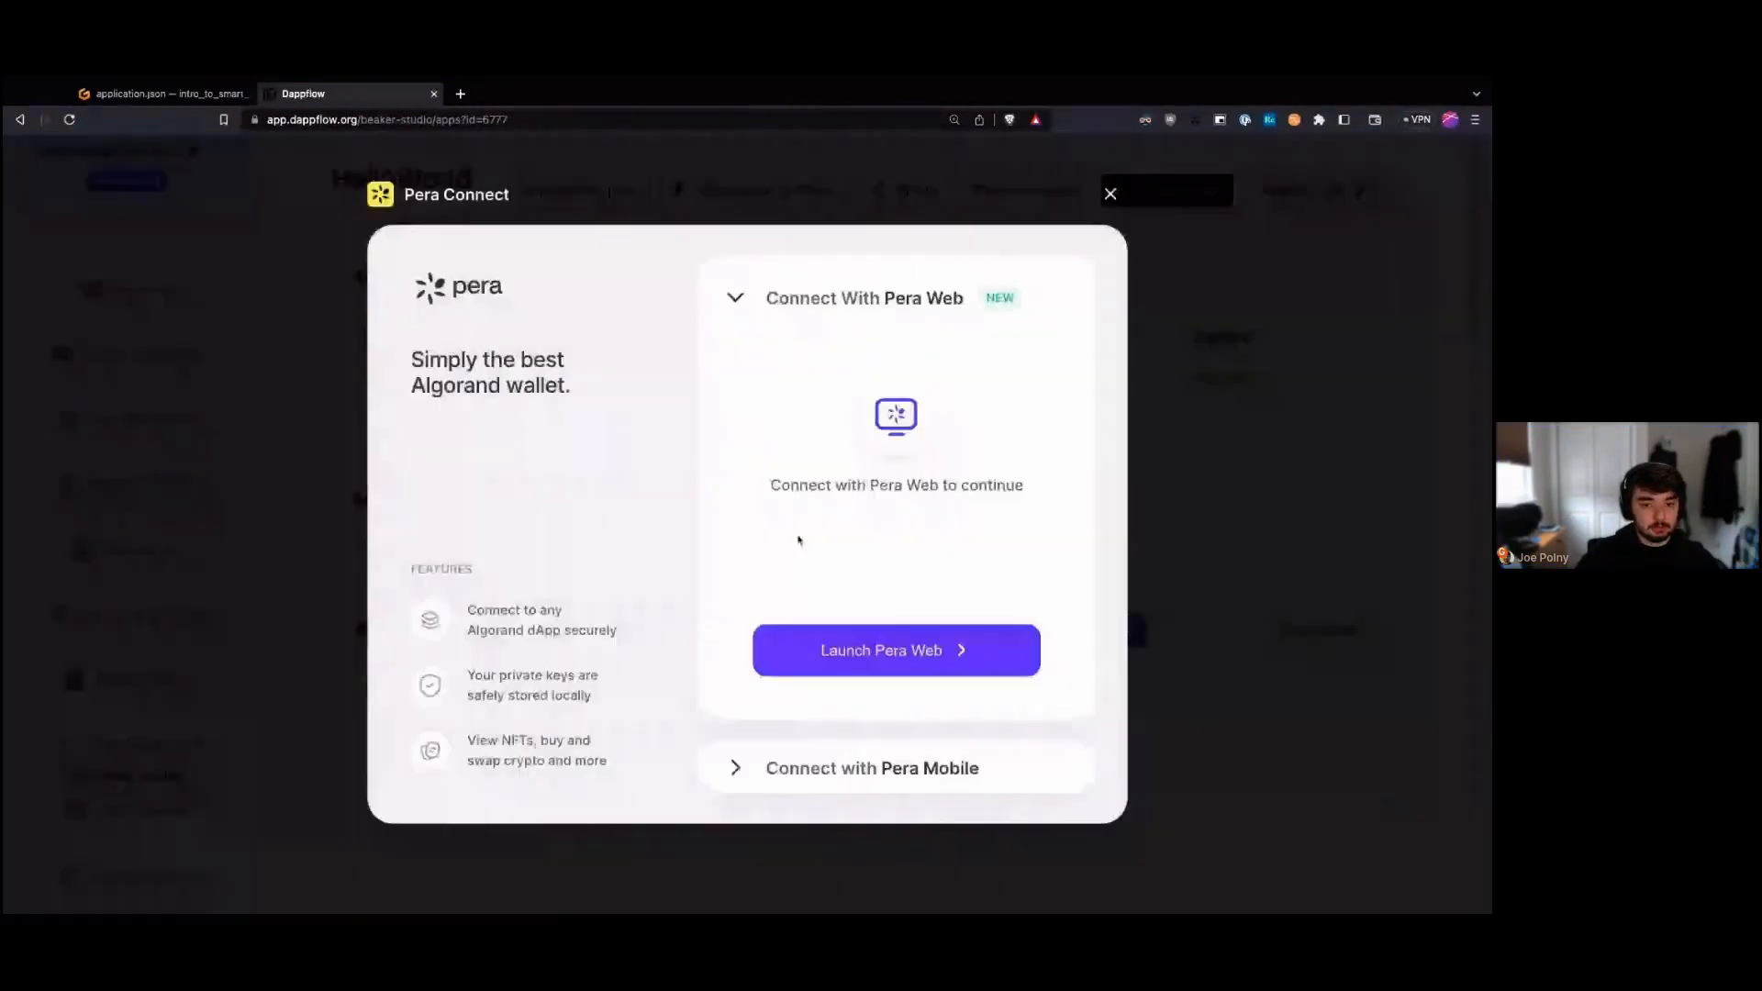
left_click(895, 649)
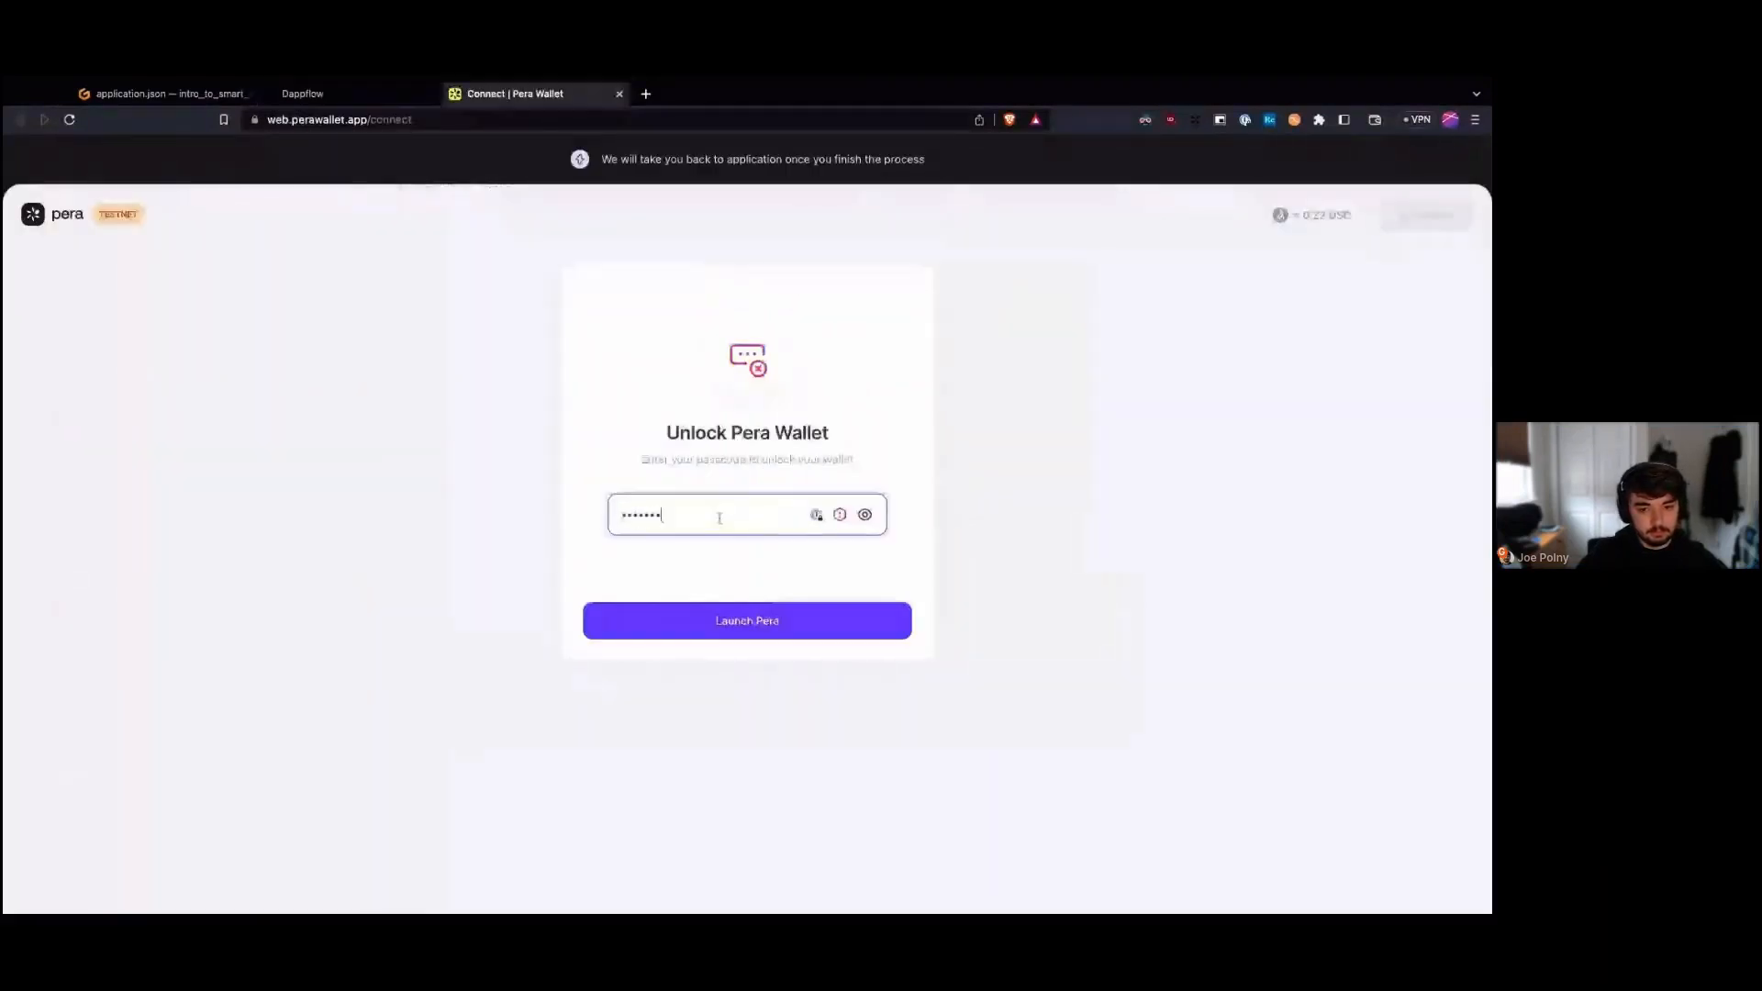
left_click(746, 620)
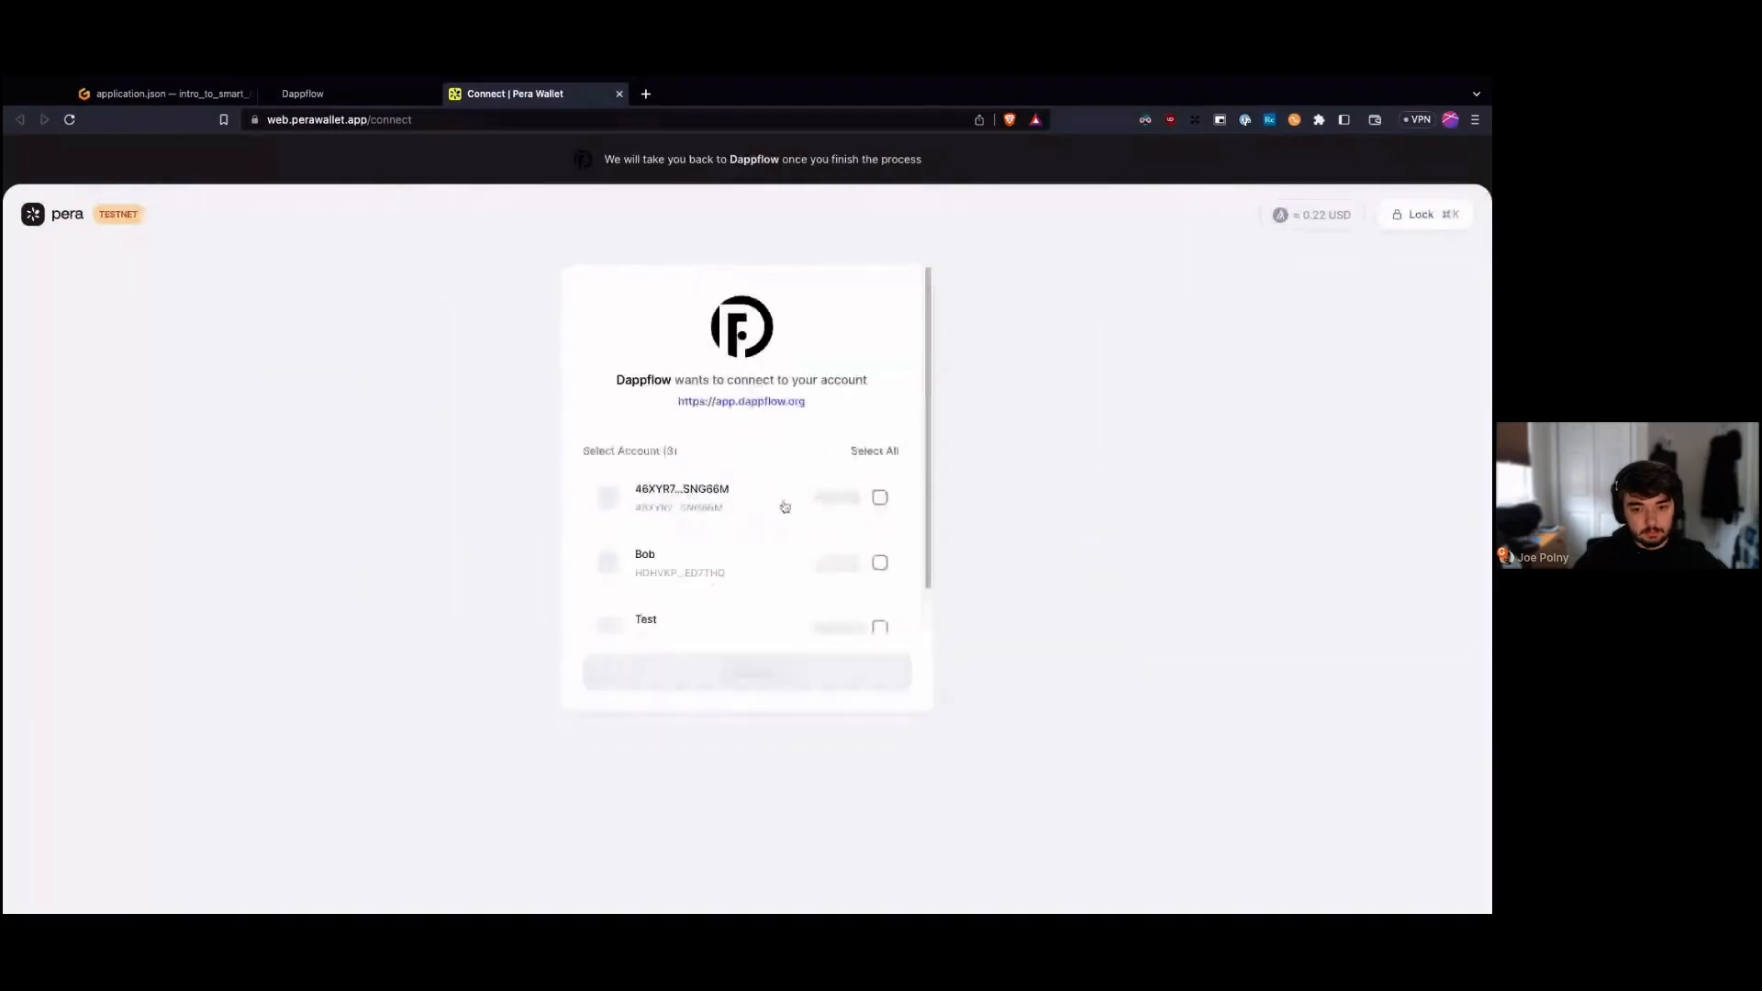
left_click(880, 581)
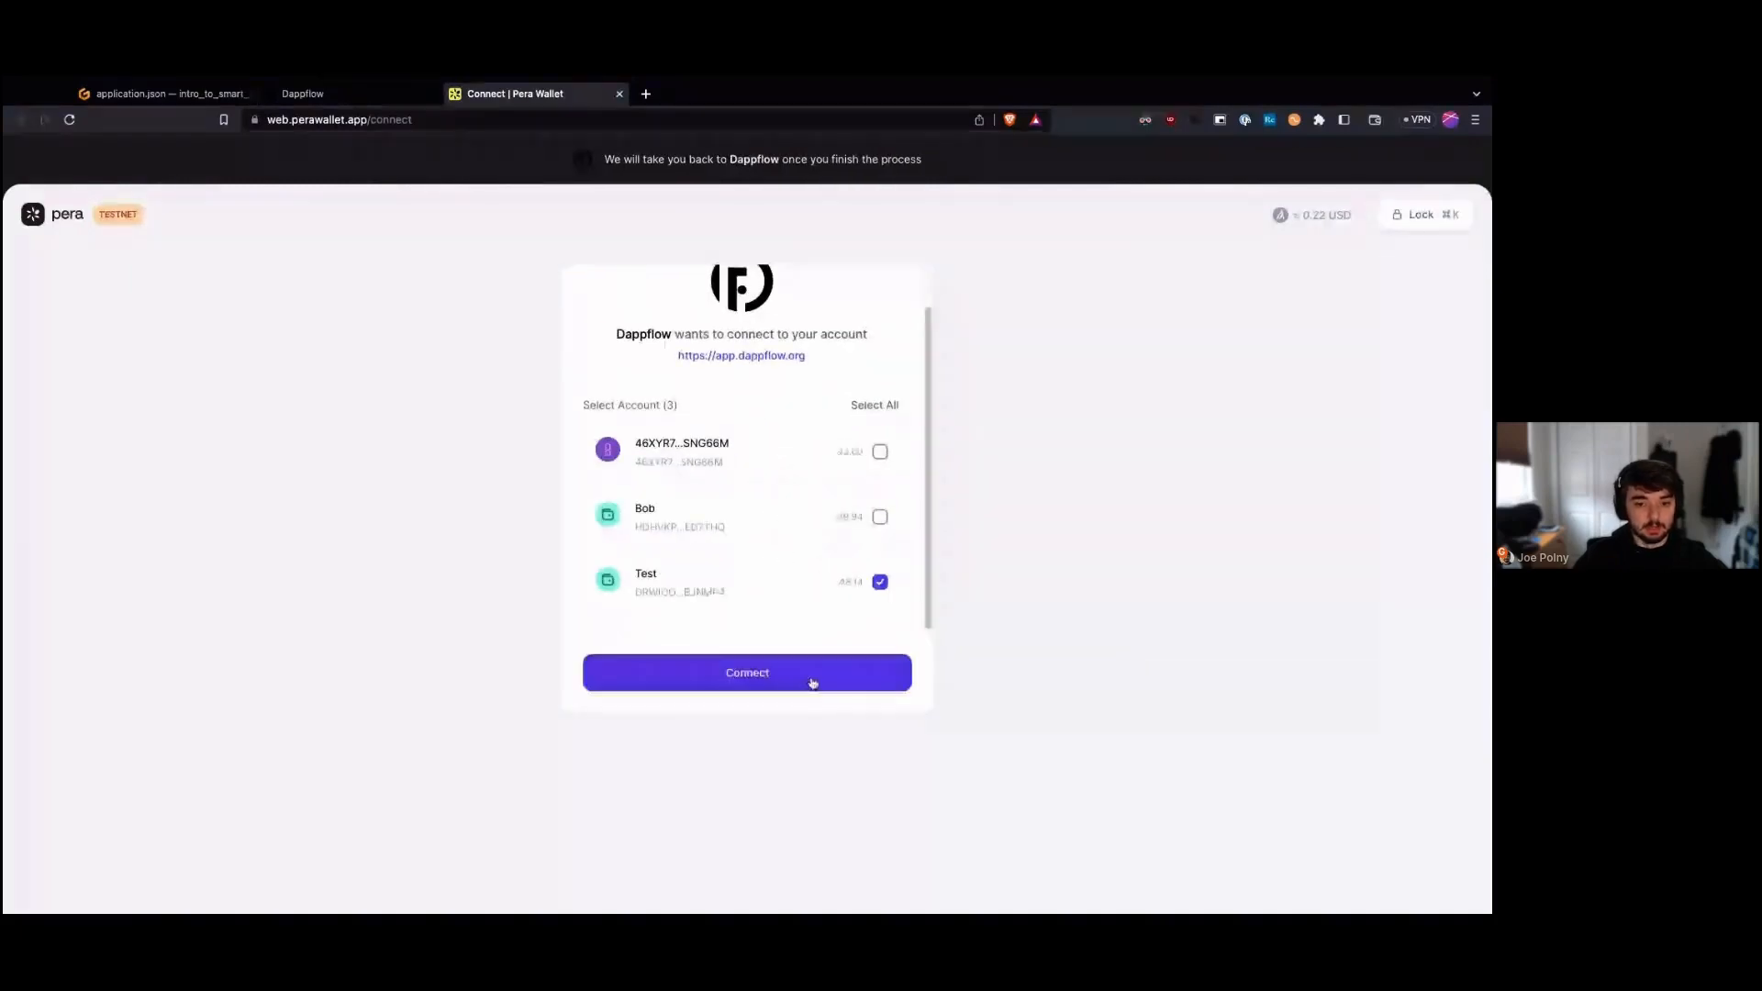
left_click(747, 672)
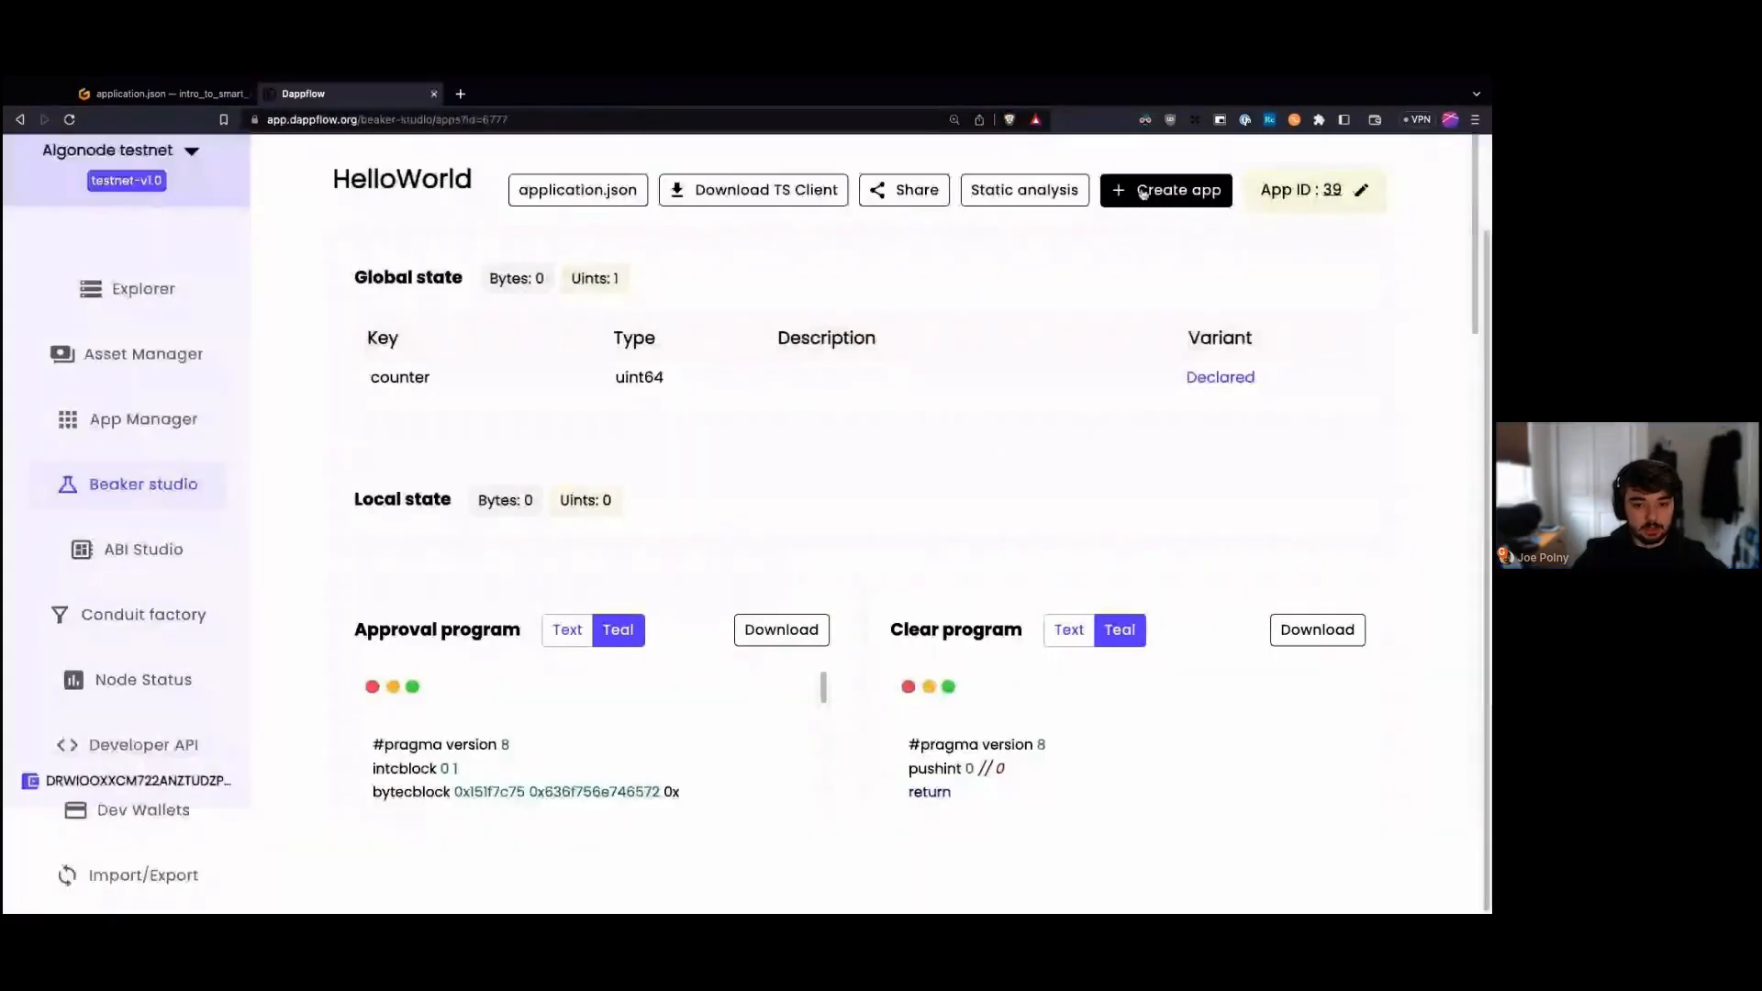
Step: Deploy HelloWorld to testnet with a Pera-signed transaction and open app 176079637's overview
left_click(1166, 190)
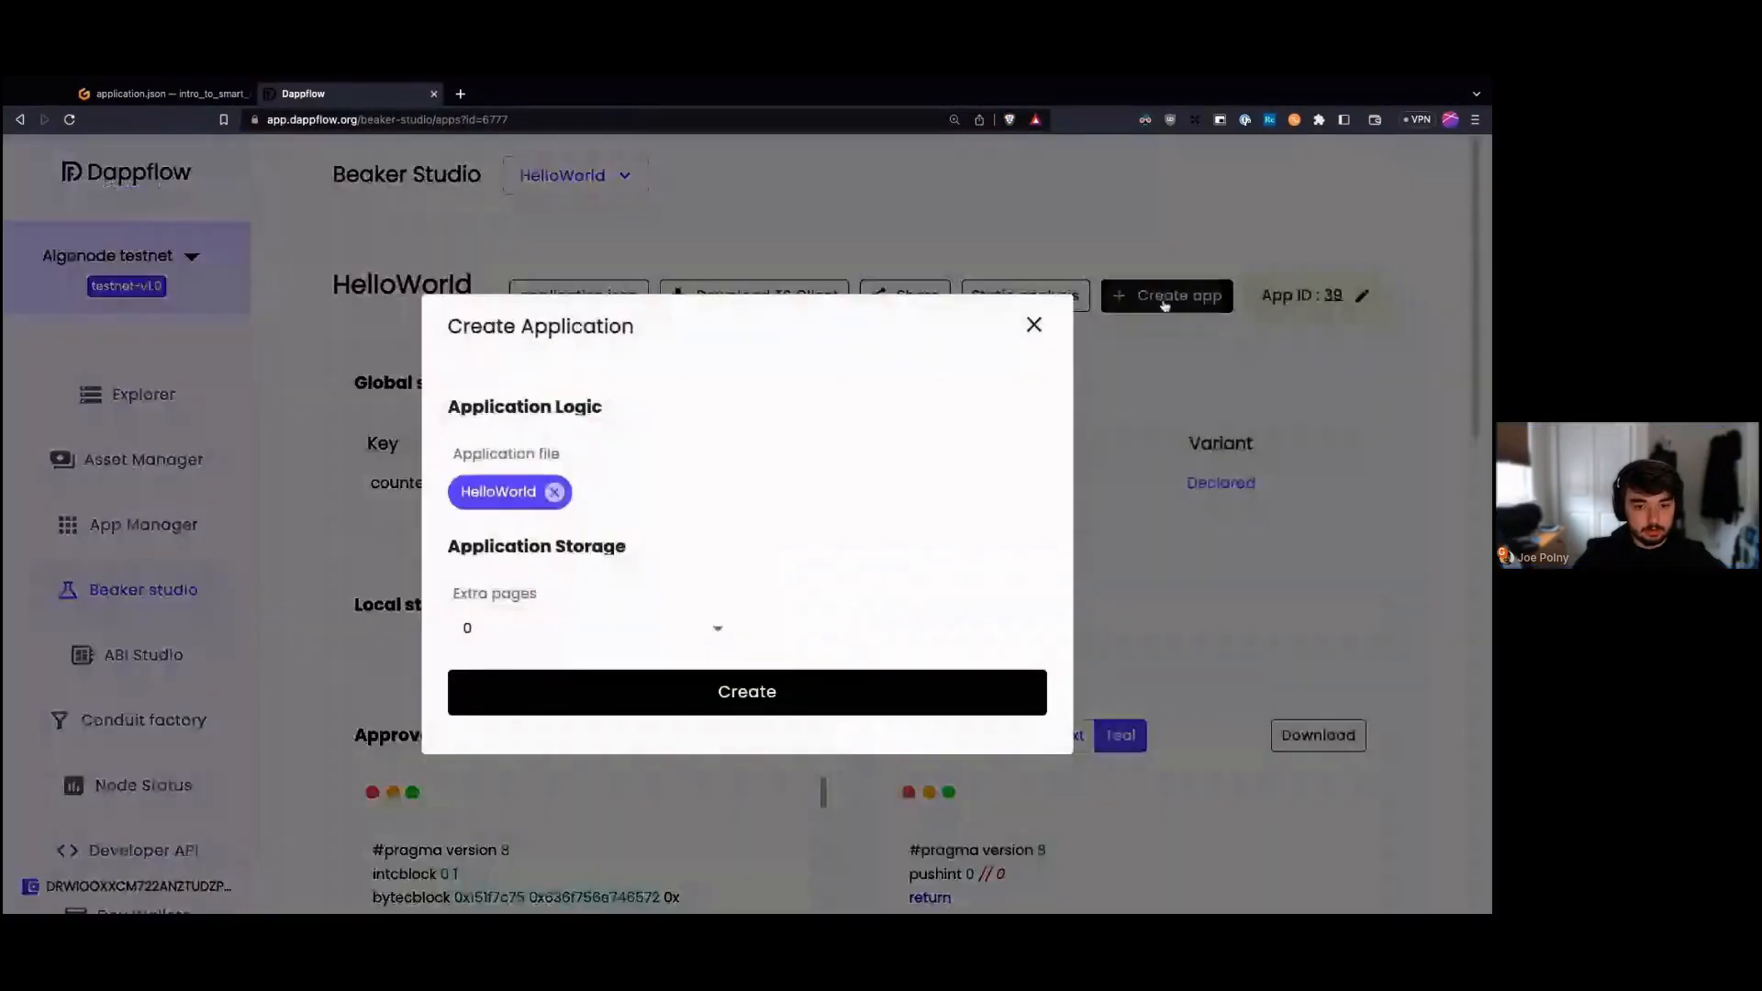
left_click(747, 692)
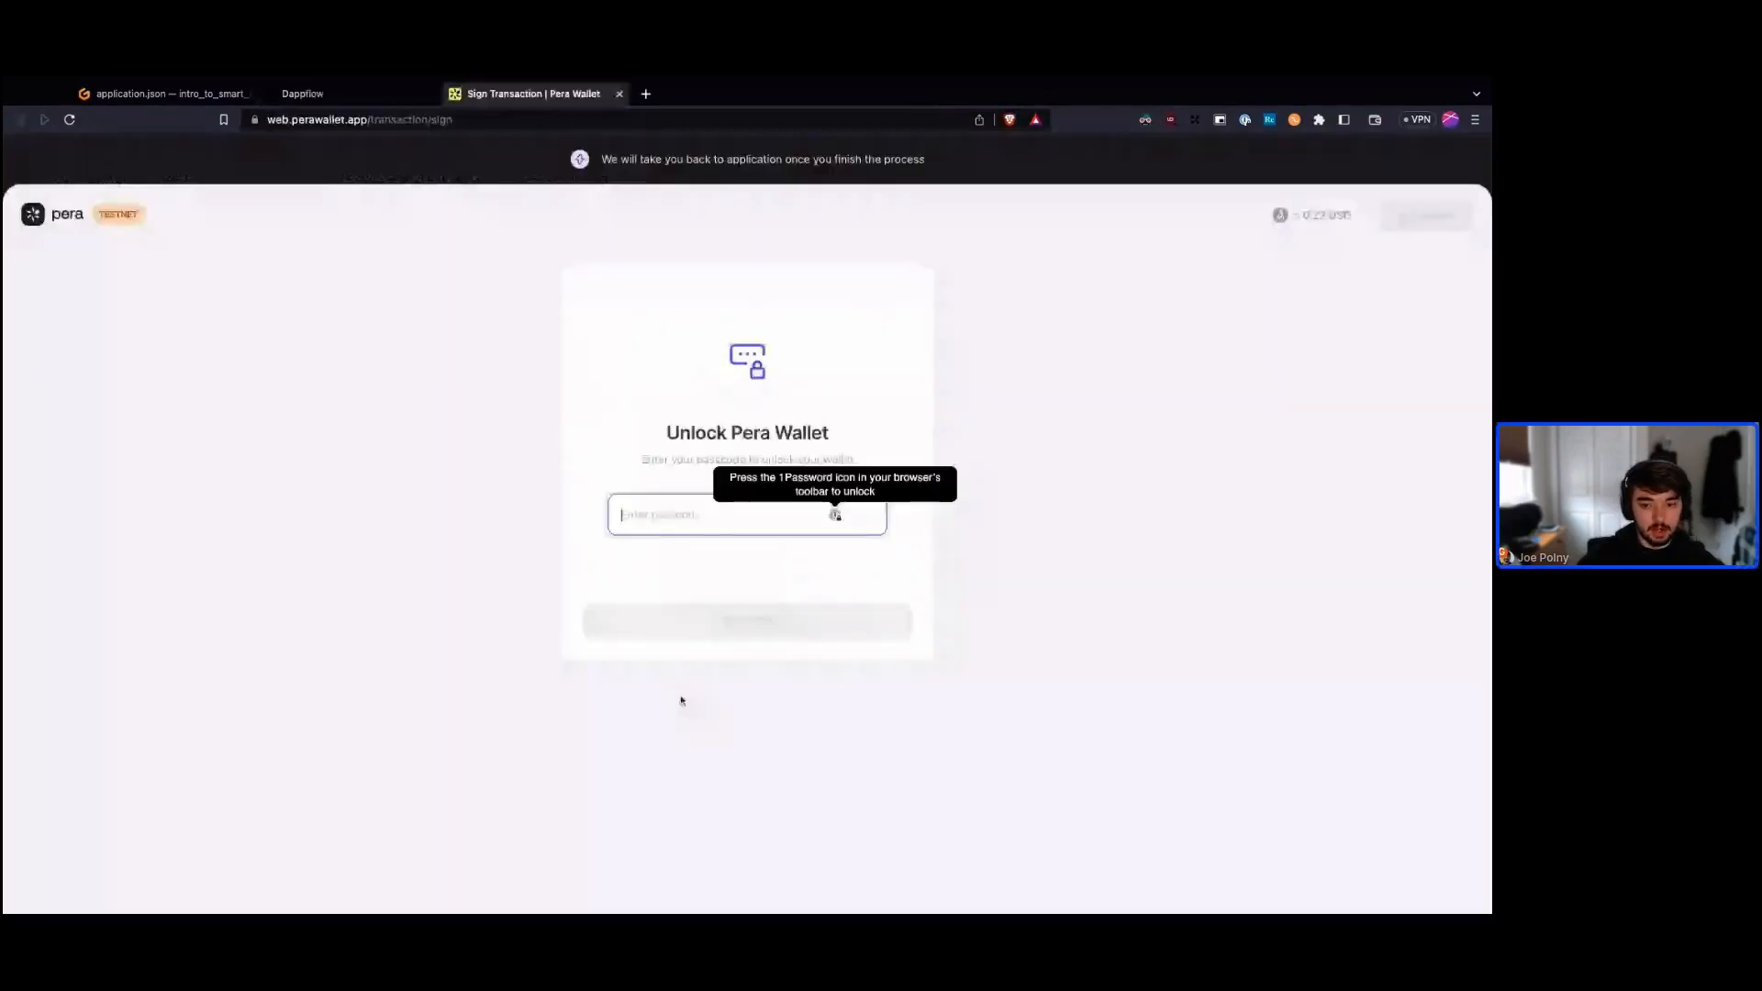
type("••")
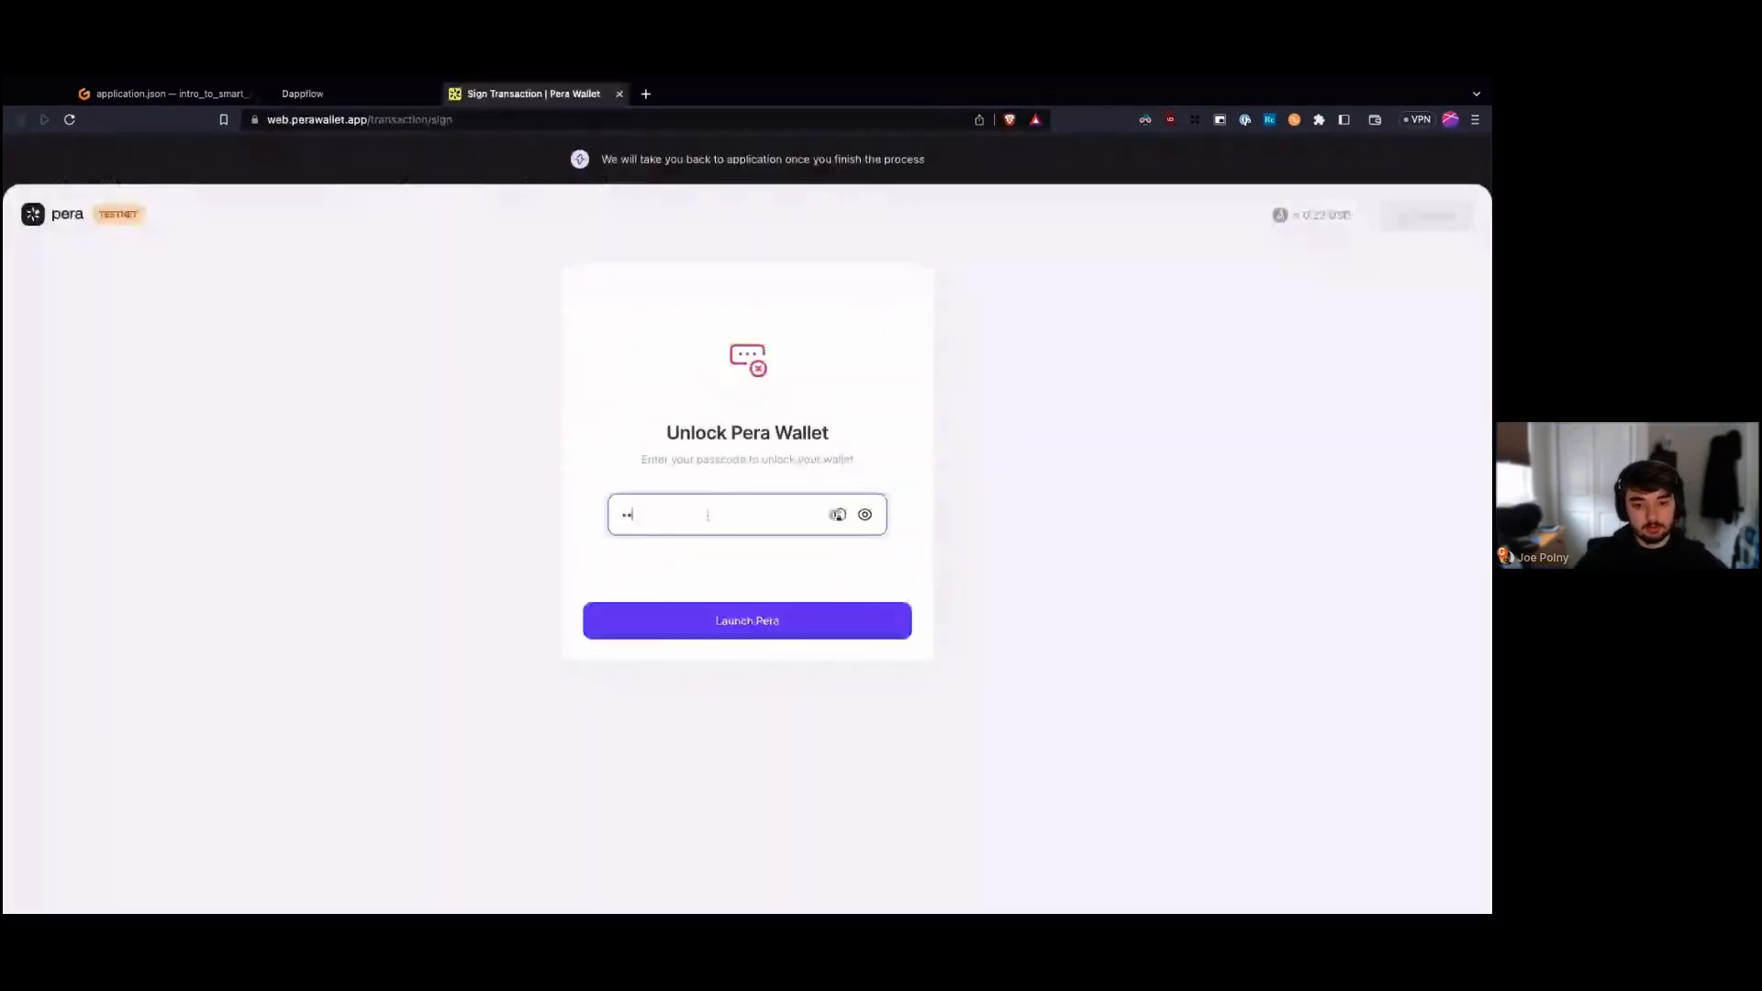
left_click(746, 621)
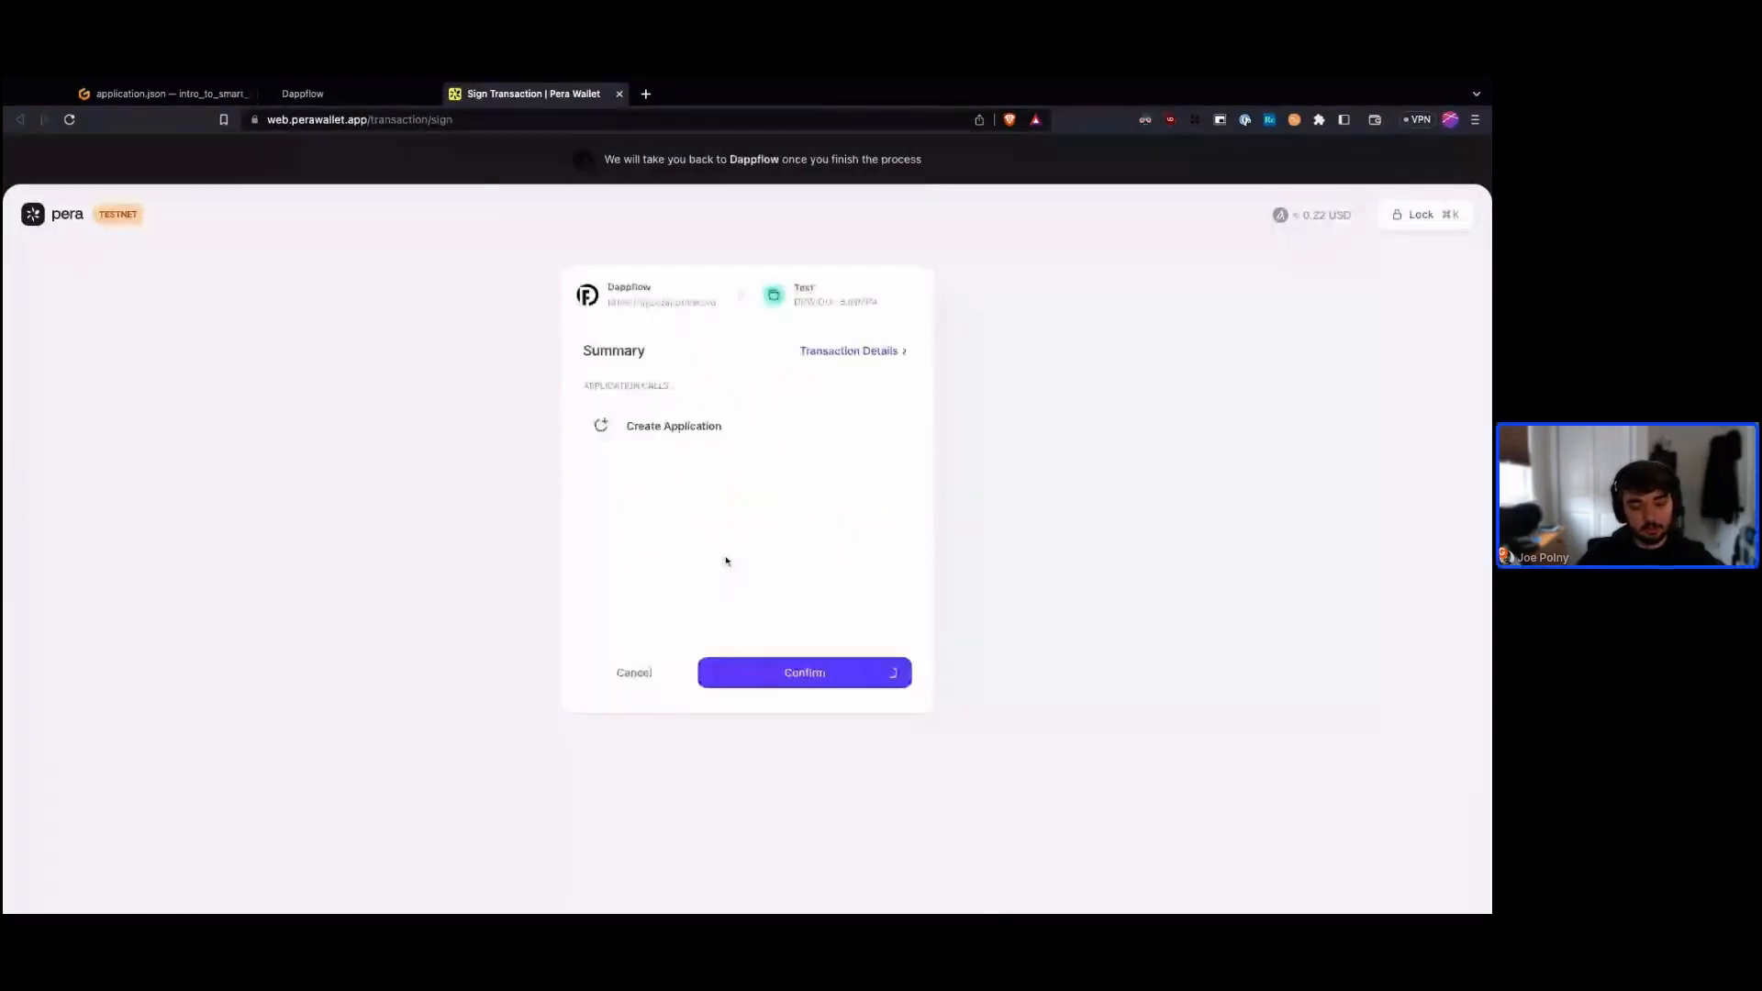
left_click(804, 672)
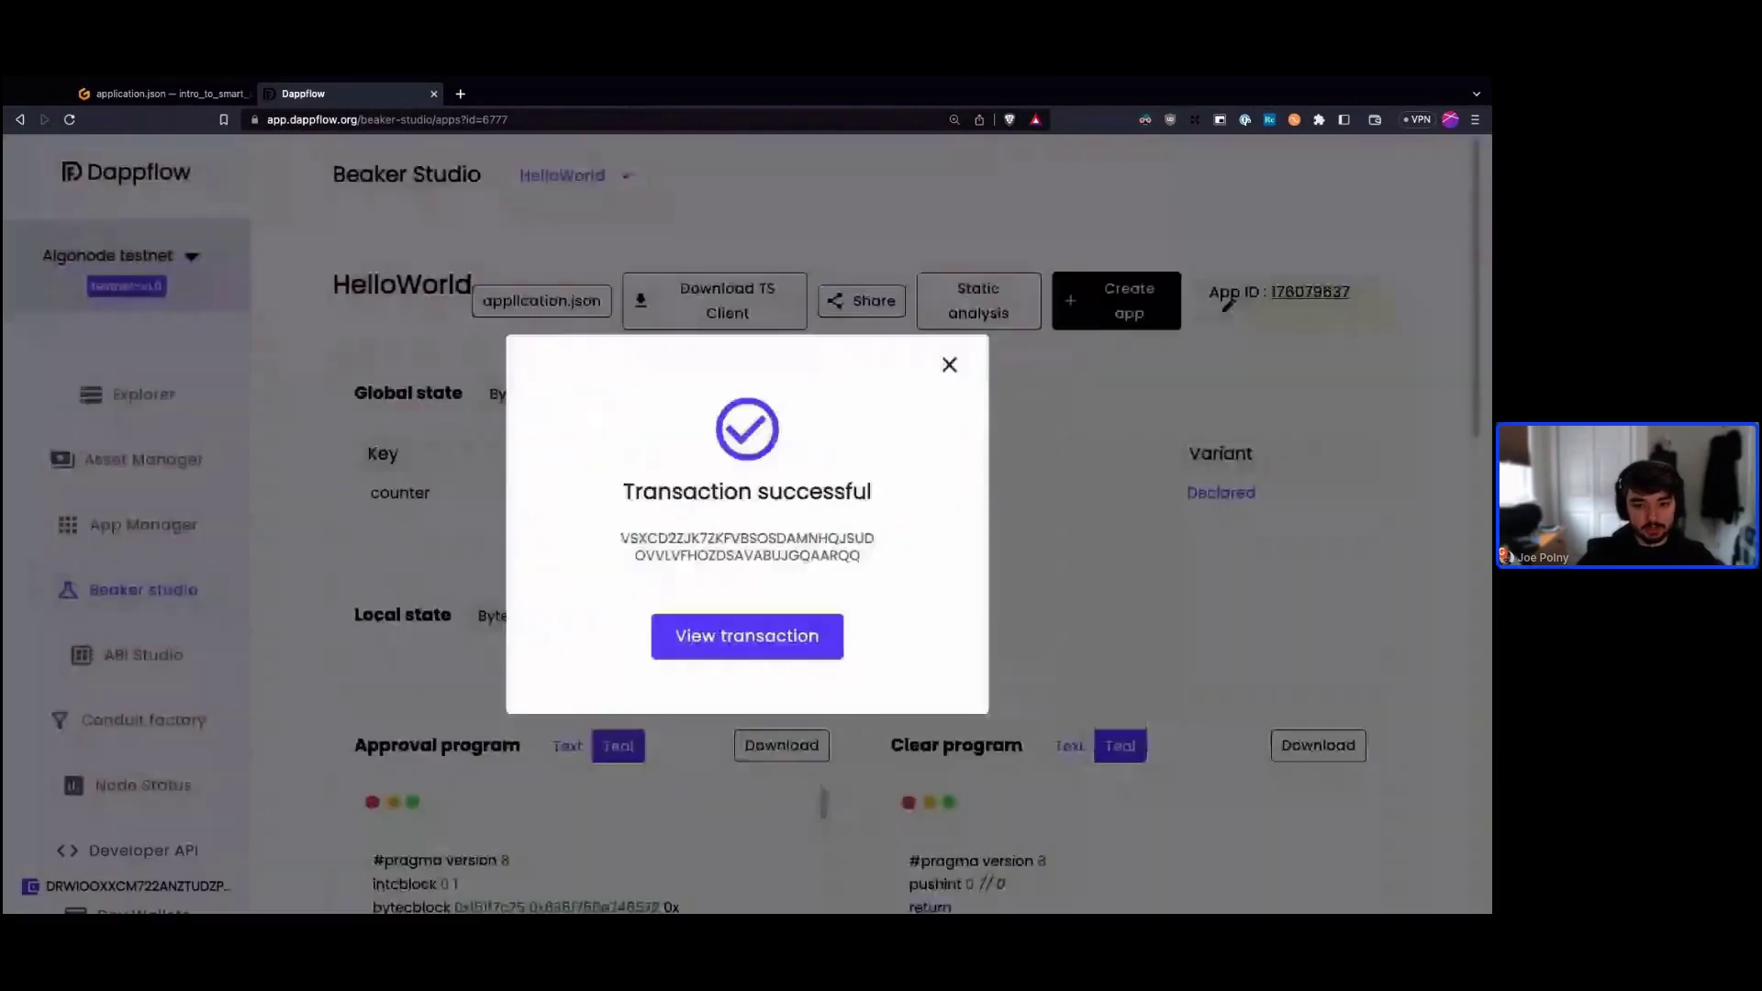
left_click(948, 364)
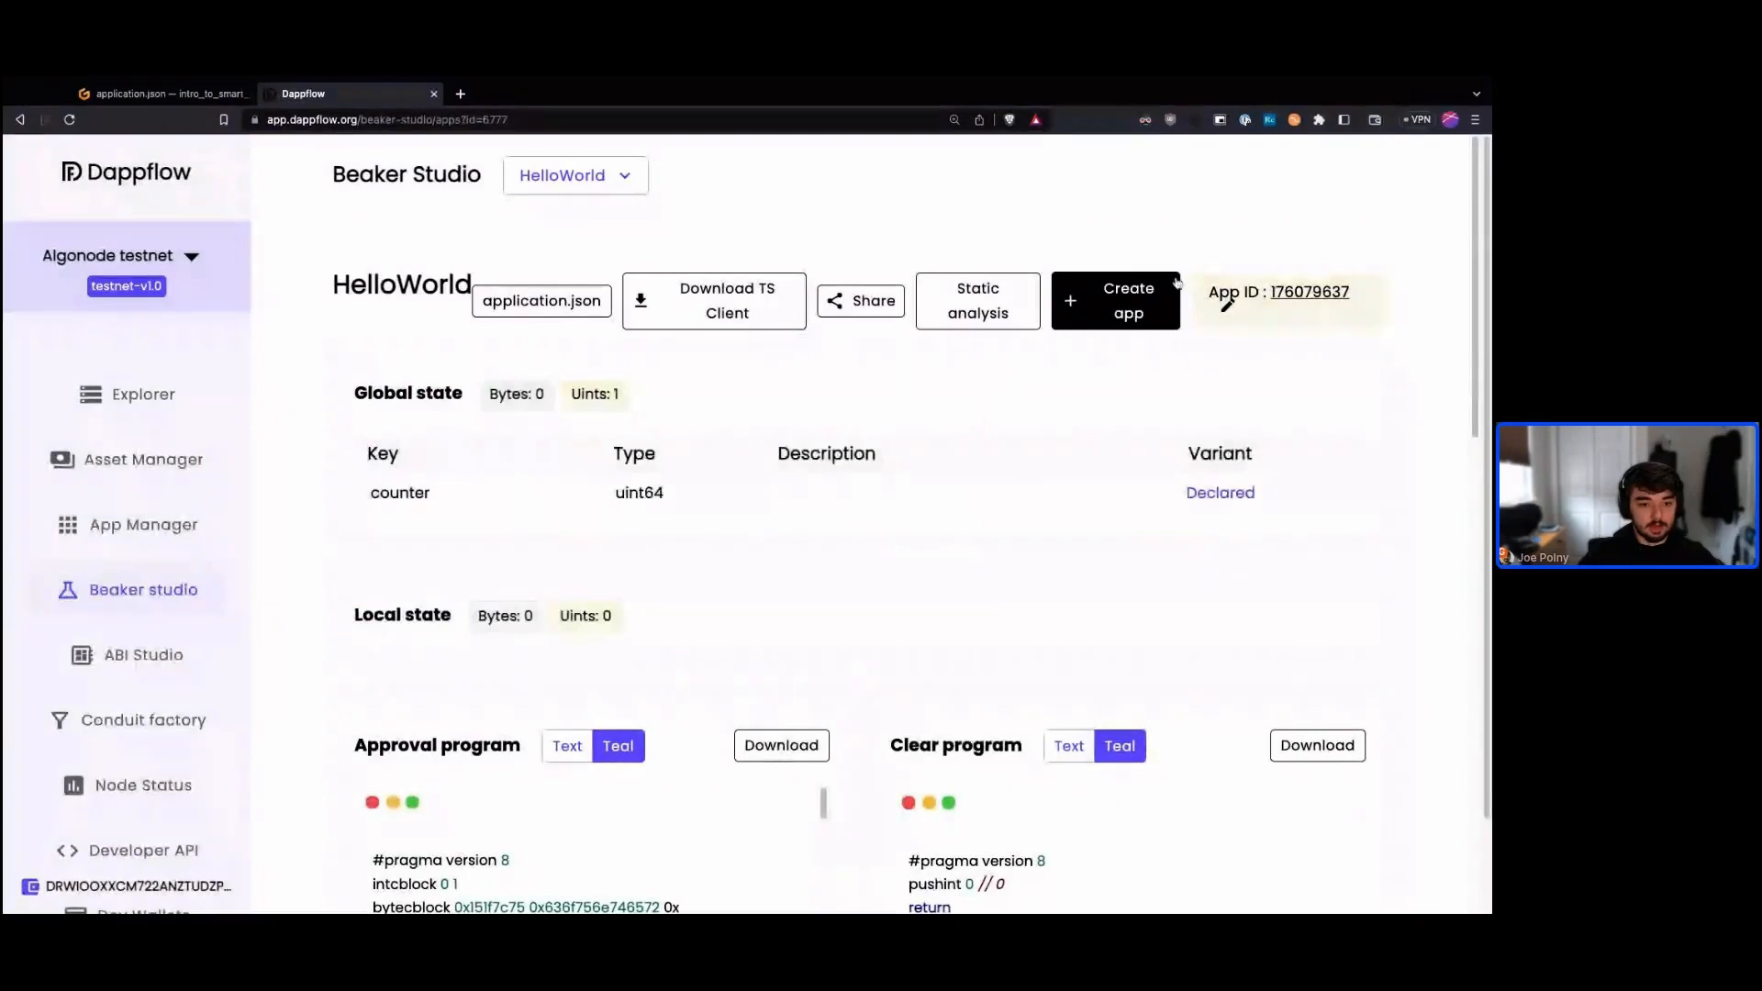
left_click(1309, 292)
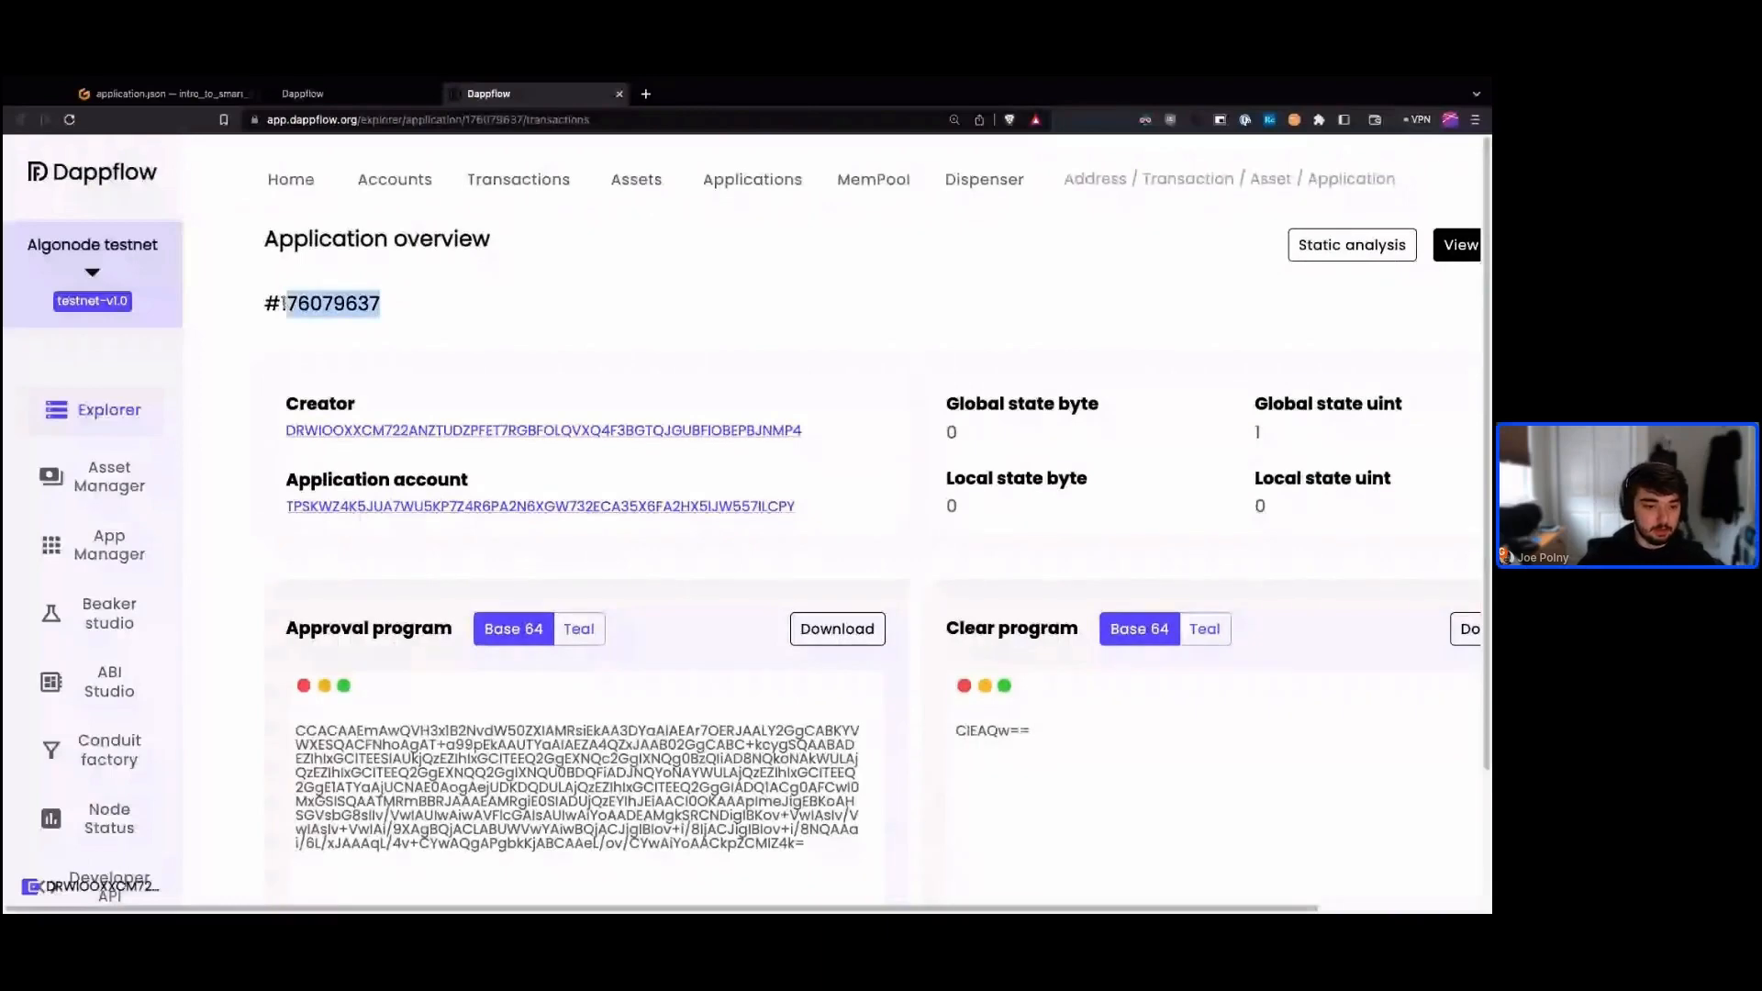
Step: Scroll app 176079637's overview down to its ABI, then return to HelloWorld's five methods
scroll("down", 3)
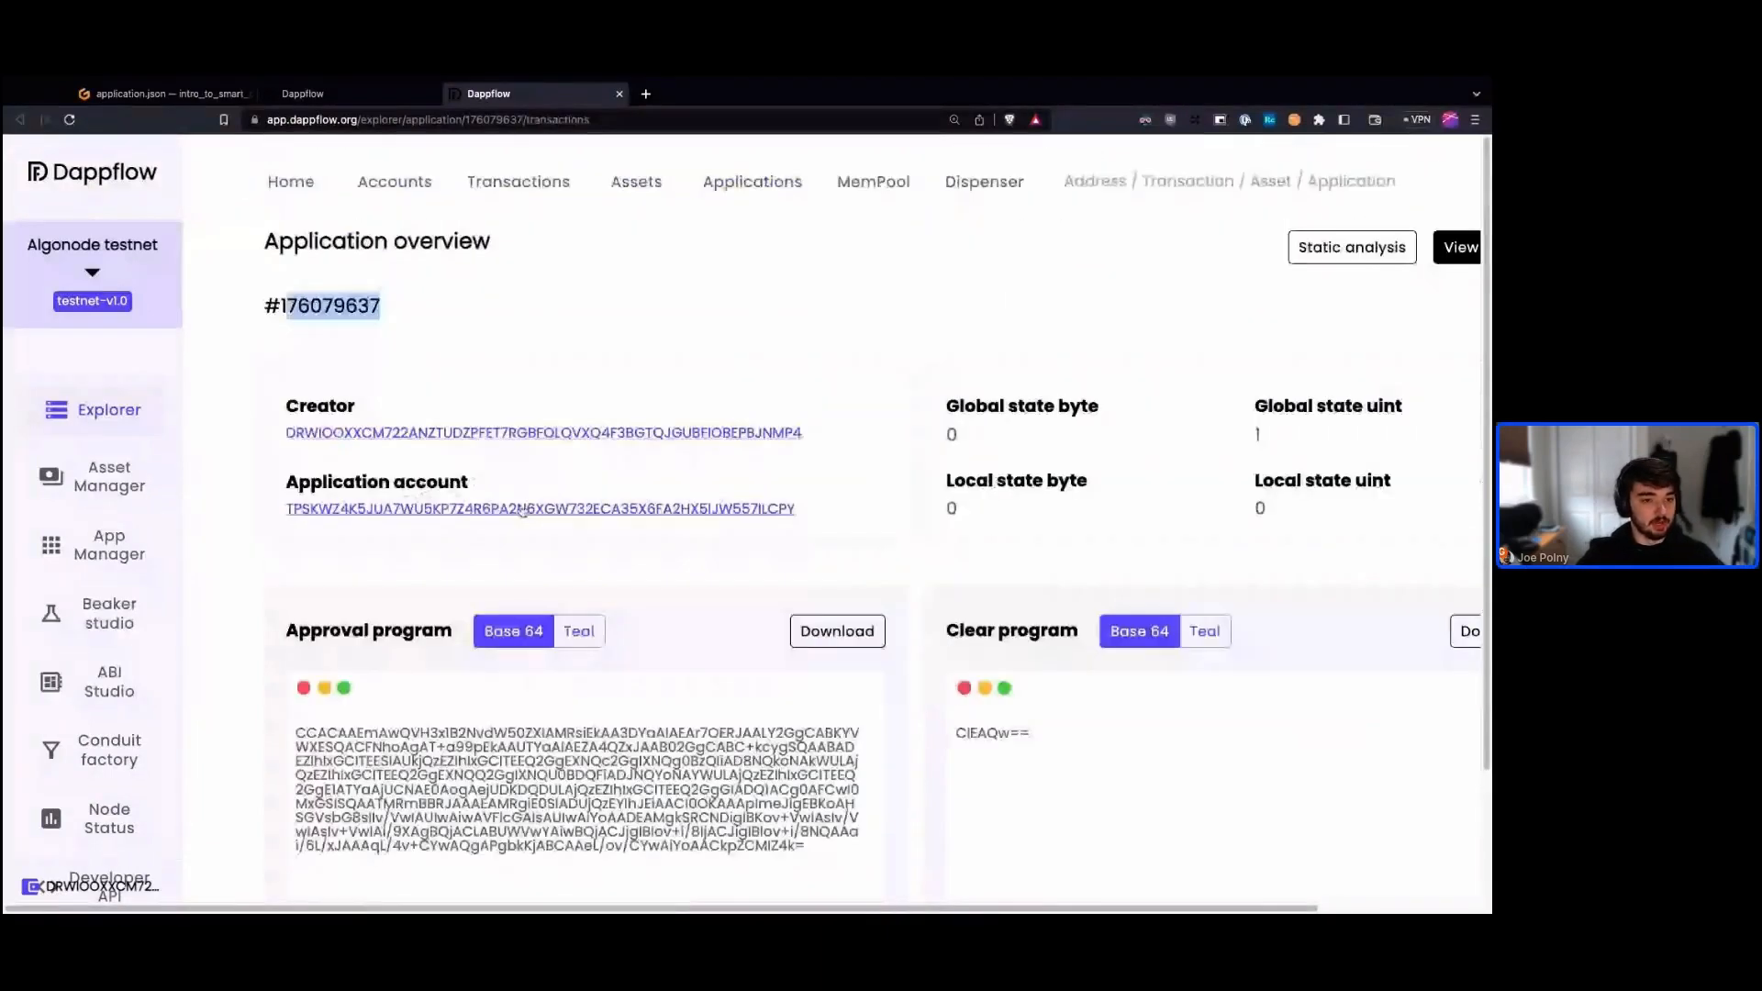
left_click(92, 275)
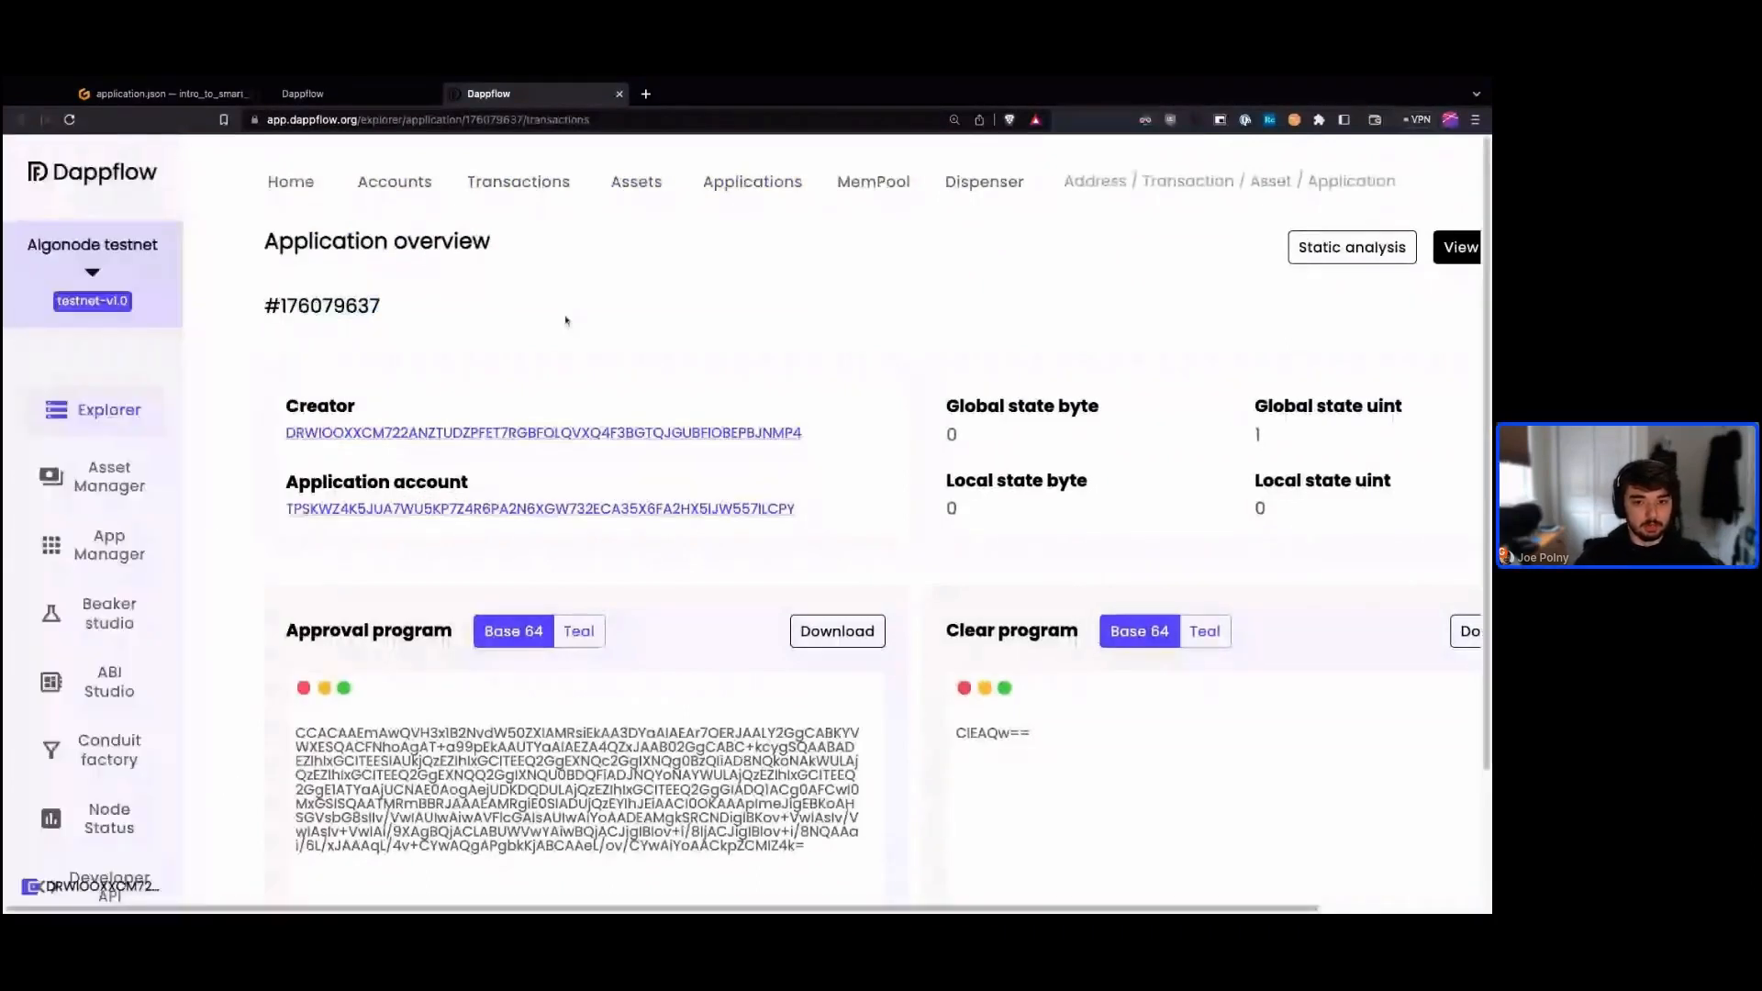
scroll("down", 3)
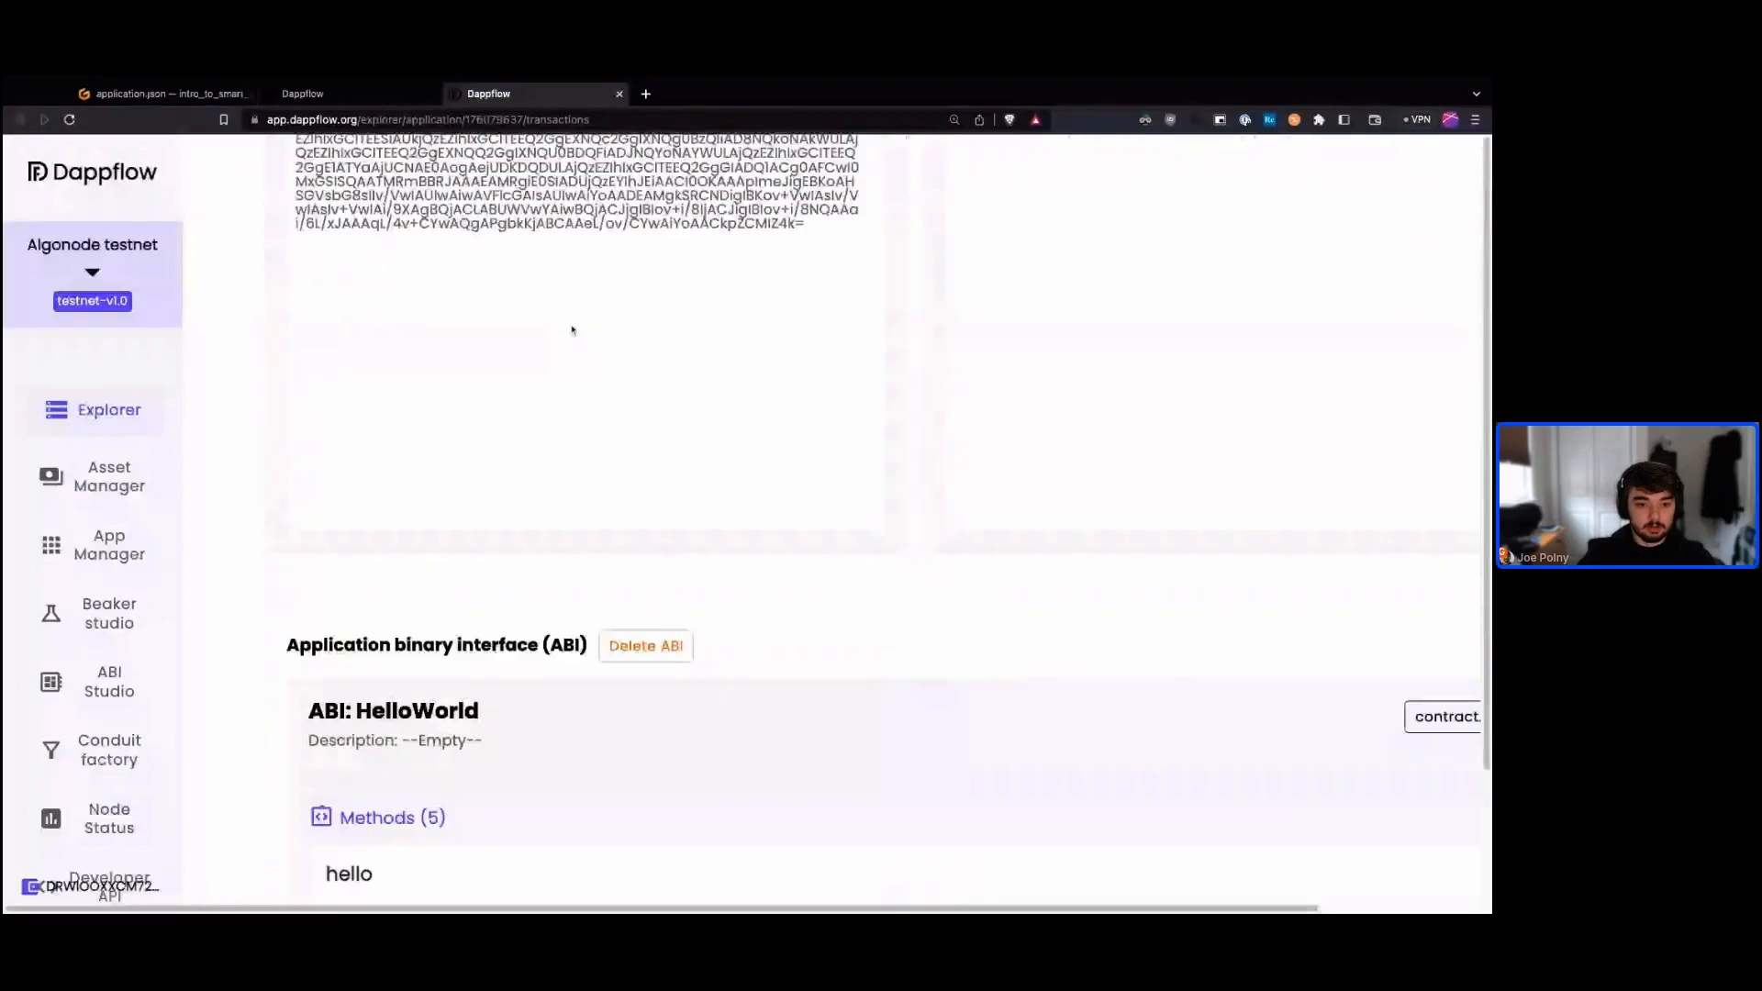
scroll("down", 3)
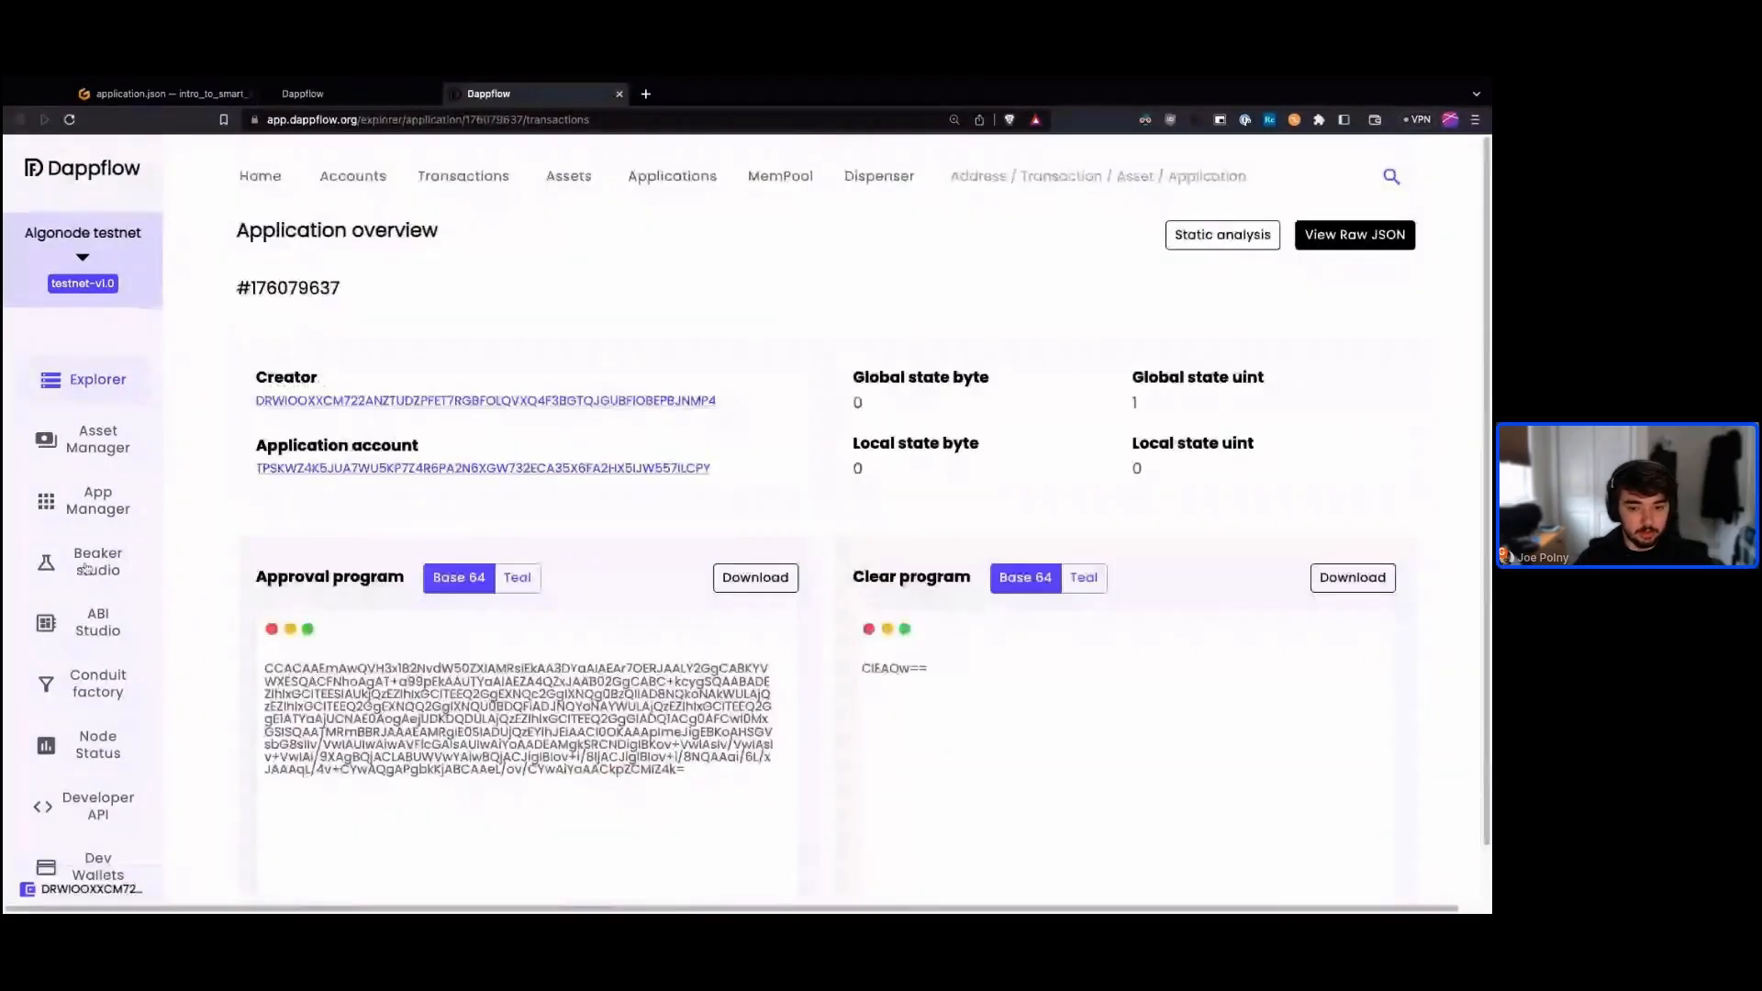
left_click(94, 562)
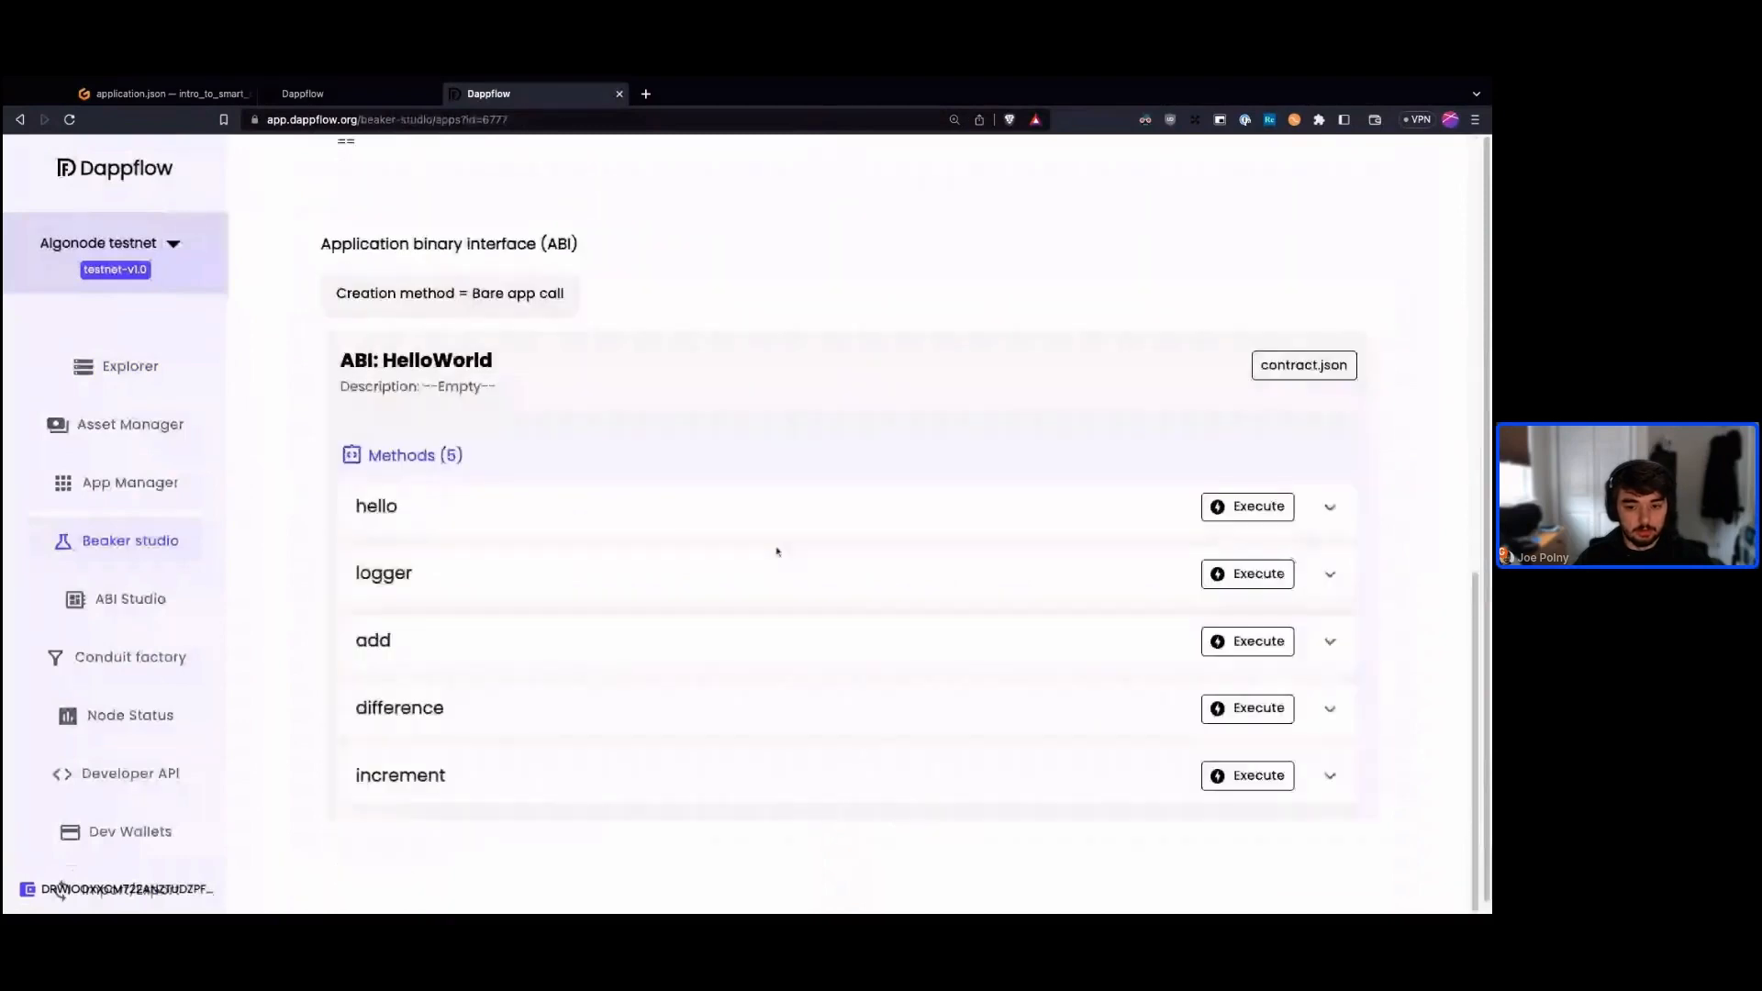
Step: Execute hello with name Joe, sign in Pera Wallet, and view the 'Hello, Joe' transaction
left_click(1248, 506)
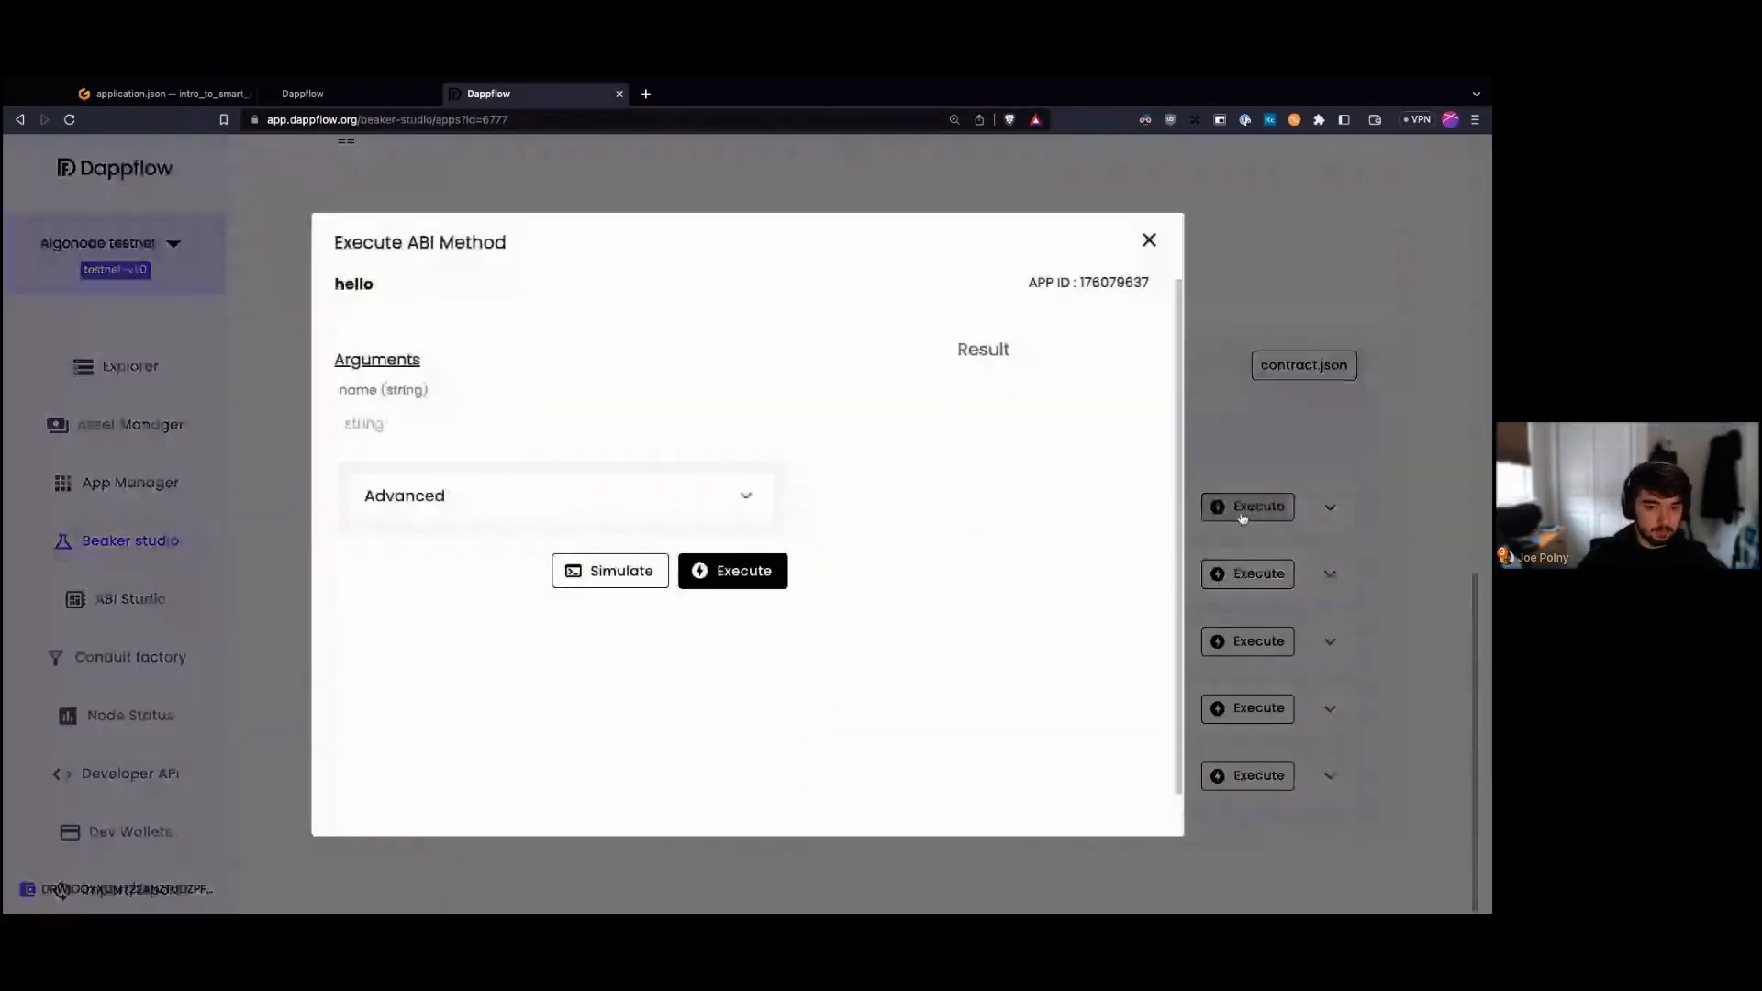
left_click(732, 571)
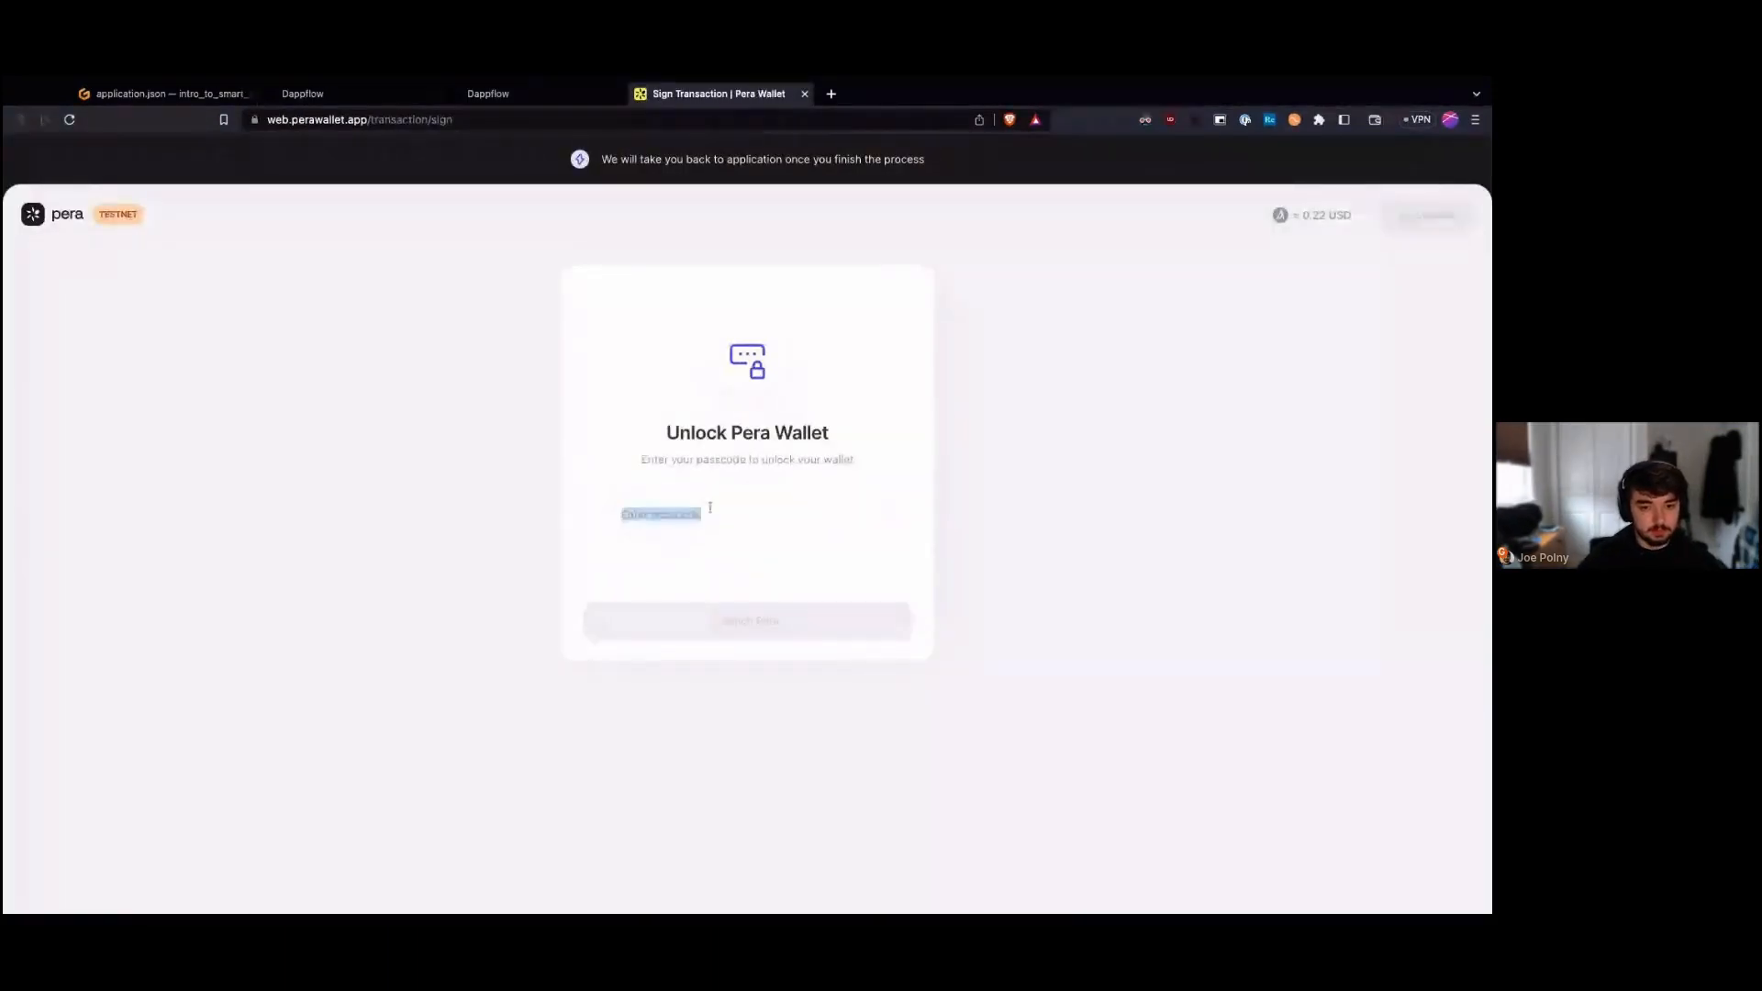
type("password")
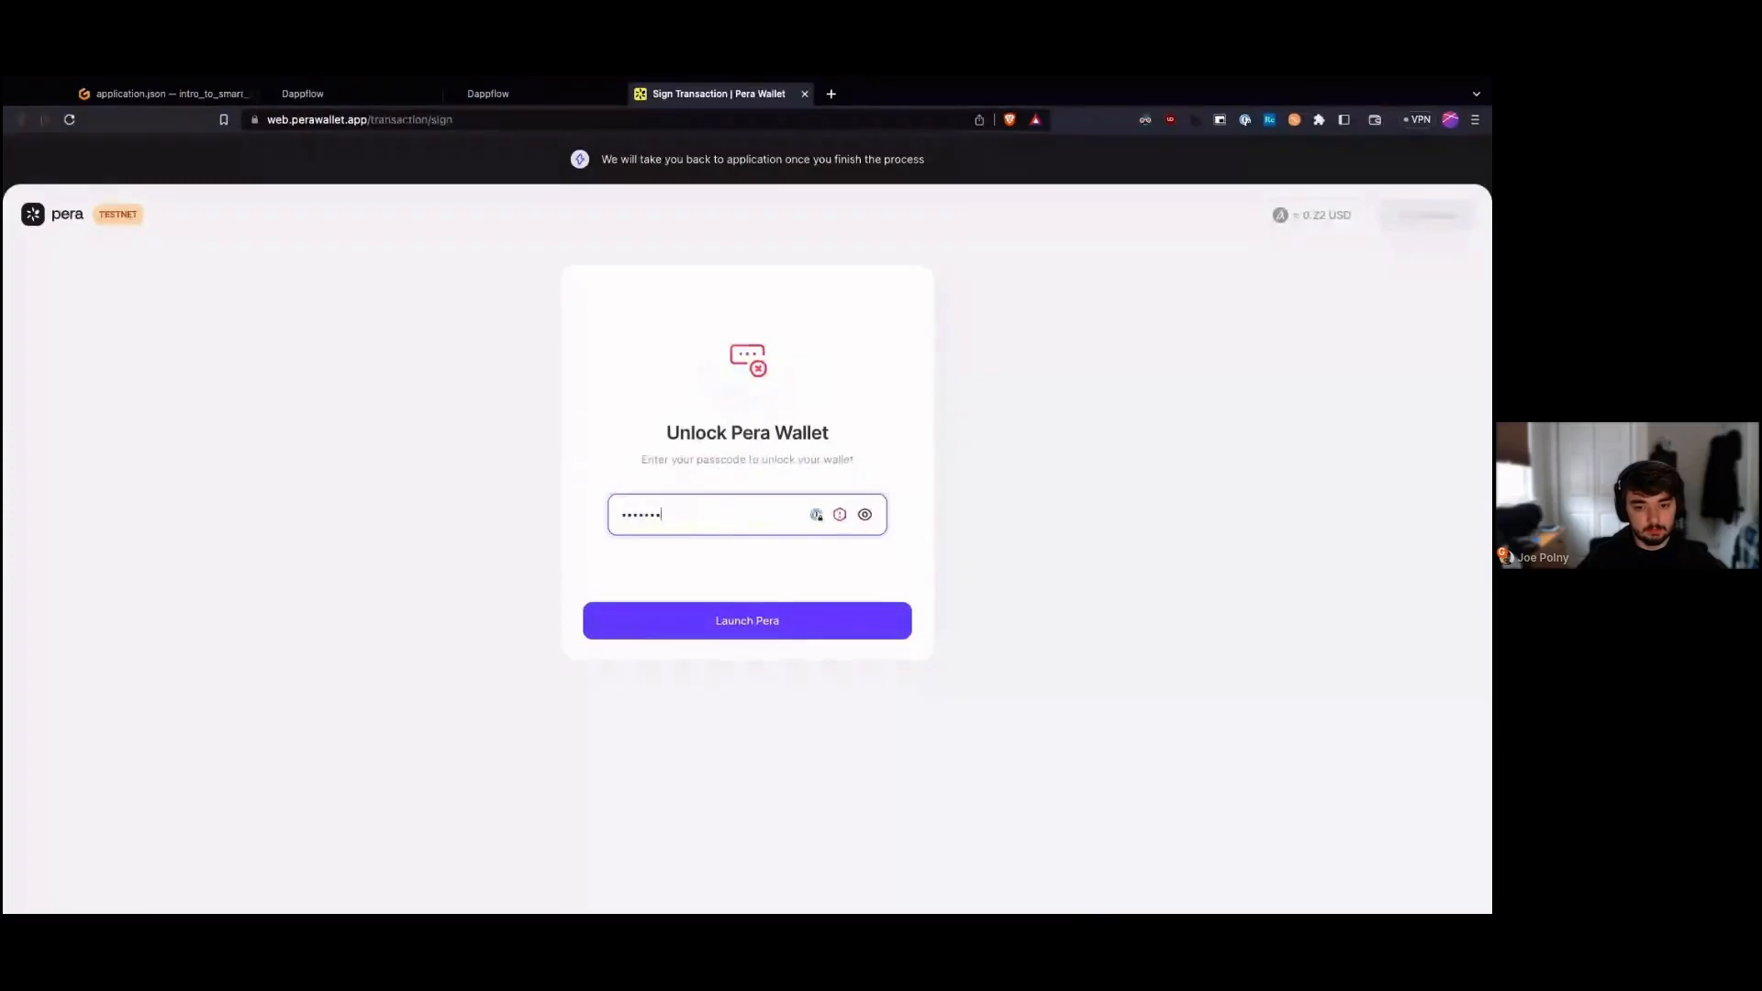
left_click(746, 621)
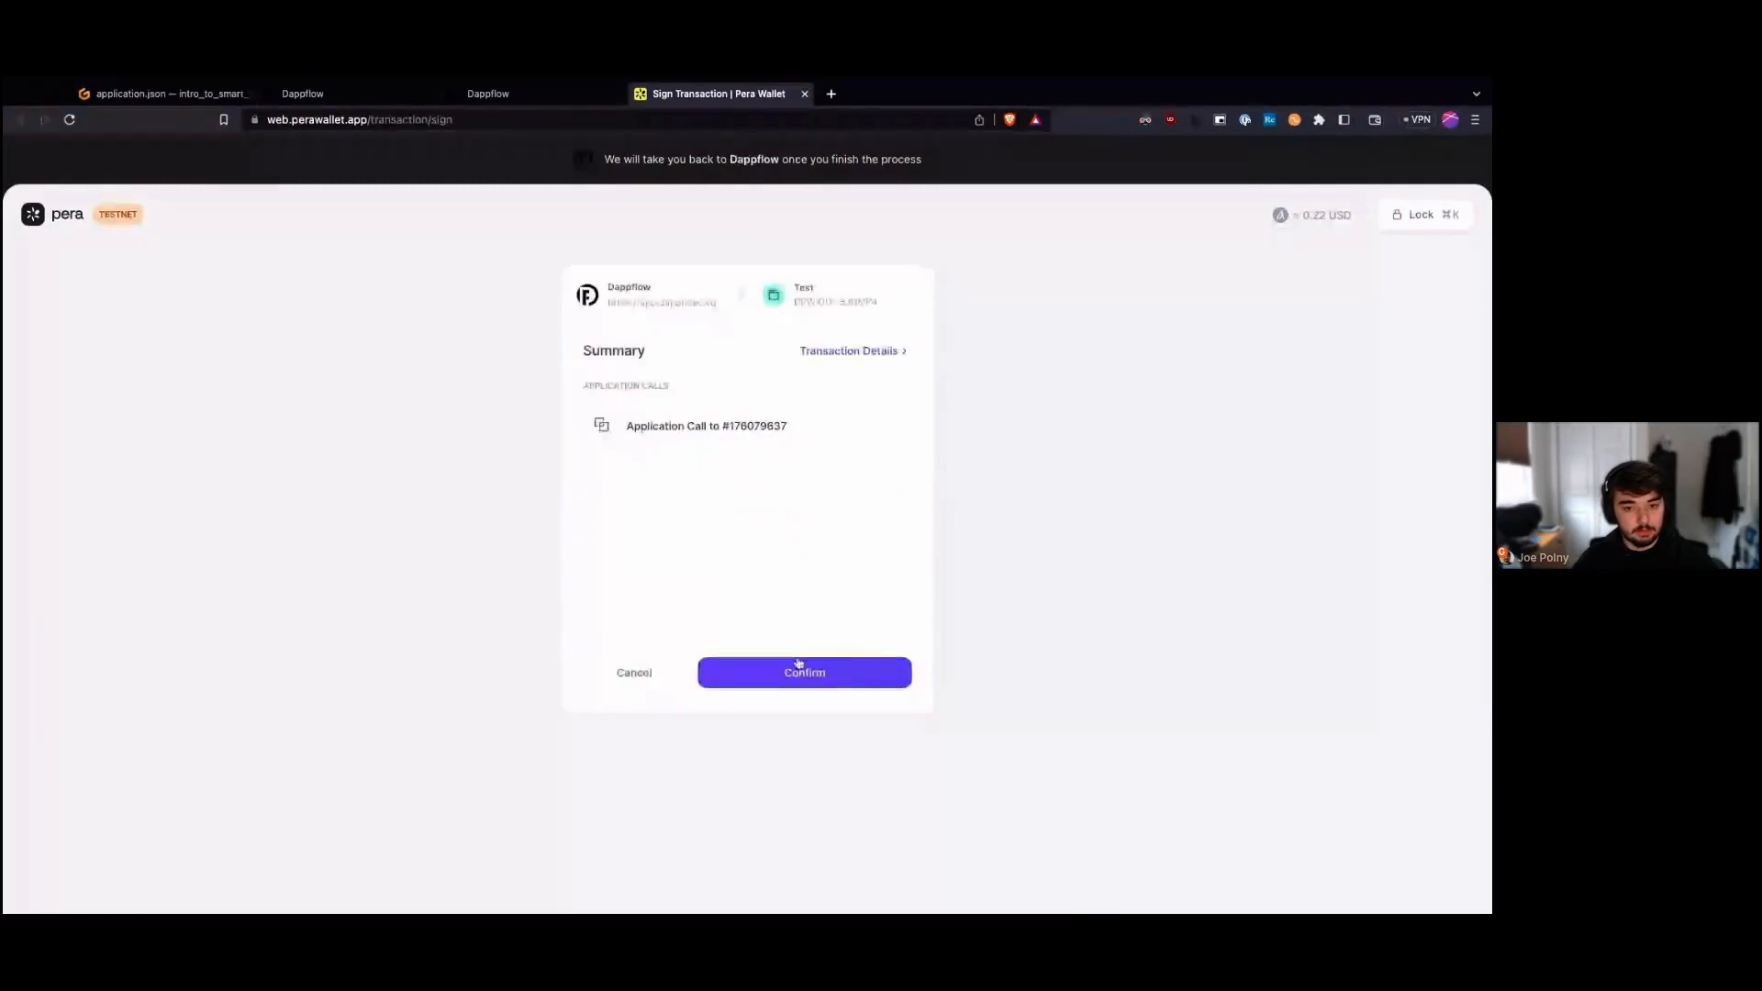
left_click(804, 672)
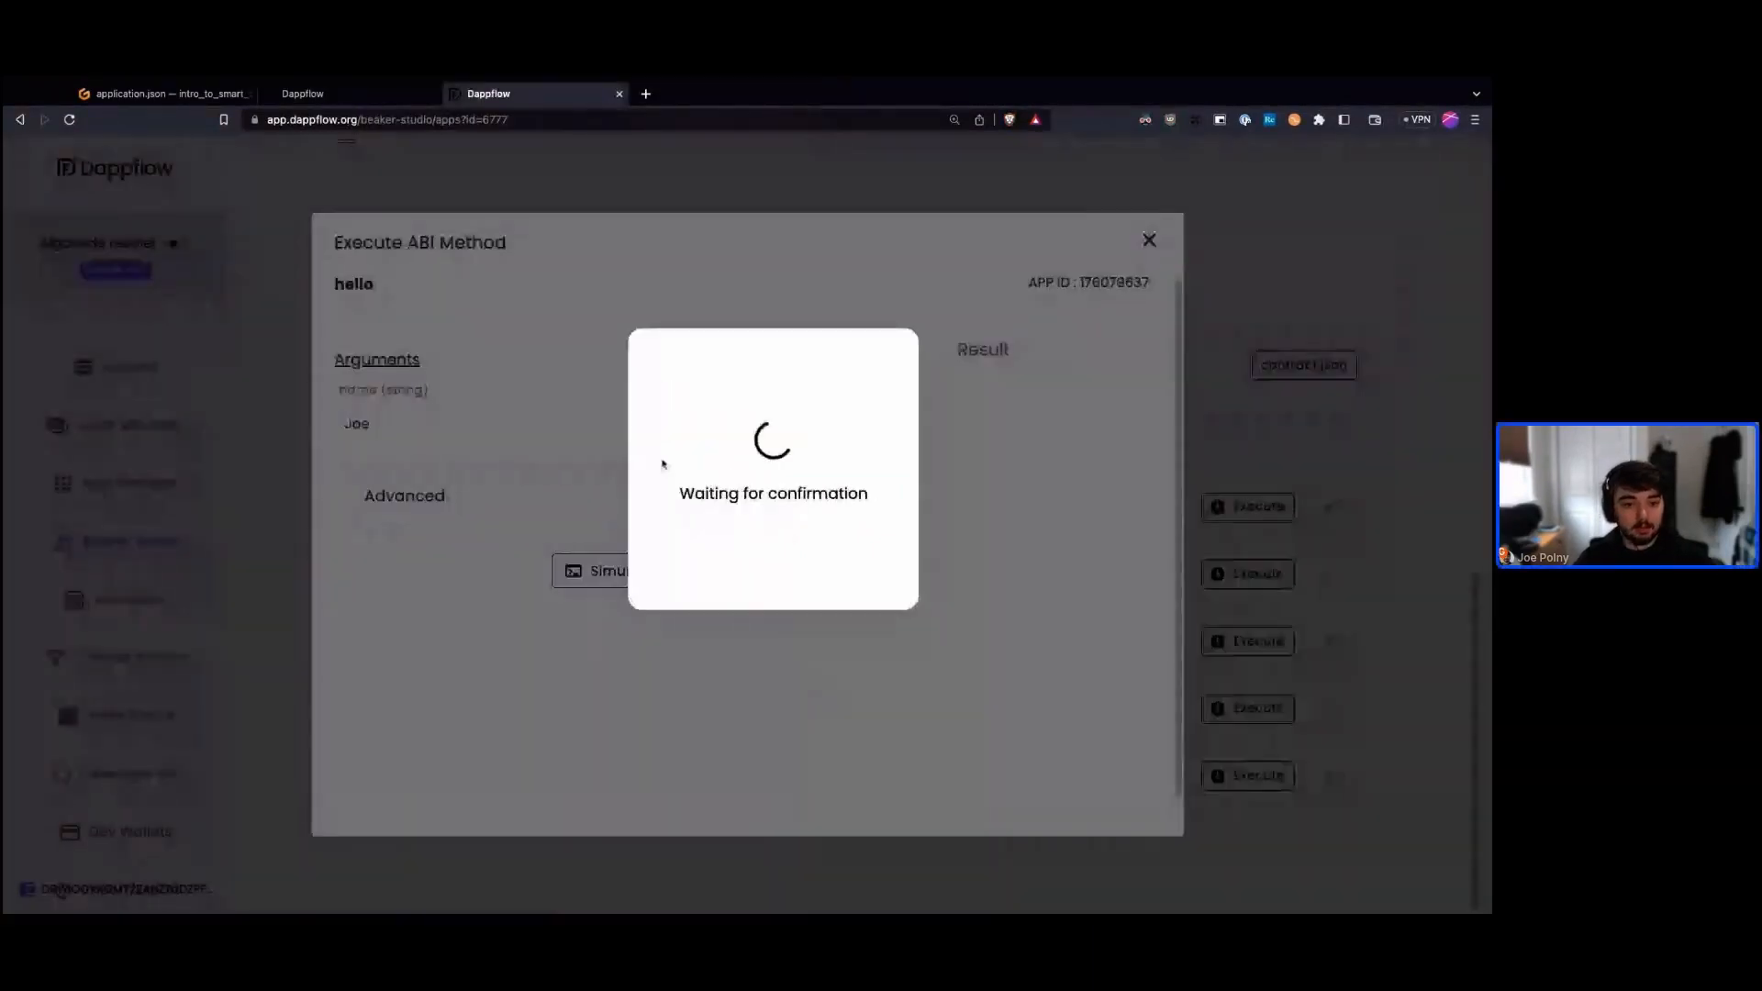
mouse_move(787, 454)
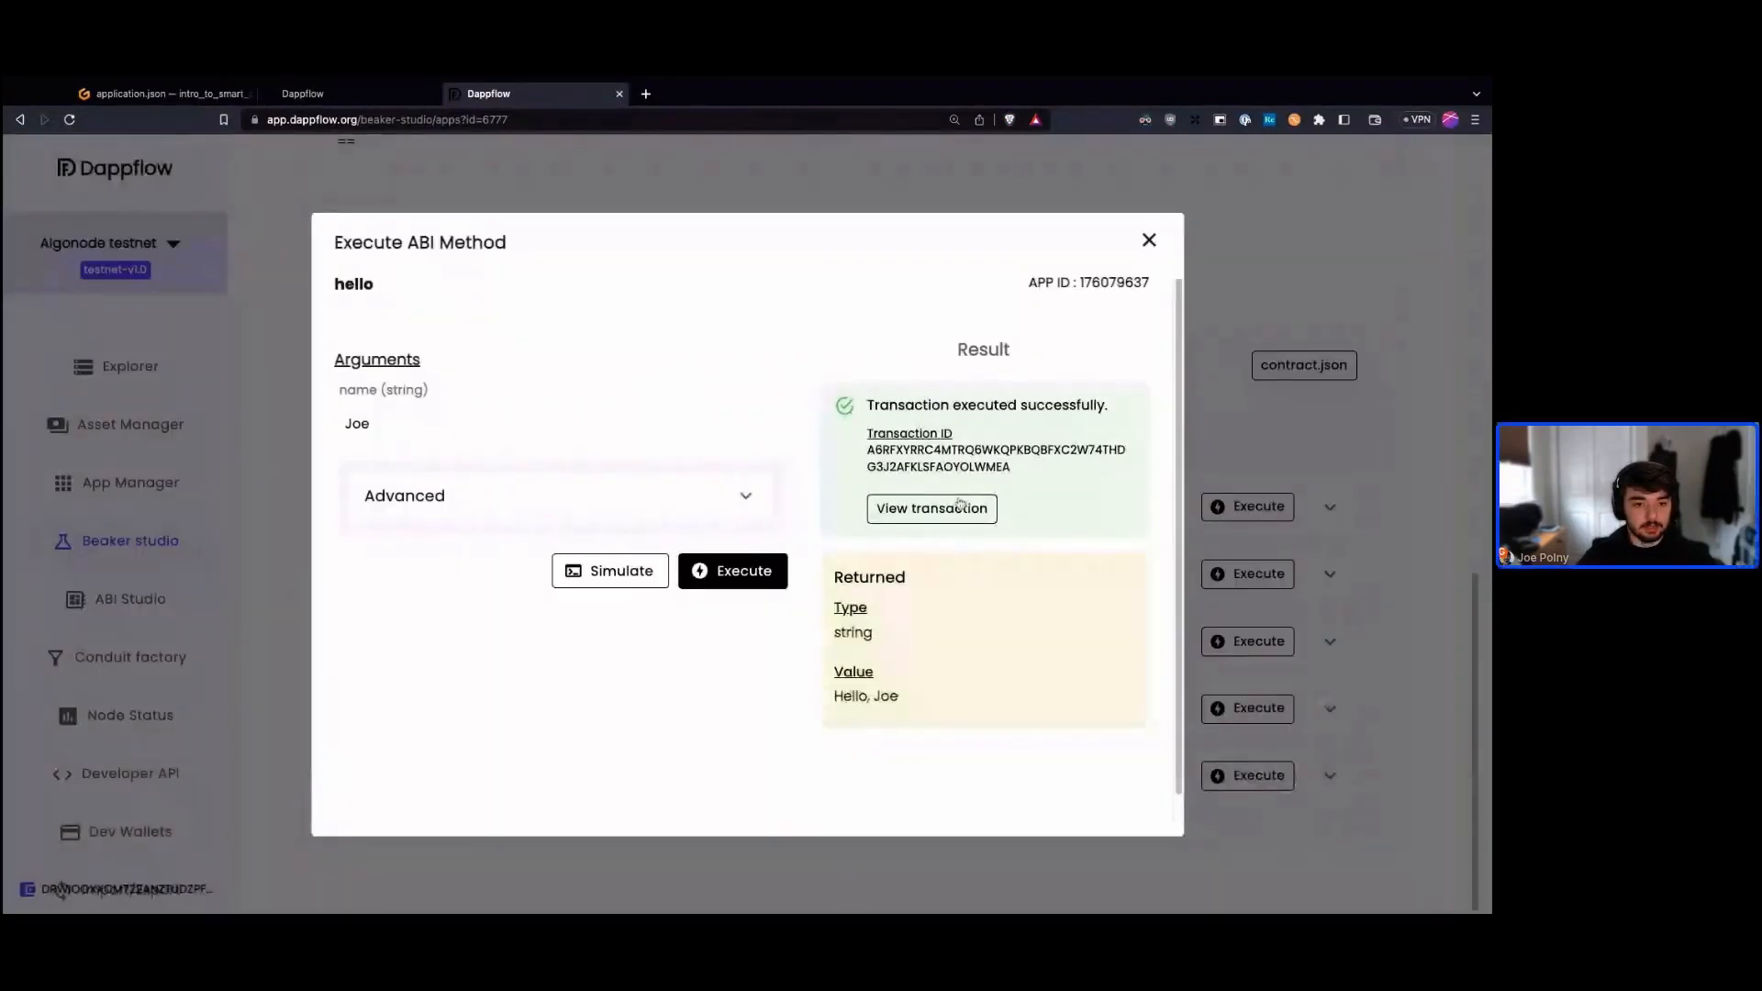
left_click(931, 508)
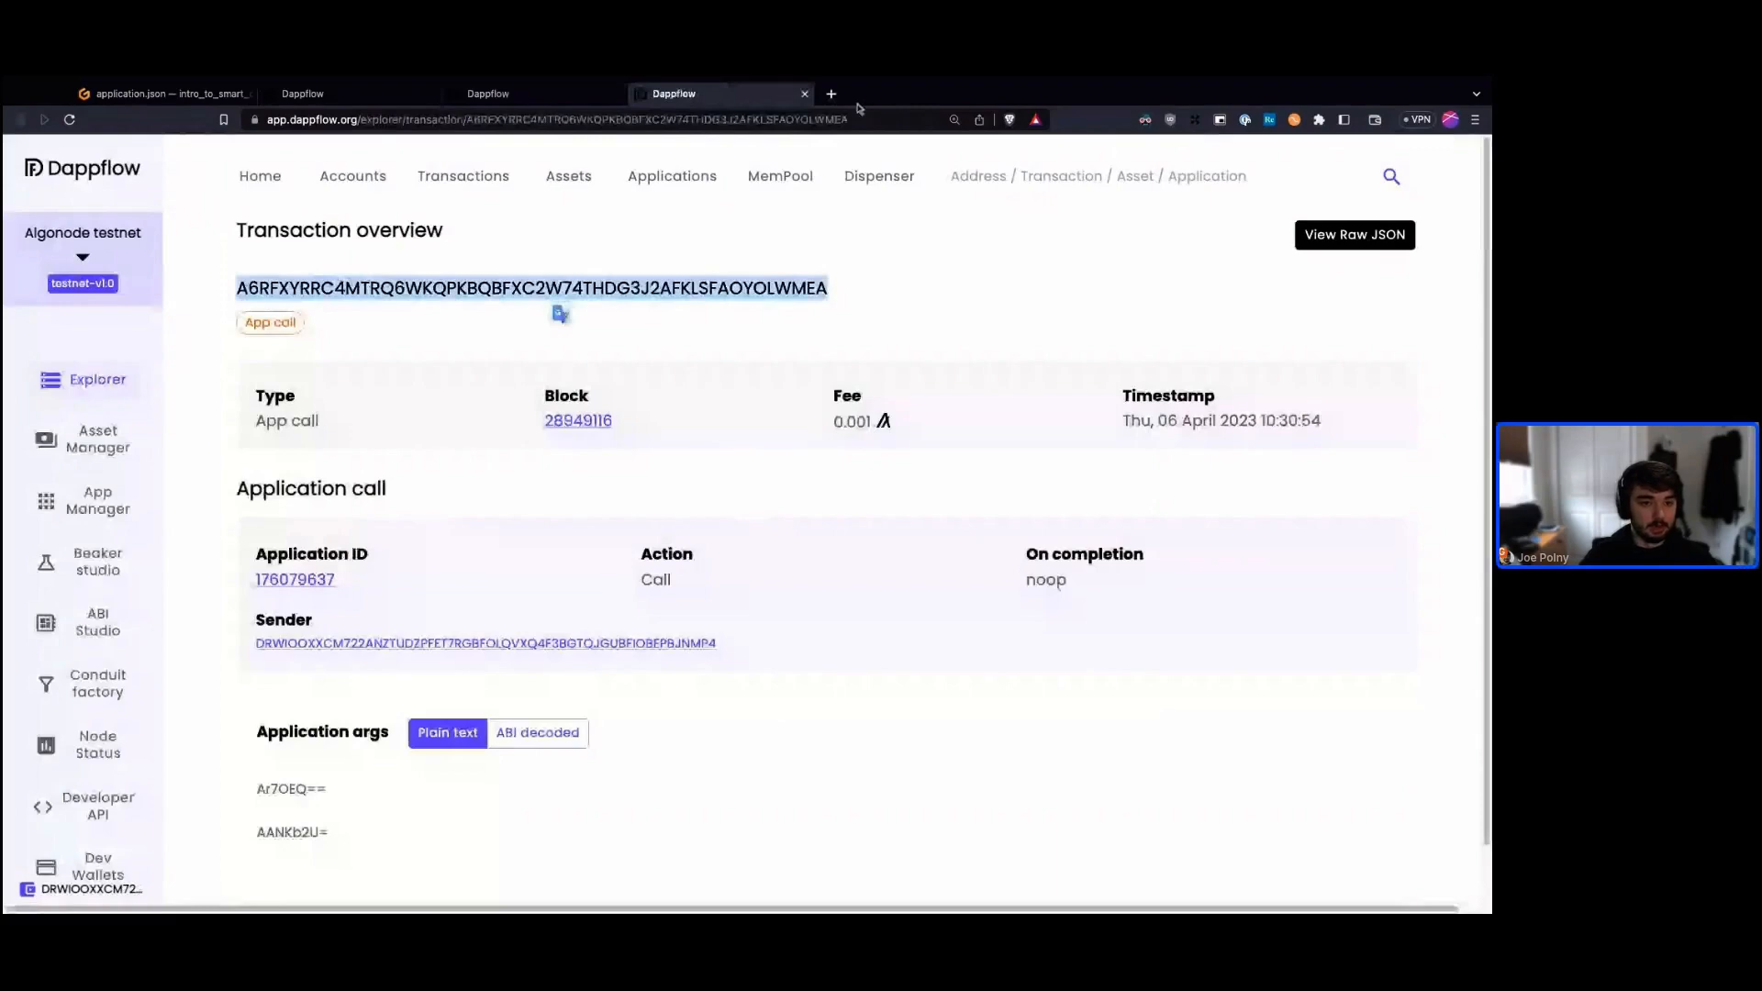
Step: Look up the hello transaction ID on testnet.algoscan.app and check the app call to 176079637
left_click(830, 94)
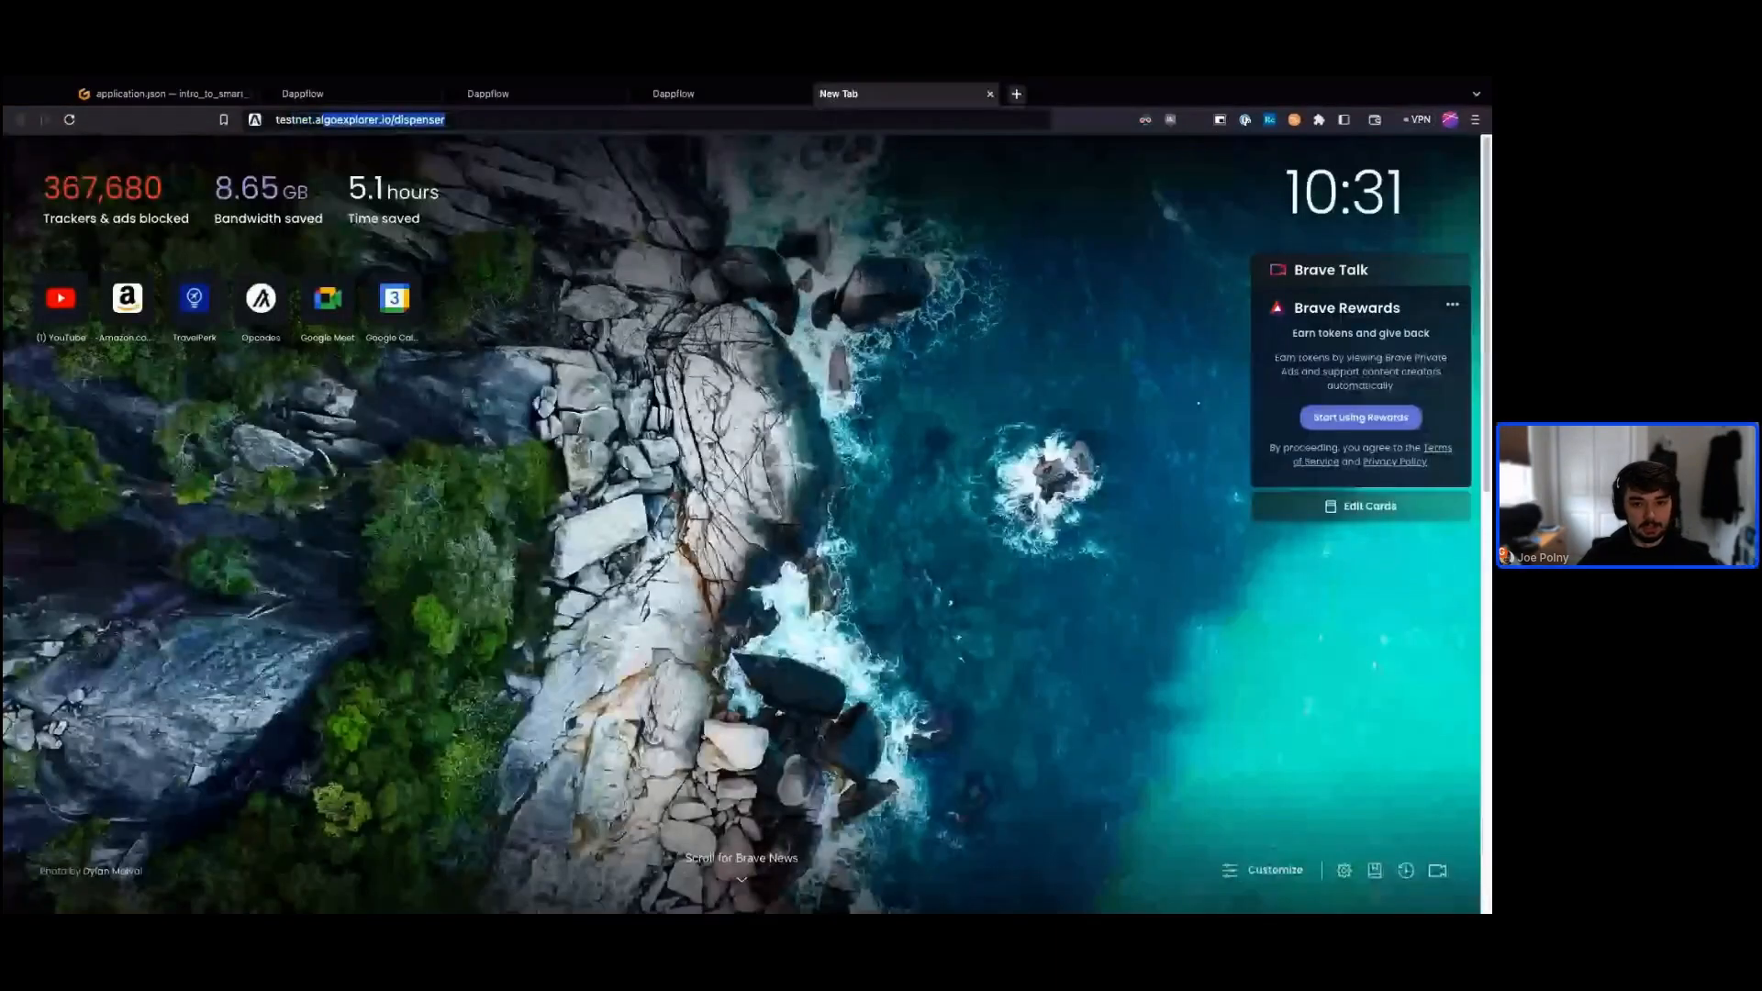
type("testnet.algoscan.app")
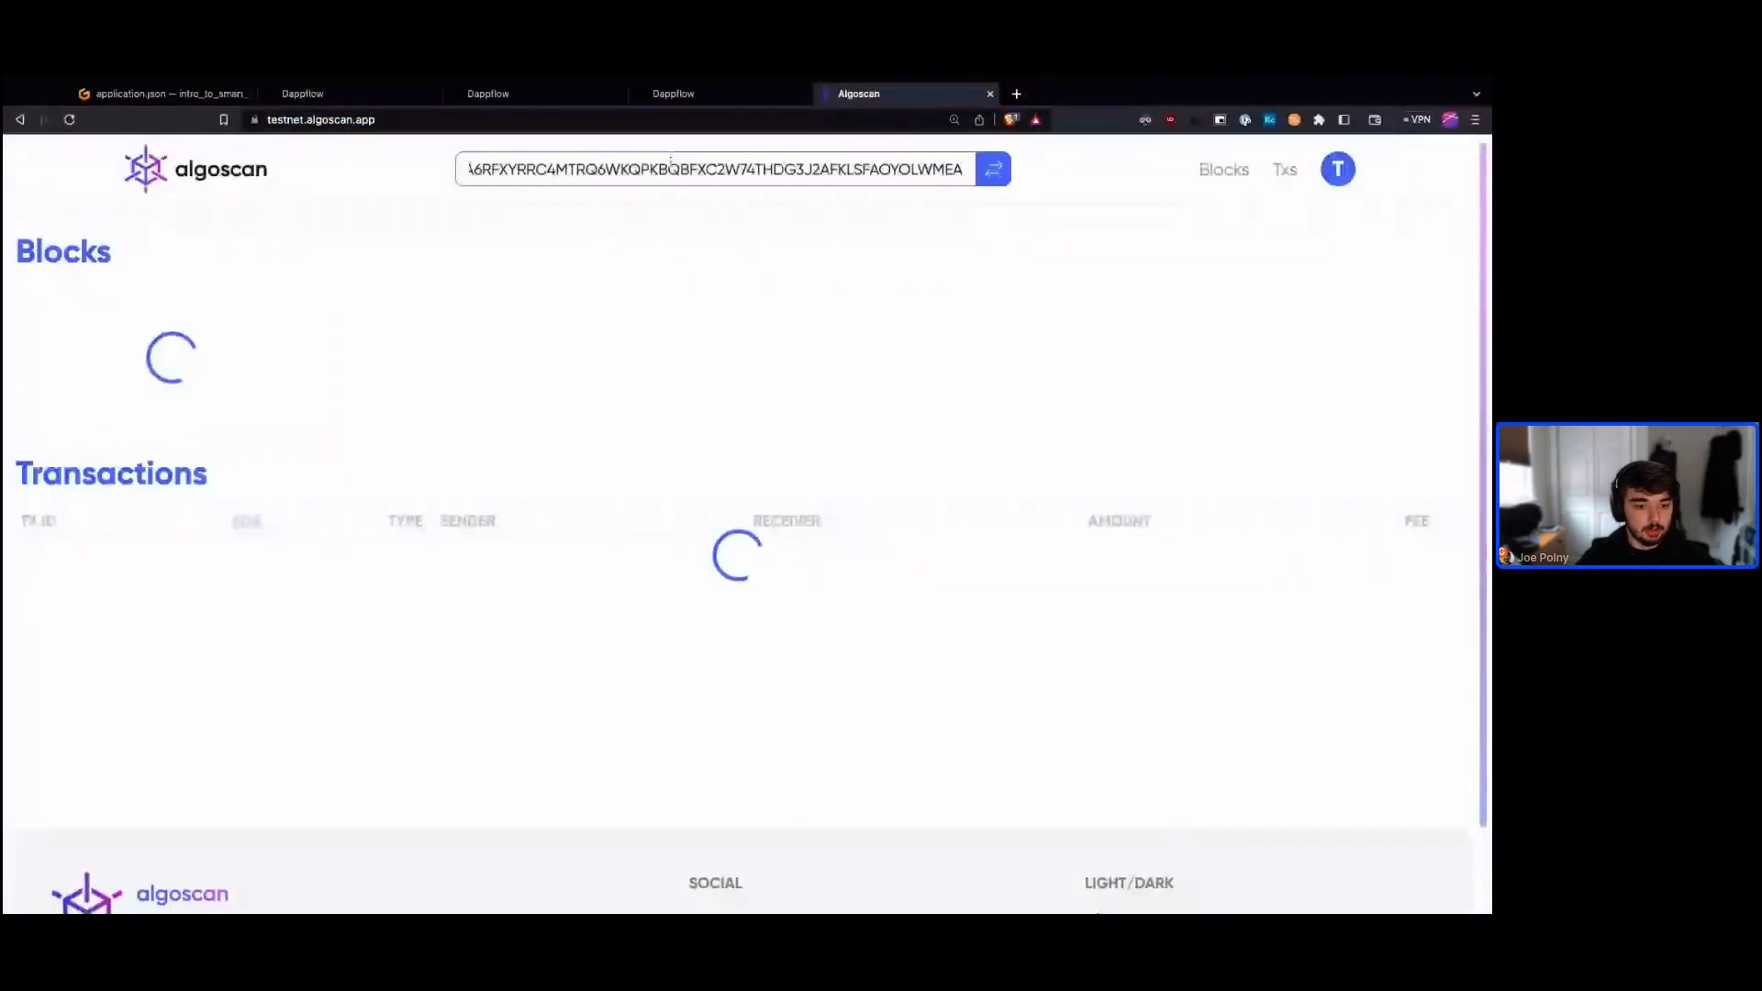
left_click(993, 169)
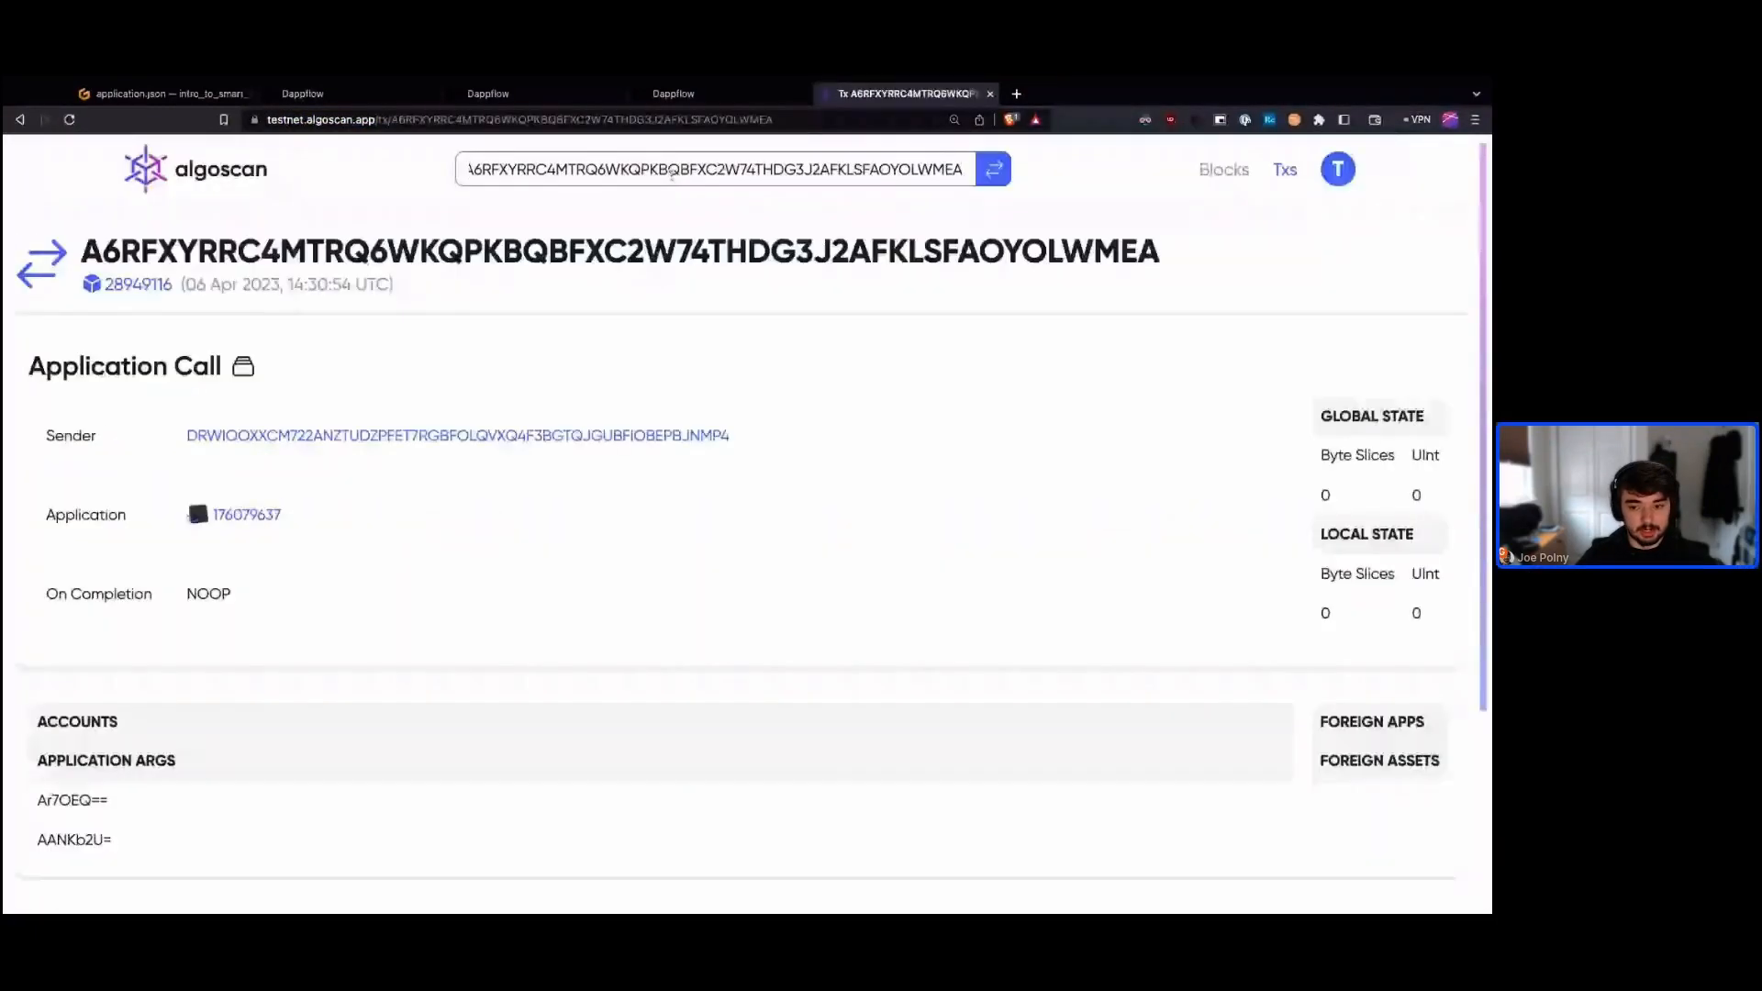
scroll("down", 3)
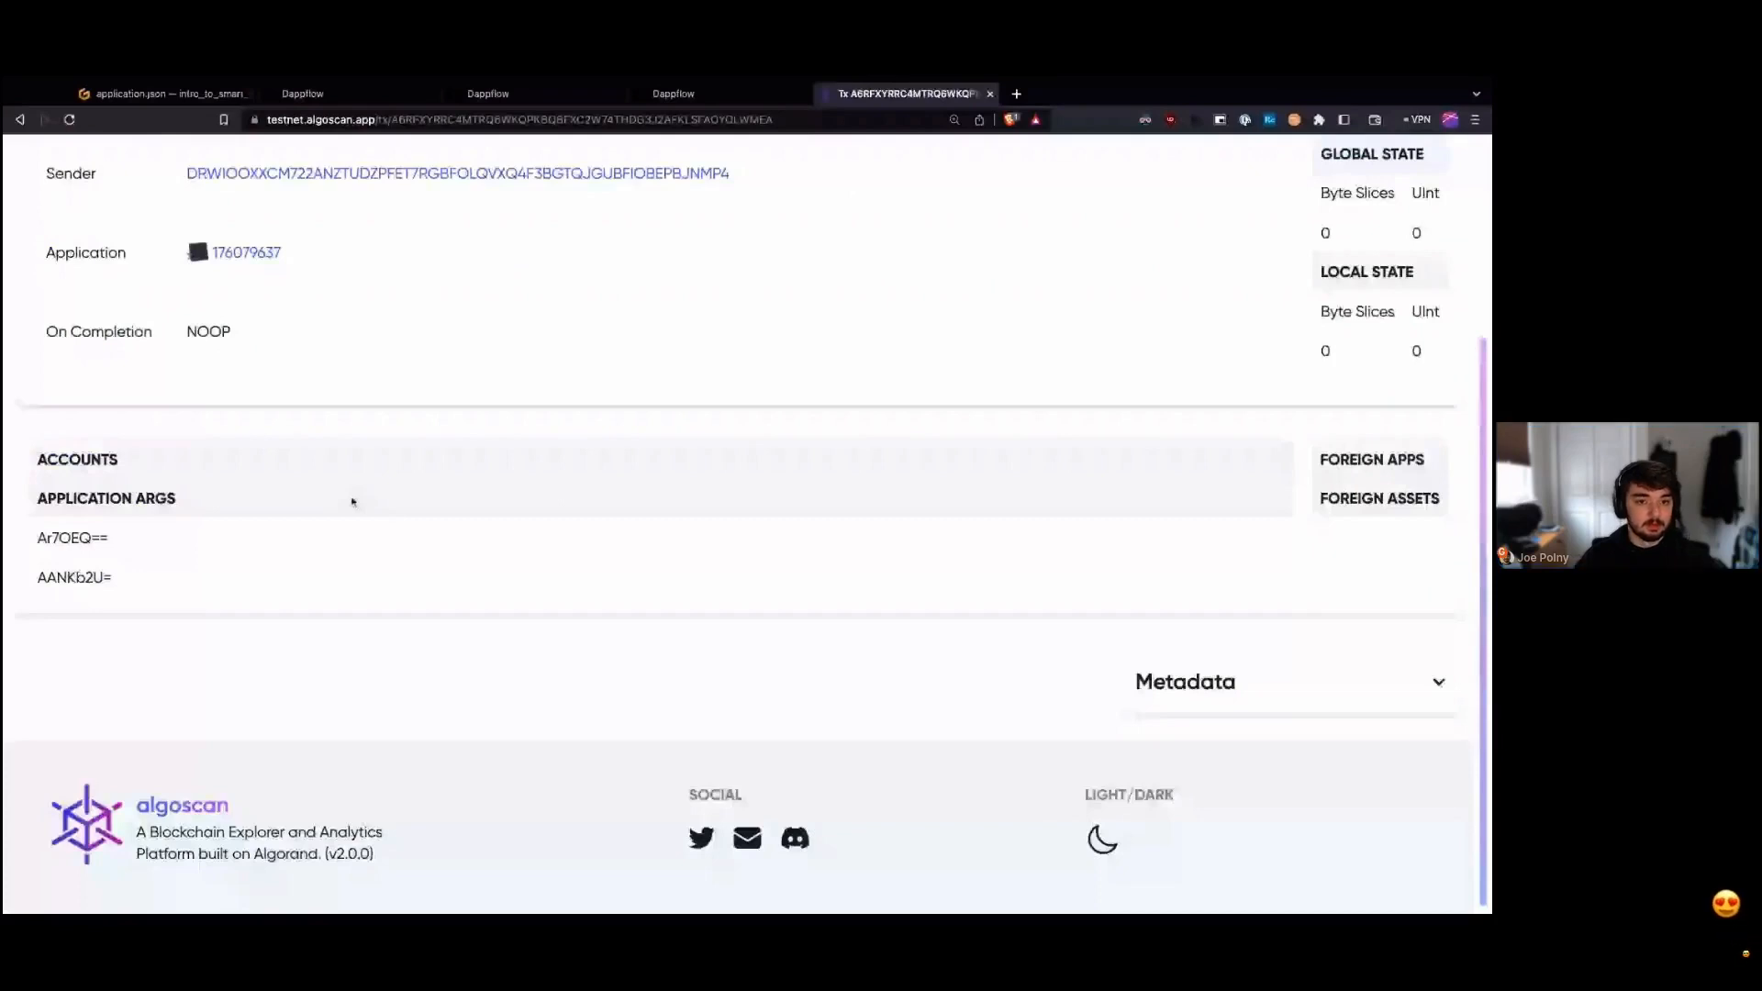
scroll("up", 3)
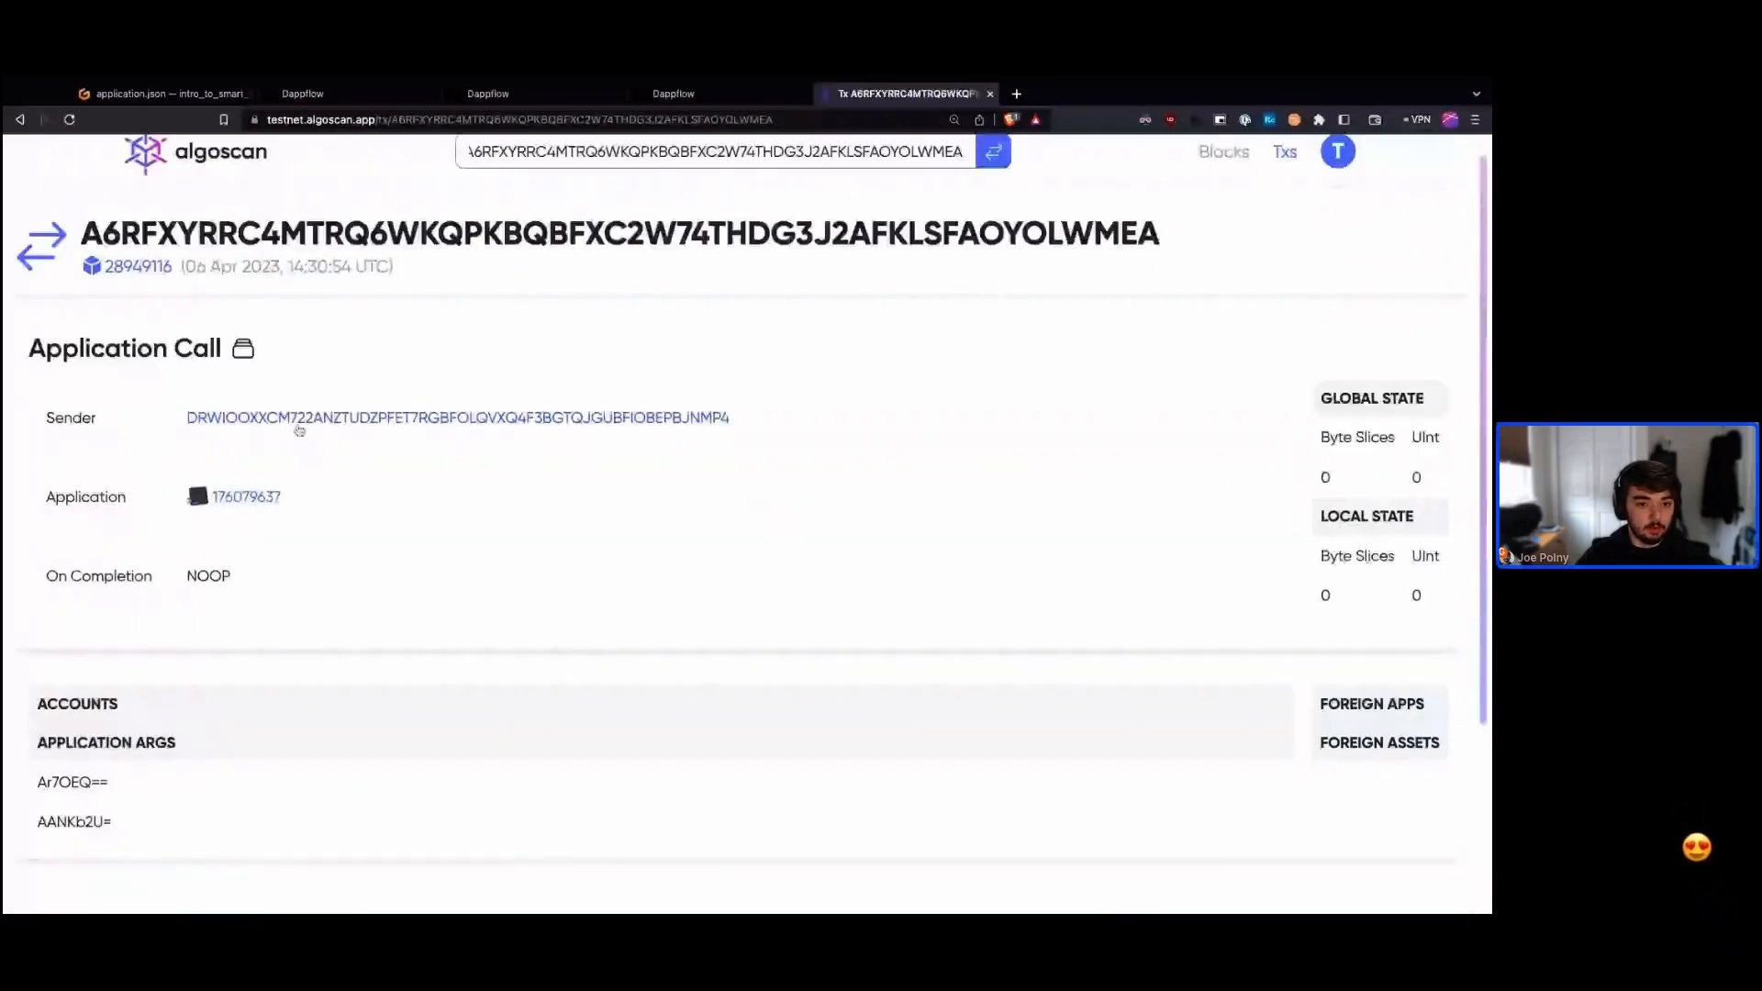
left_click(670, 93)
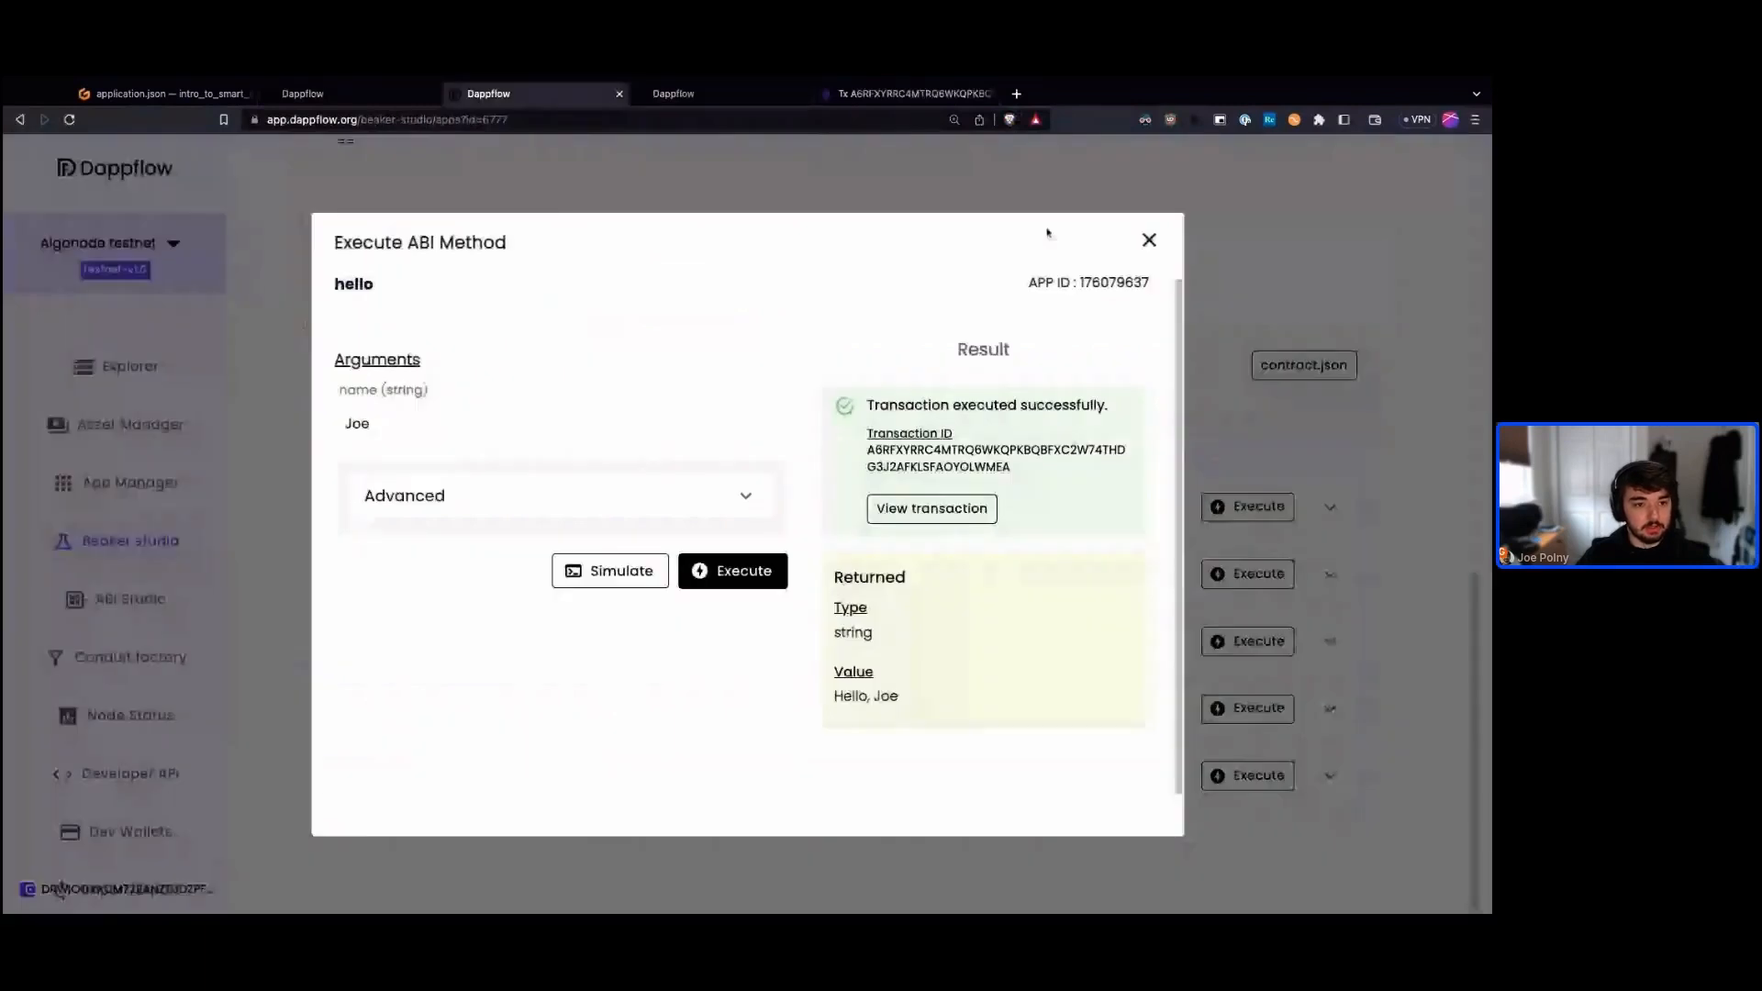
Step: Close Dappflow's hello result dialog and switch back to the Algoscan transaction tab
left_click(1149, 240)
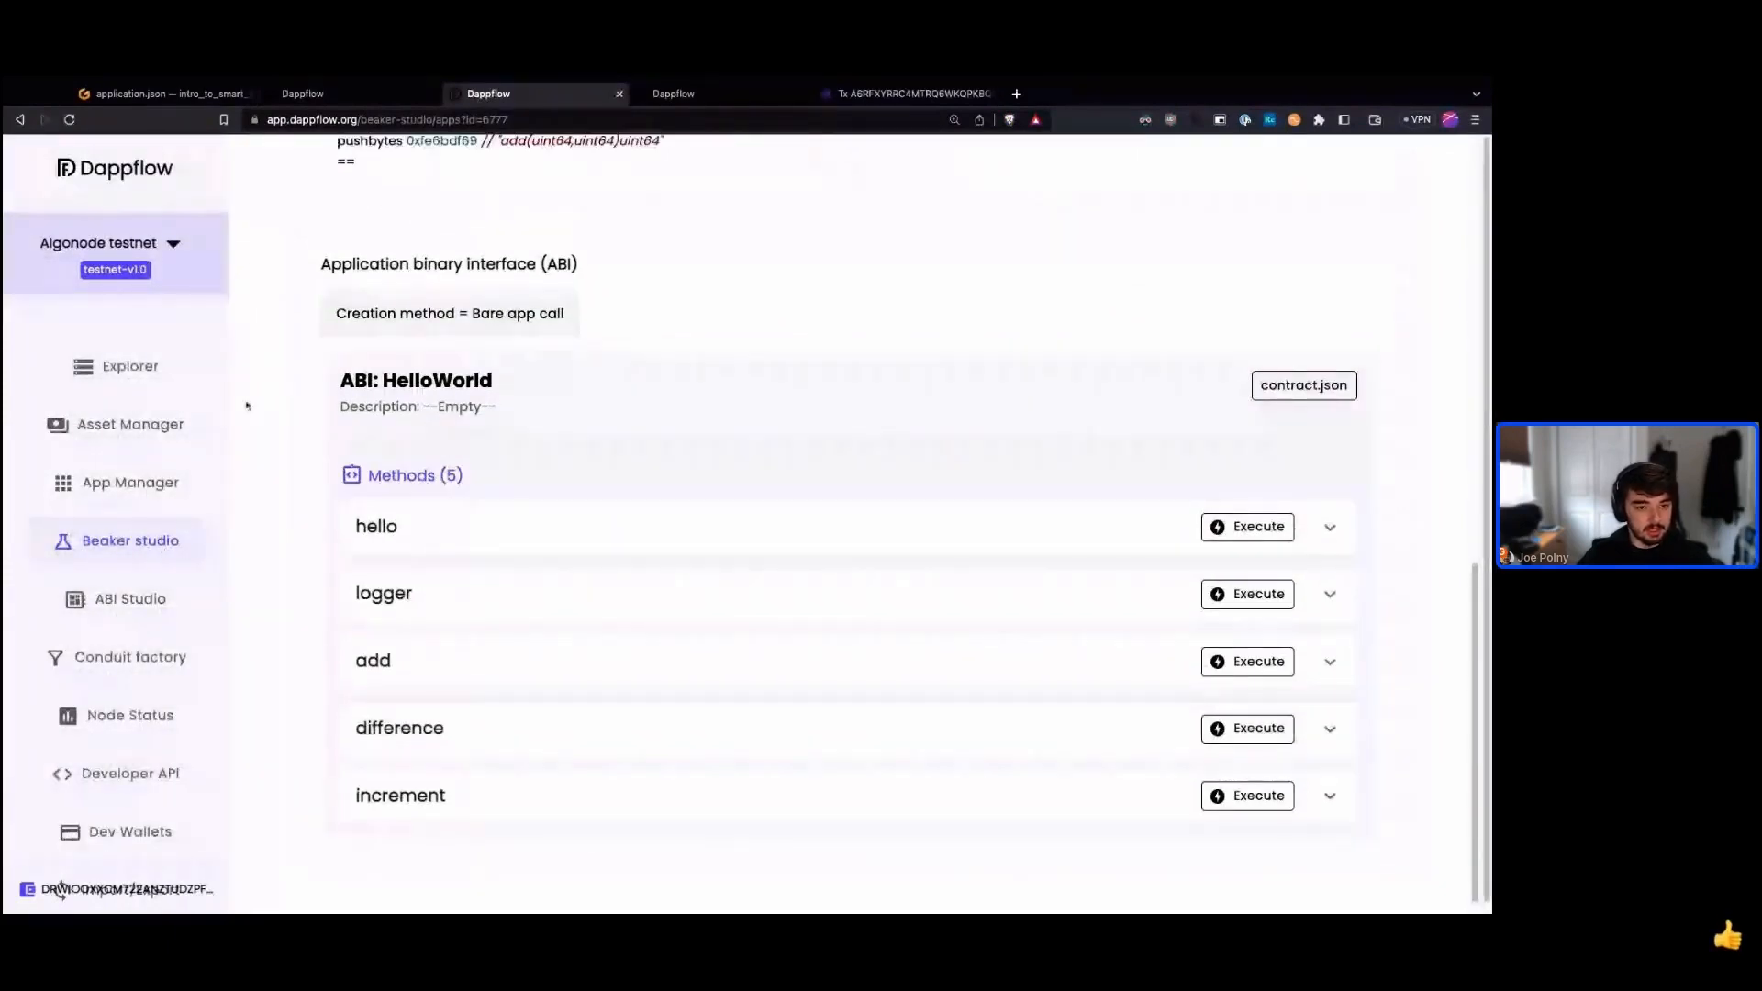
left_click(117, 243)
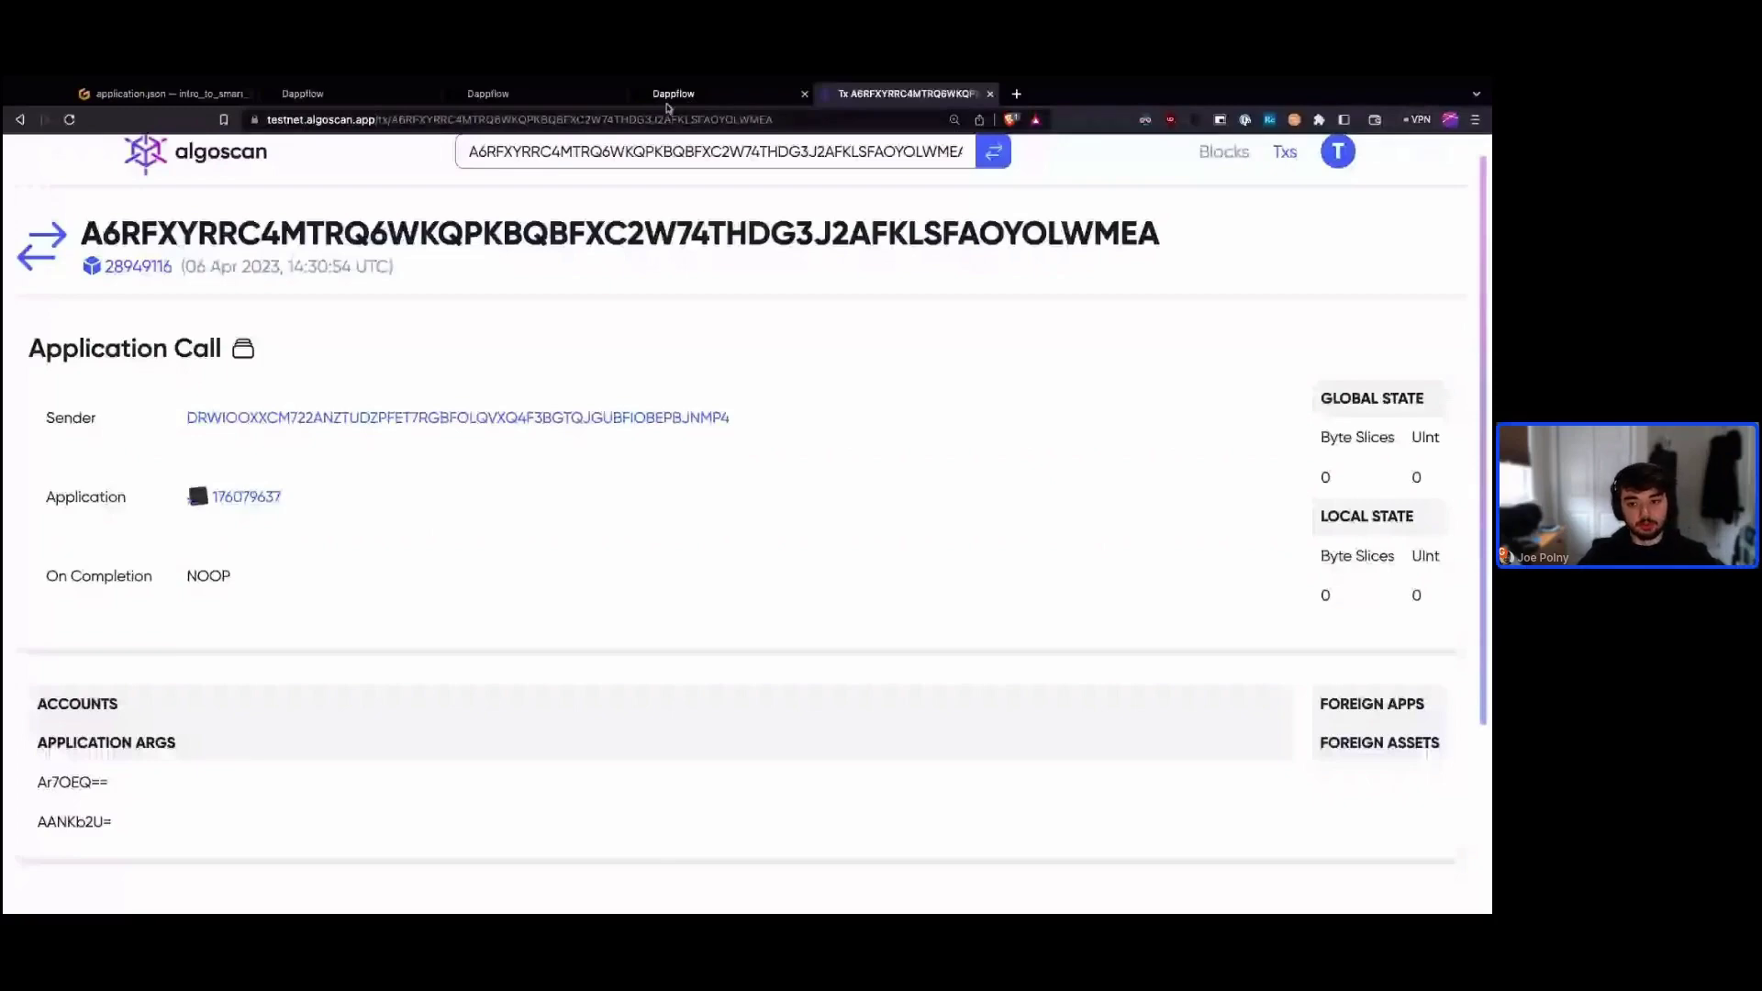
Step: Return to Gitpod, view app.py, then bring up deploy.py's application client setup
left_click(147, 94)
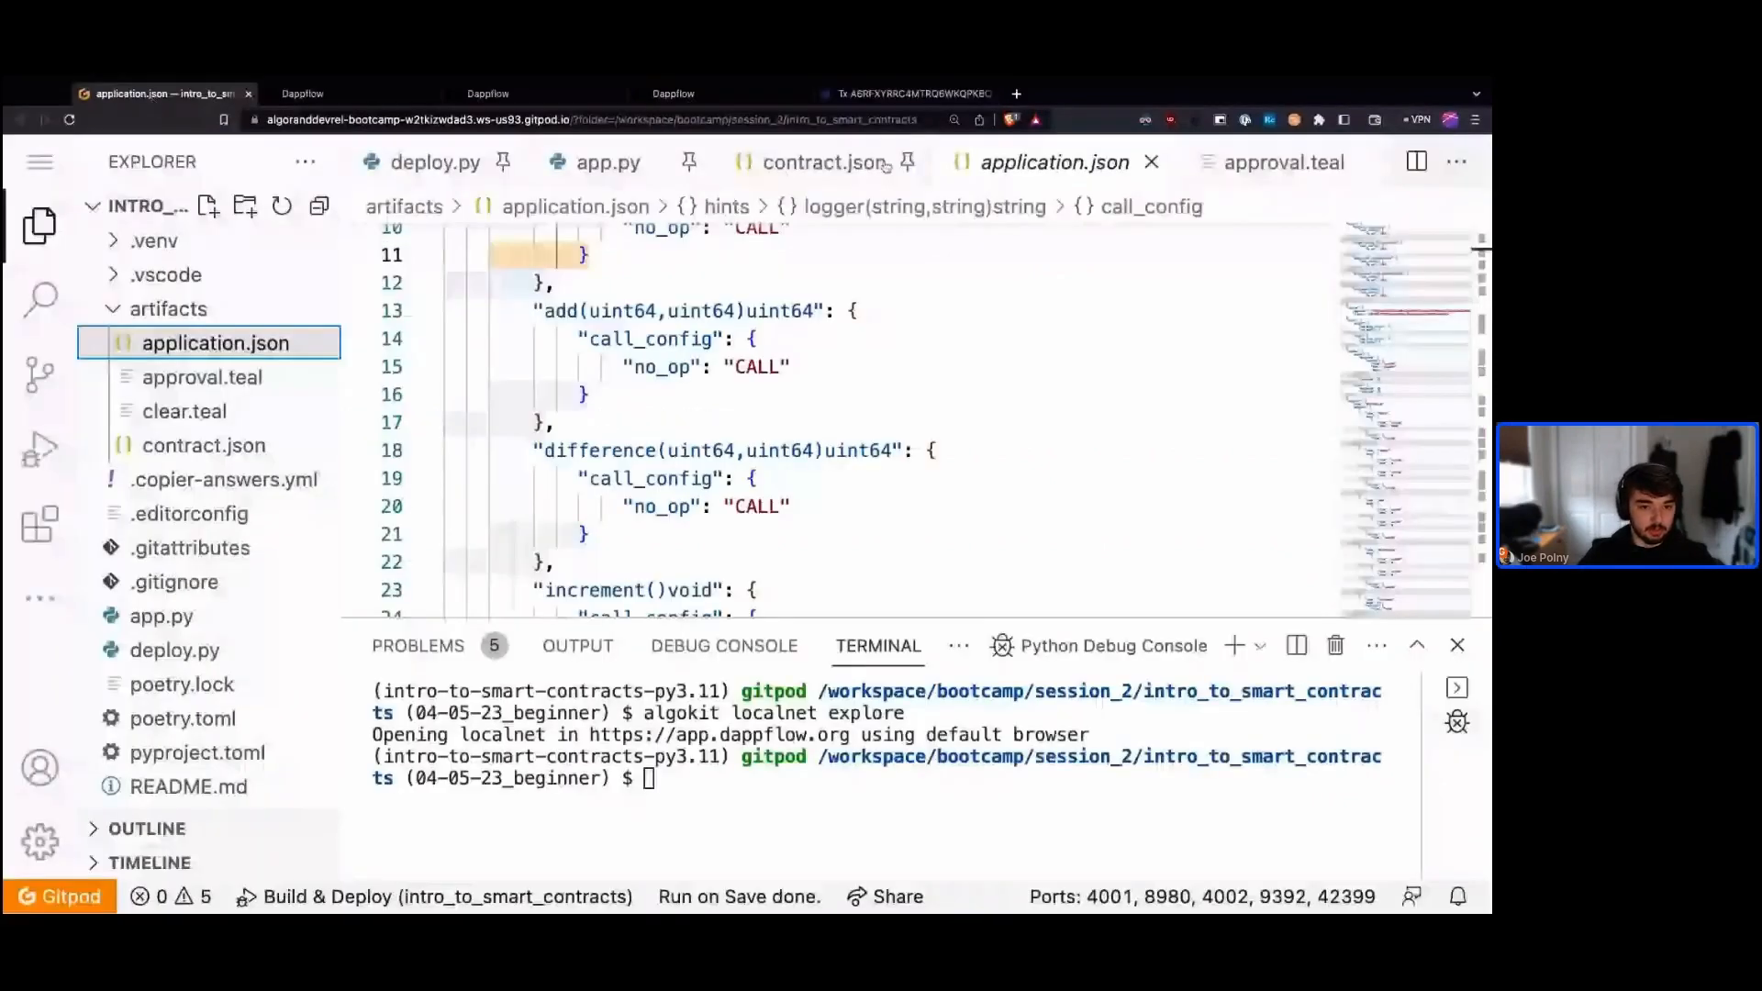
left_click(609, 163)
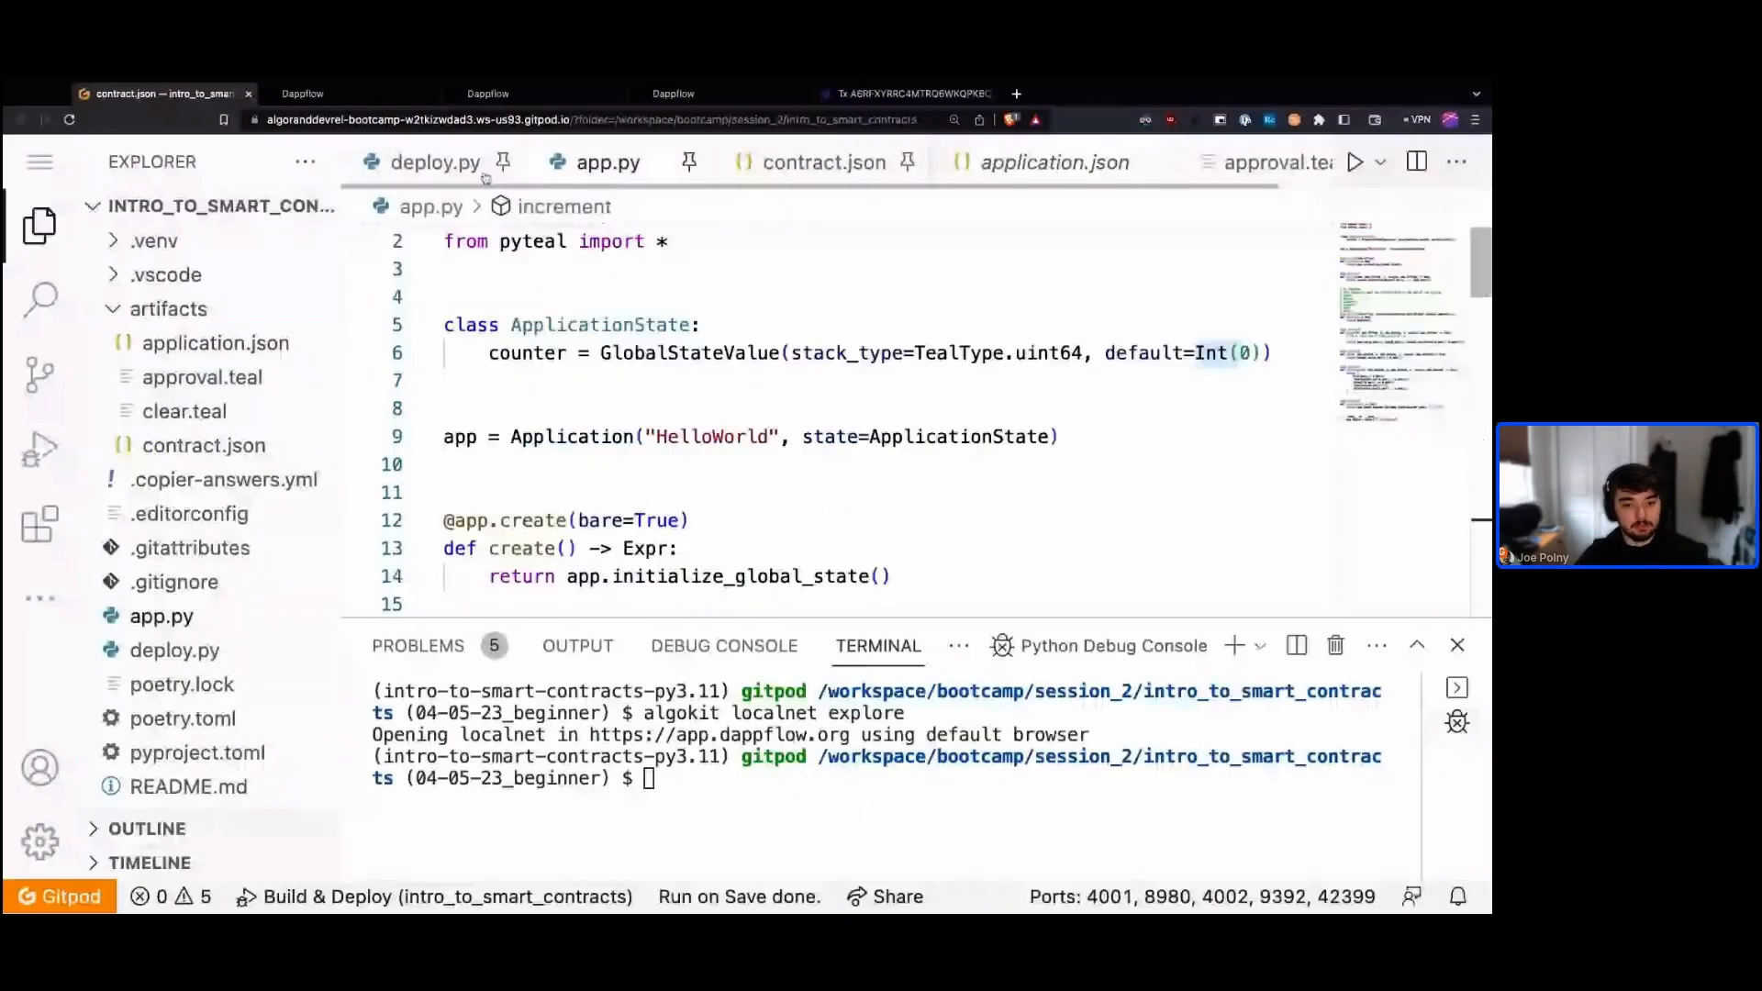
left_click(435, 163)
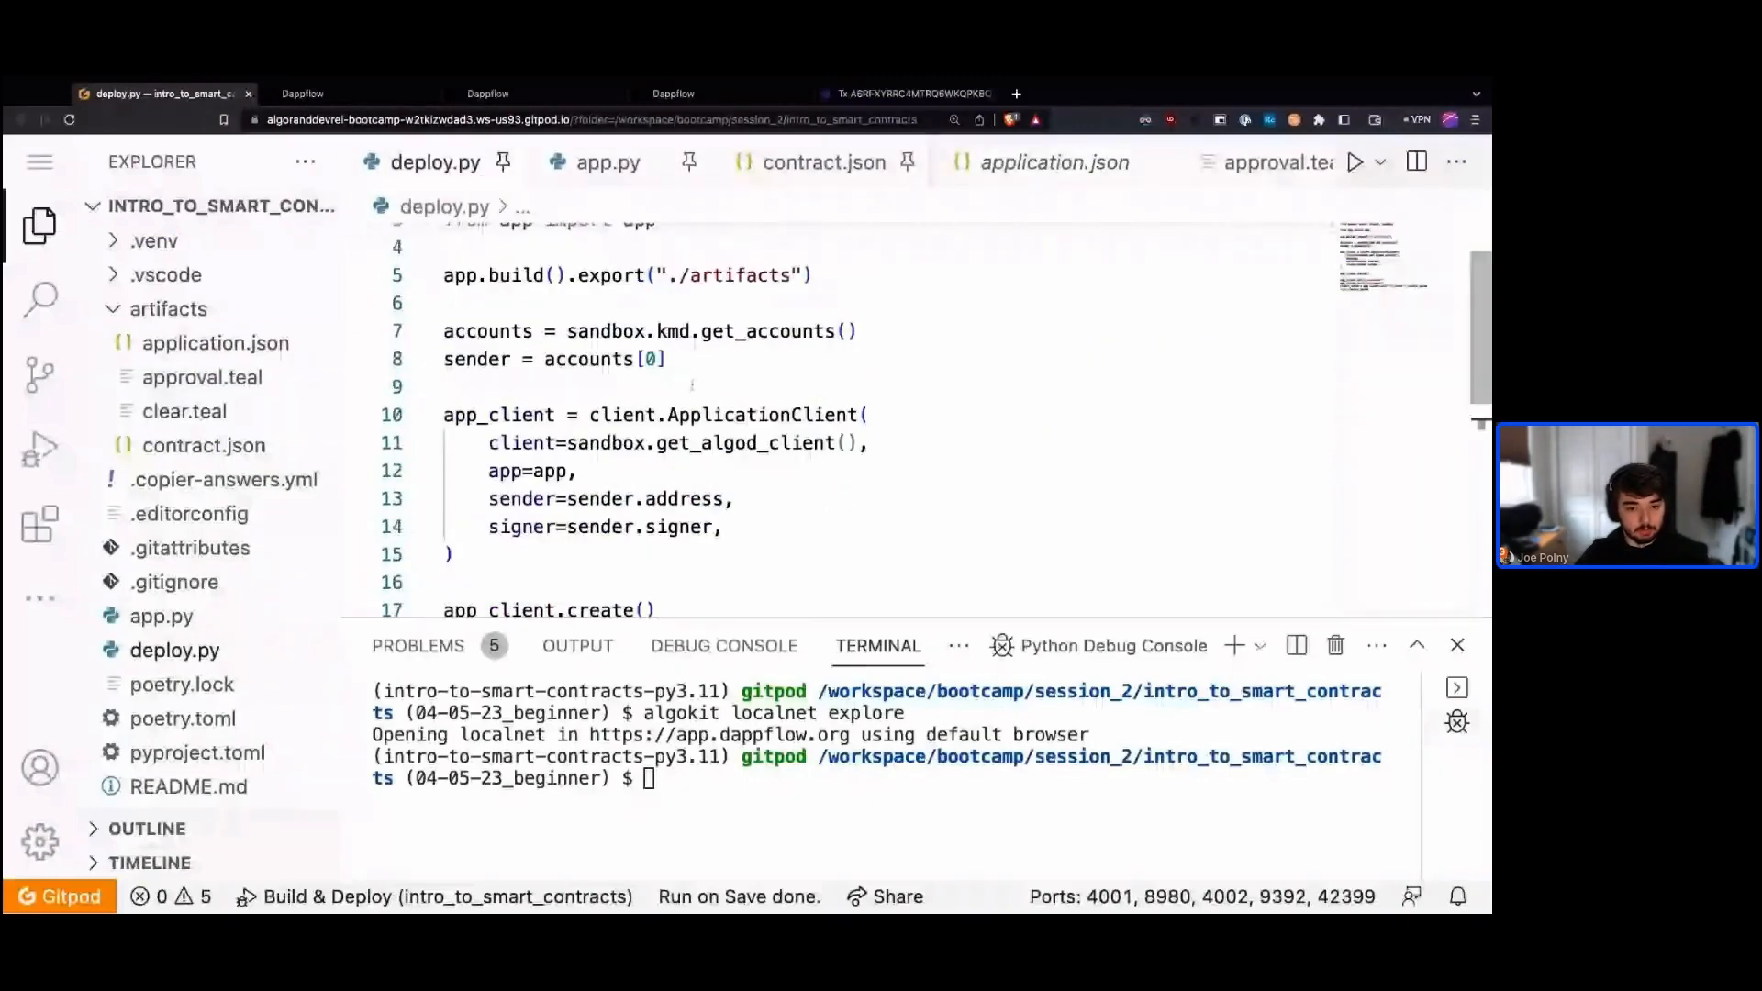
left_click(587, 444)
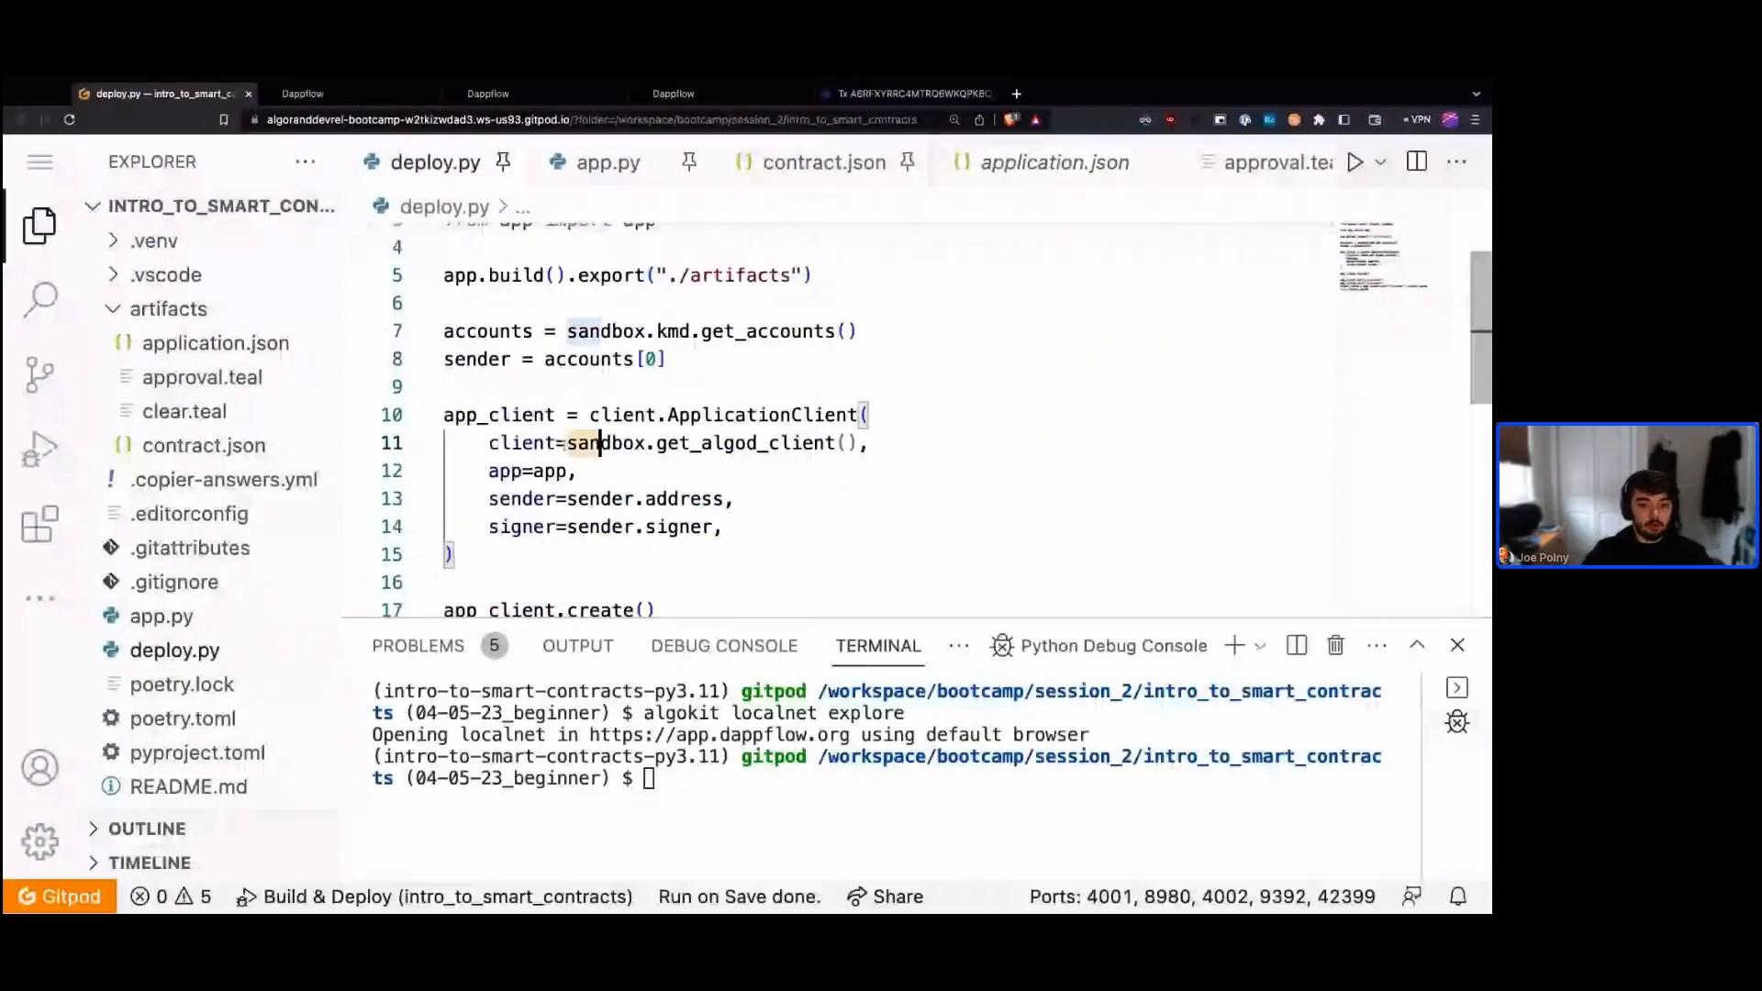